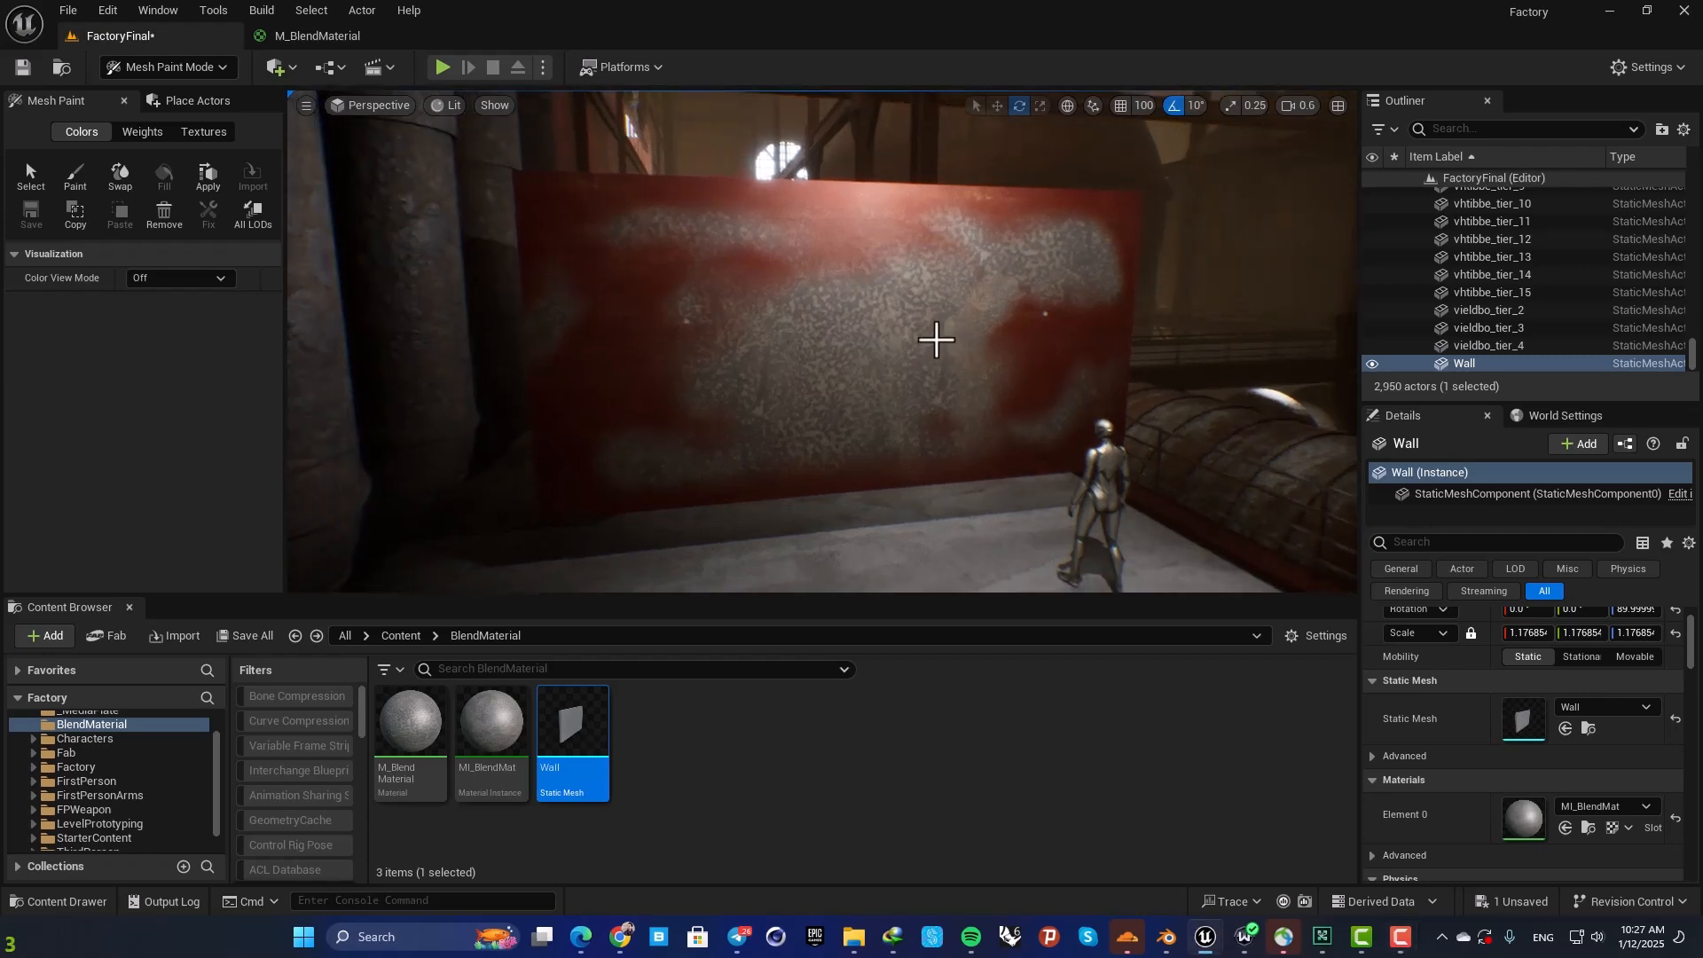
# Step: Enter Mesh Paint mode's Colors Paint tool and brush vertex colour onto the Wall mesh
pyautogui.click(168, 66)
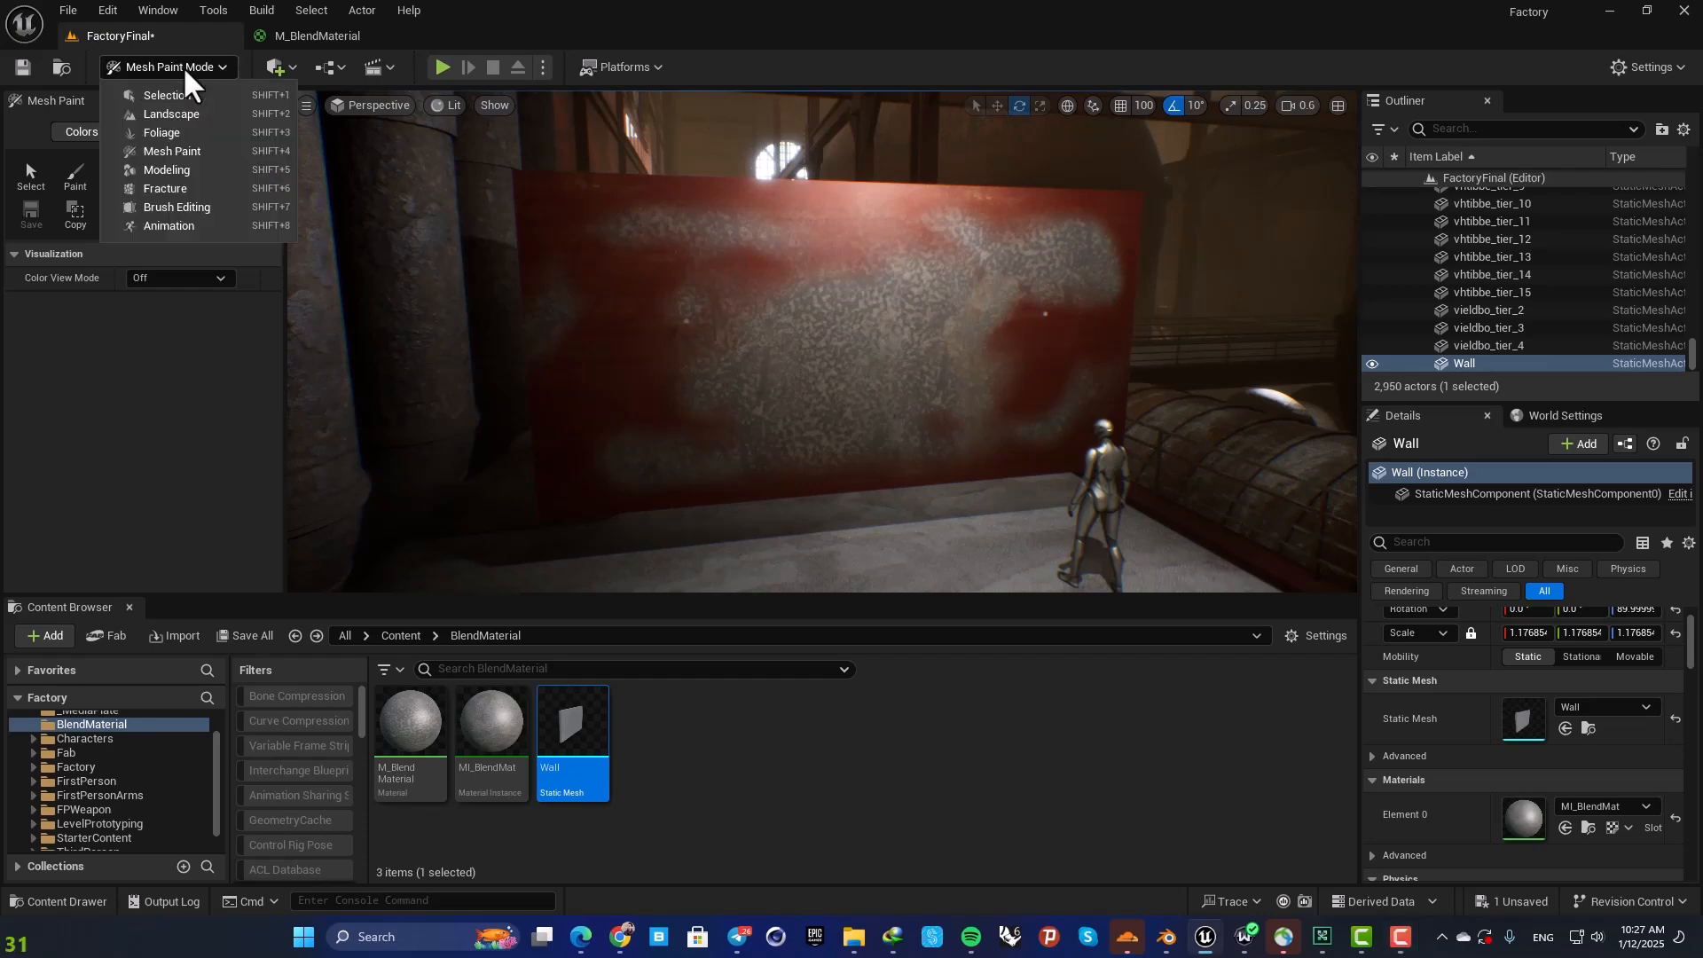
pyautogui.moveTo(855, 265)
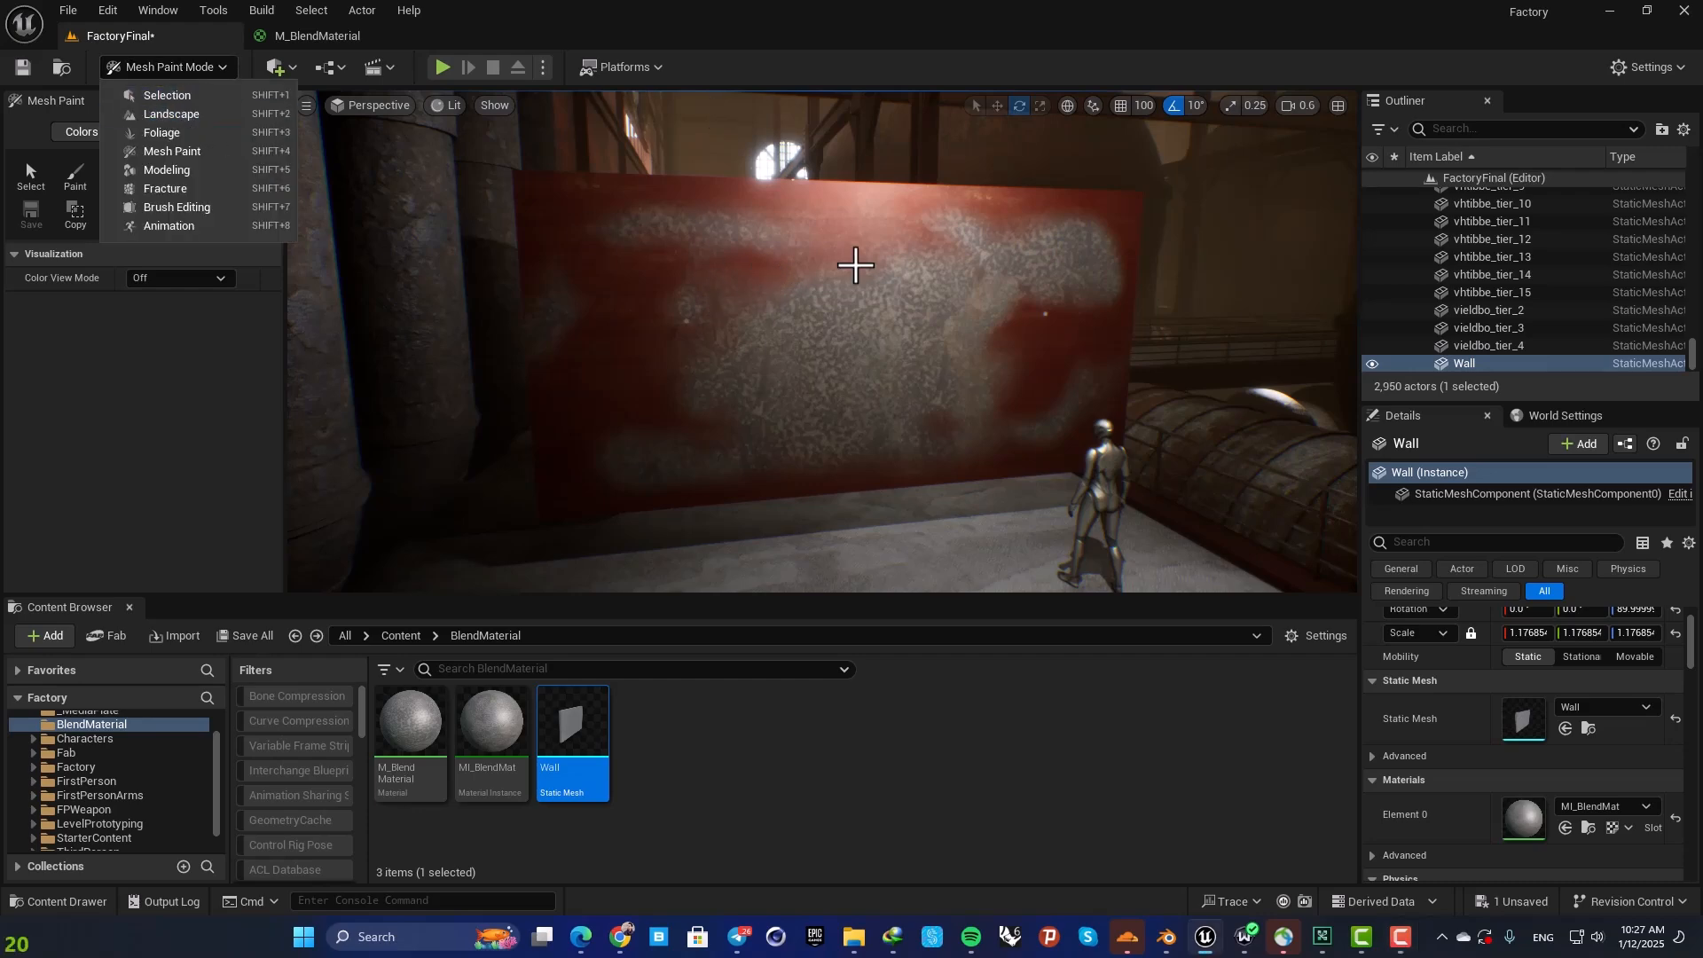
pyautogui.moveTo(665, 259)
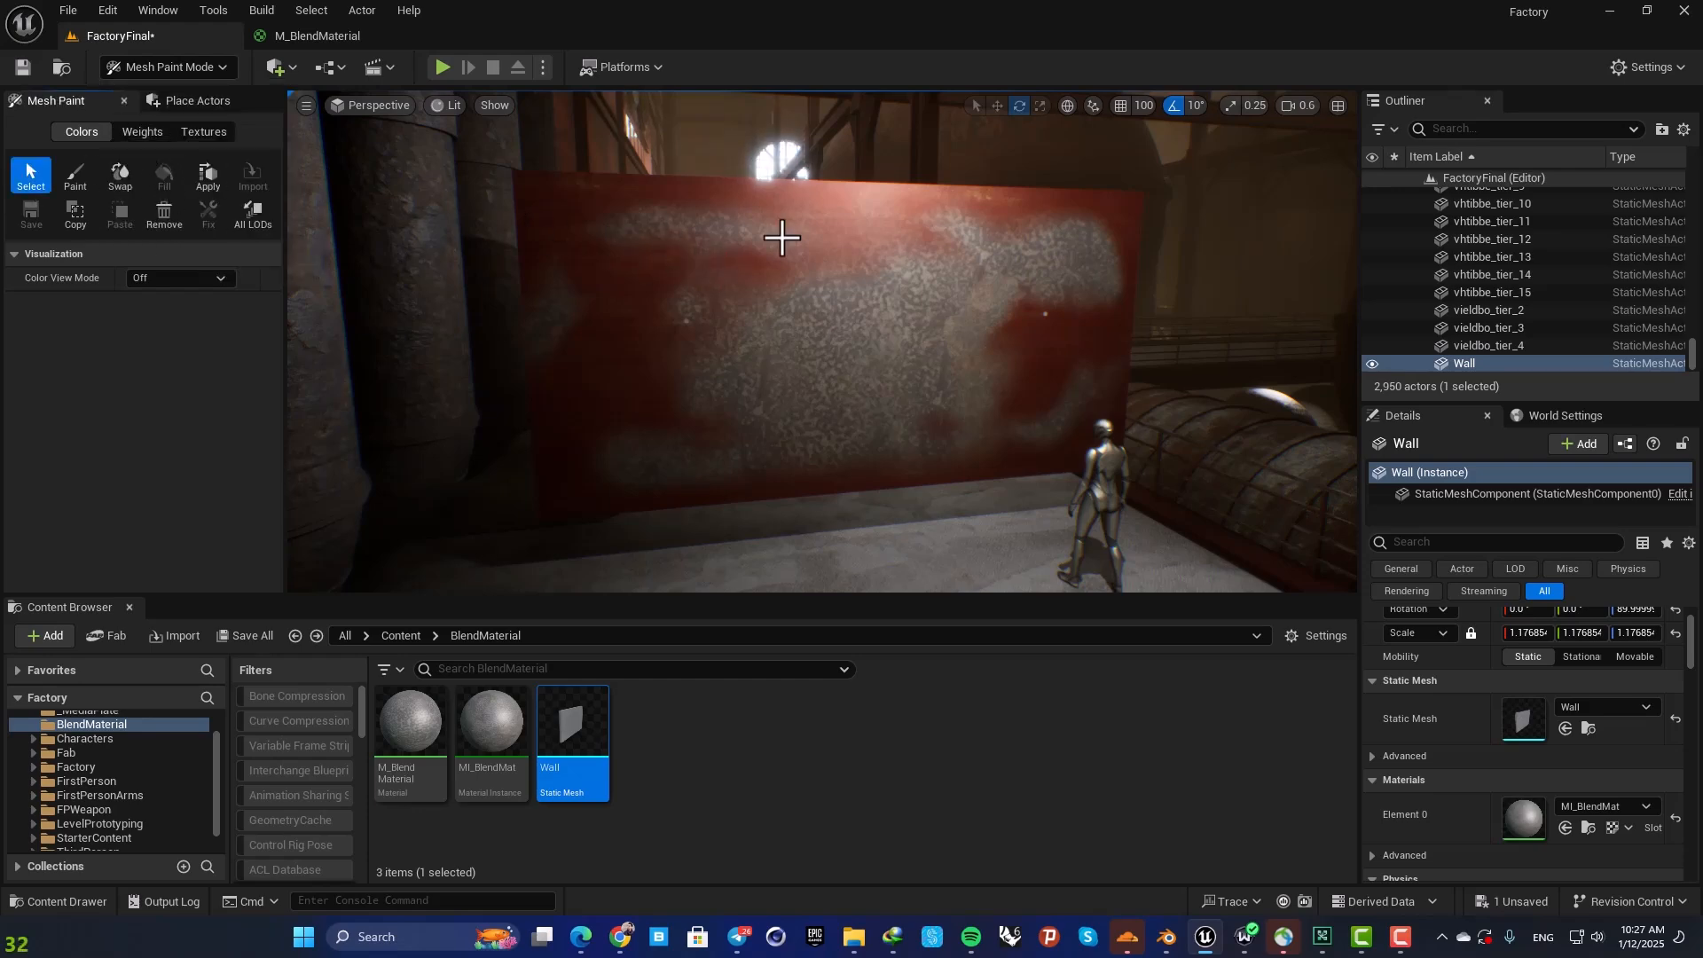
pyautogui.click(74, 173)
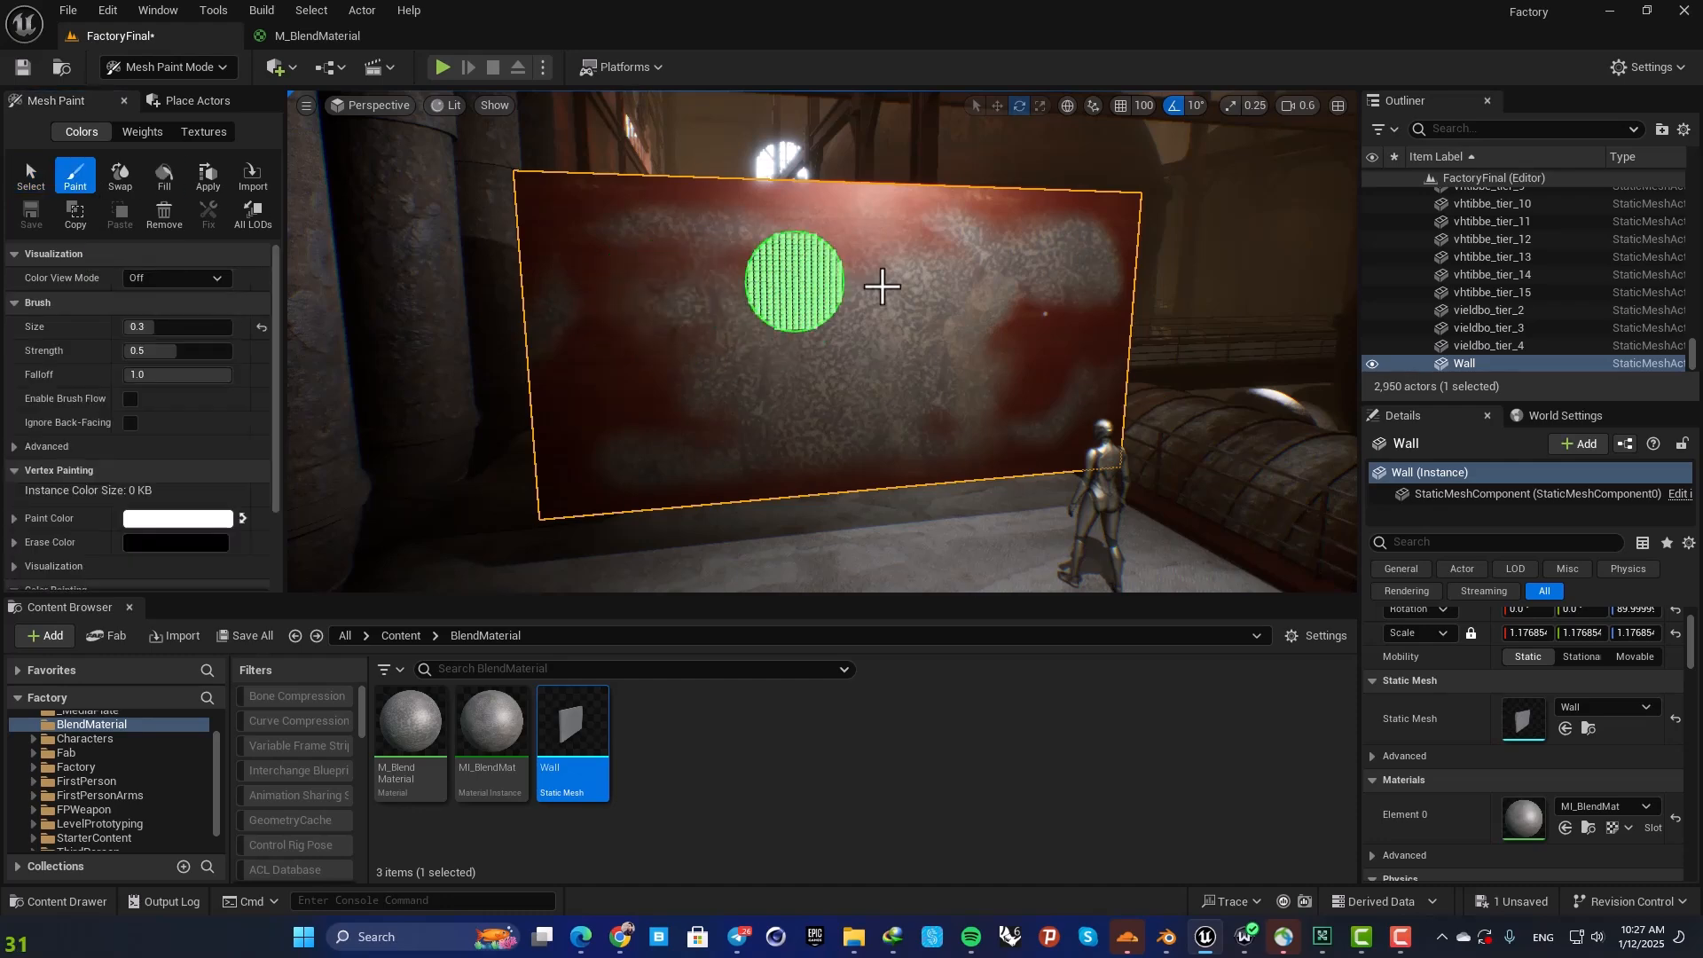
pyautogui.moveTo(743, 374)
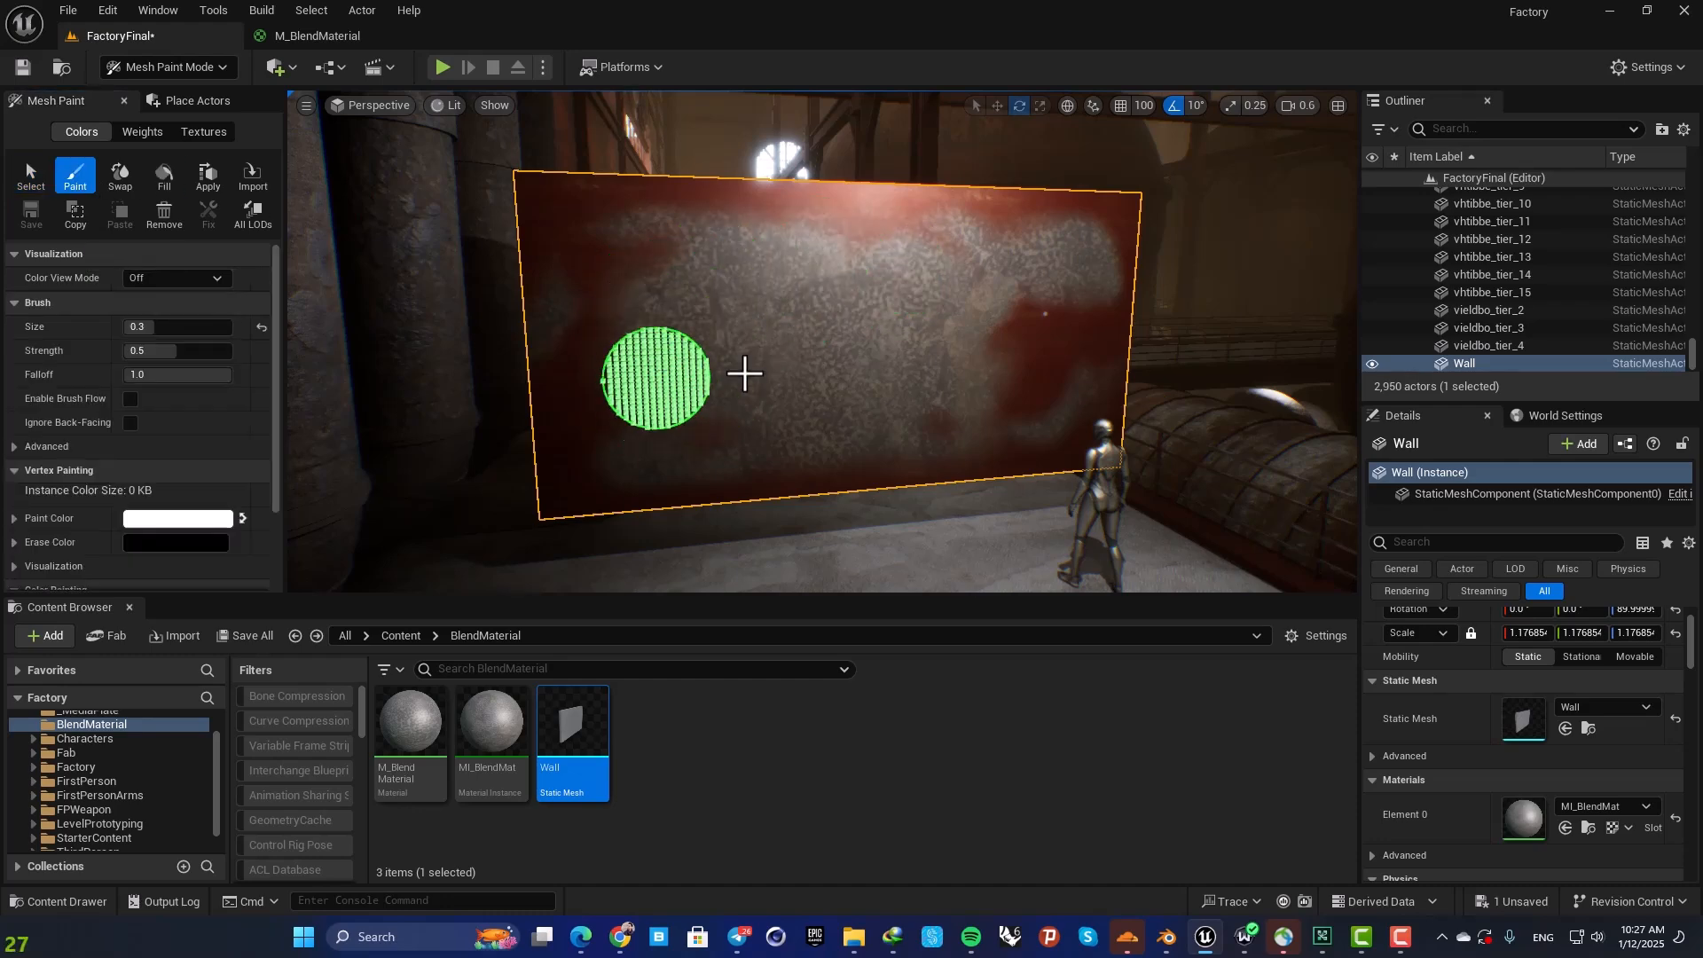
pyautogui.click(655, 379)
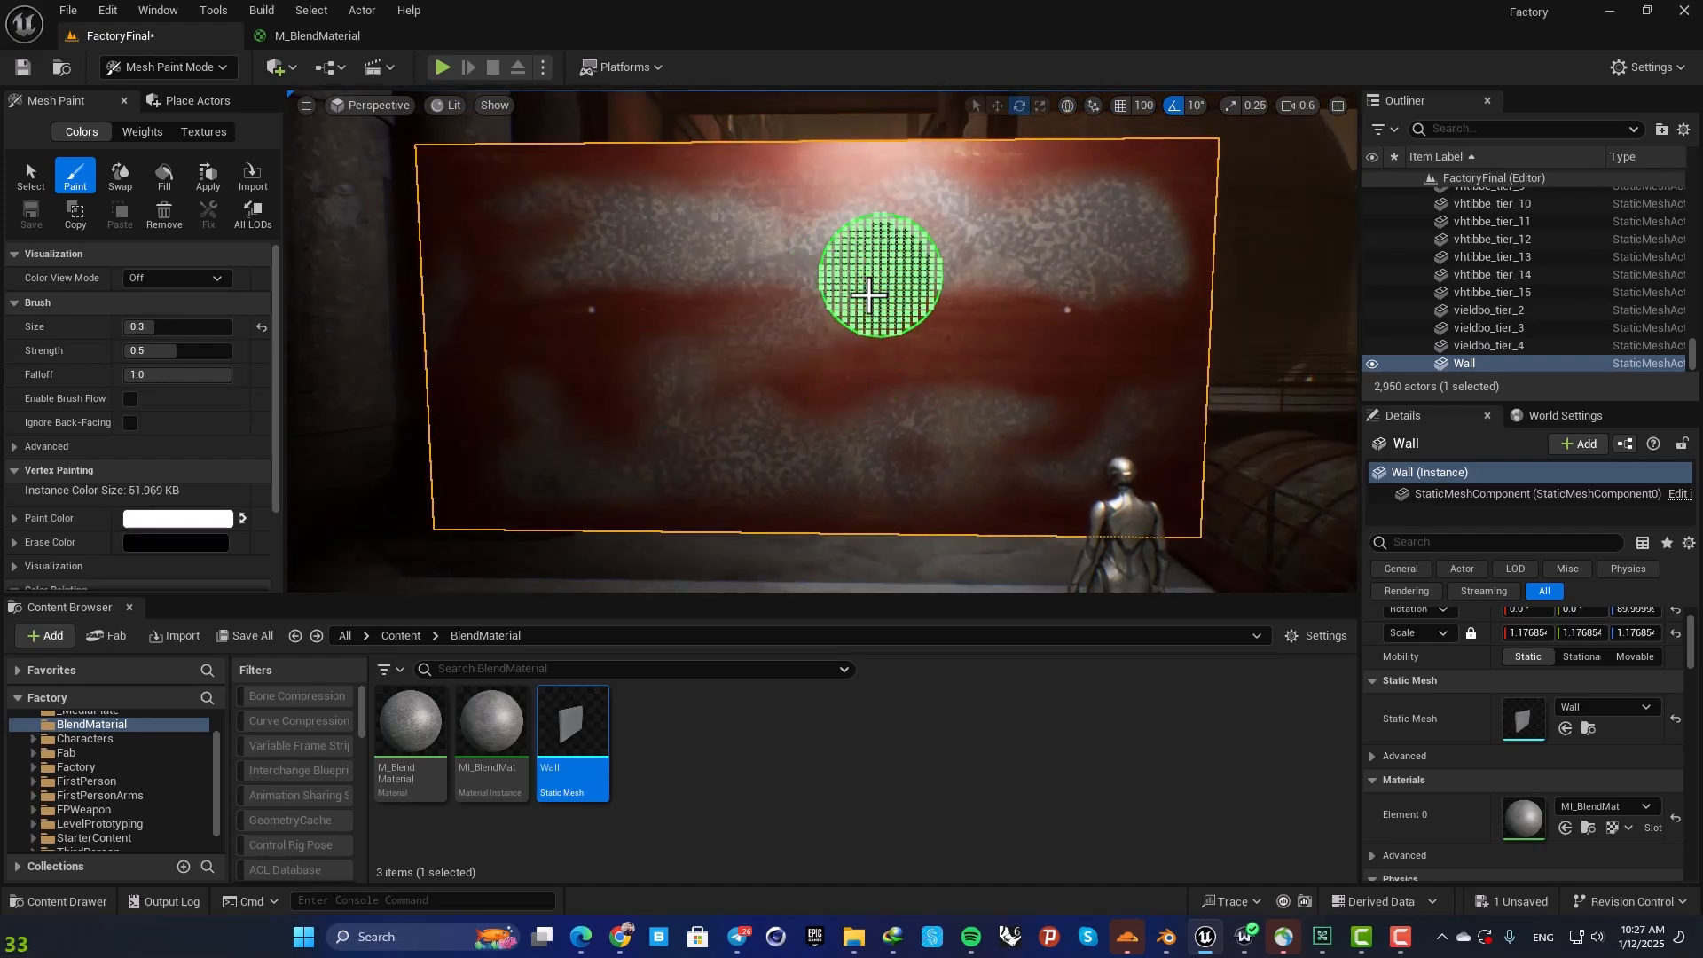
pyautogui.moveTo(1000, 385)
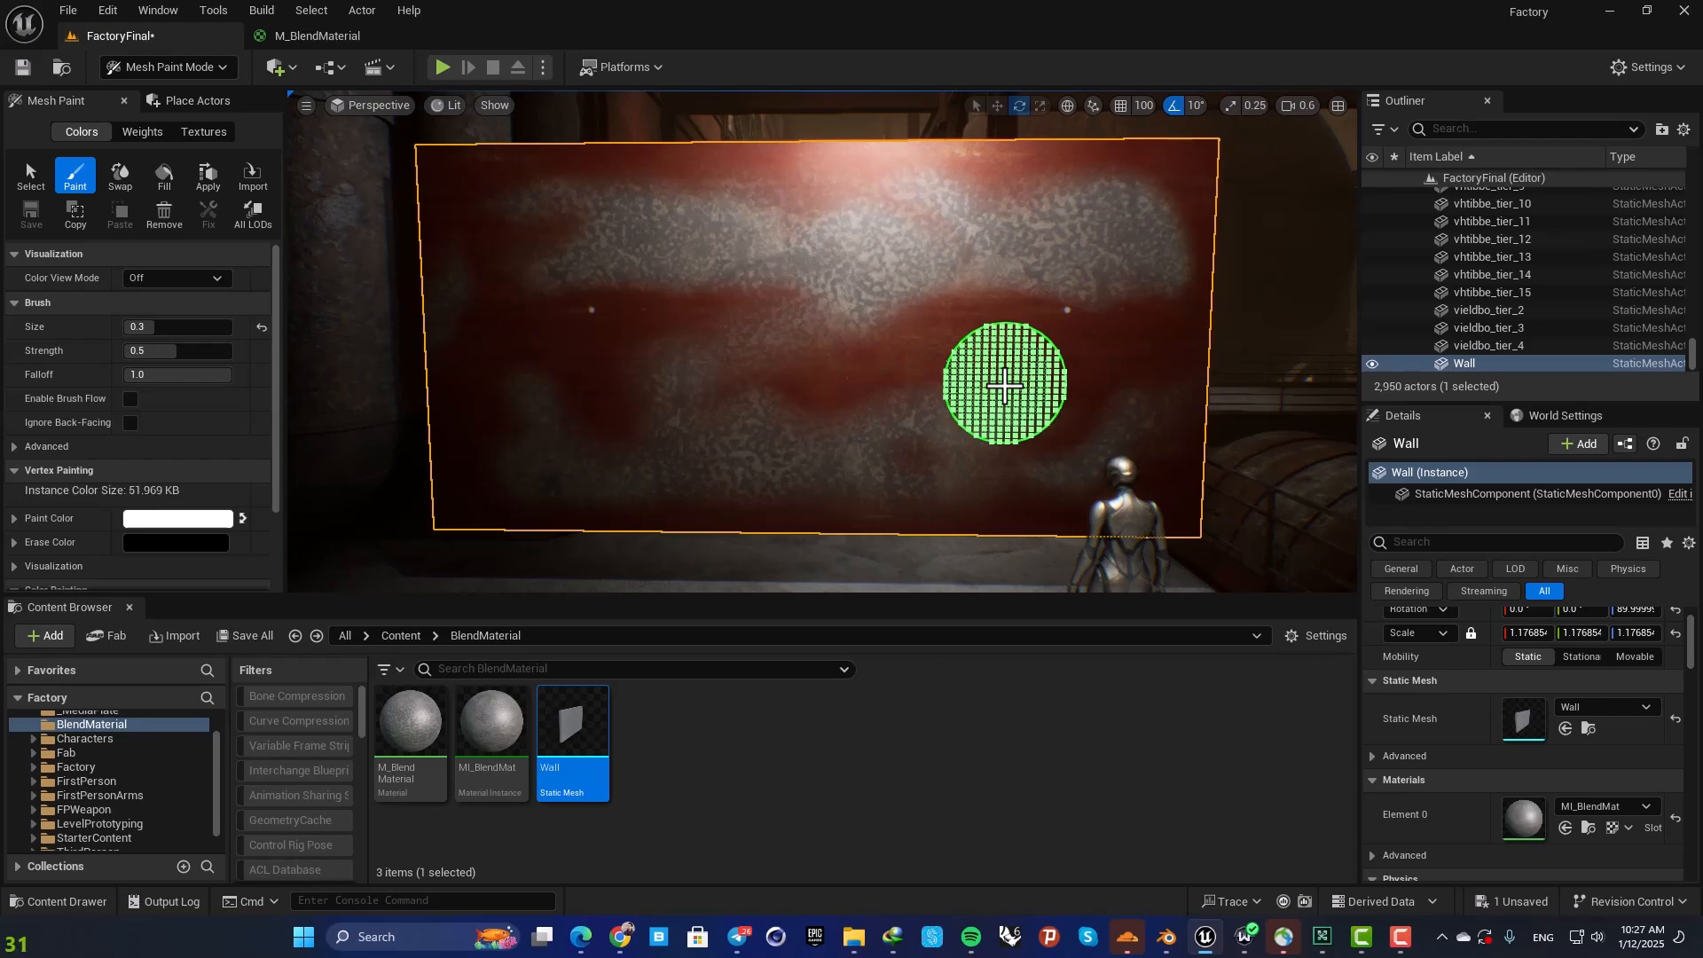
pyautogui.moveTo(833, 376)
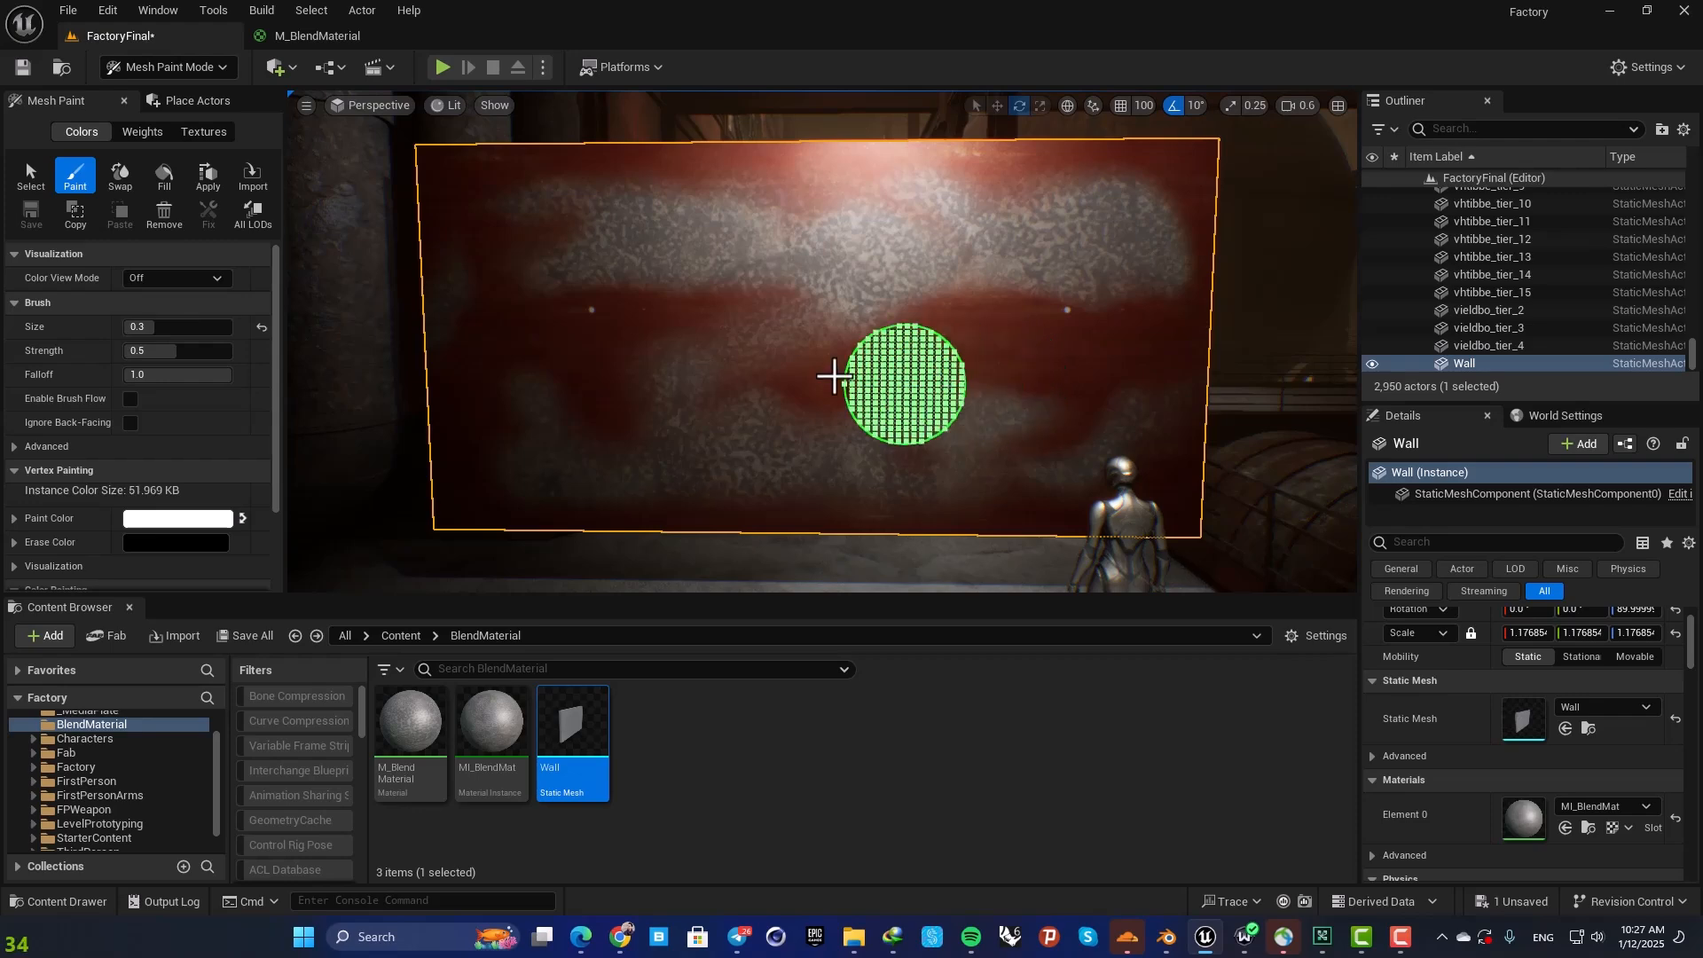
pyautogui.moveTo(999, 349)
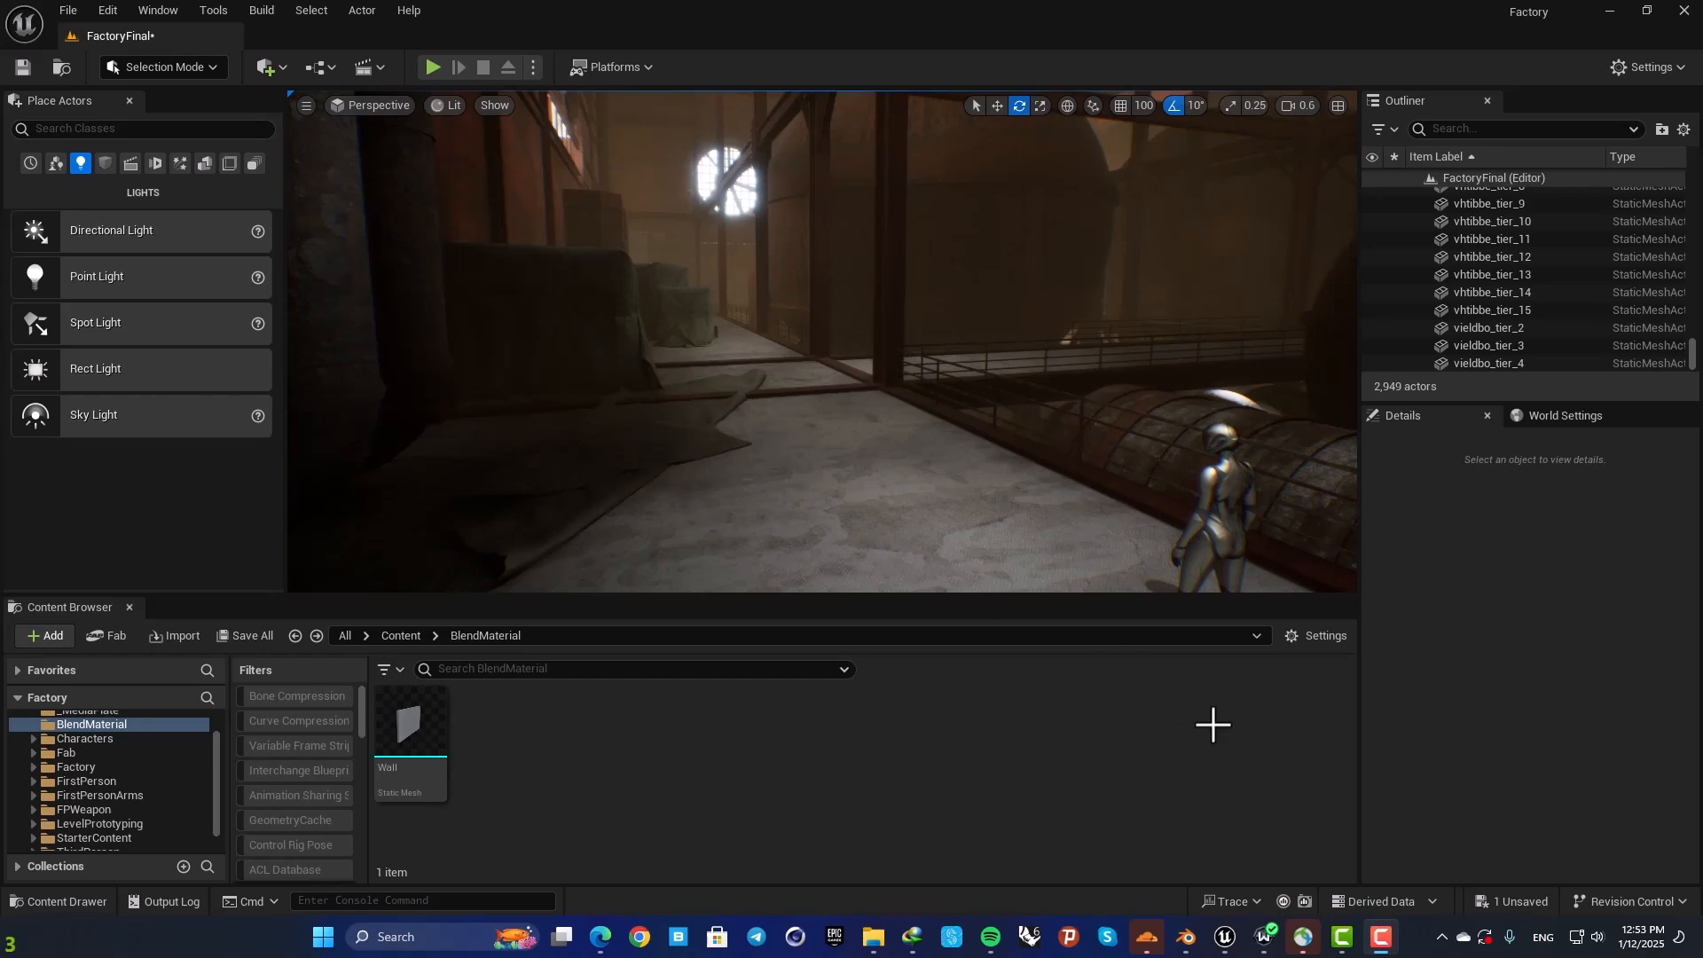
# Step: In Blender, inspect the subdivided 6 m by 3 m wall slab's vertices in Edit Mode
pyautogui.click(1185, 934)
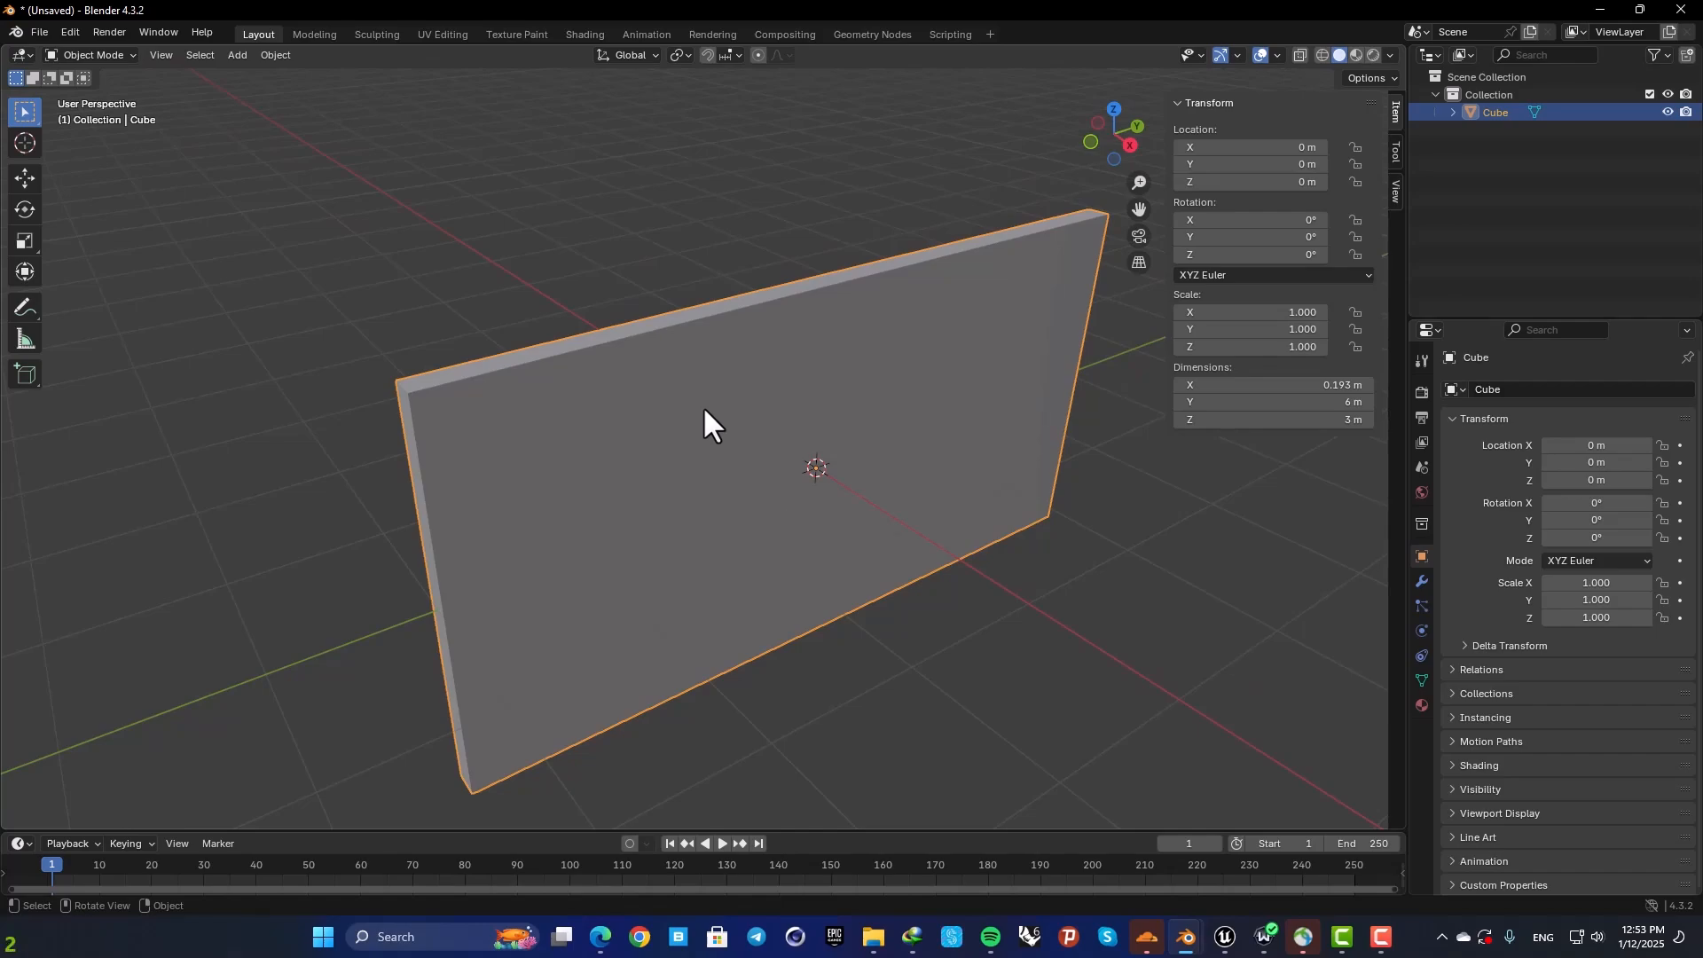
pyautogui.moveTo(1307, 67)
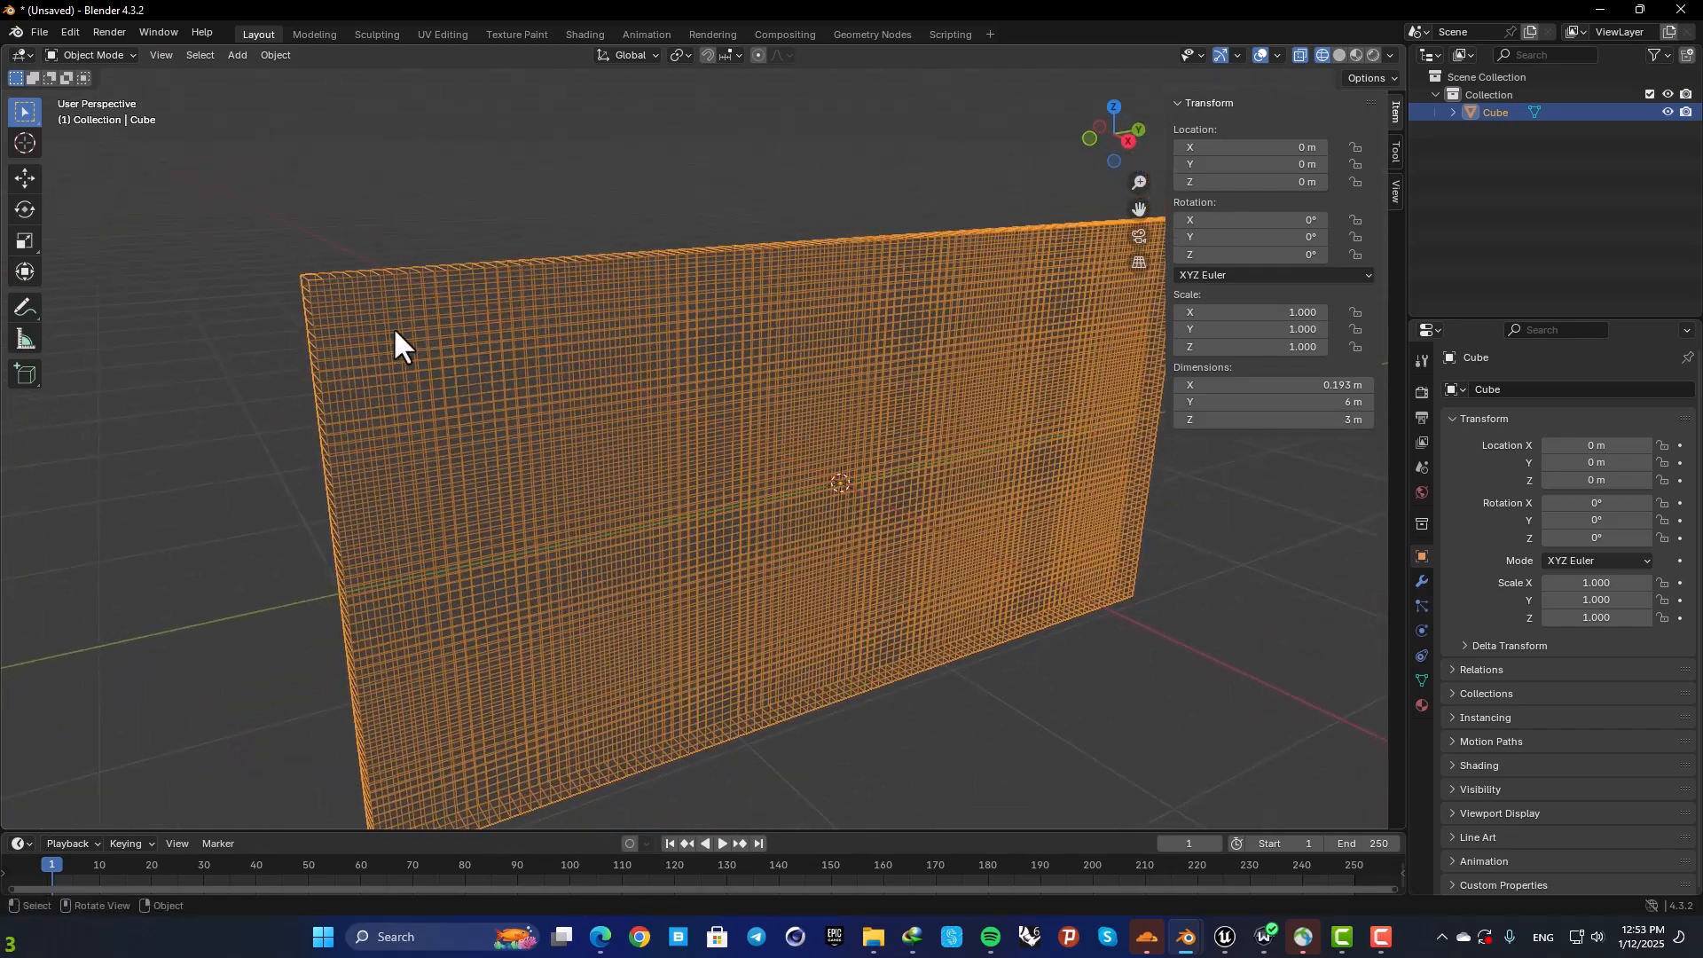
pyautogui.press('Tab')
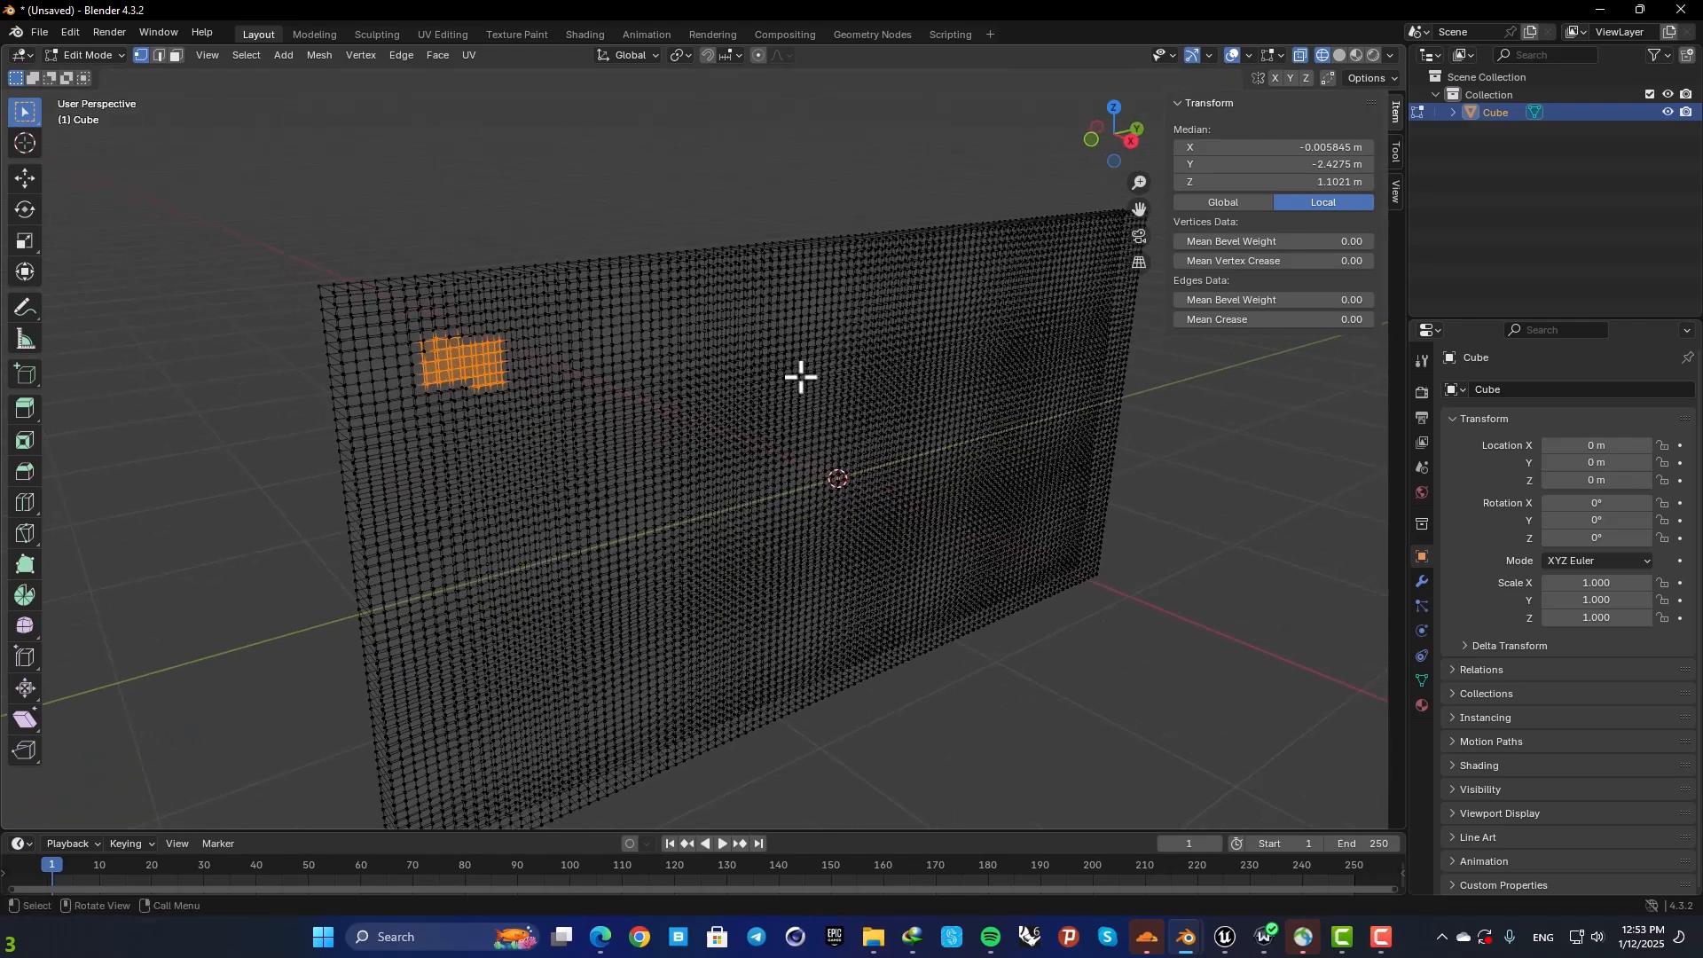
pyautogui.moveTo(707, 399)
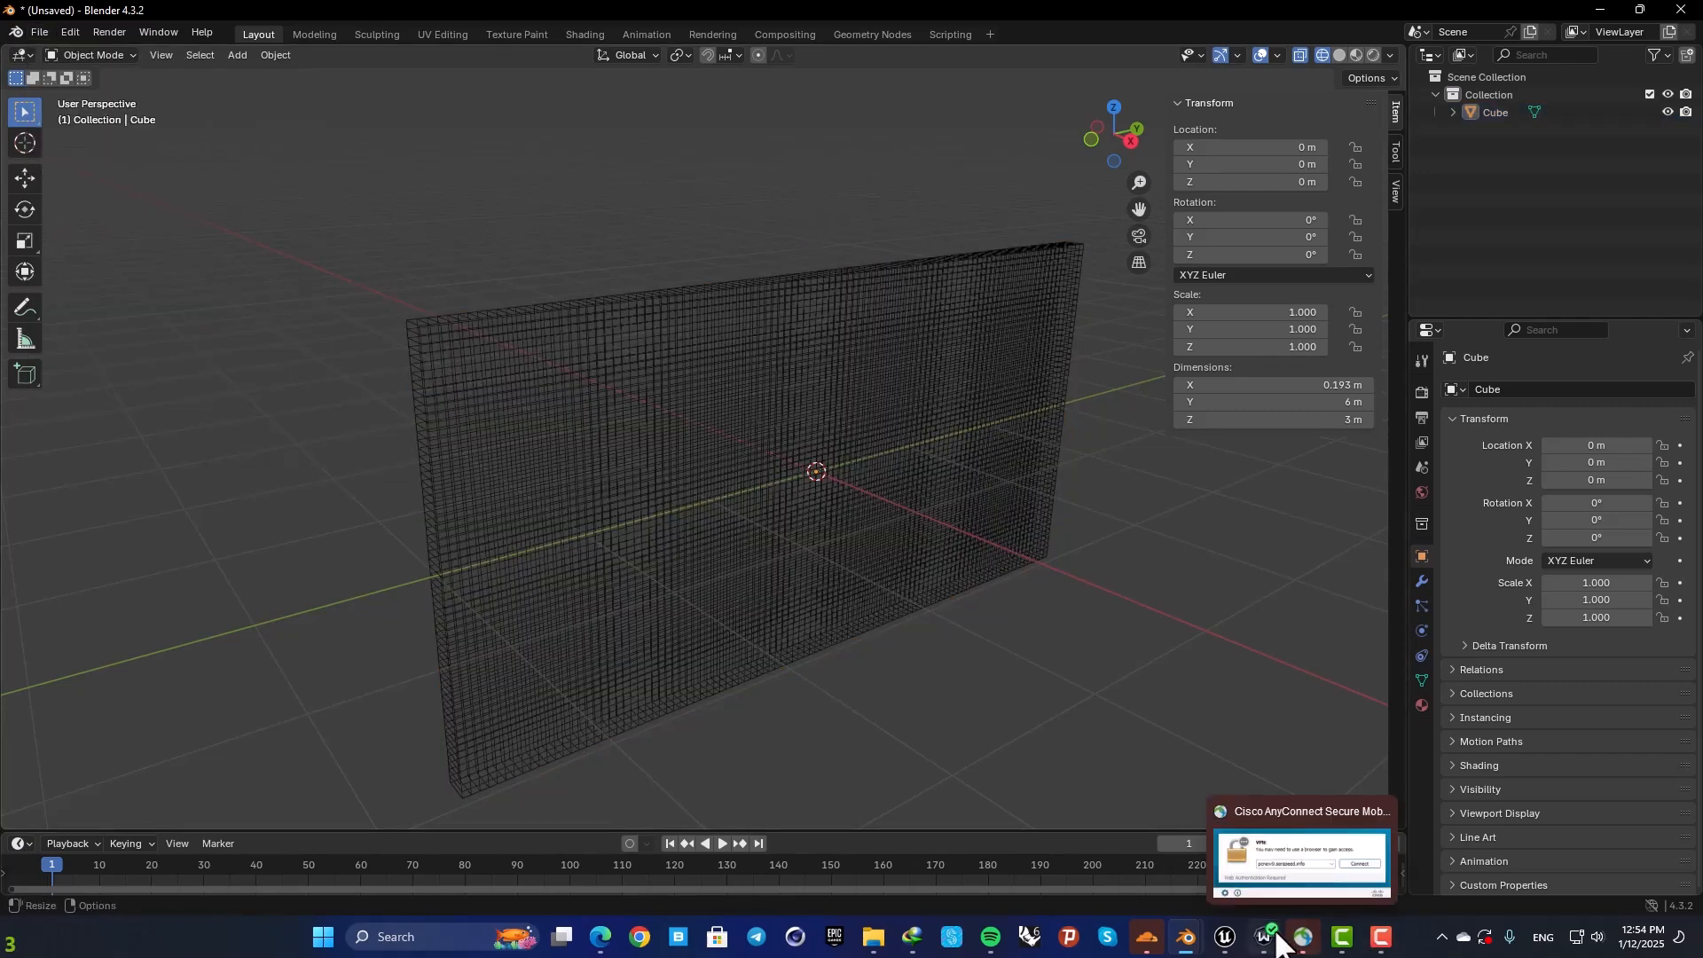
# Step: Back in Unreal, place the Wall mesh in the level and delete the test cube from Shapes
pyautogui.click(1183, 937)
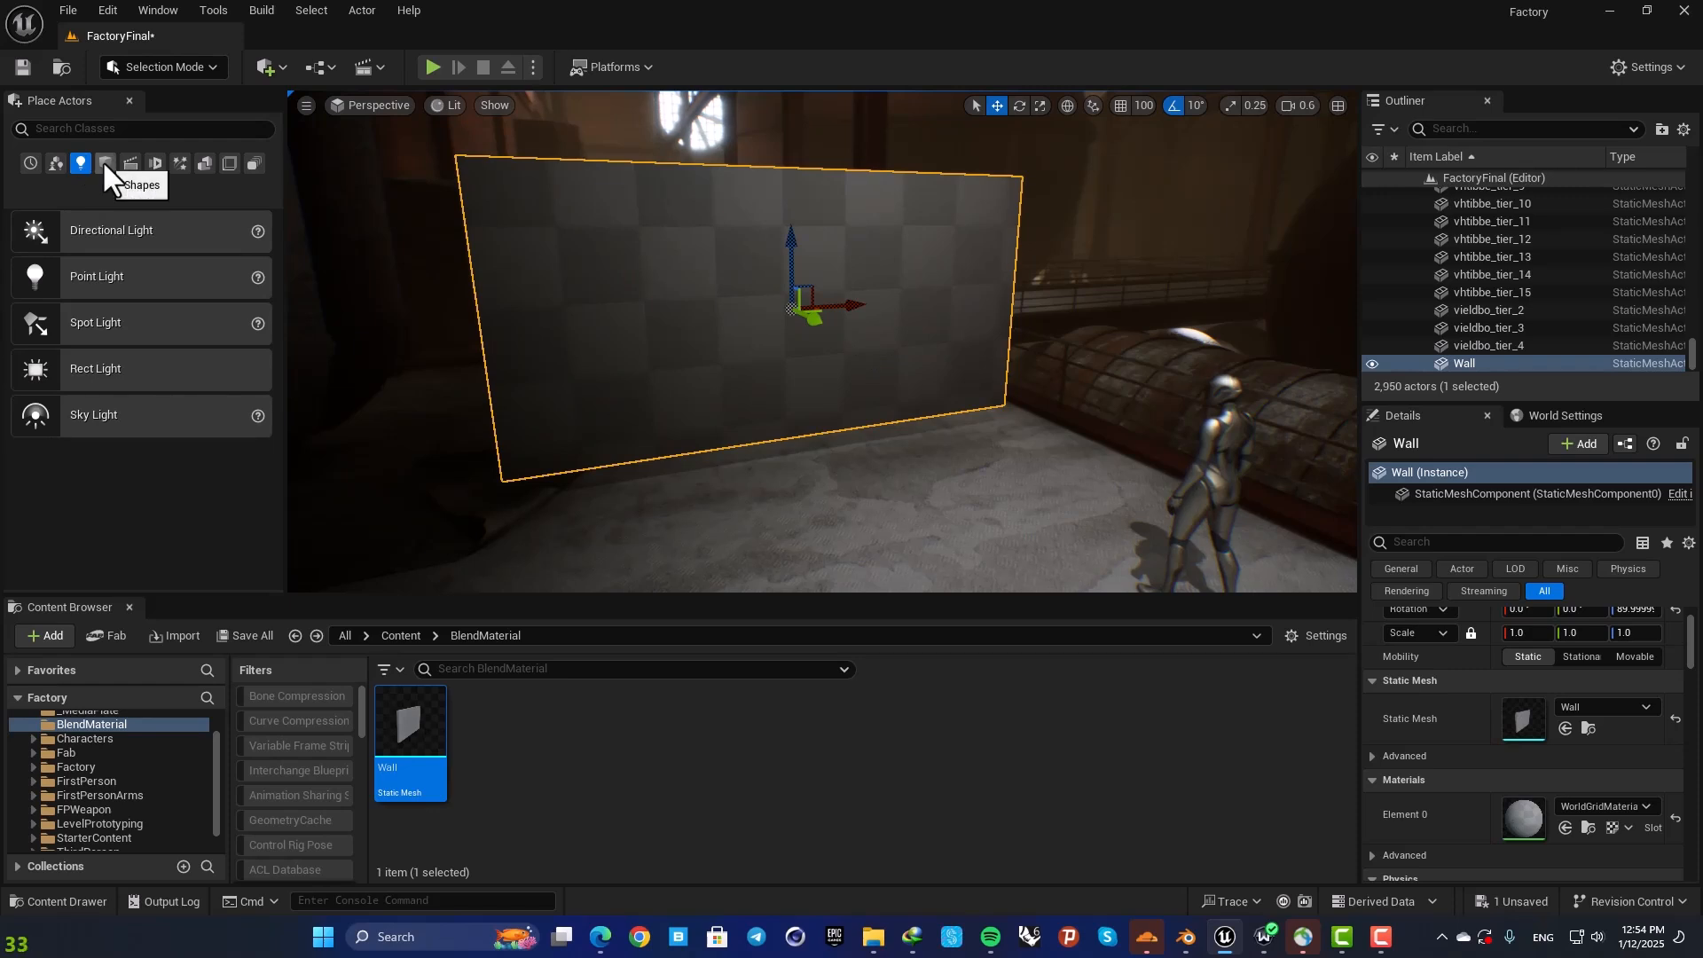
pyautogui.click(105, 164)
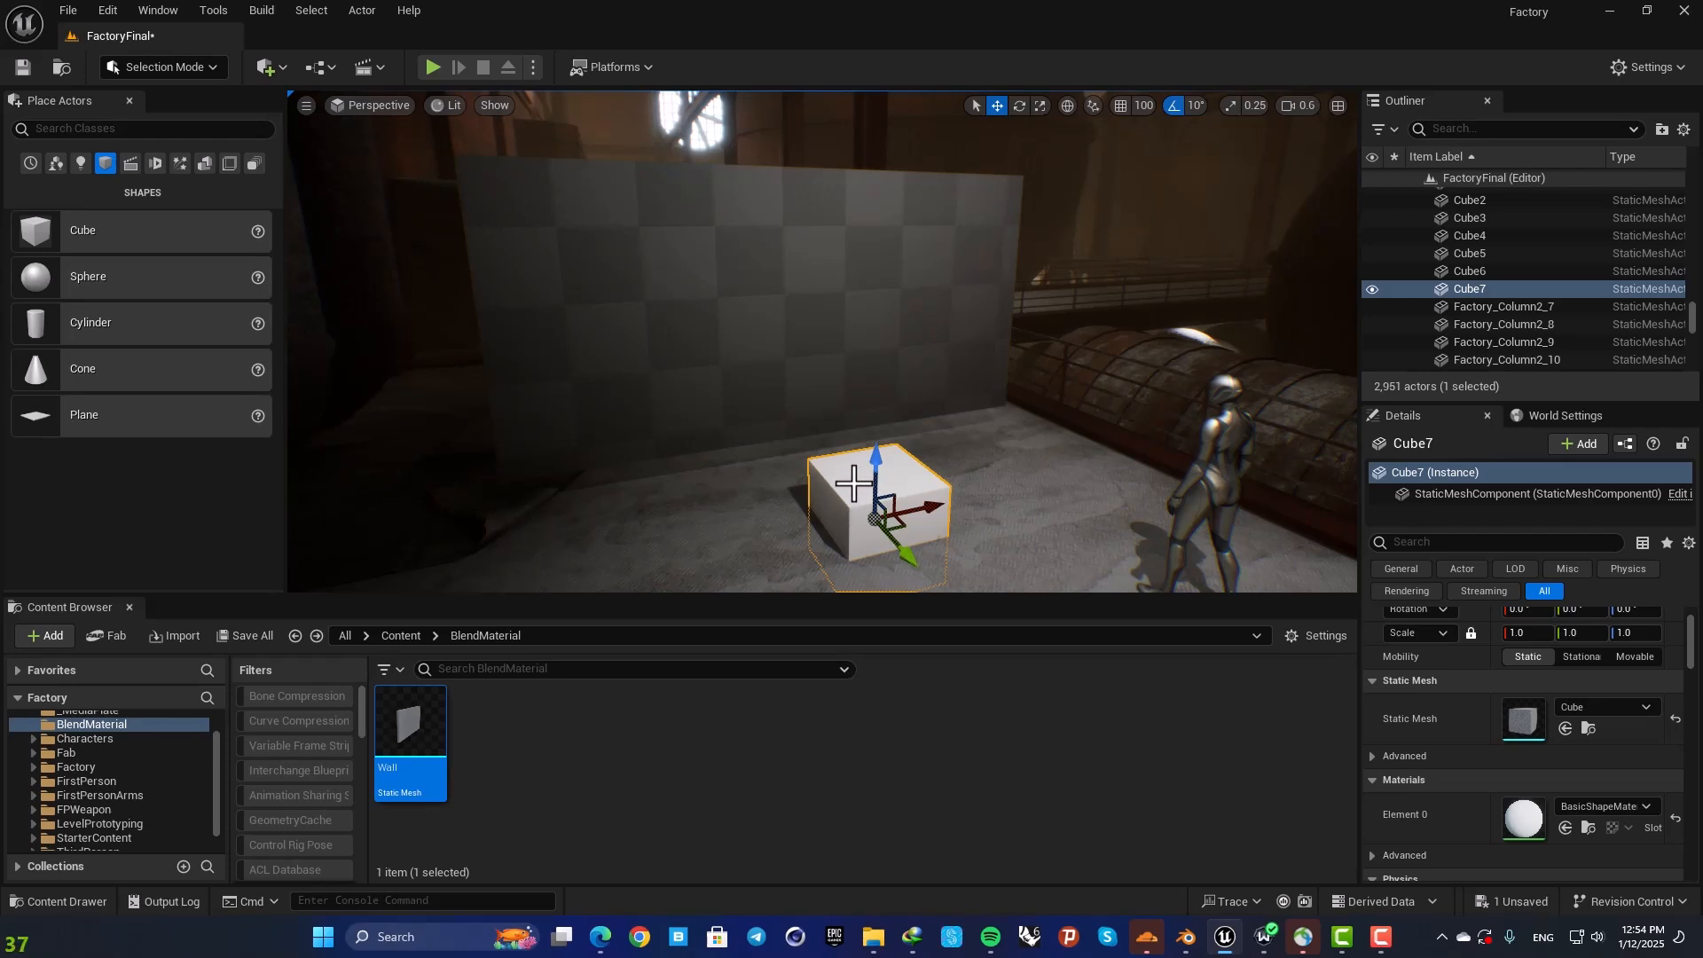
pyautogui.press('Delete')
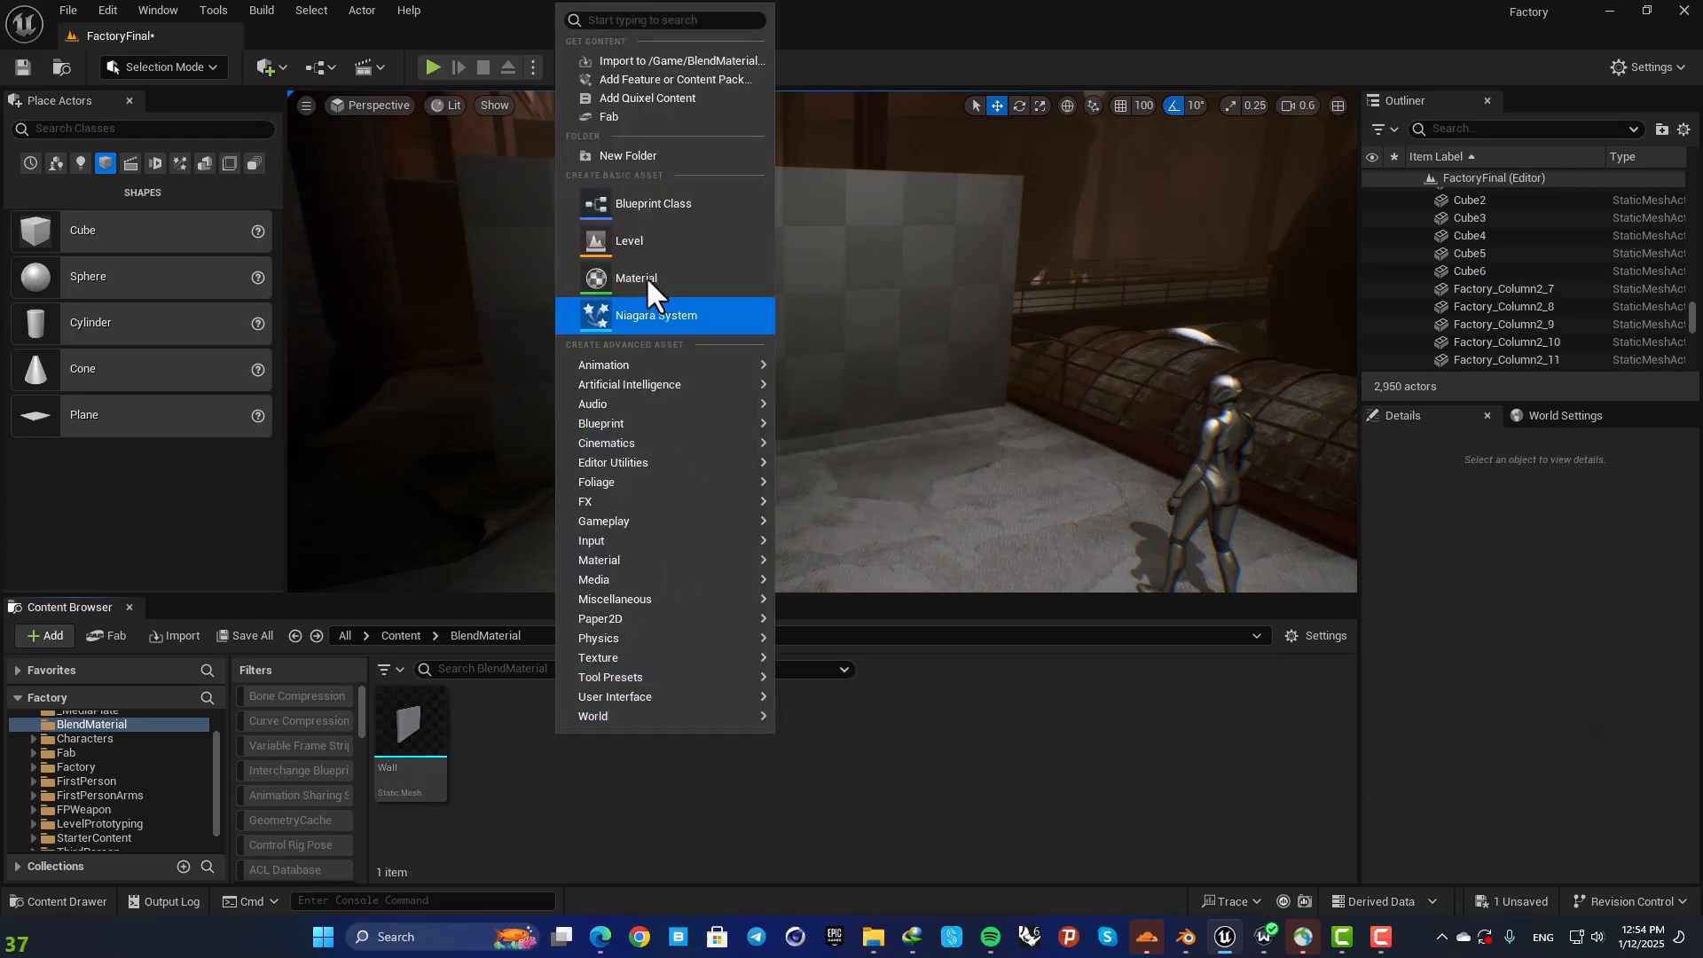
# Step: Create material M_Blend in the Content Browser and open it in a maximized Material Editor
pyautogui.click(635, 277)
pyautogui.write('M_Blend')
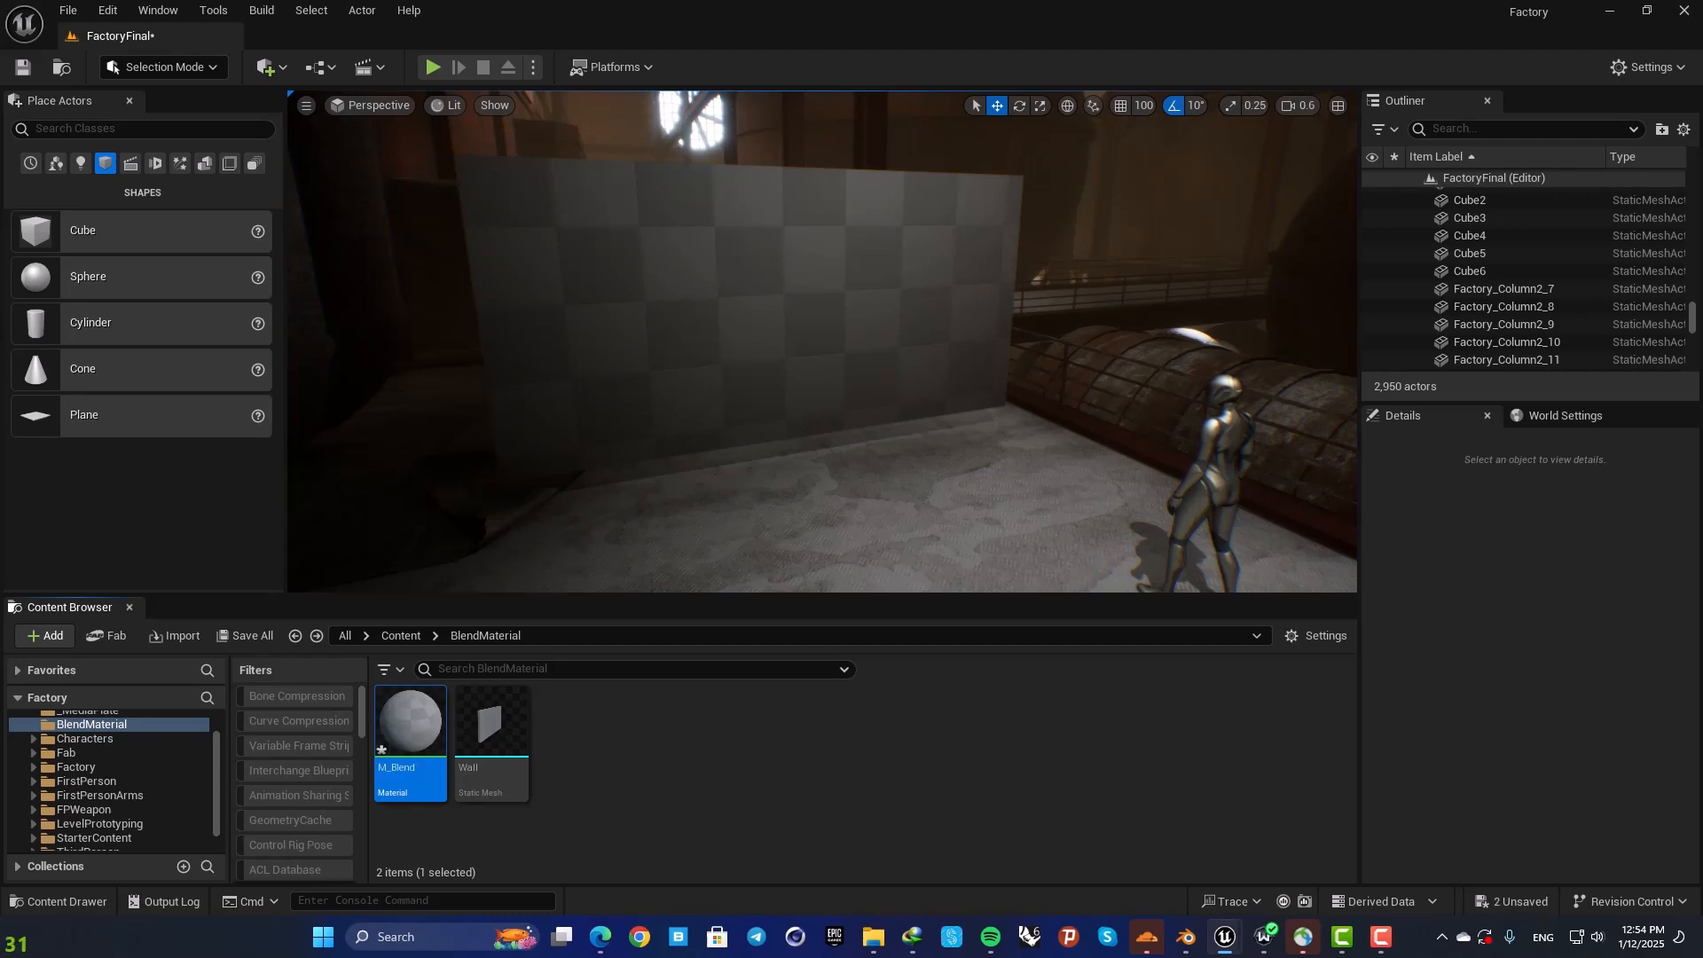
pyautogui.doubleClick(410, 721)
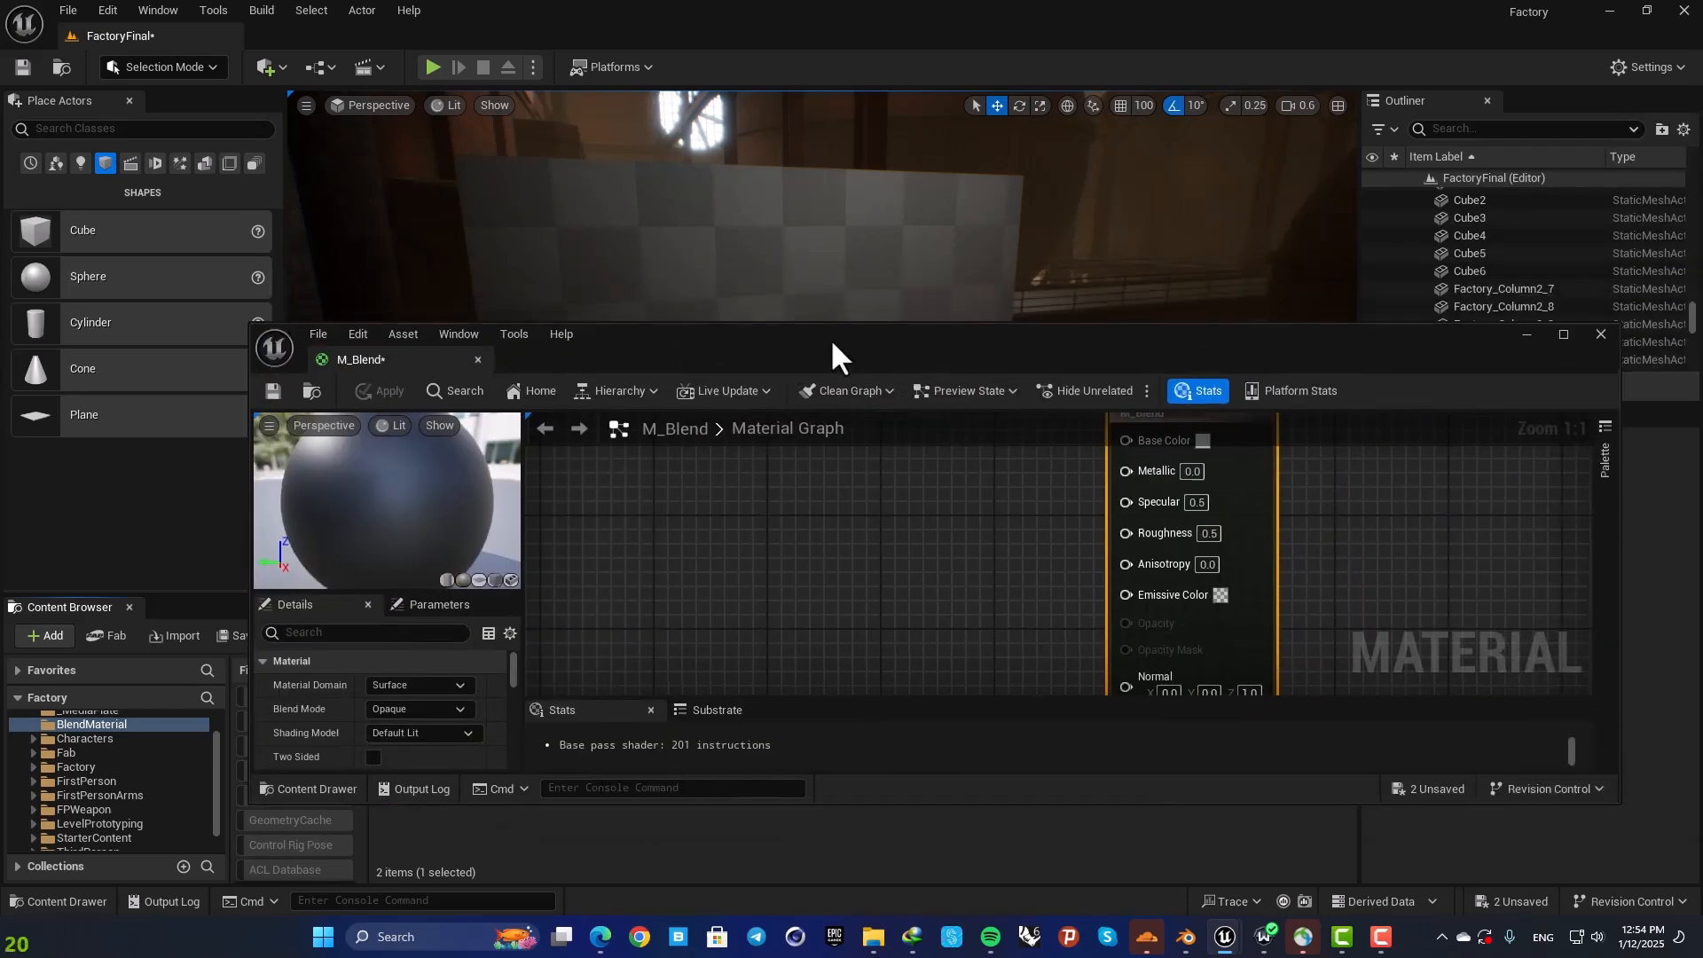
pyautogui.click(1561, 334)
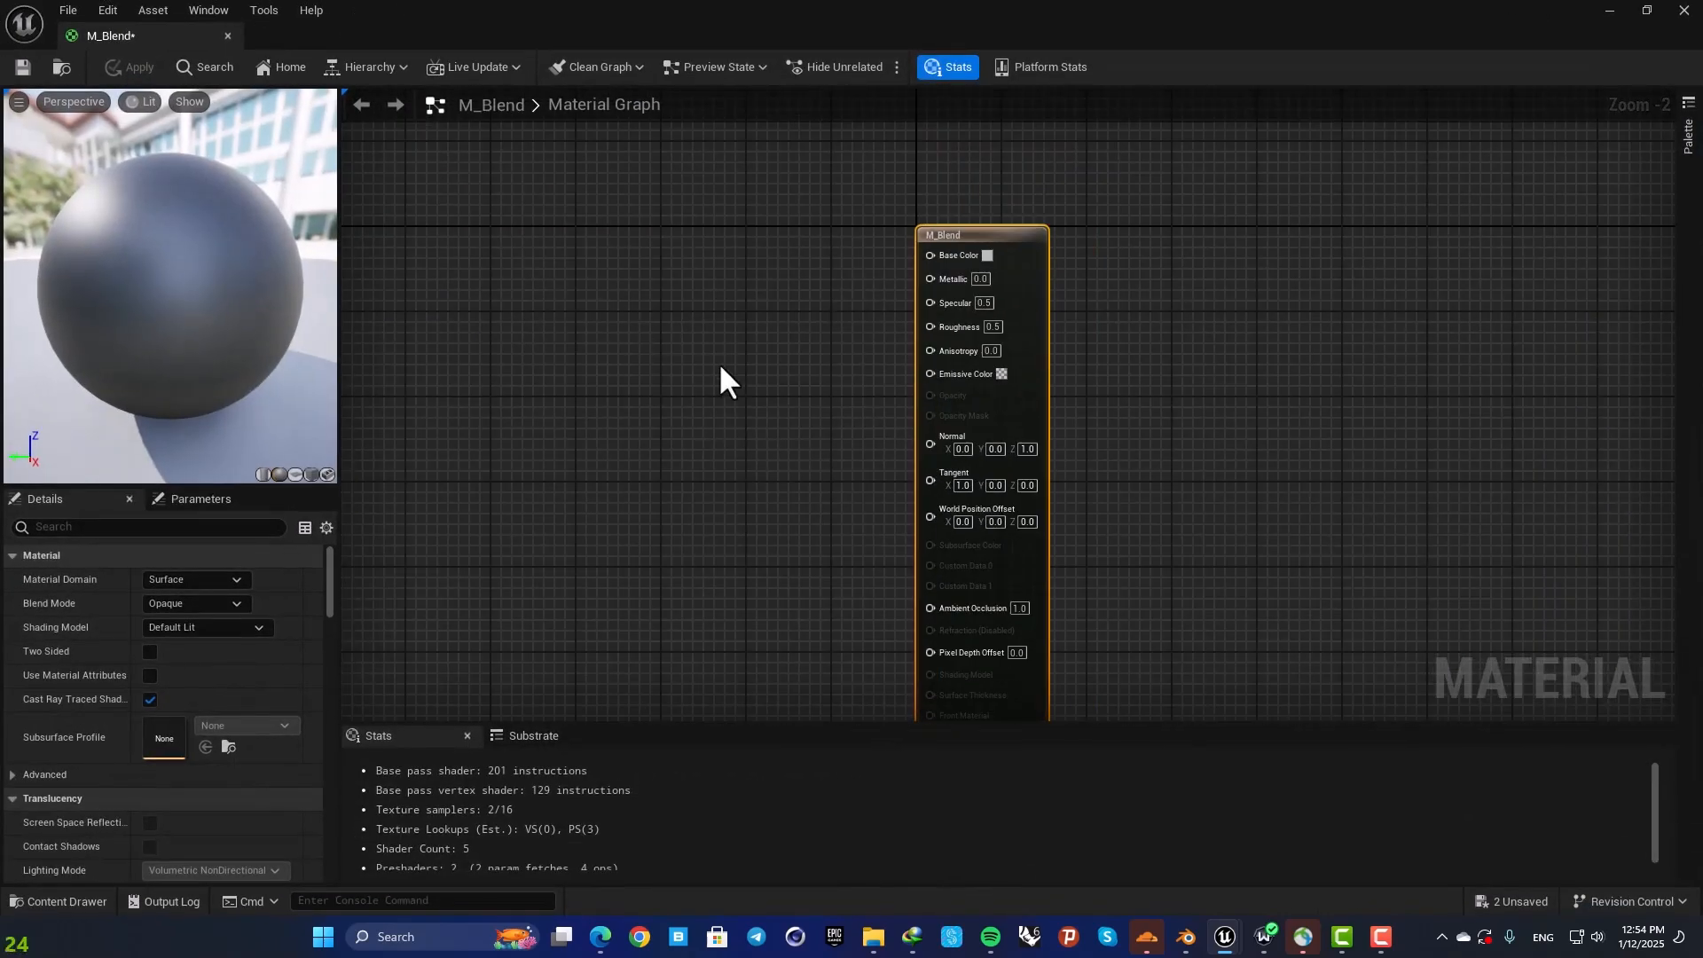
pyautogui.moveTo(742, 364)
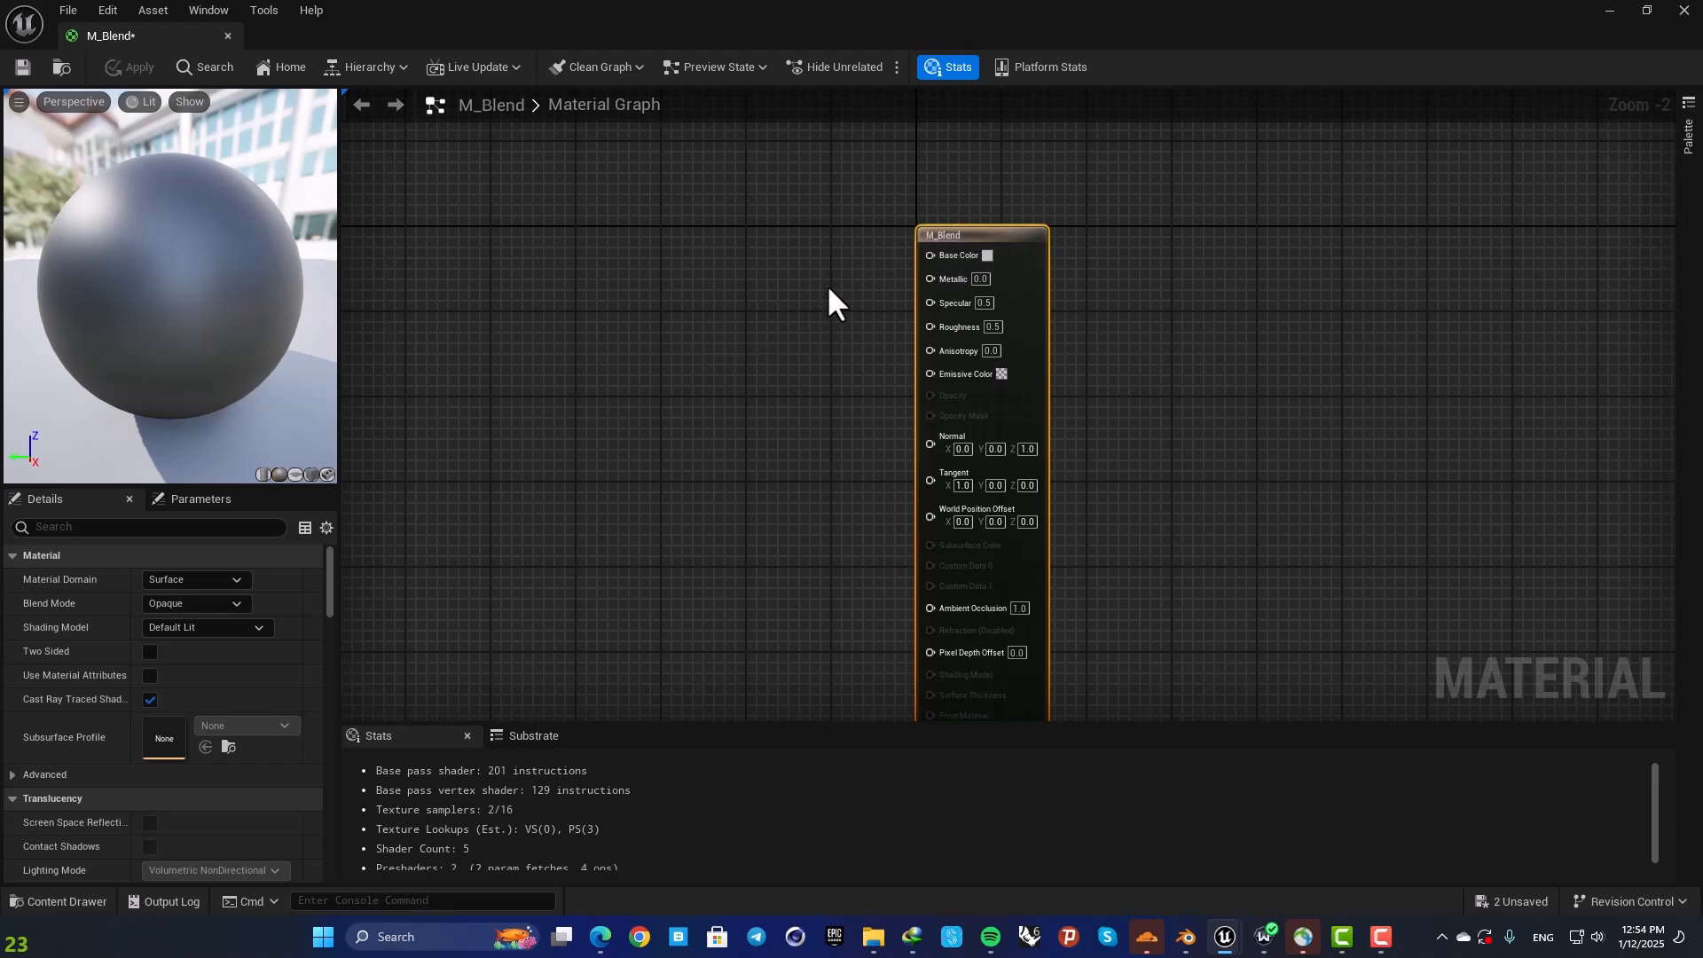
pyautogui.moveTo(148, 592)
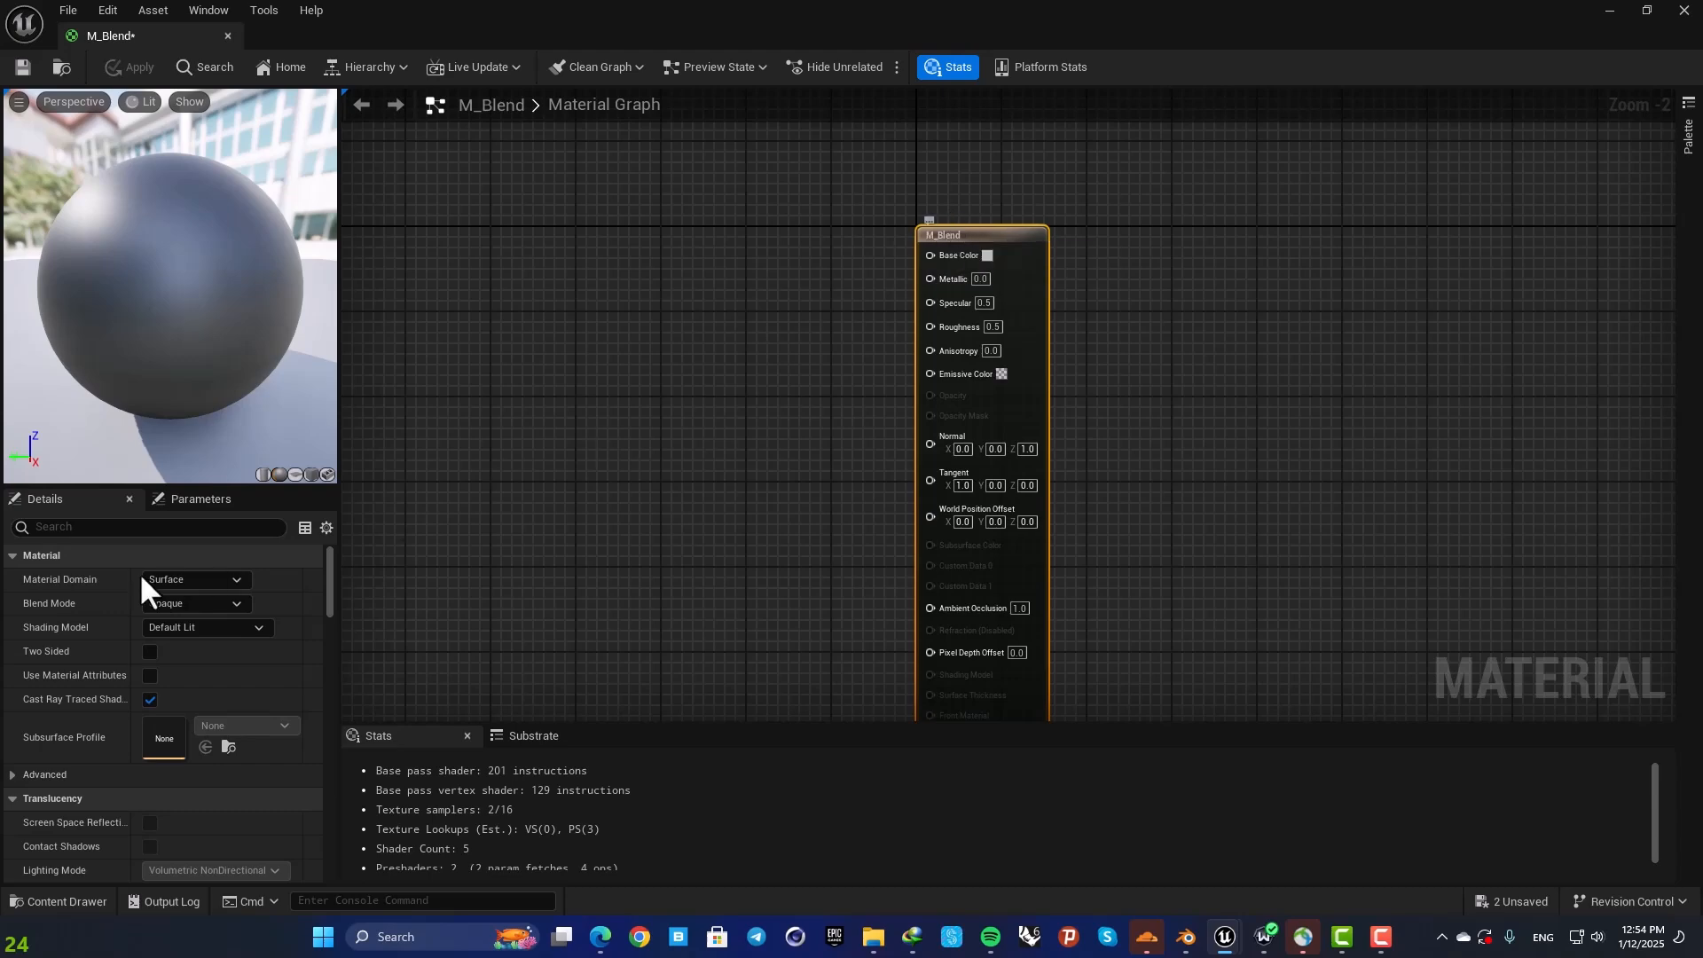
# Step: Search Details for 'material att' and enable Use Material Attributes on M_Blend
pyautogui.write('ma')
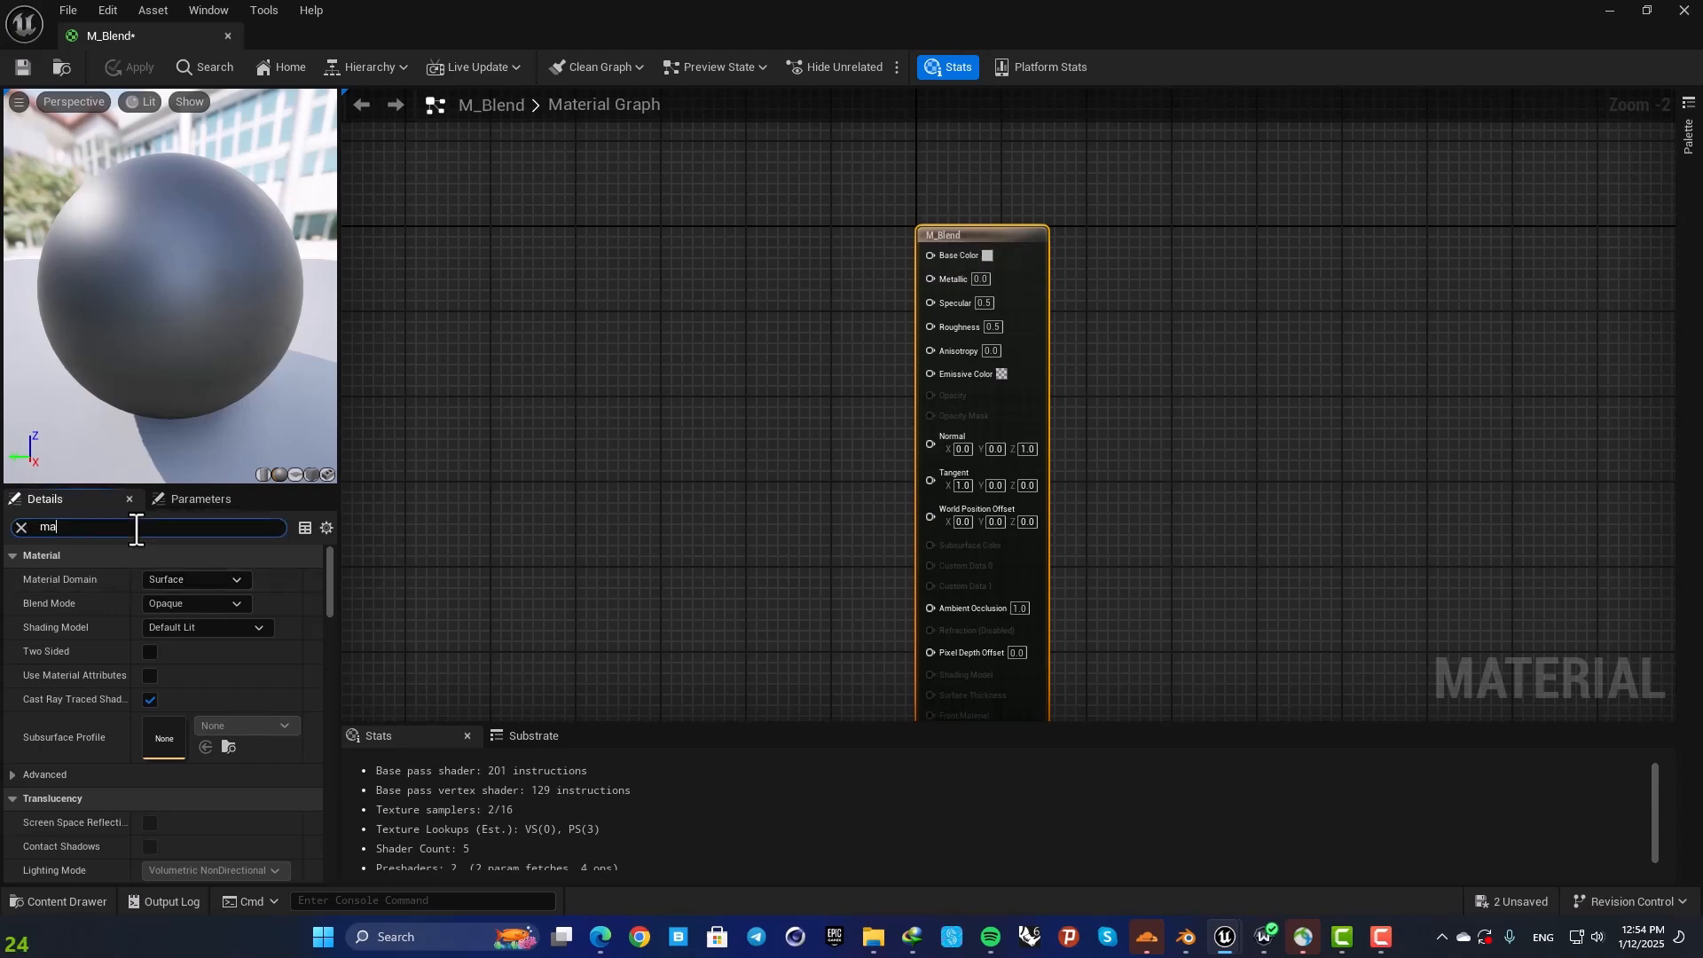
pyautogui.write('terial a')
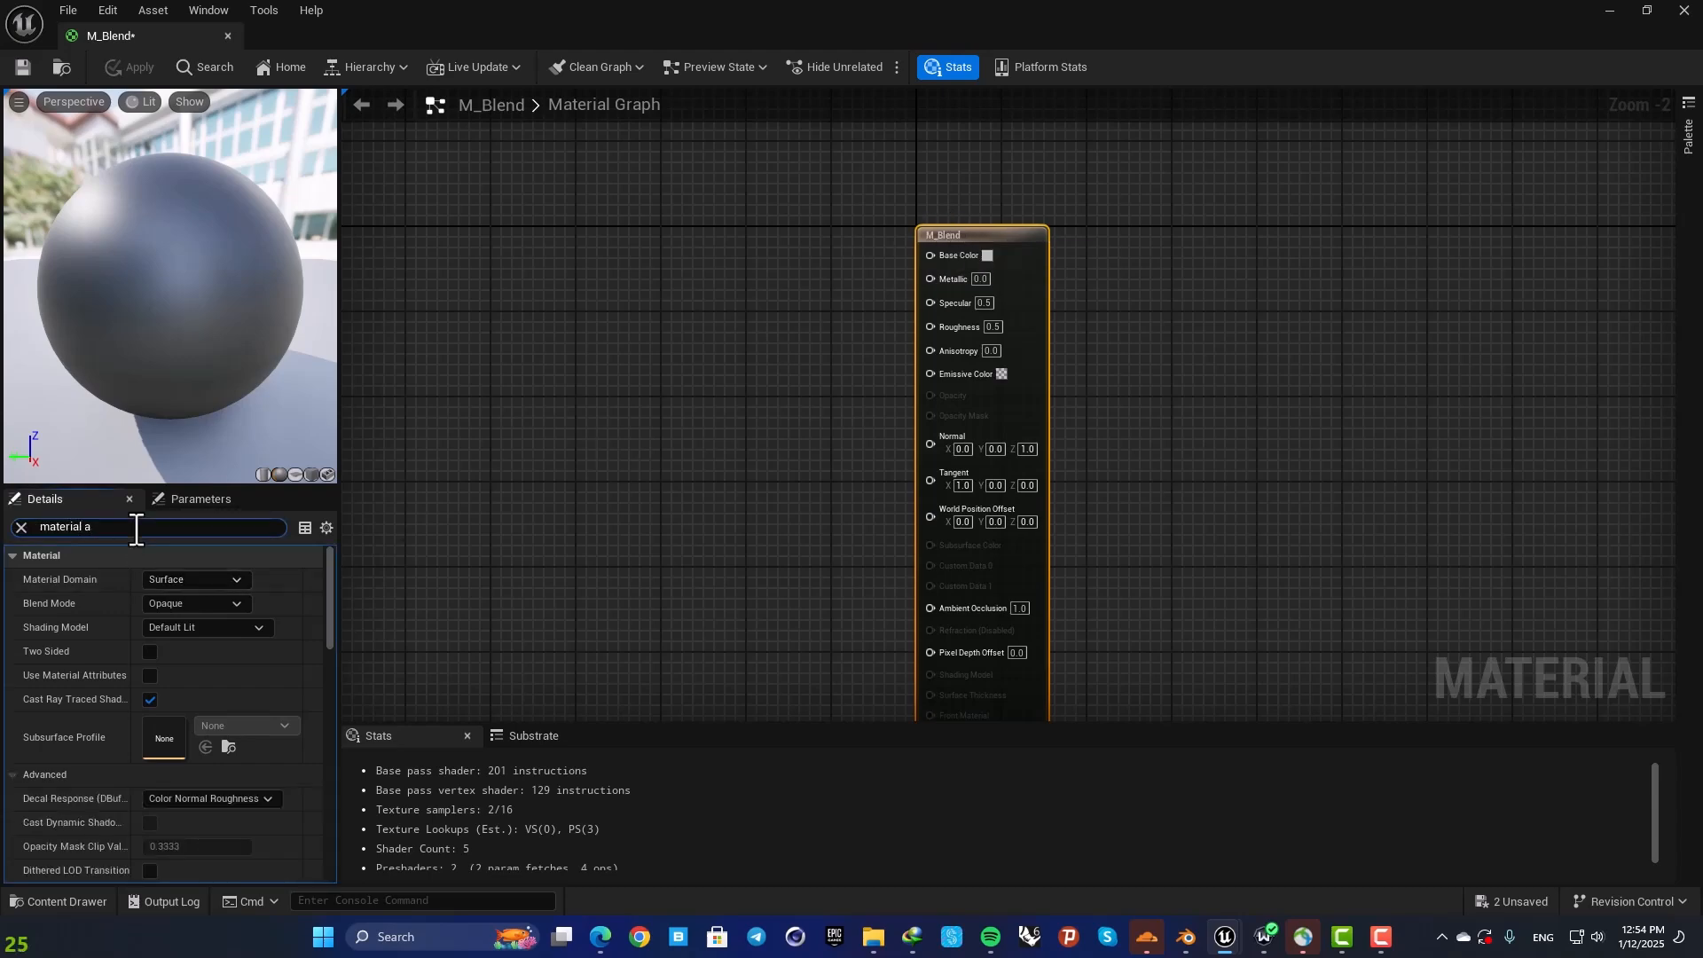
pyautogui.write('tt')
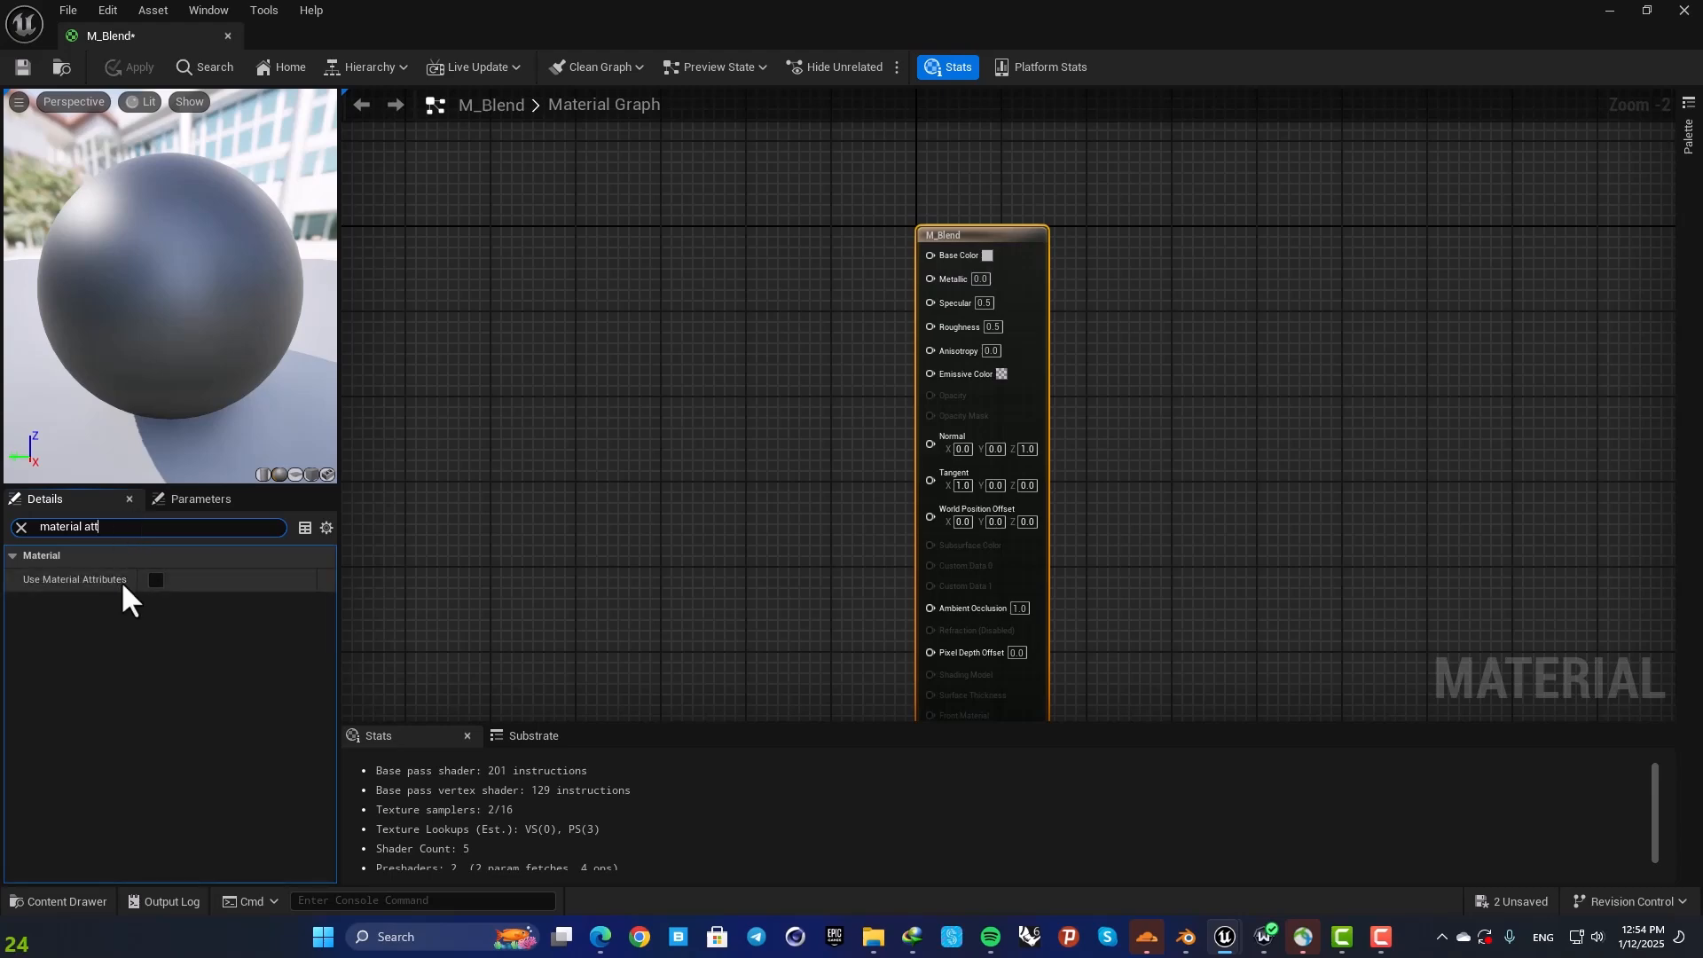
pyautogui.click(154, 578)
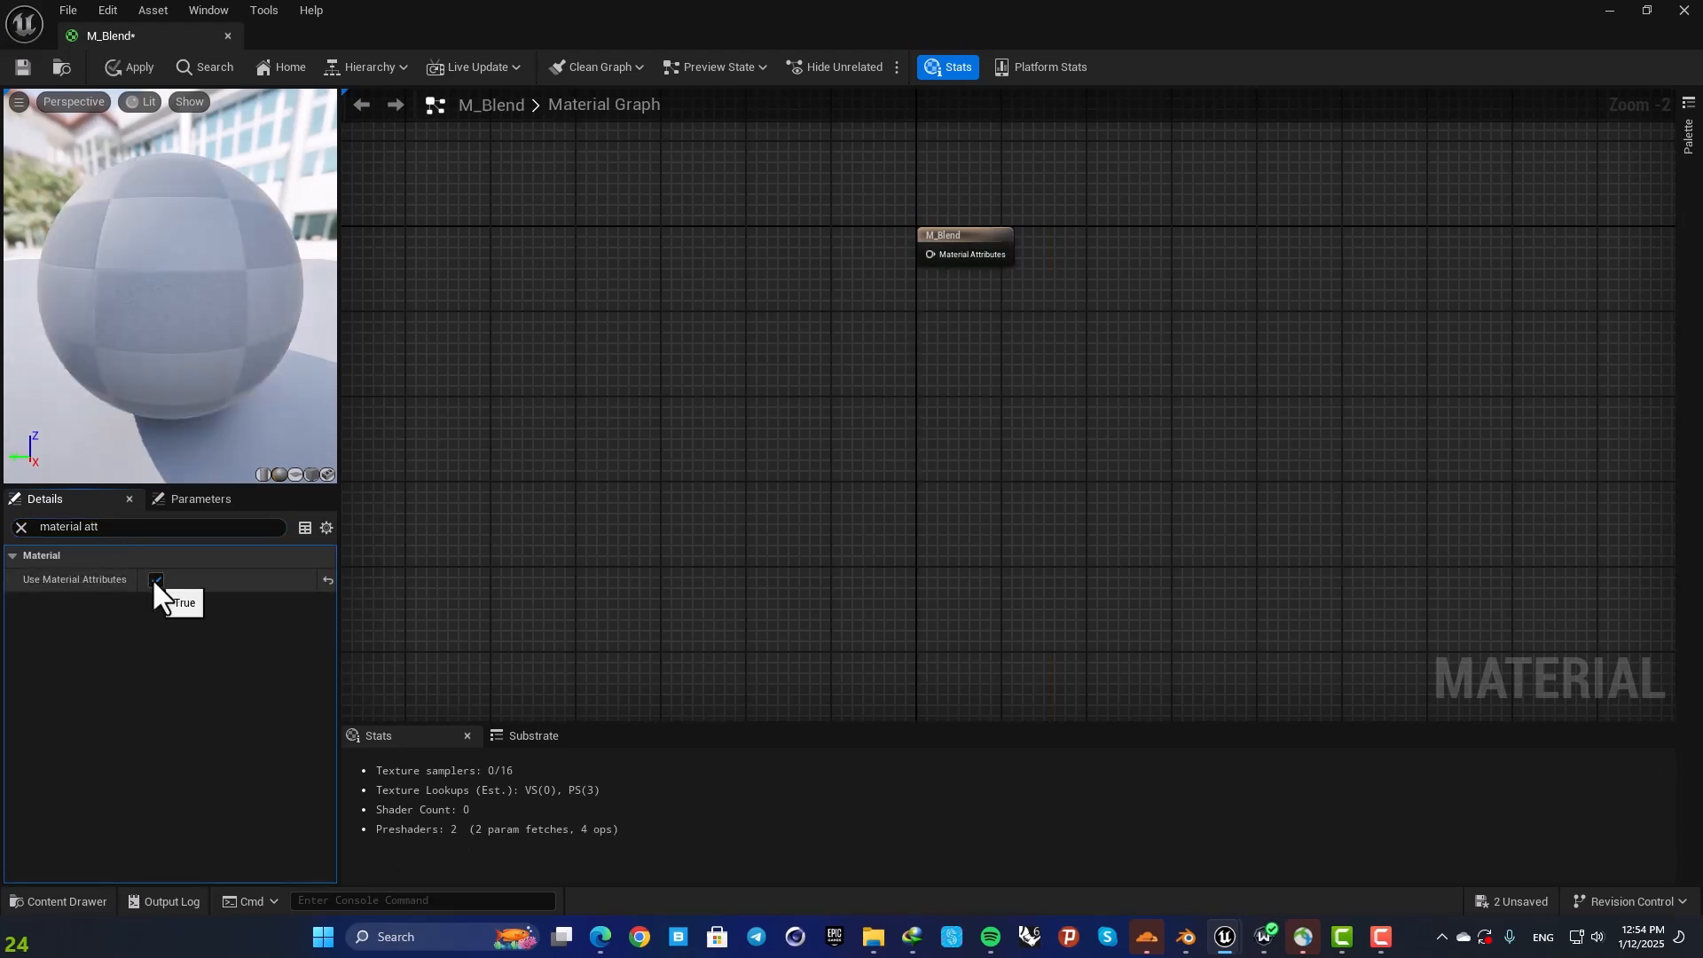
pyautogui.click(156, 578)
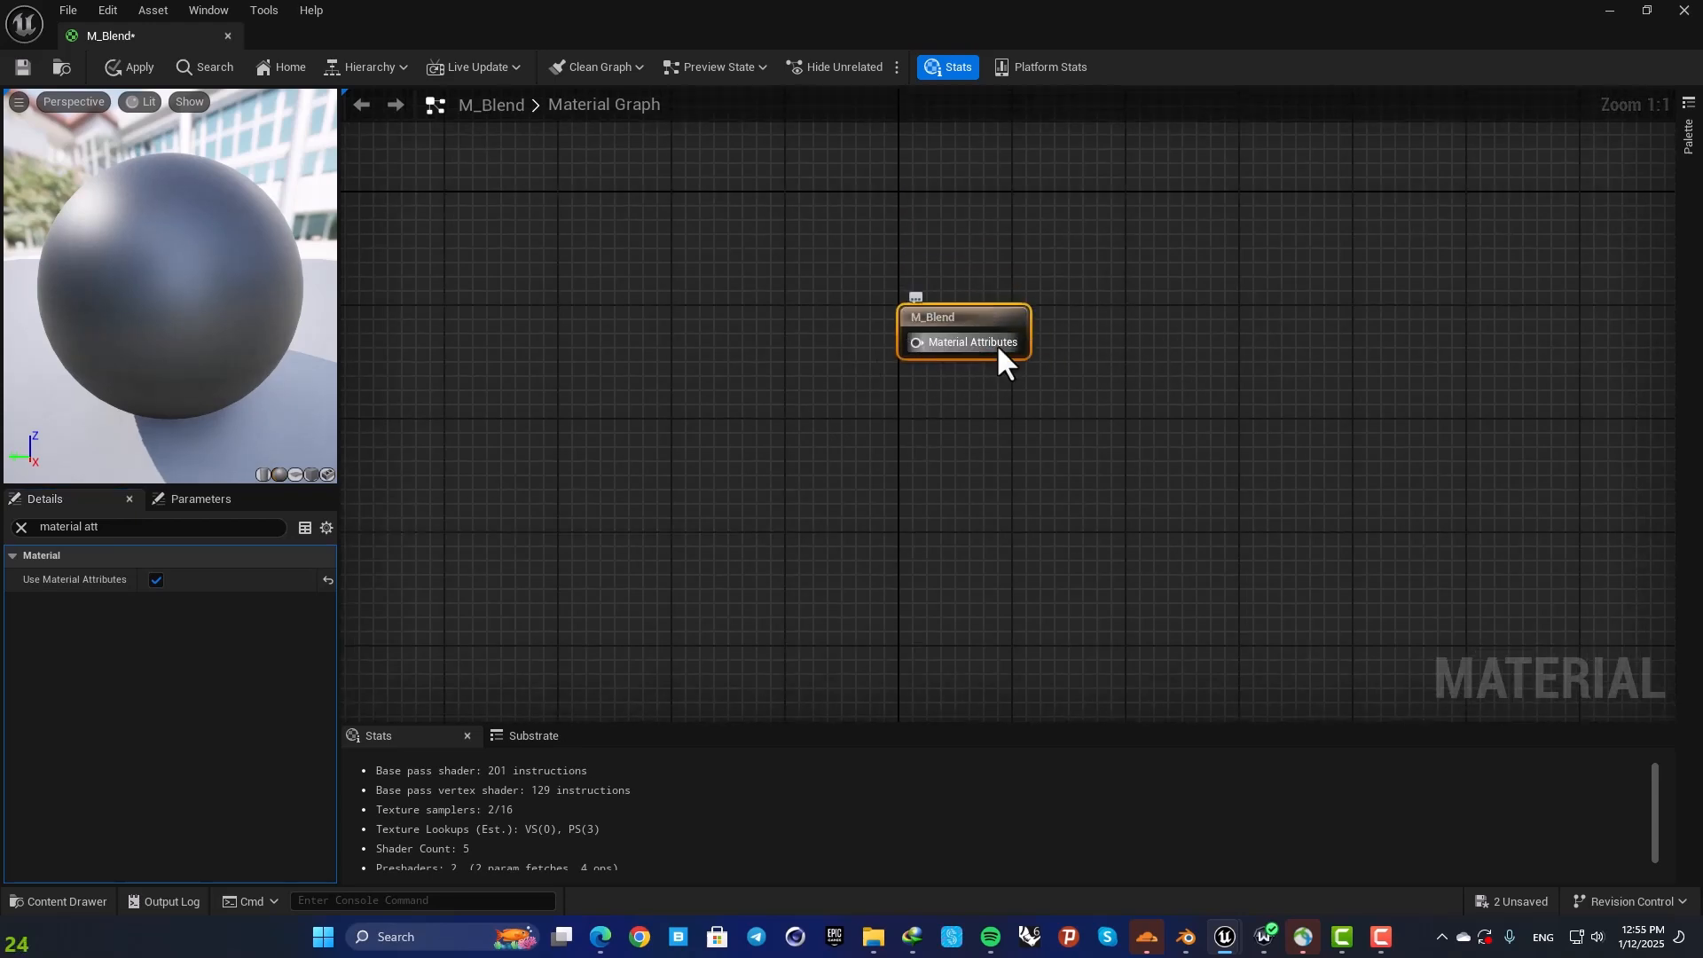
pyautogui.moveTo(306, 608)
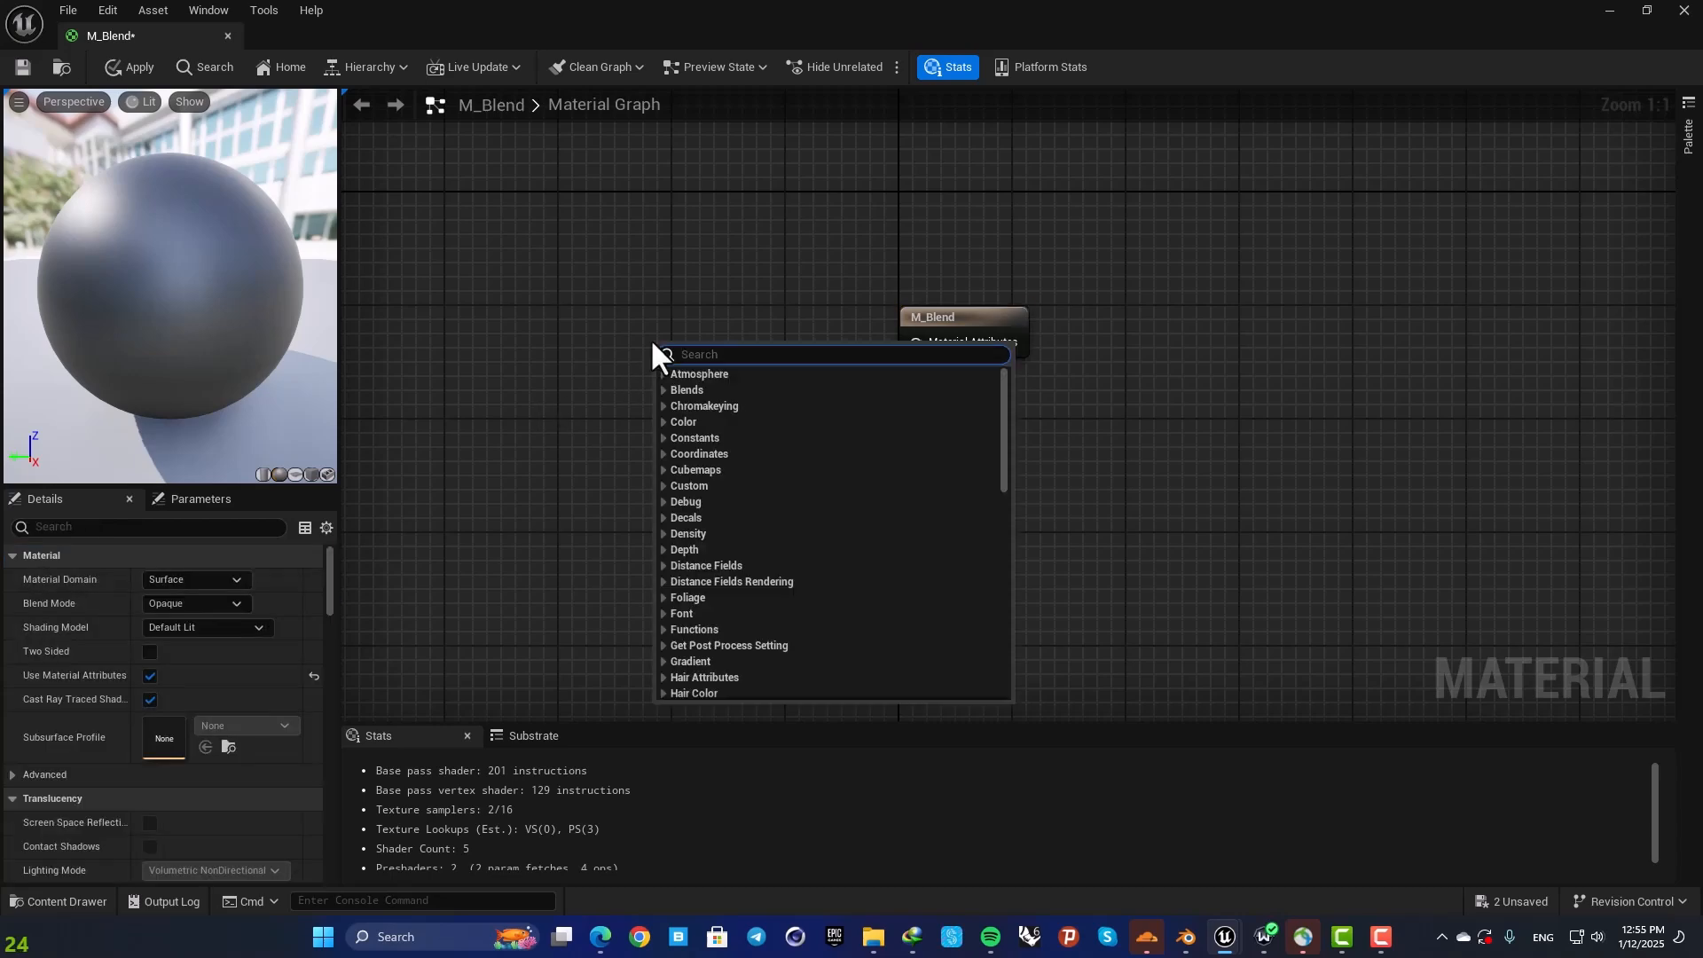
# Step: Add a SetMaterialAttributes node and give it Base Color, Metallic, Specular and Roughness attribute entries
pyautogui.write('set m')
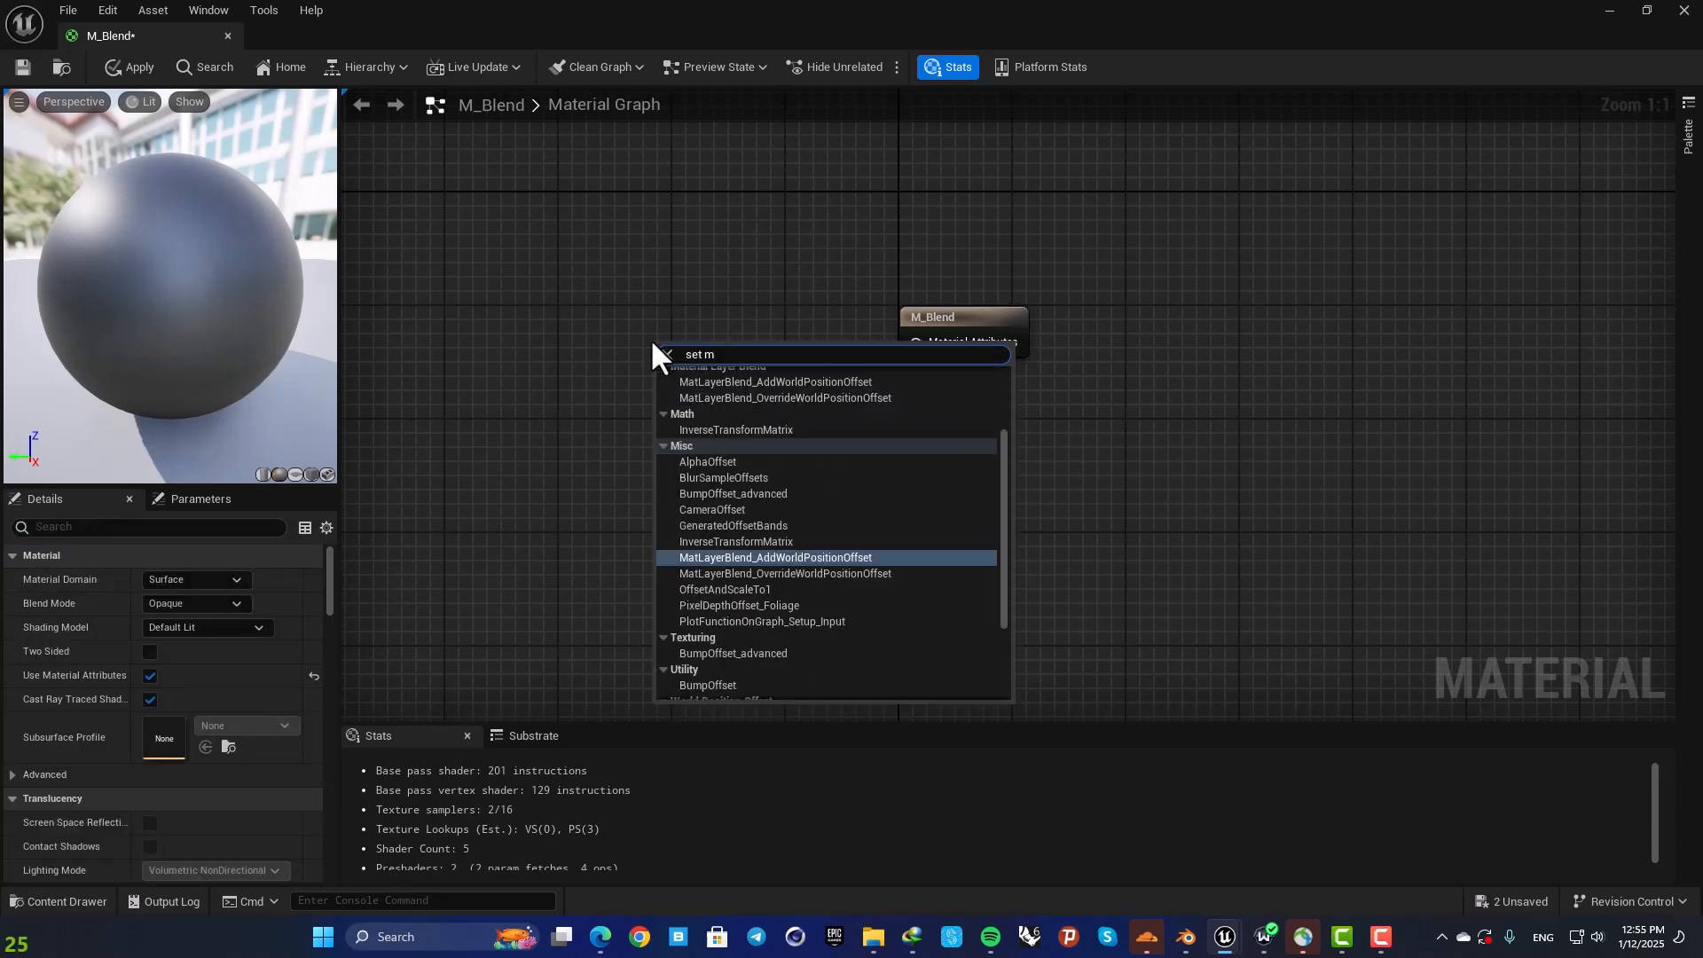
pyautogui.write('a')
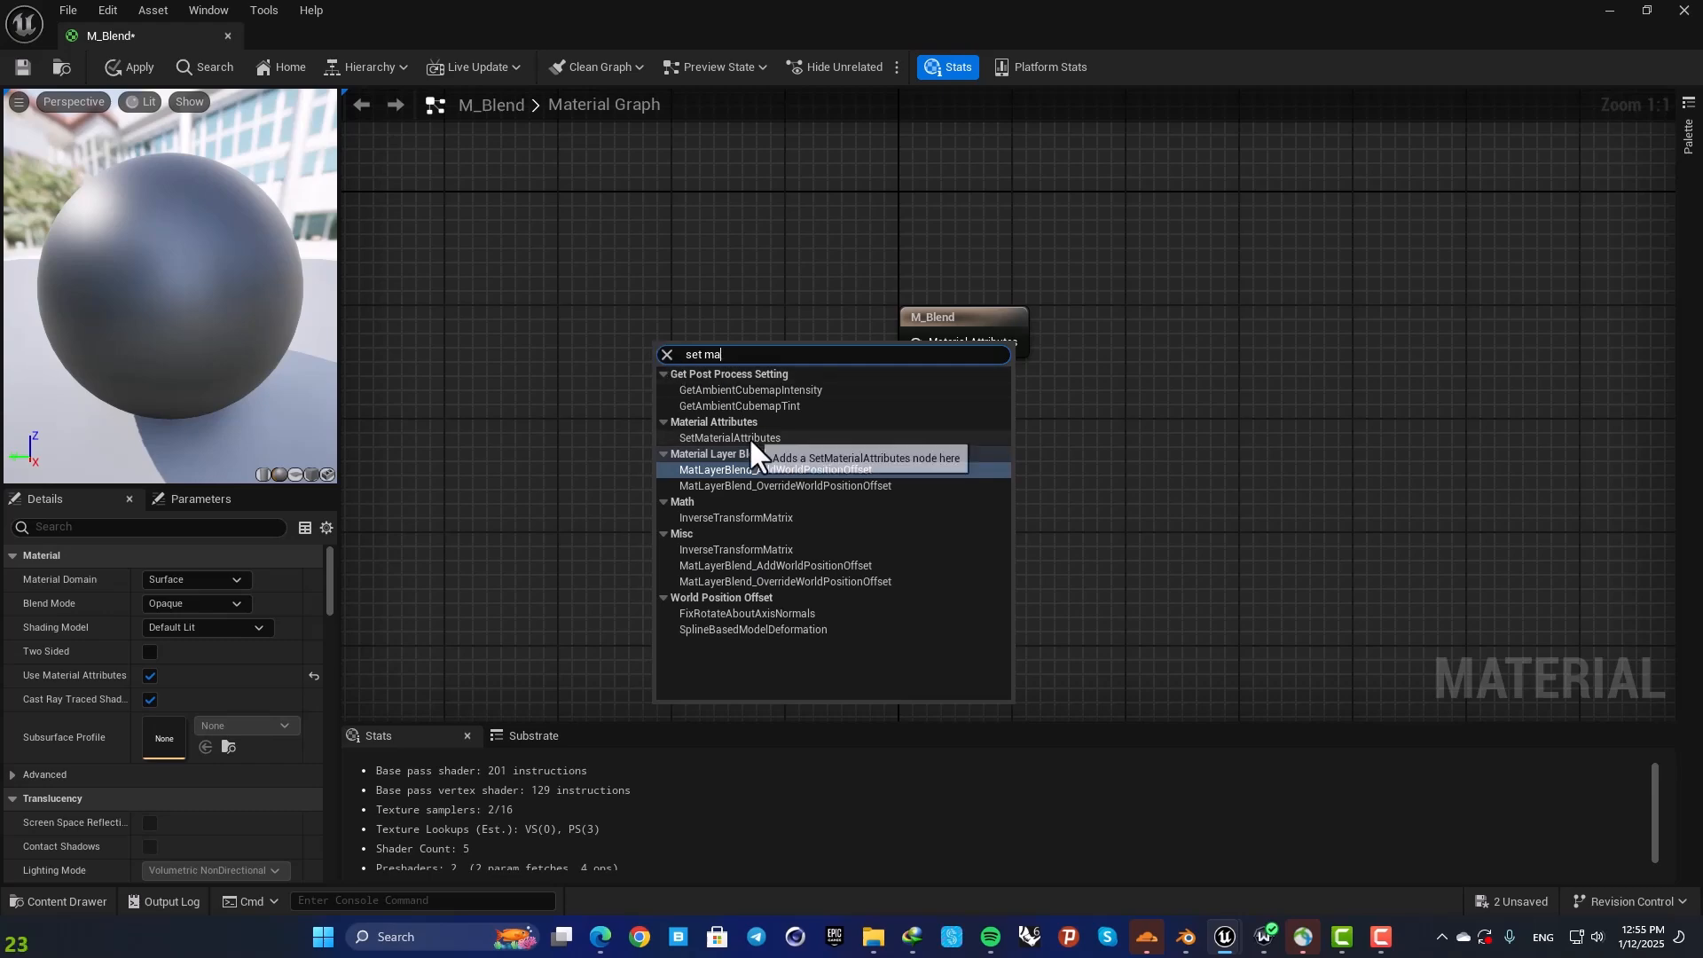
pyautogui.click(728, 438)
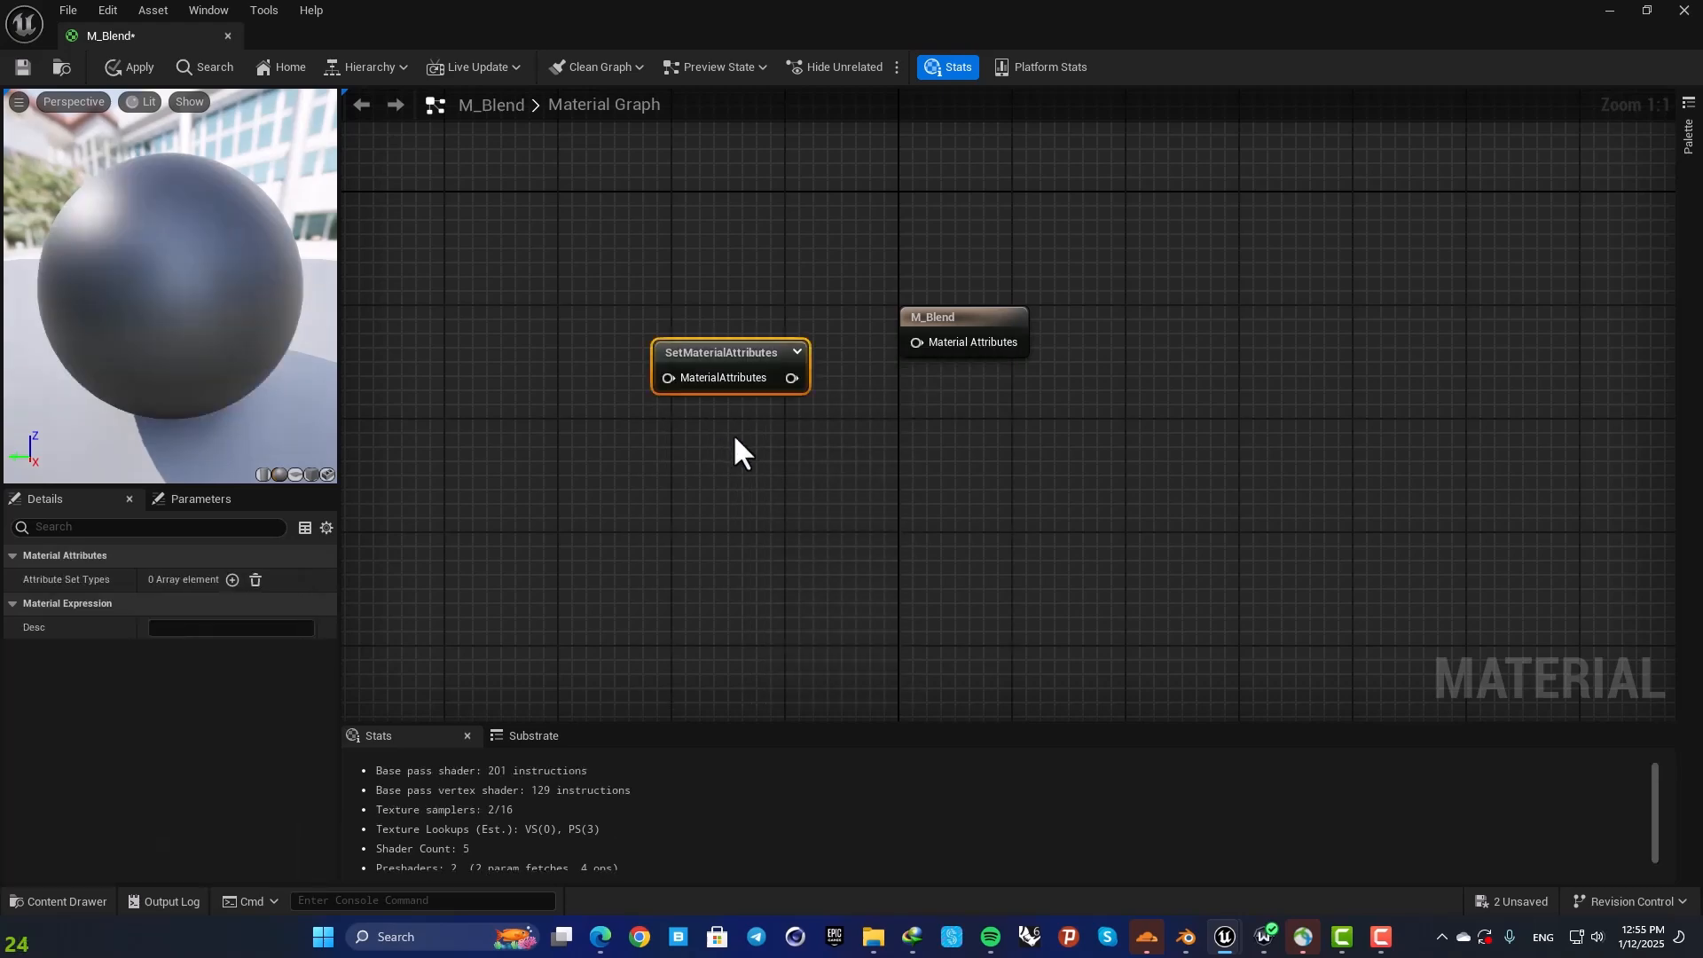
pyautogui.moveTo(717, 359)
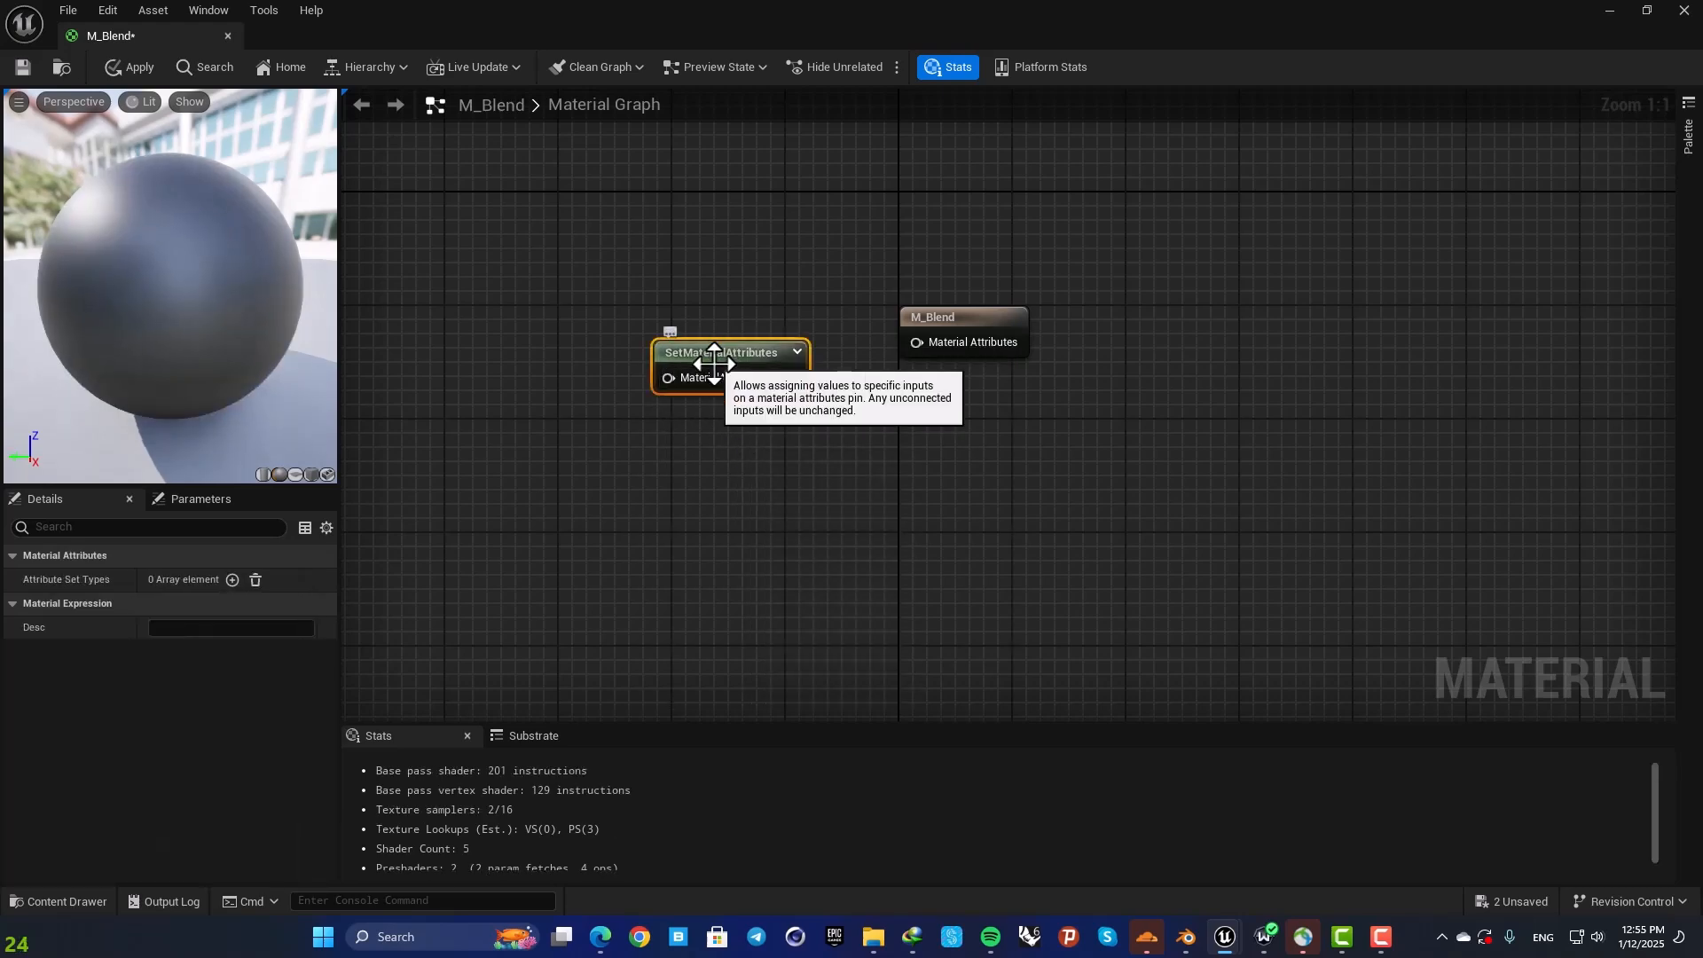
pyautogui.moveTo(71, 596)
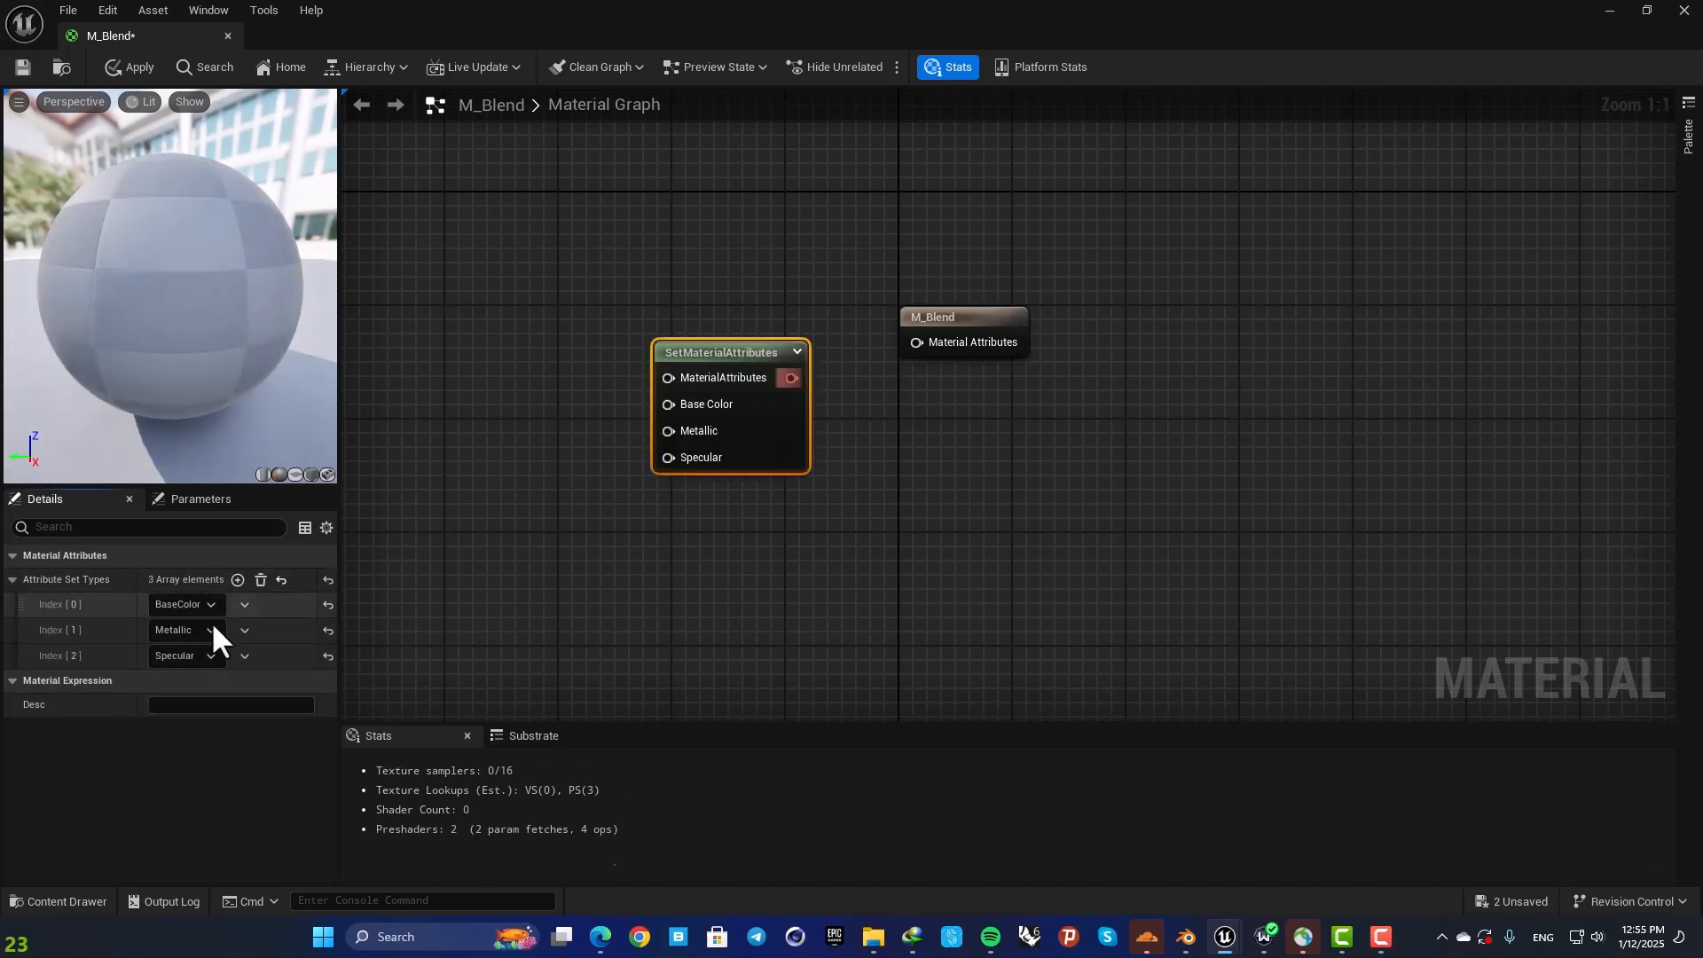
pyautogui.moveTo(722, 351); pyautogui.dragTo(880, 373)
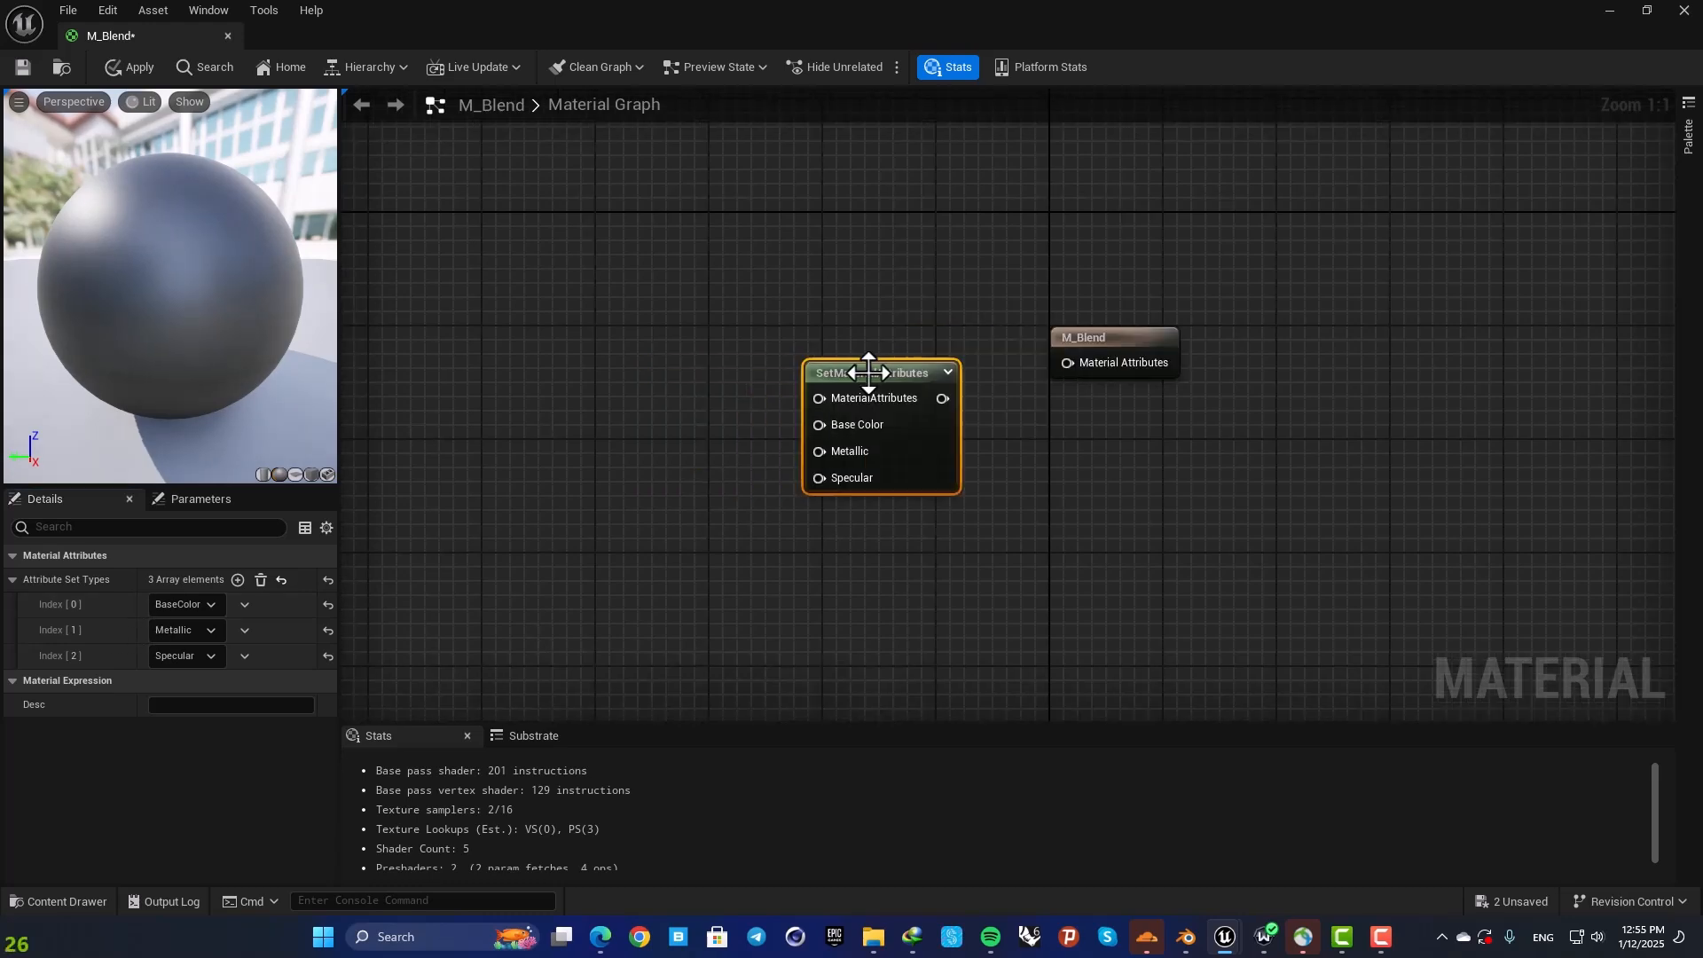
pyautogui.moveTo(864, 434)
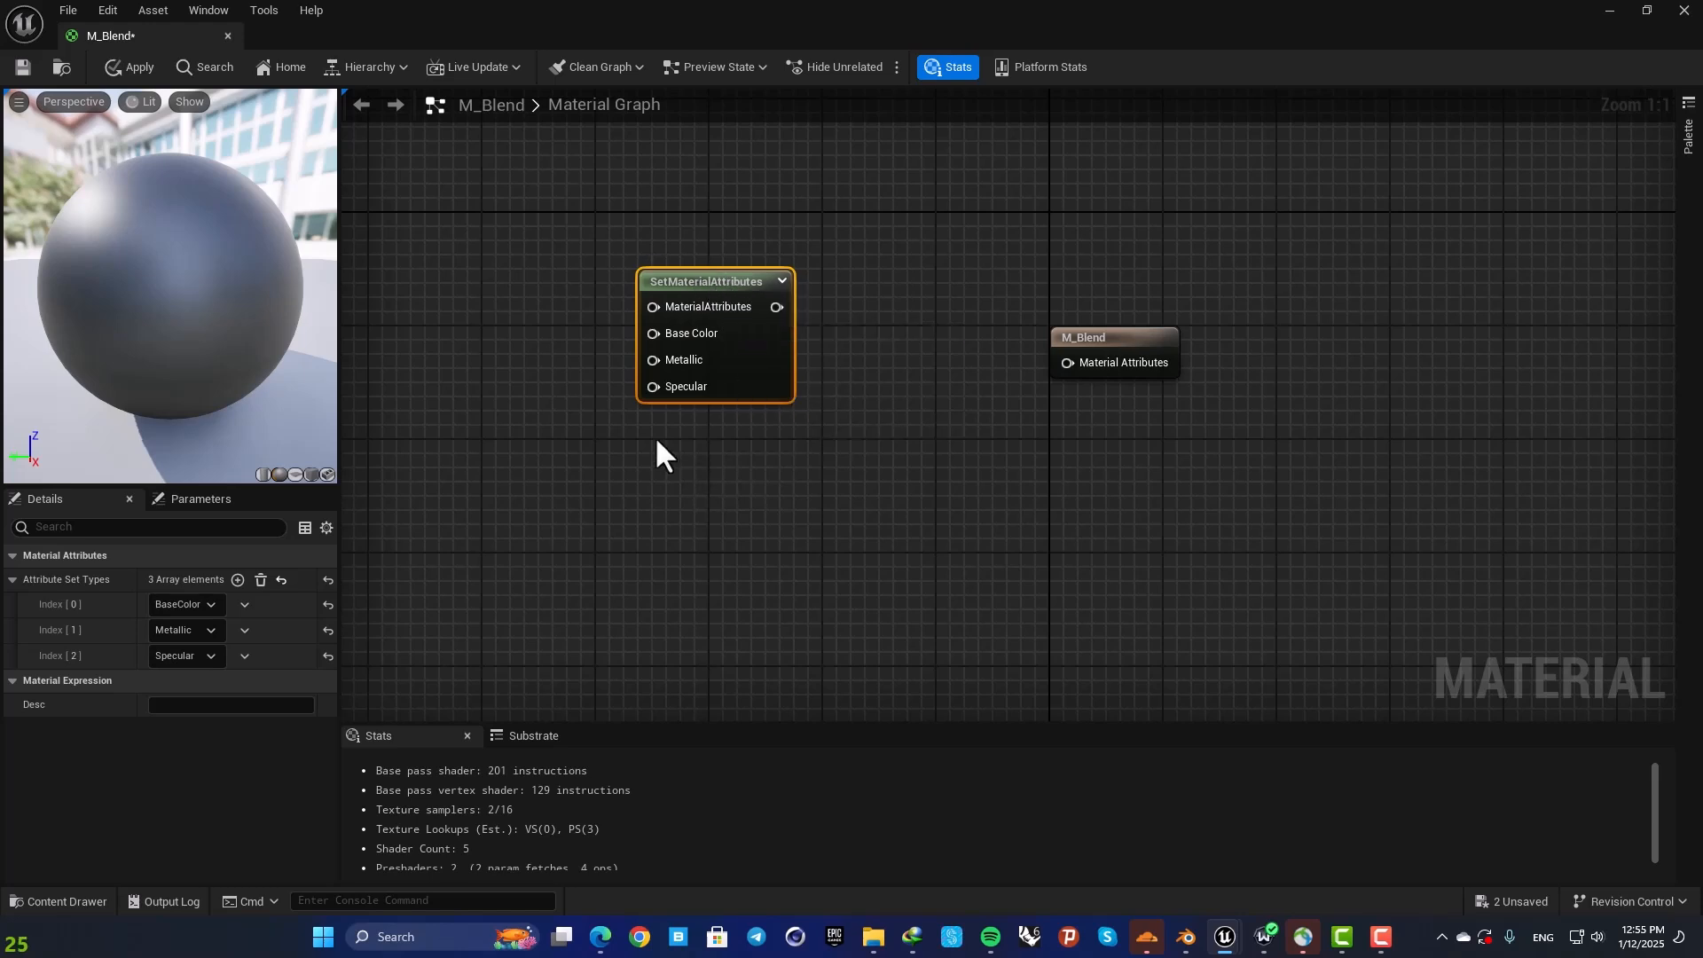
pyautogui.moveTo(758, 520)
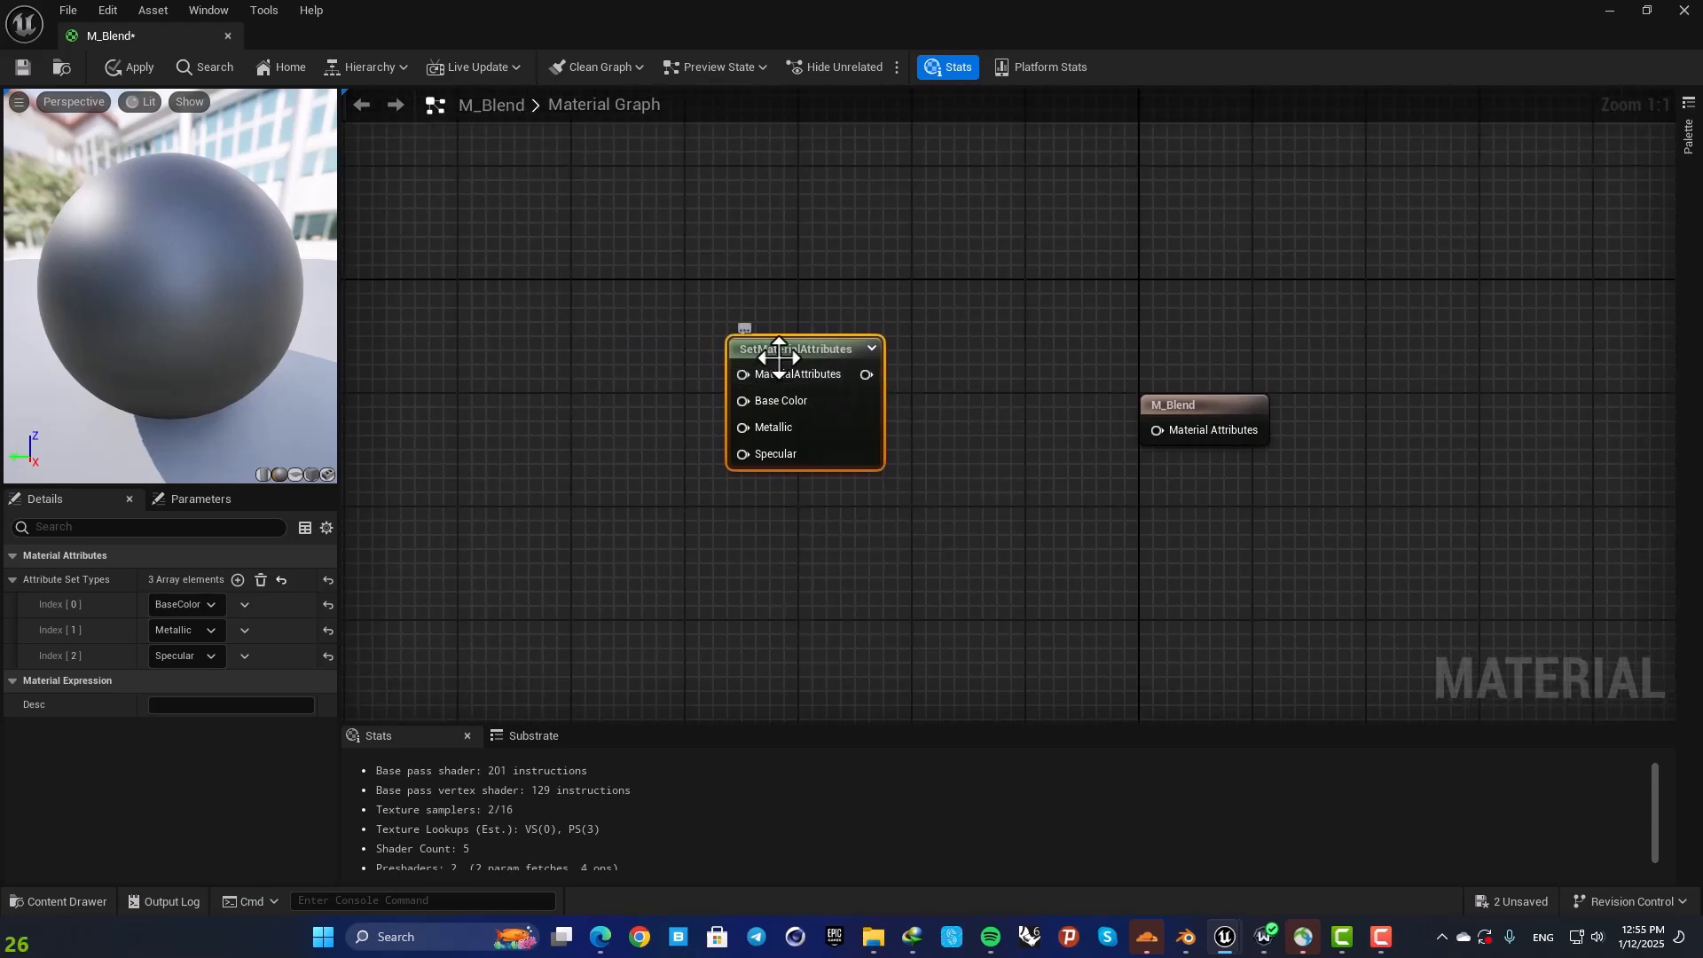
pyautogui.moveTo(834, 404)
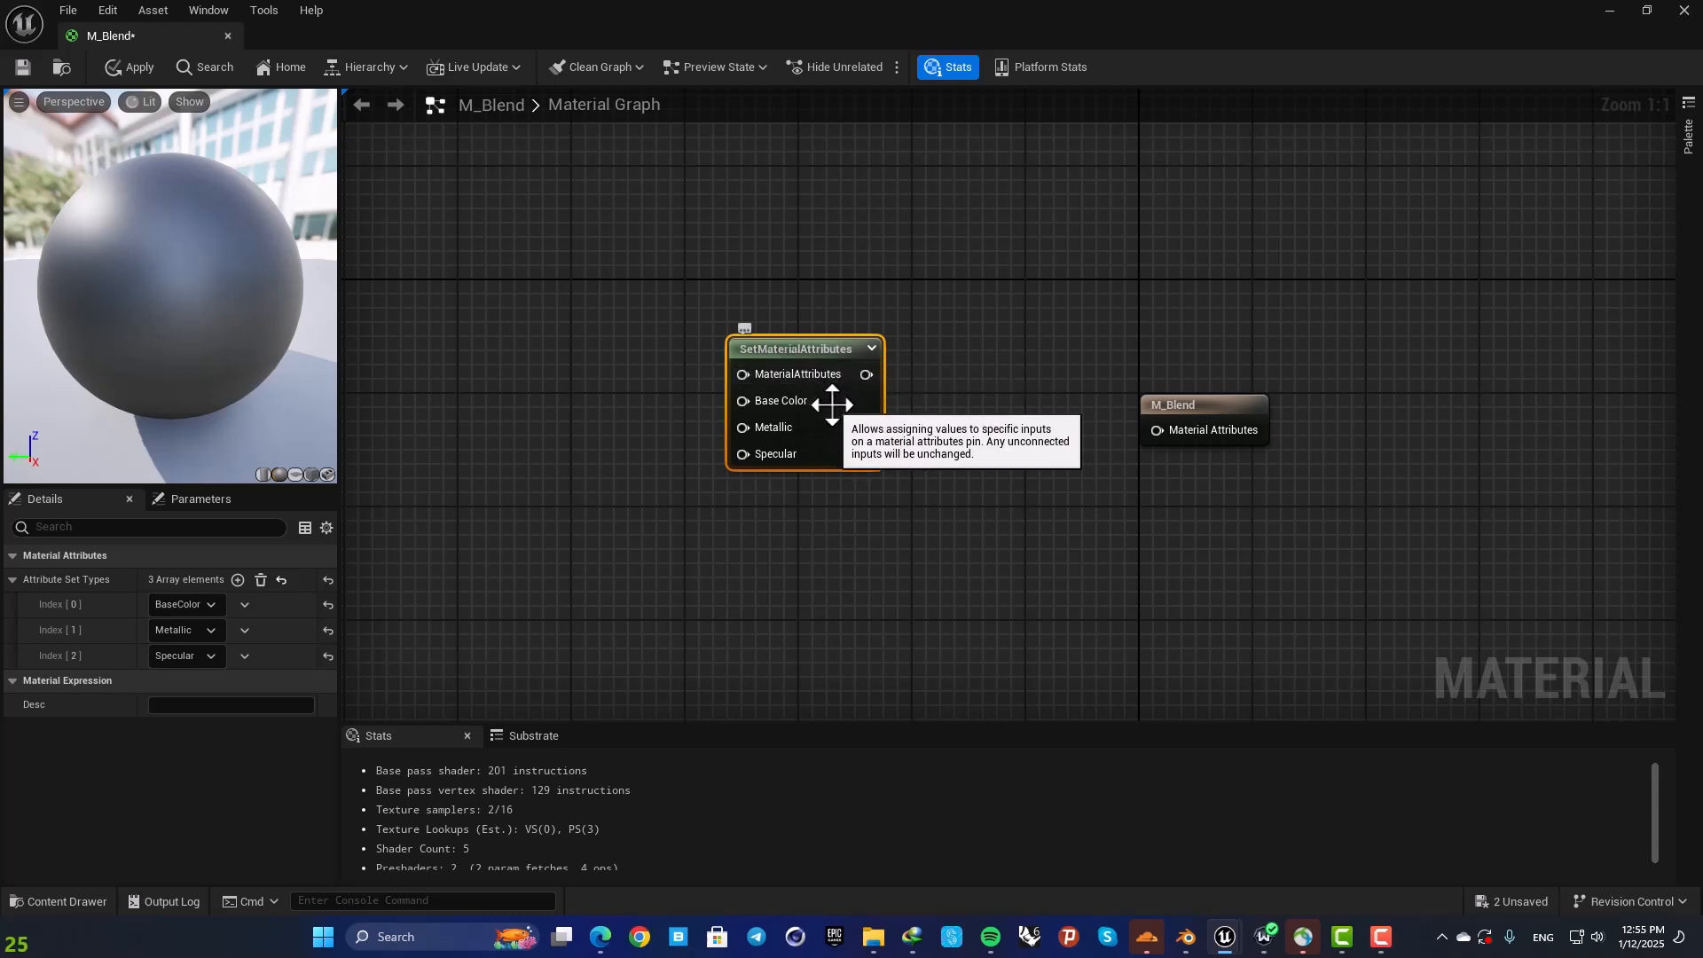
pyautogui.moveTo(787, 456)
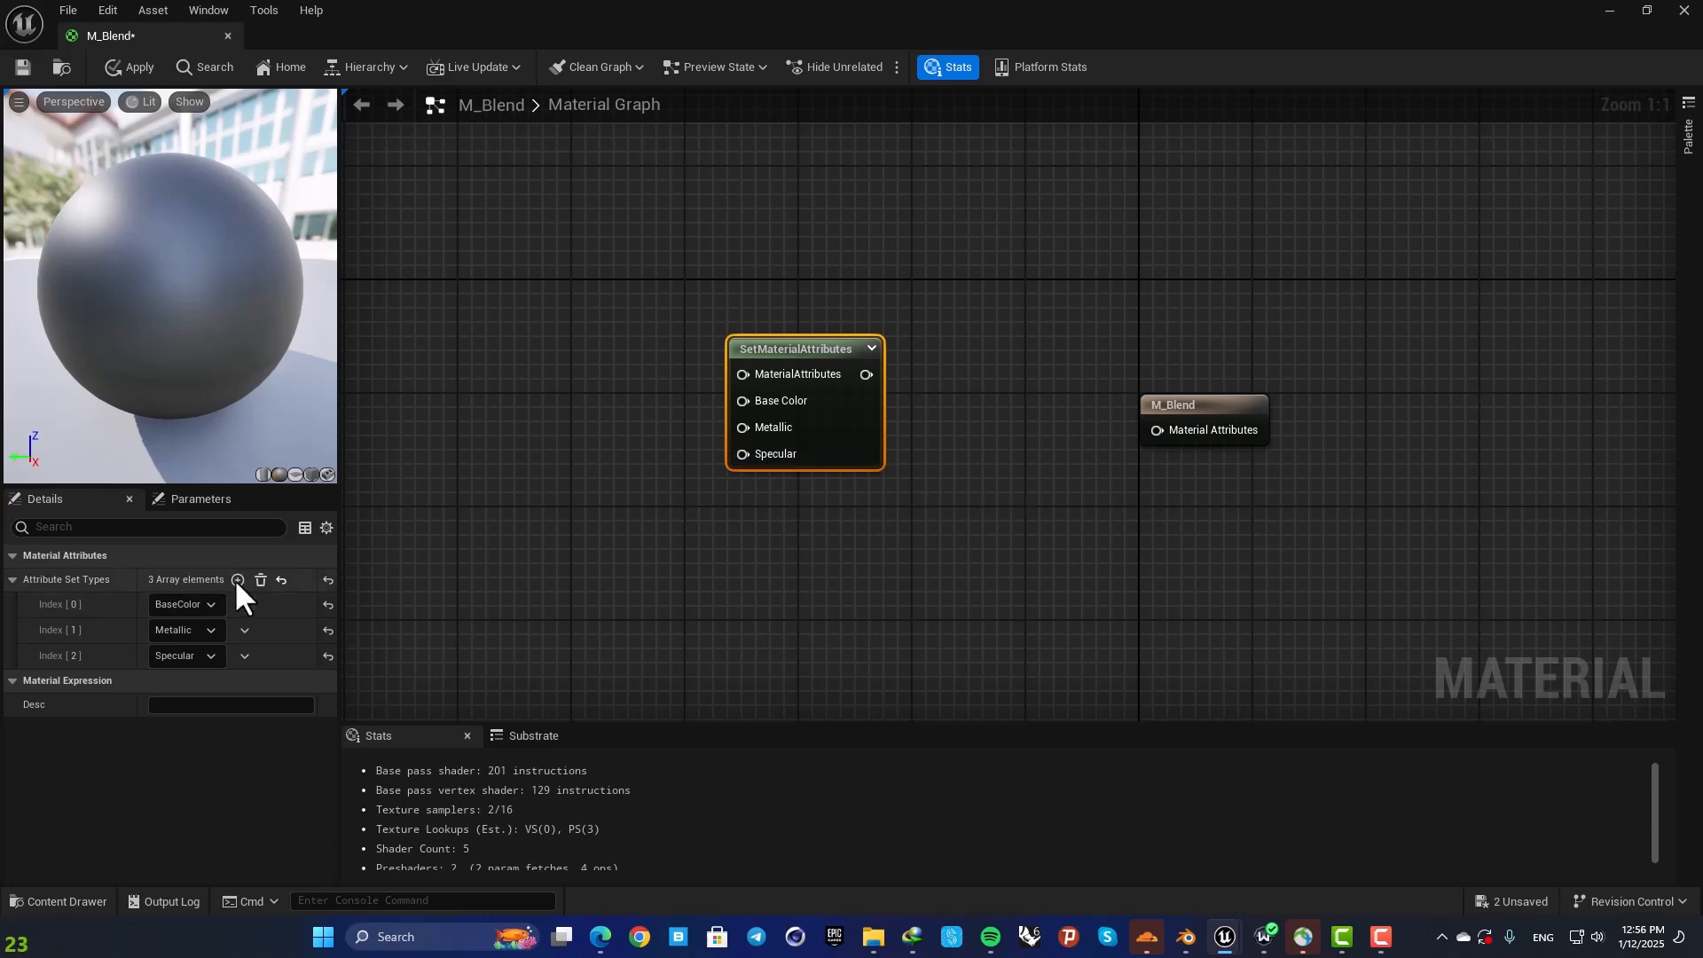
pyautogui.click(238, 578)
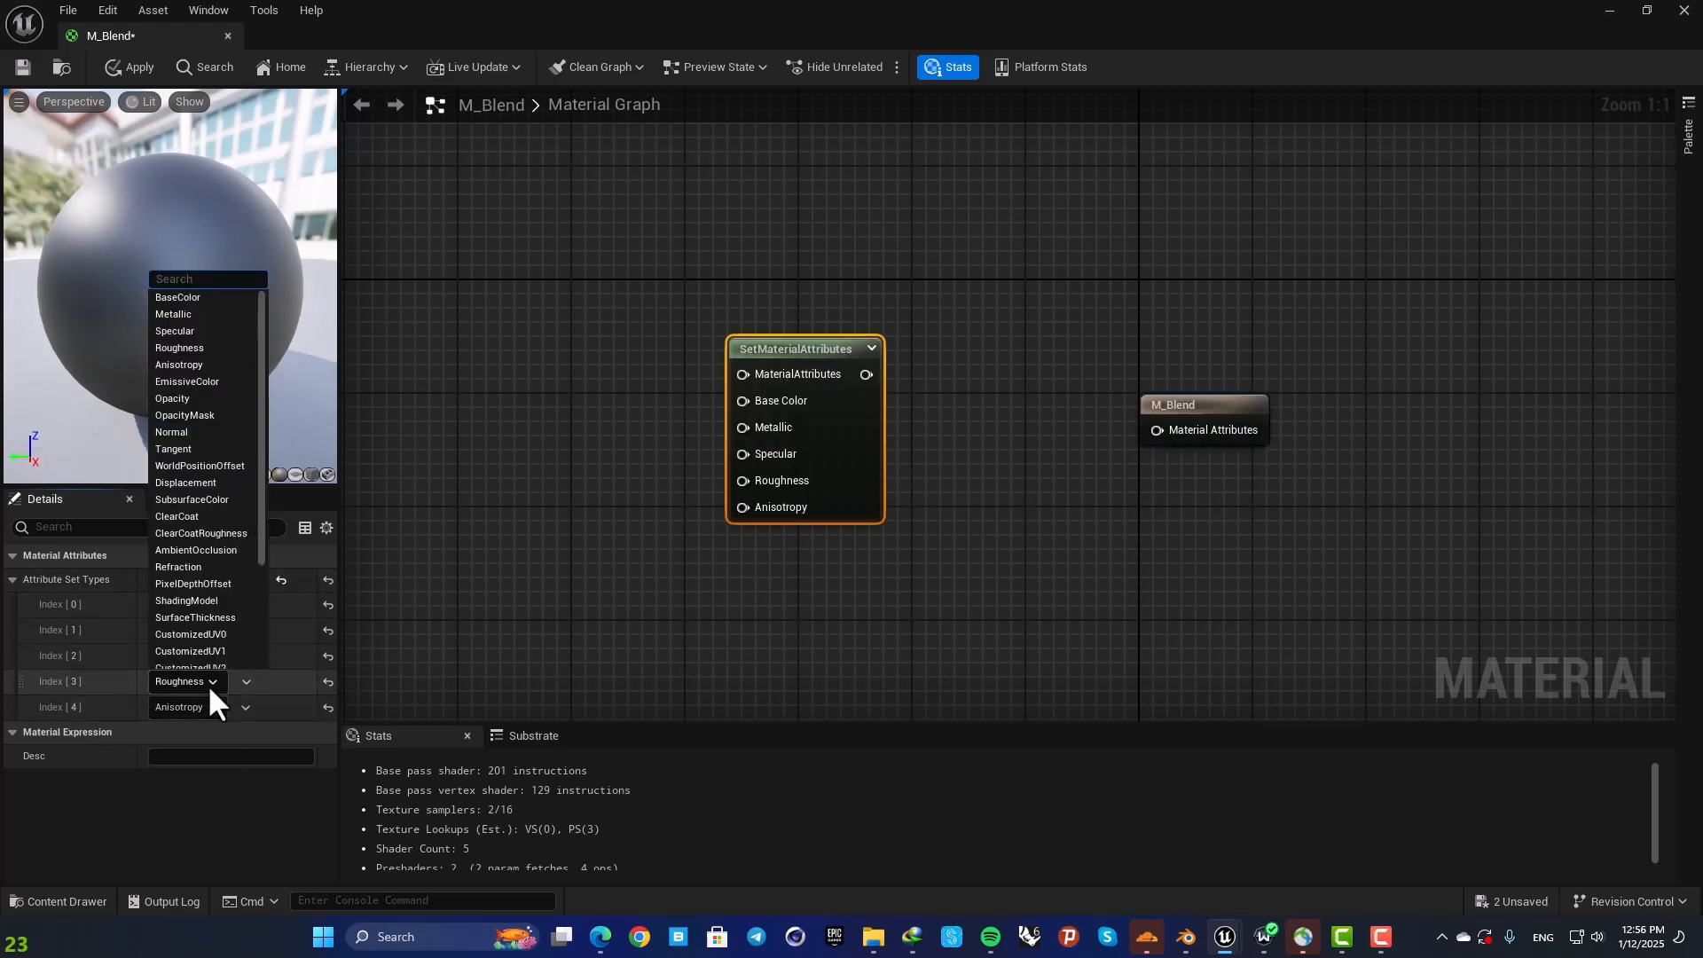
pyautogui.moveTo(172, 433)
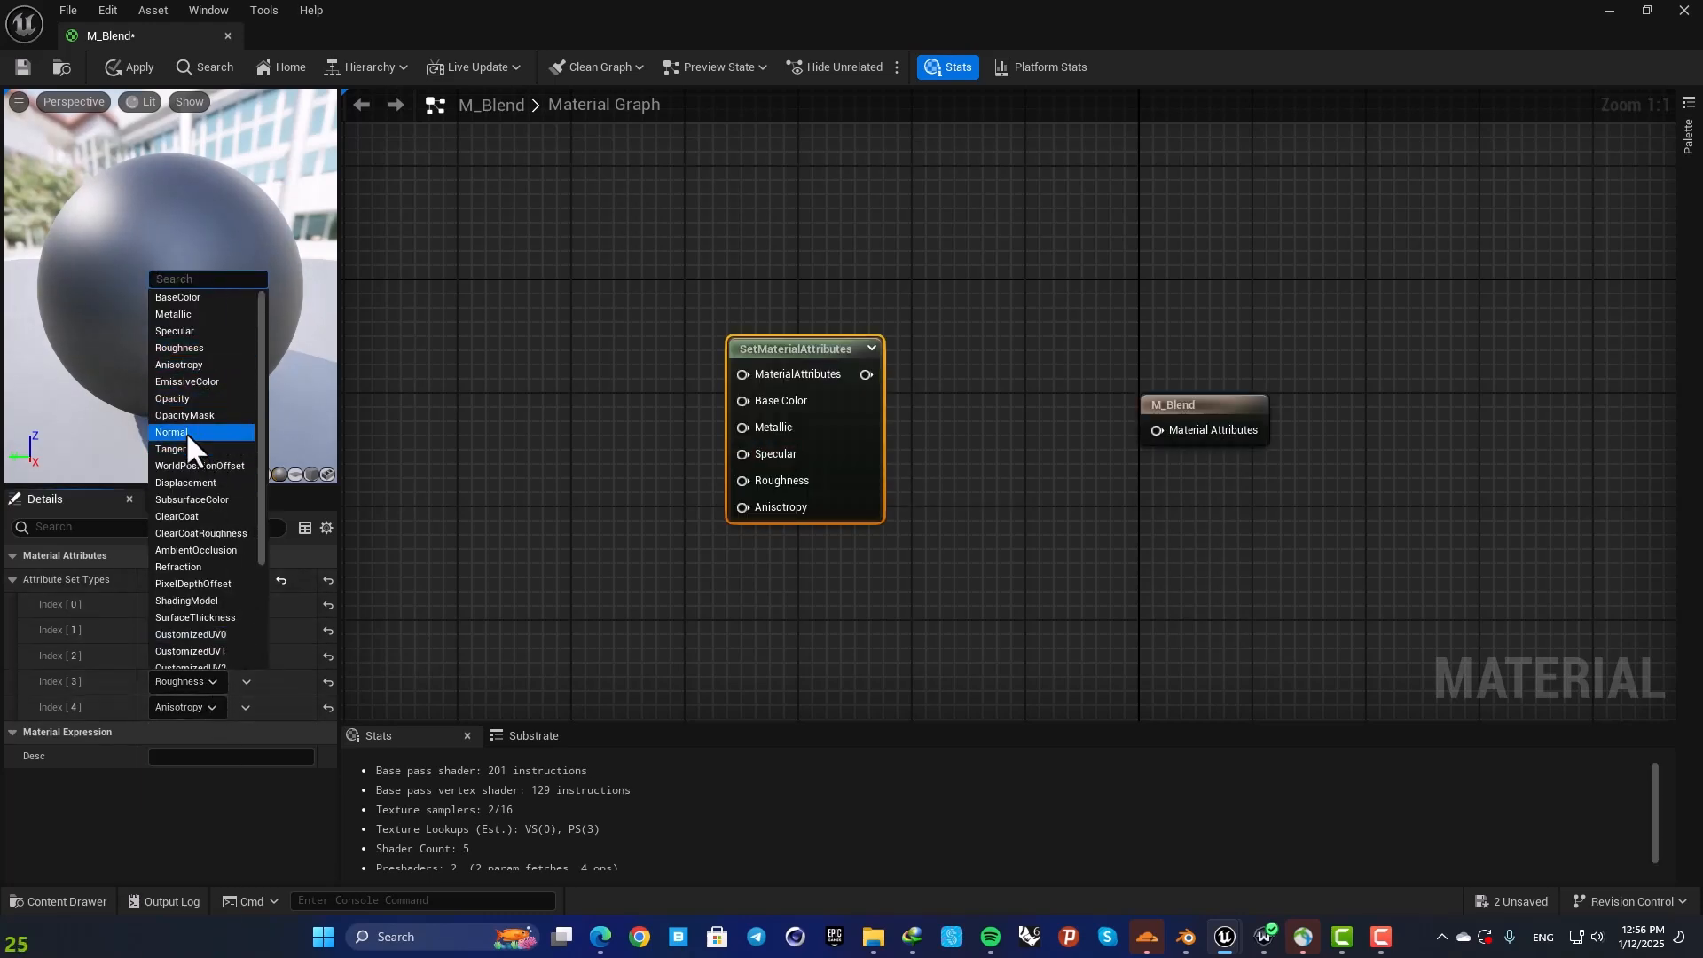
pyautogui.click(403, 548)
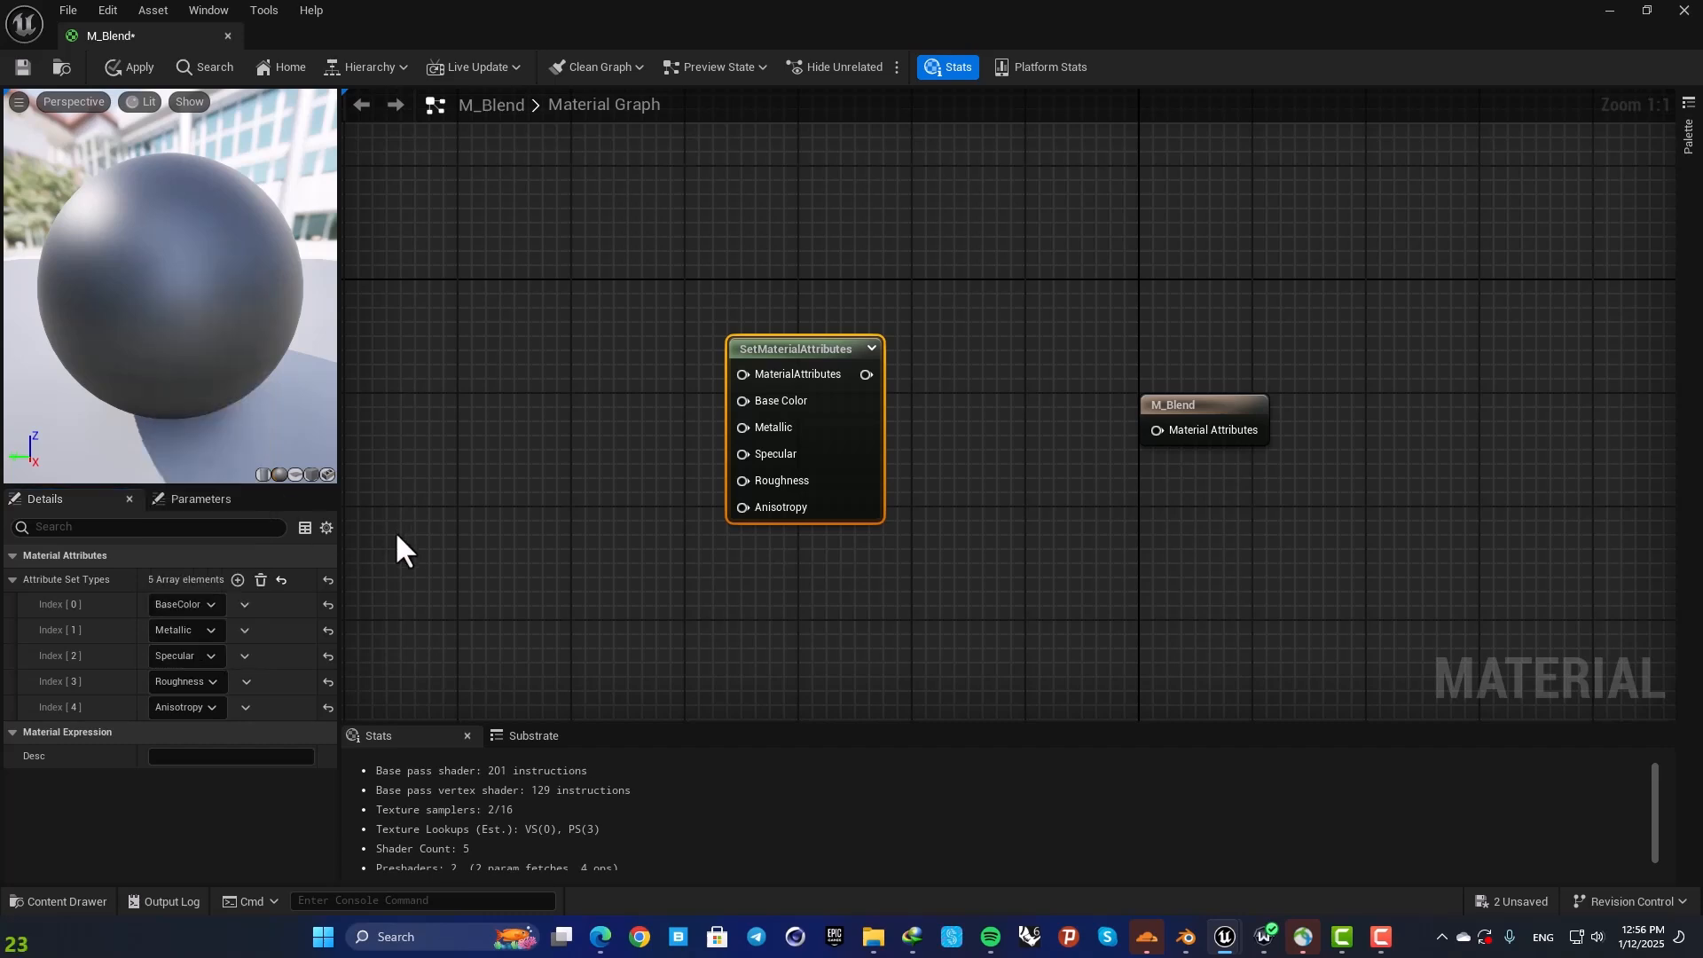
# Step: Remove the extra Anisotropy entry from the node's Attribute Set Types
pyautogui.click(798, 347)
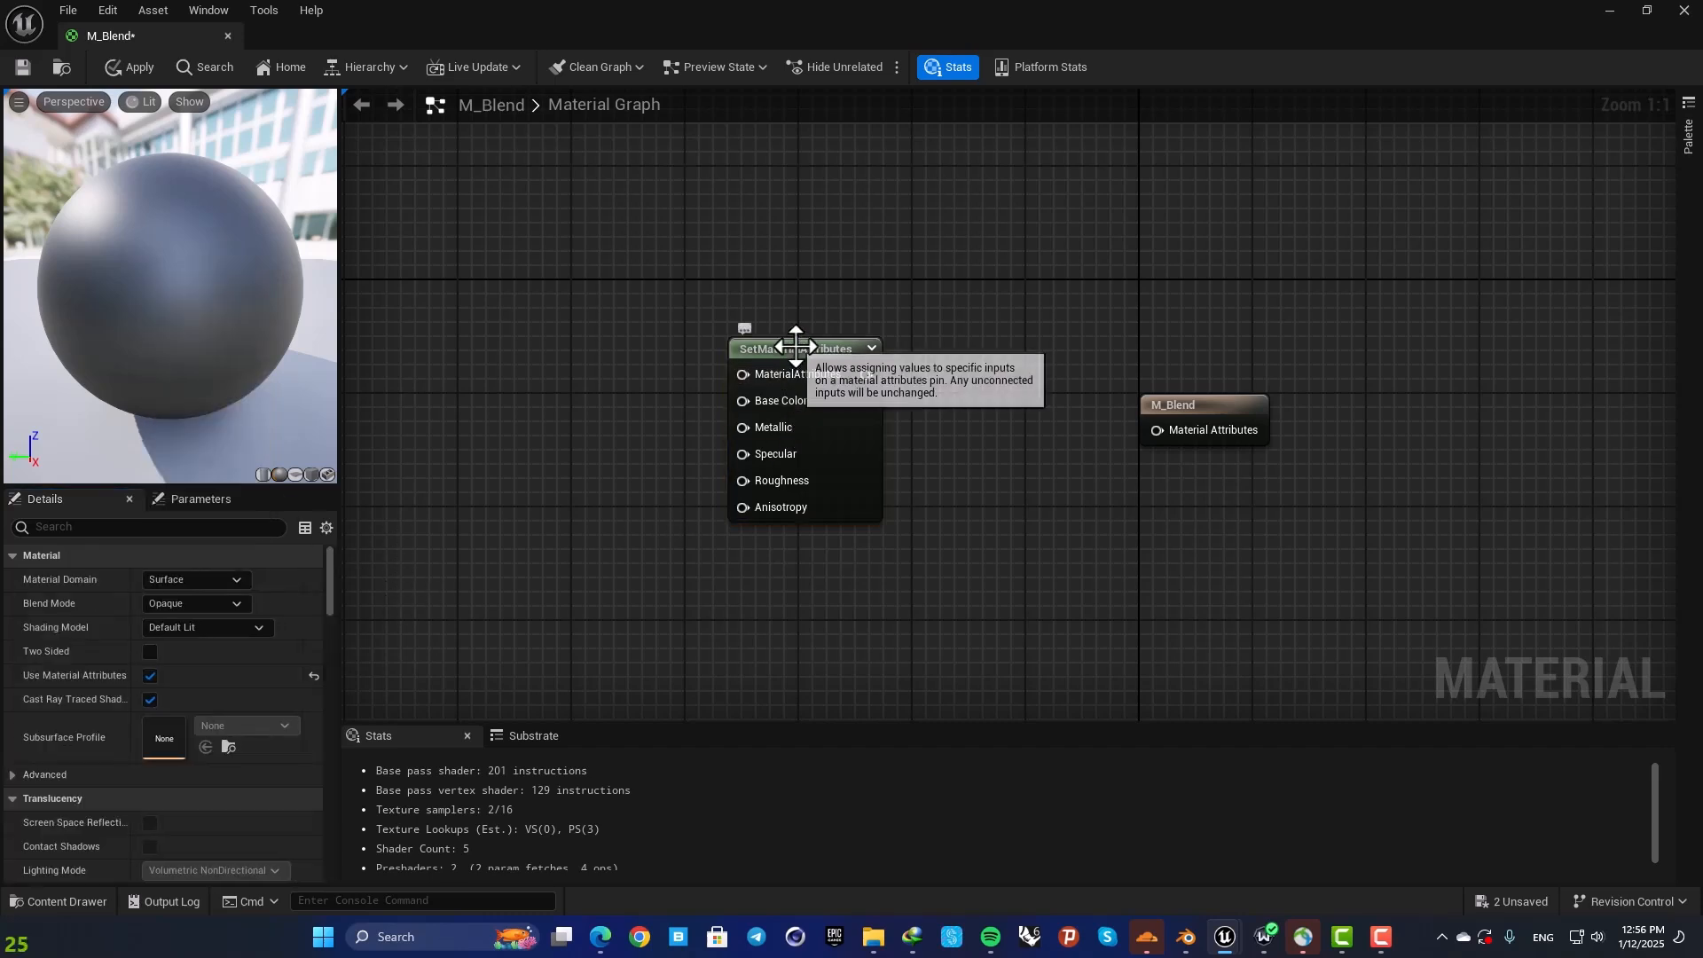
pyautogui.click(794, 349)
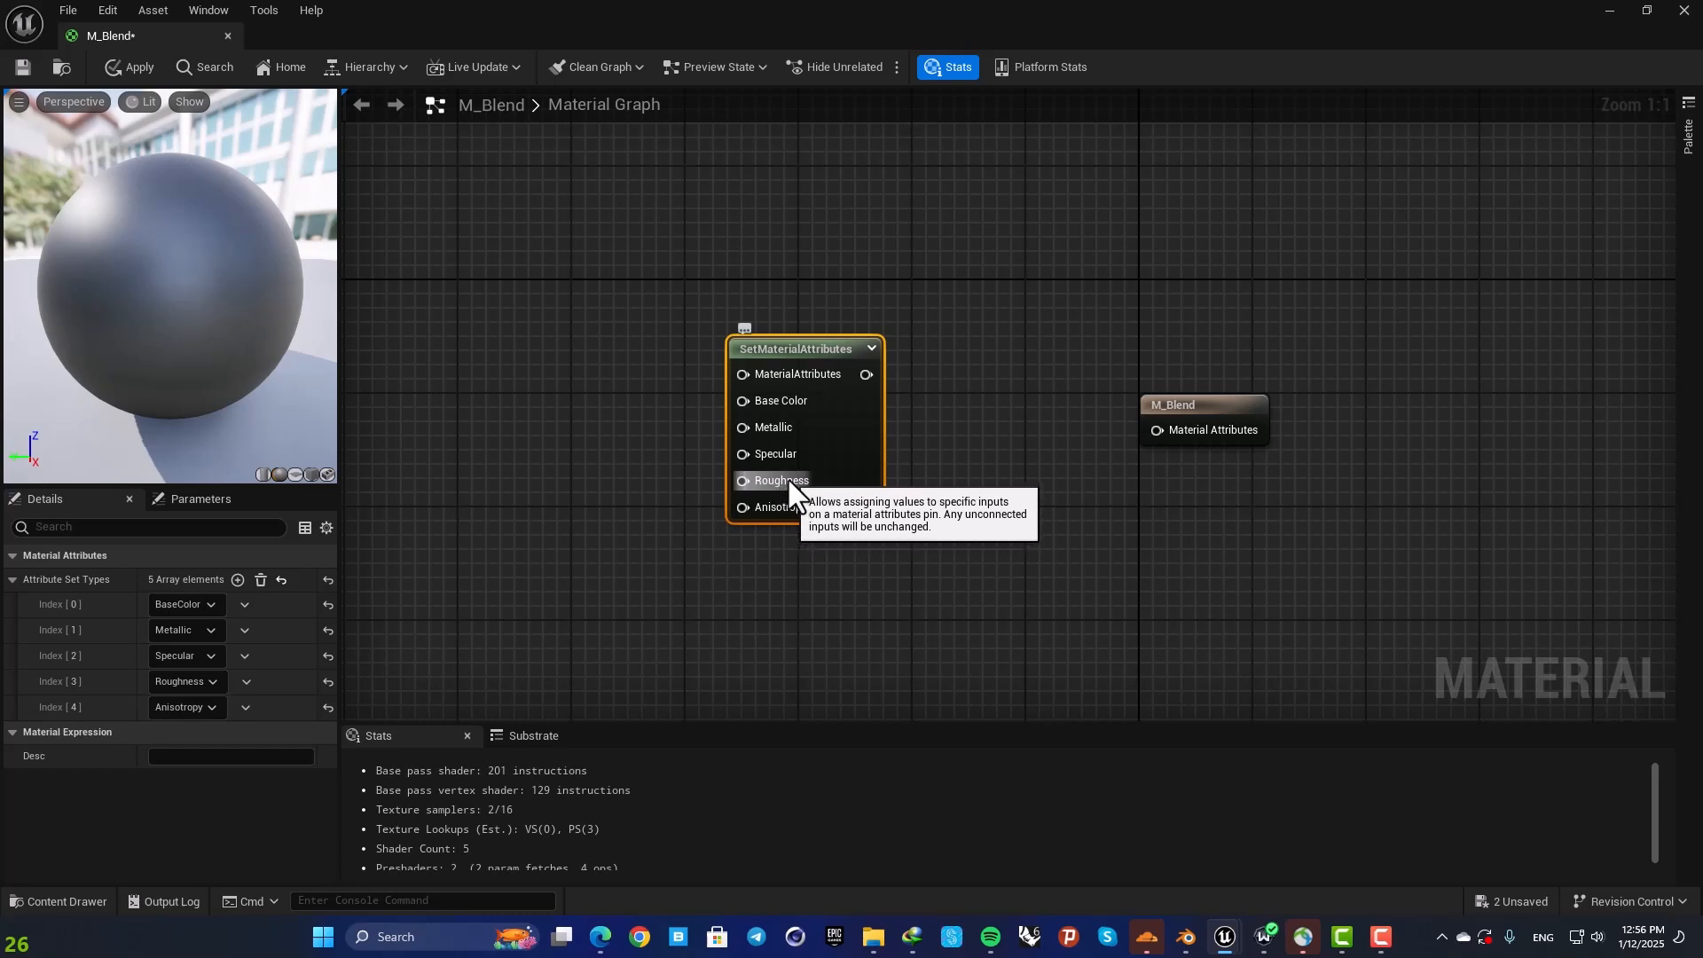
pyautogui.moveTo(286, 732)
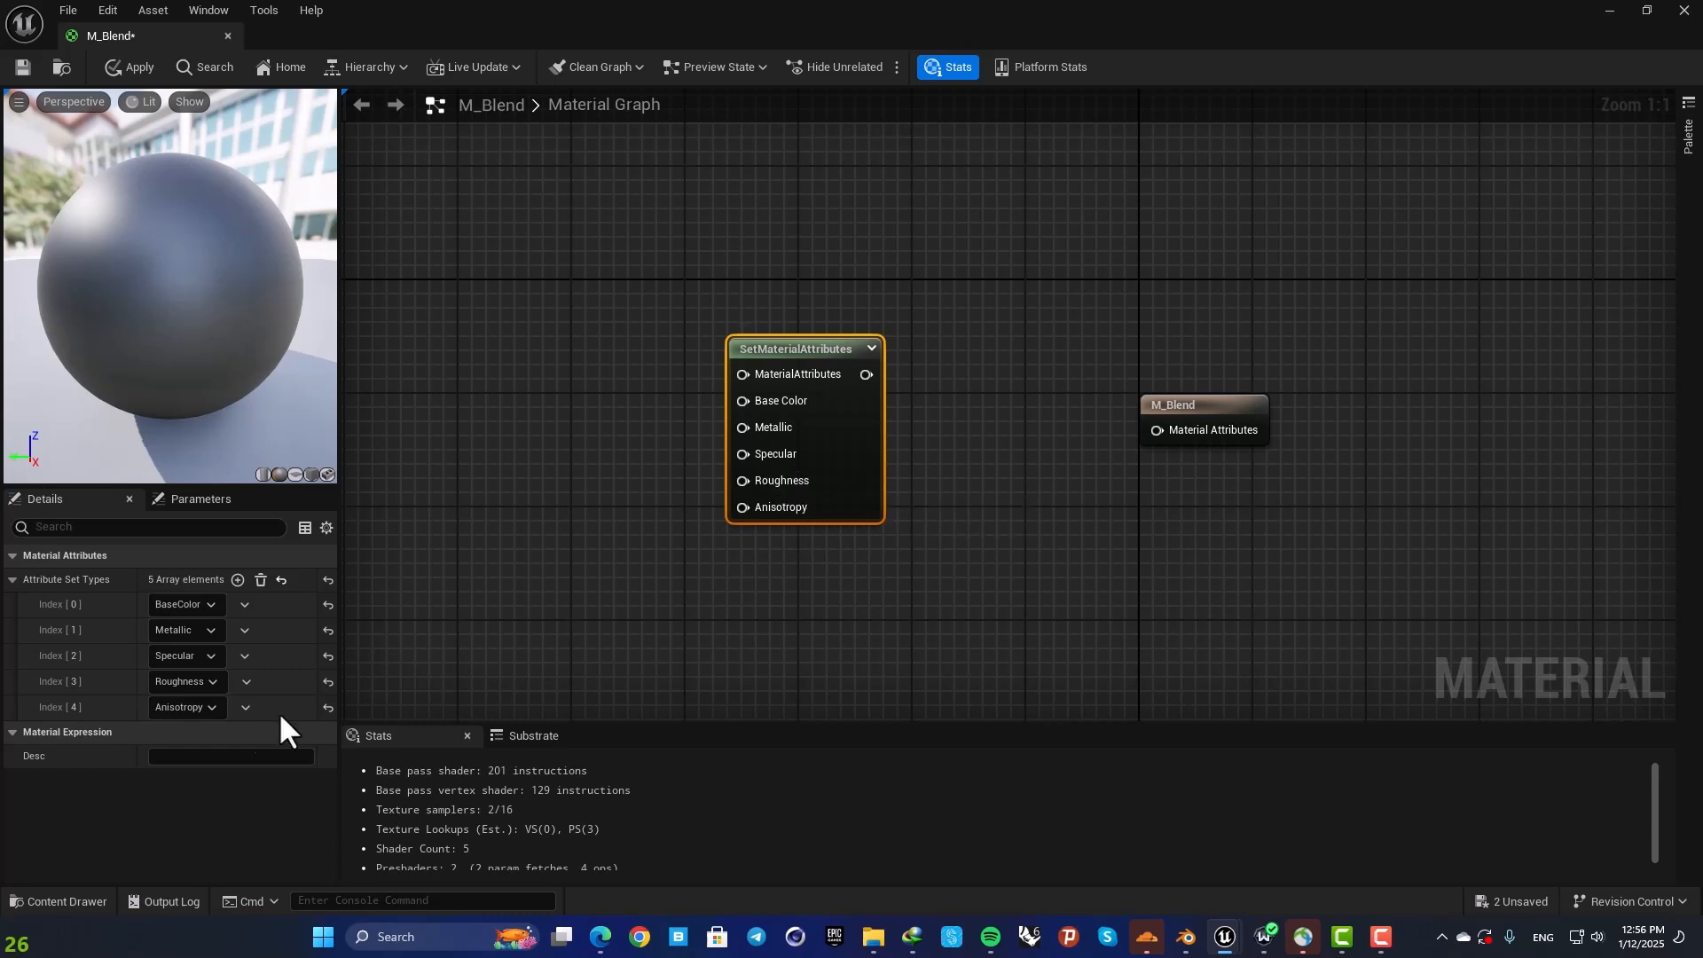
pyautogui.click(245, 708)
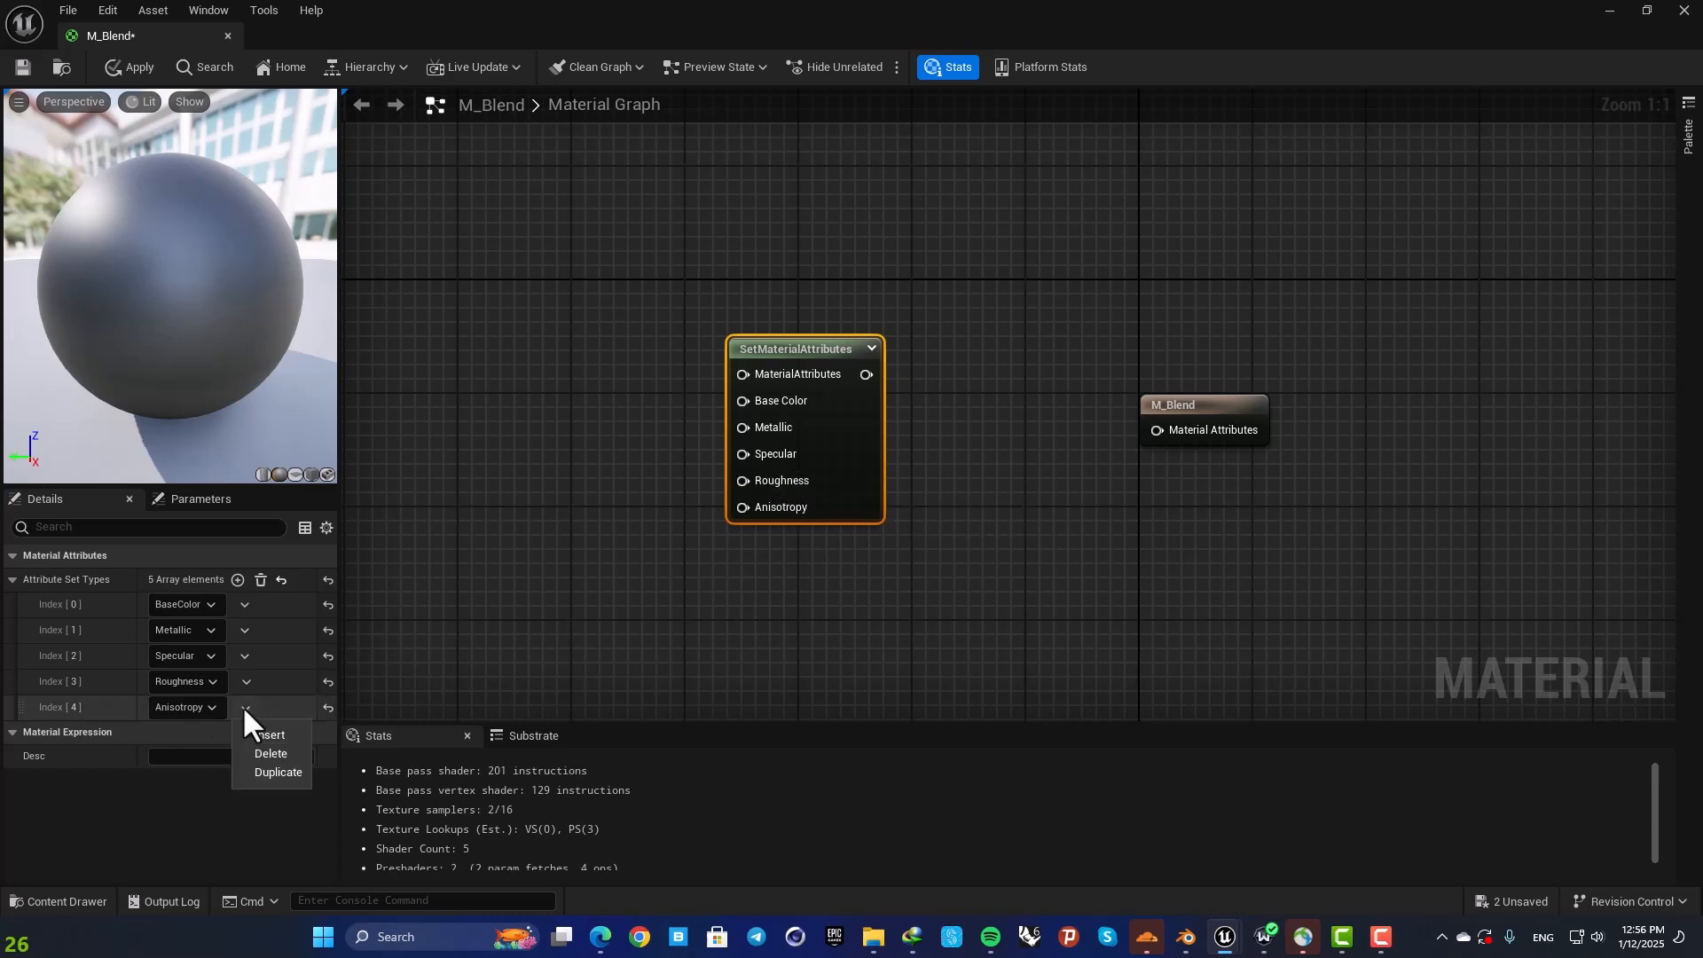
pyautogui.click(270, 753)
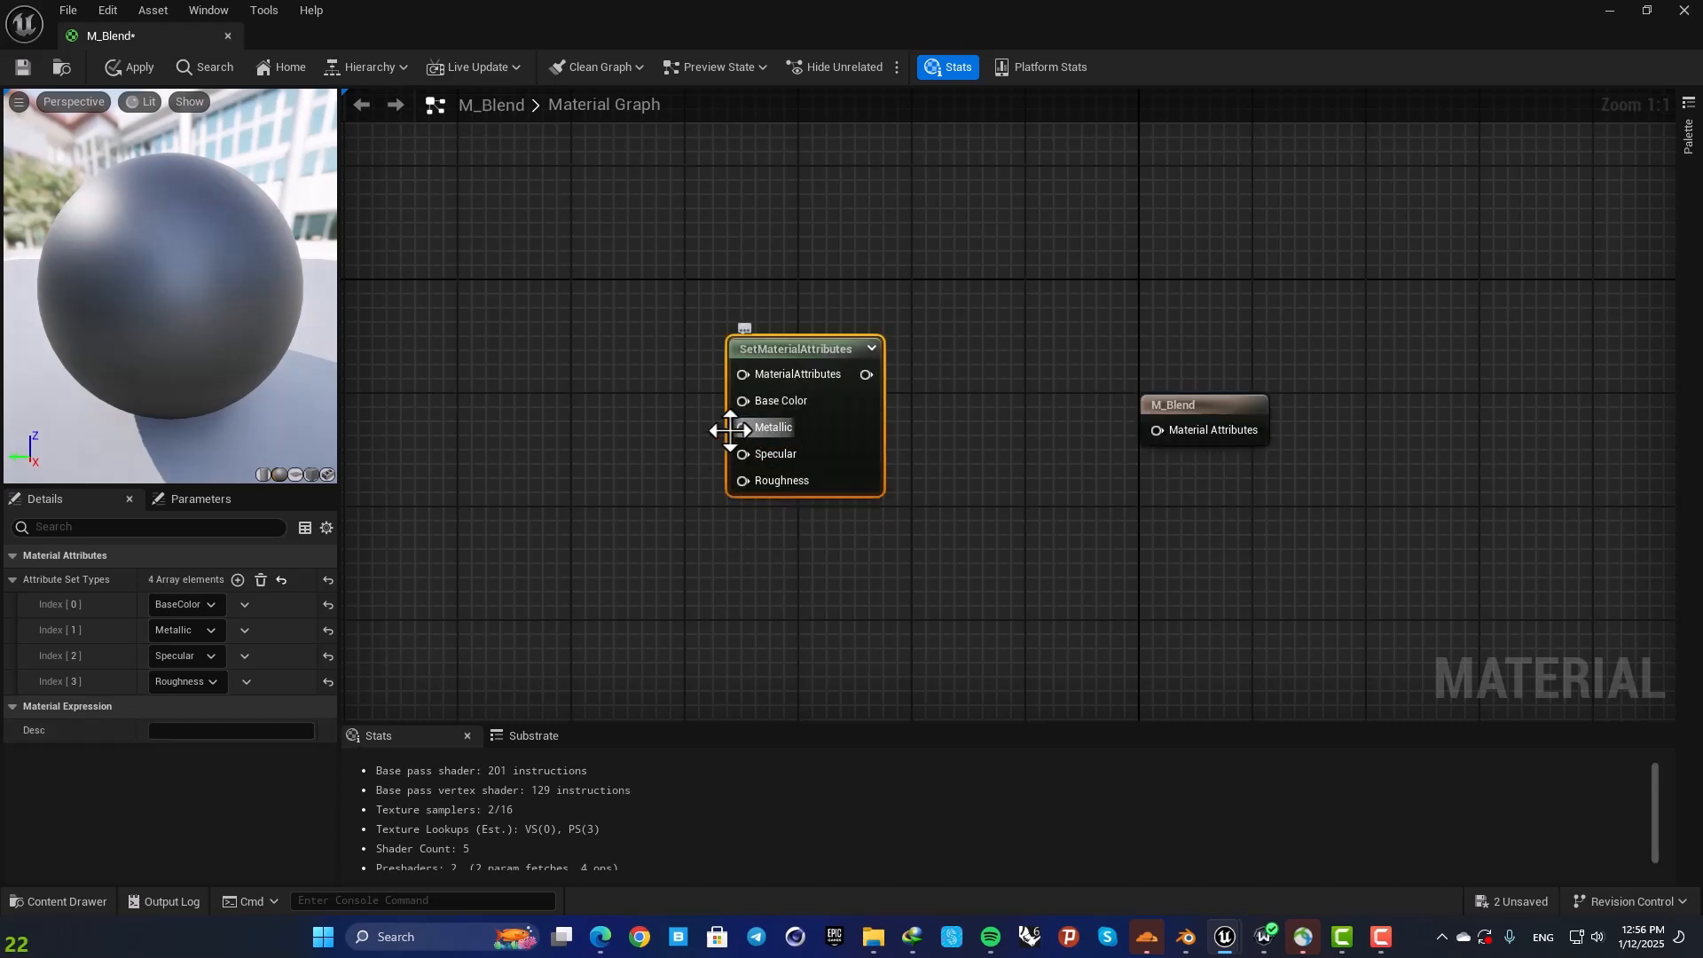
pyautogui.click(679, 390)
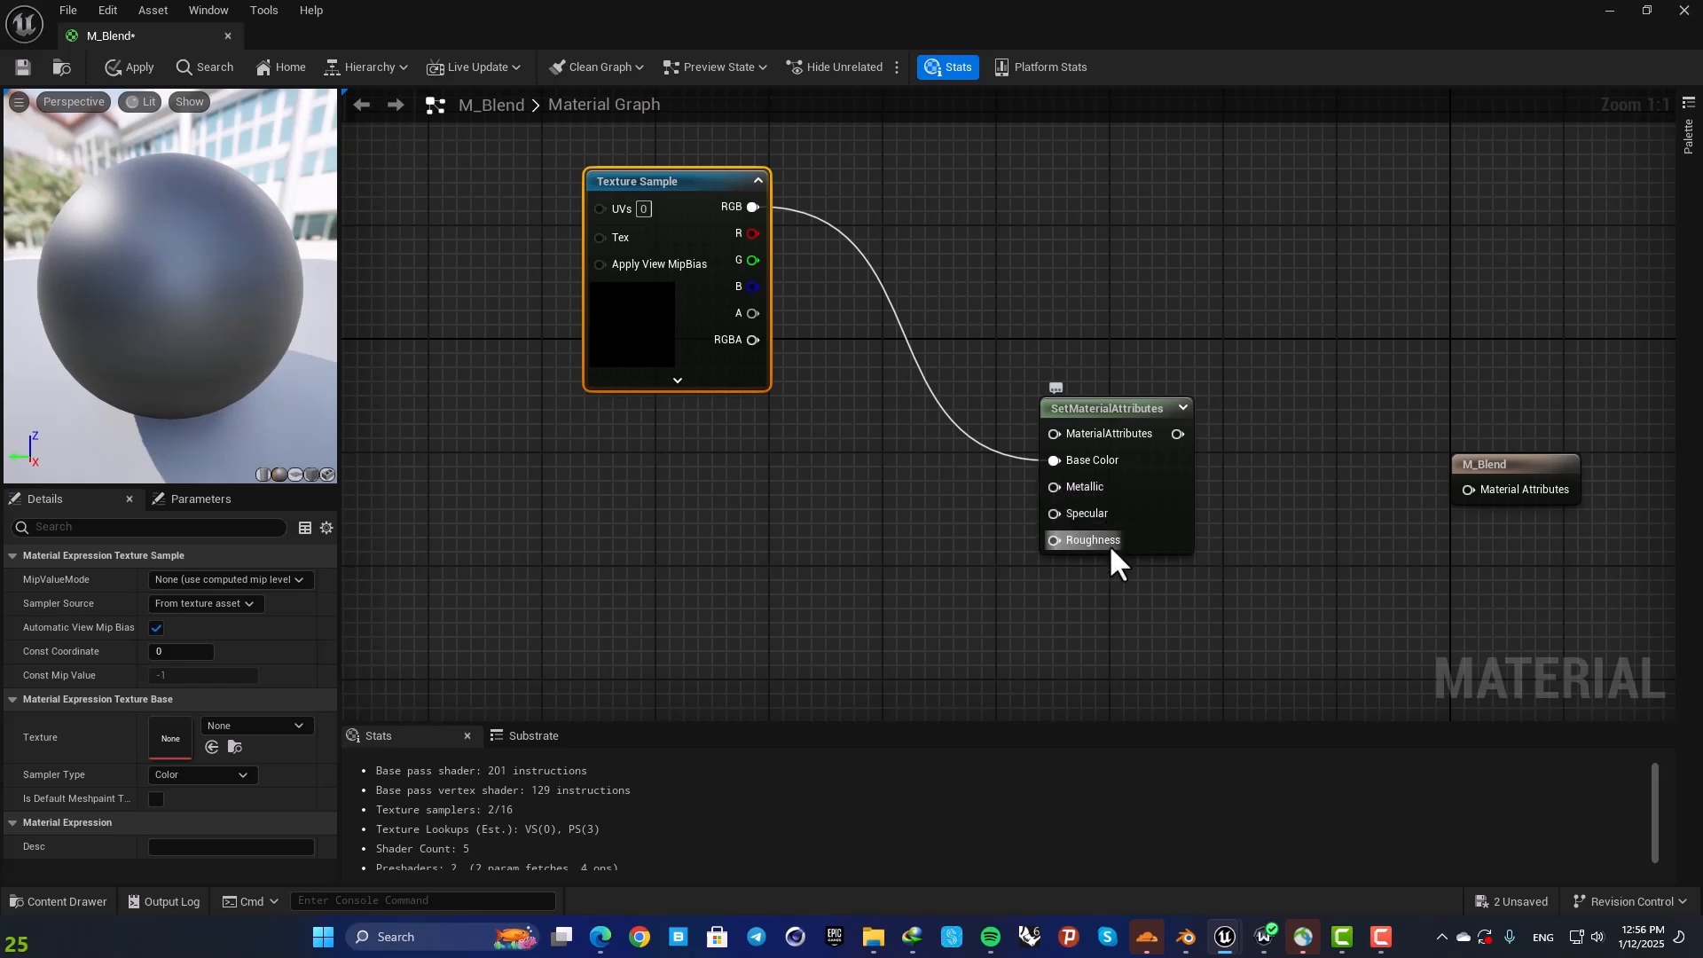
pyautogui.moveTo(904, 239)
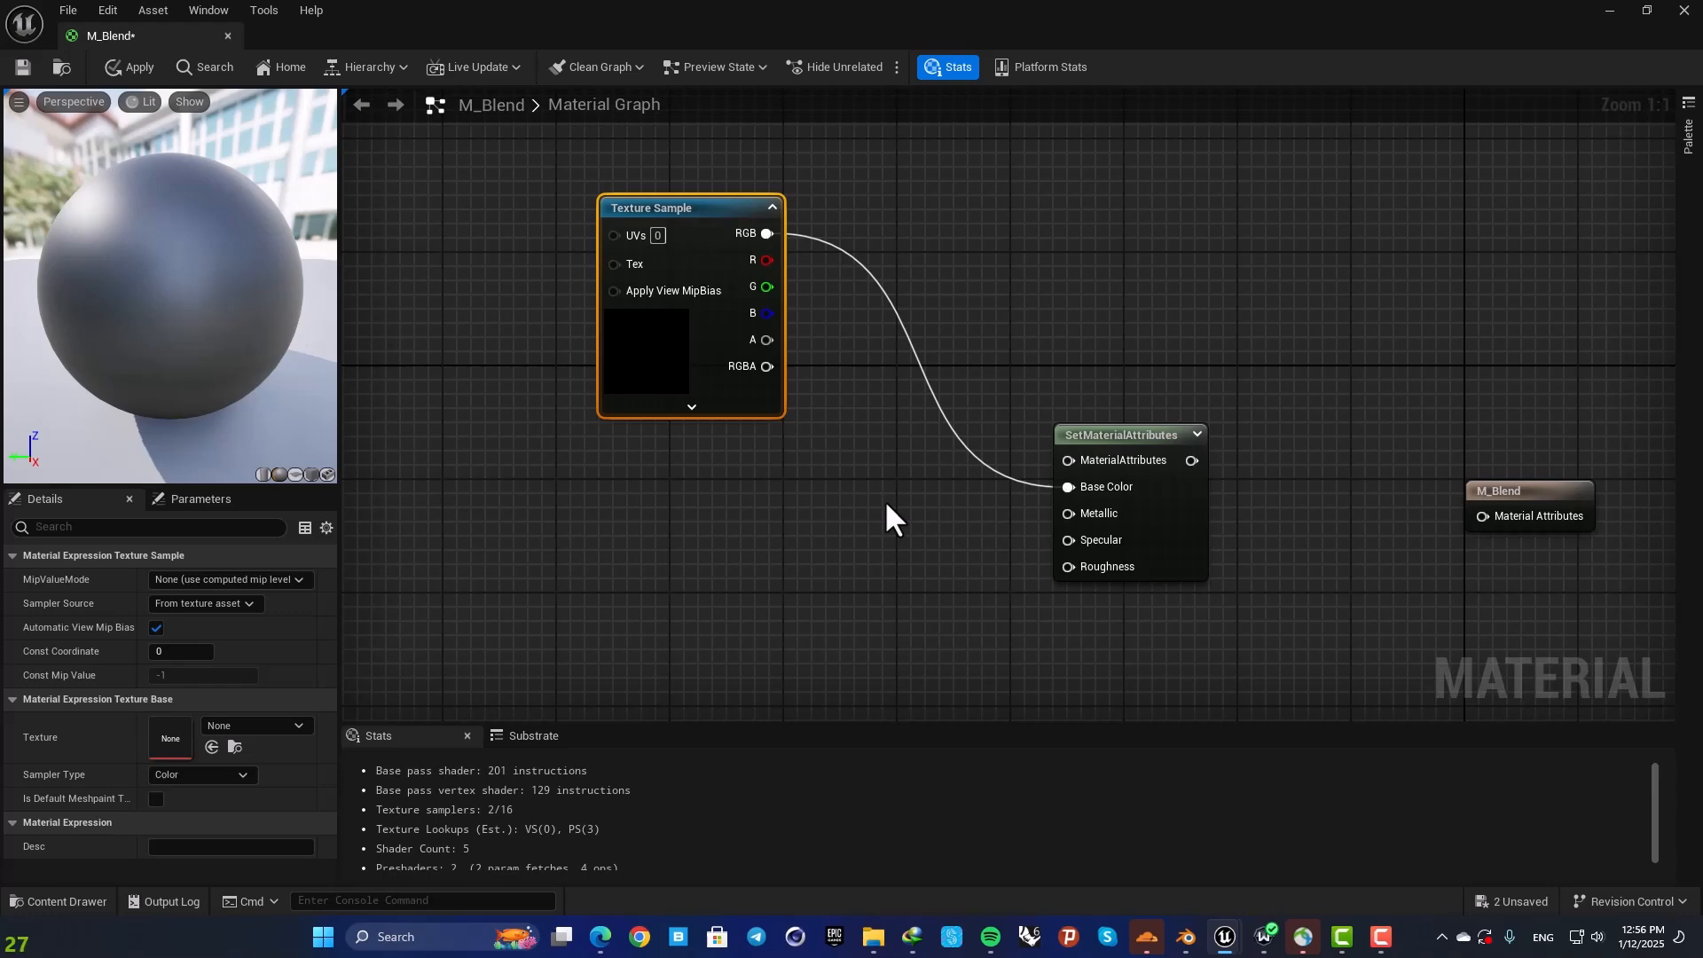
pyautogui.moveTo(910, 519)
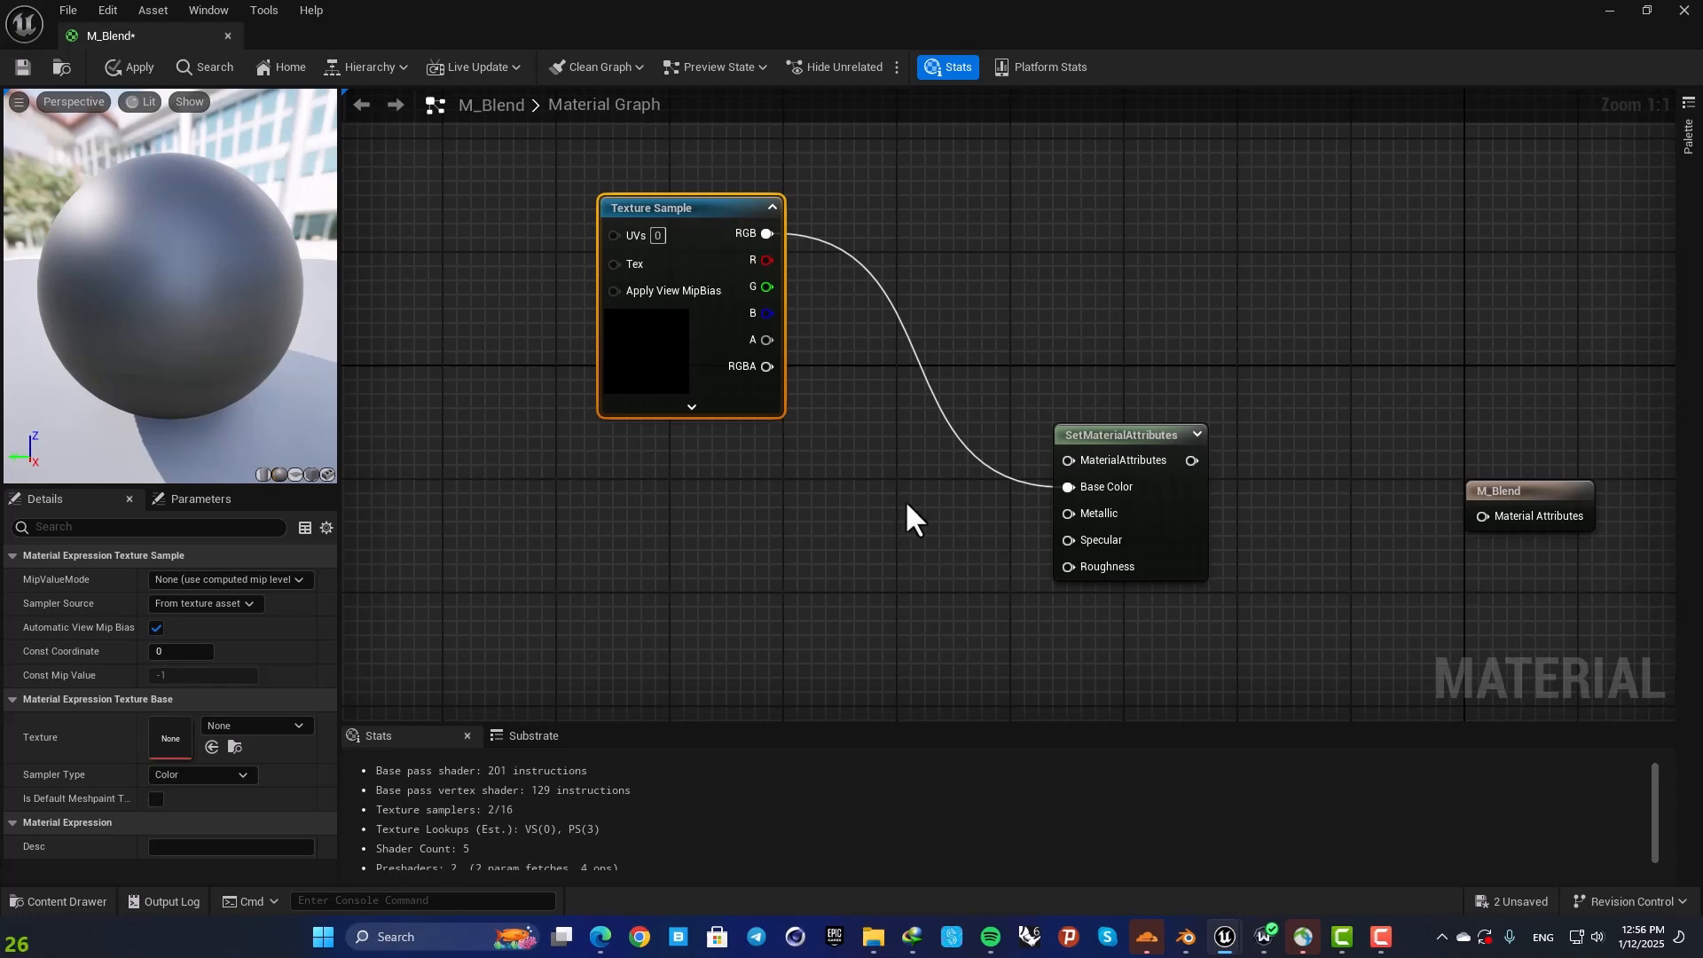
pyautogui.moveTo(890, 511)
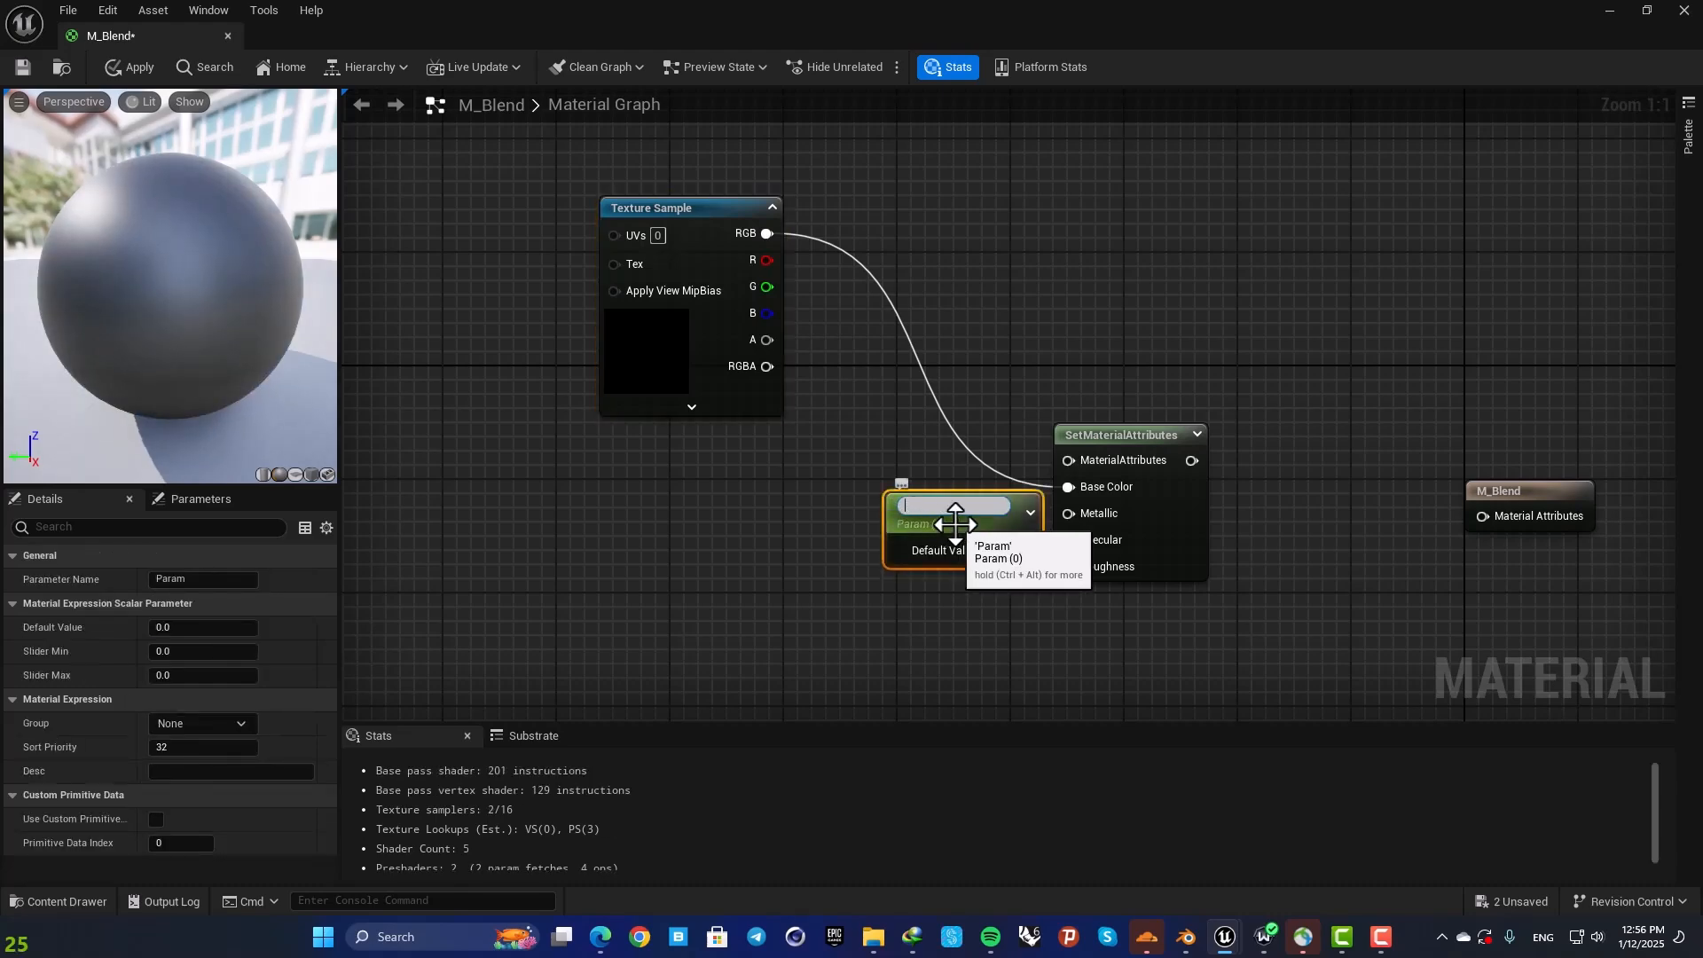
# Step: Name the three 0.5 scalar parameters Metallic, Specular and Roughness after their inputs
pyautogui.write('Metallic')
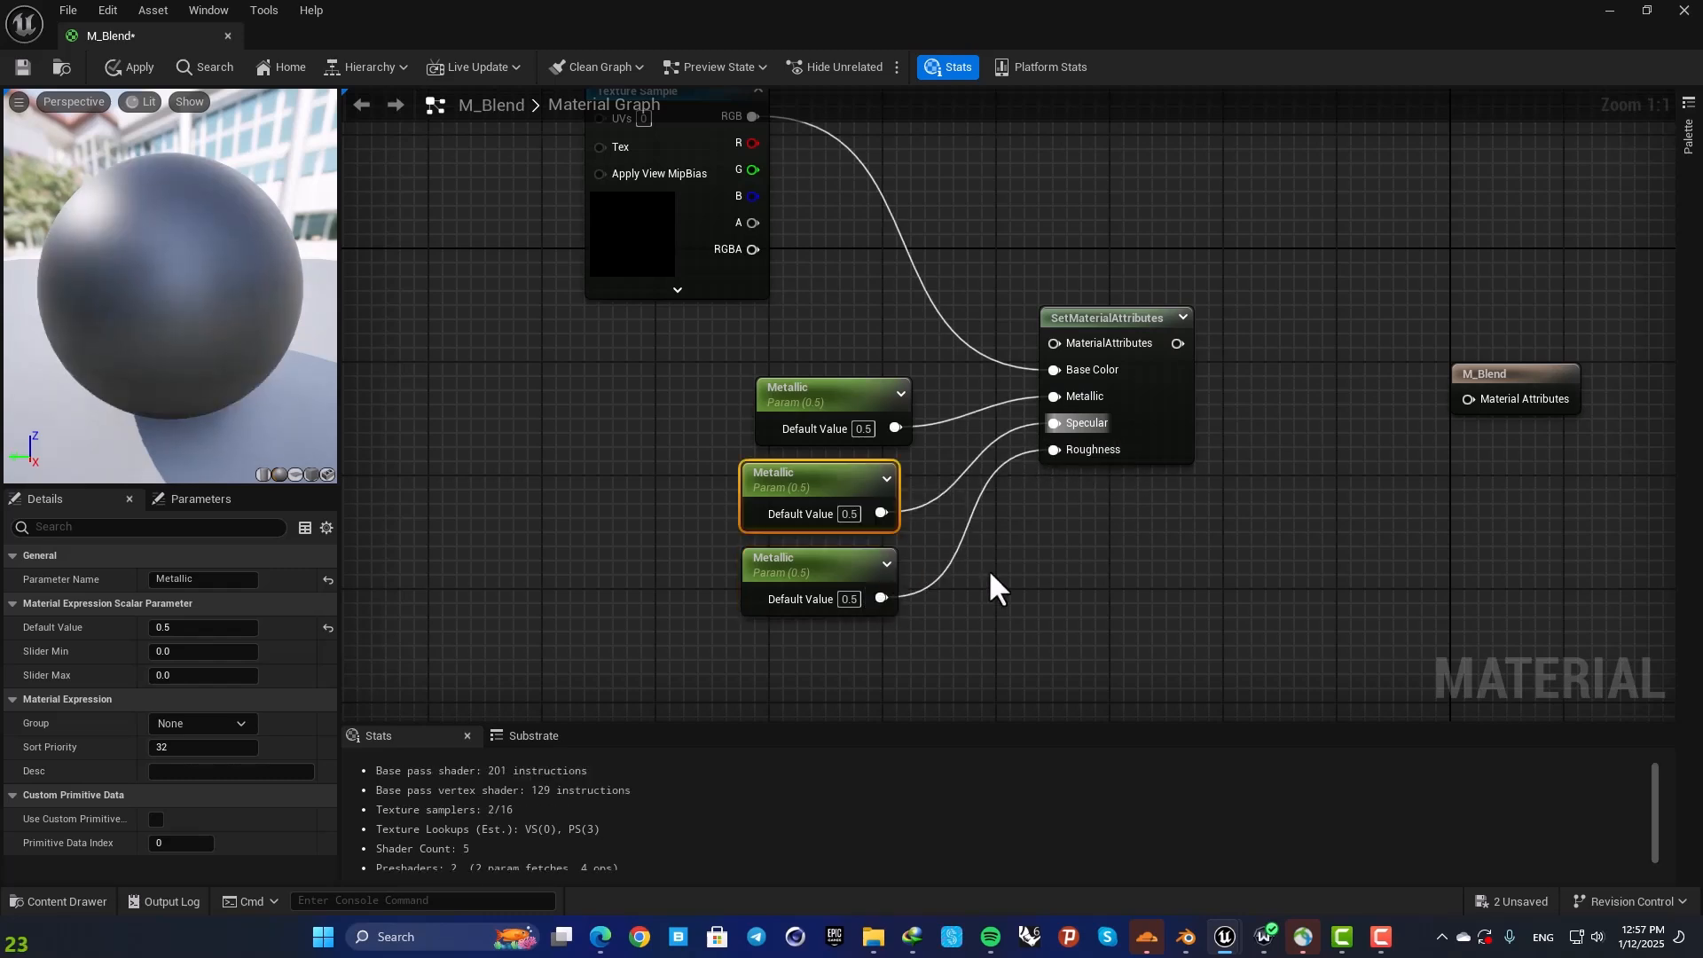
pyautogui.doubleClick(807, 475)
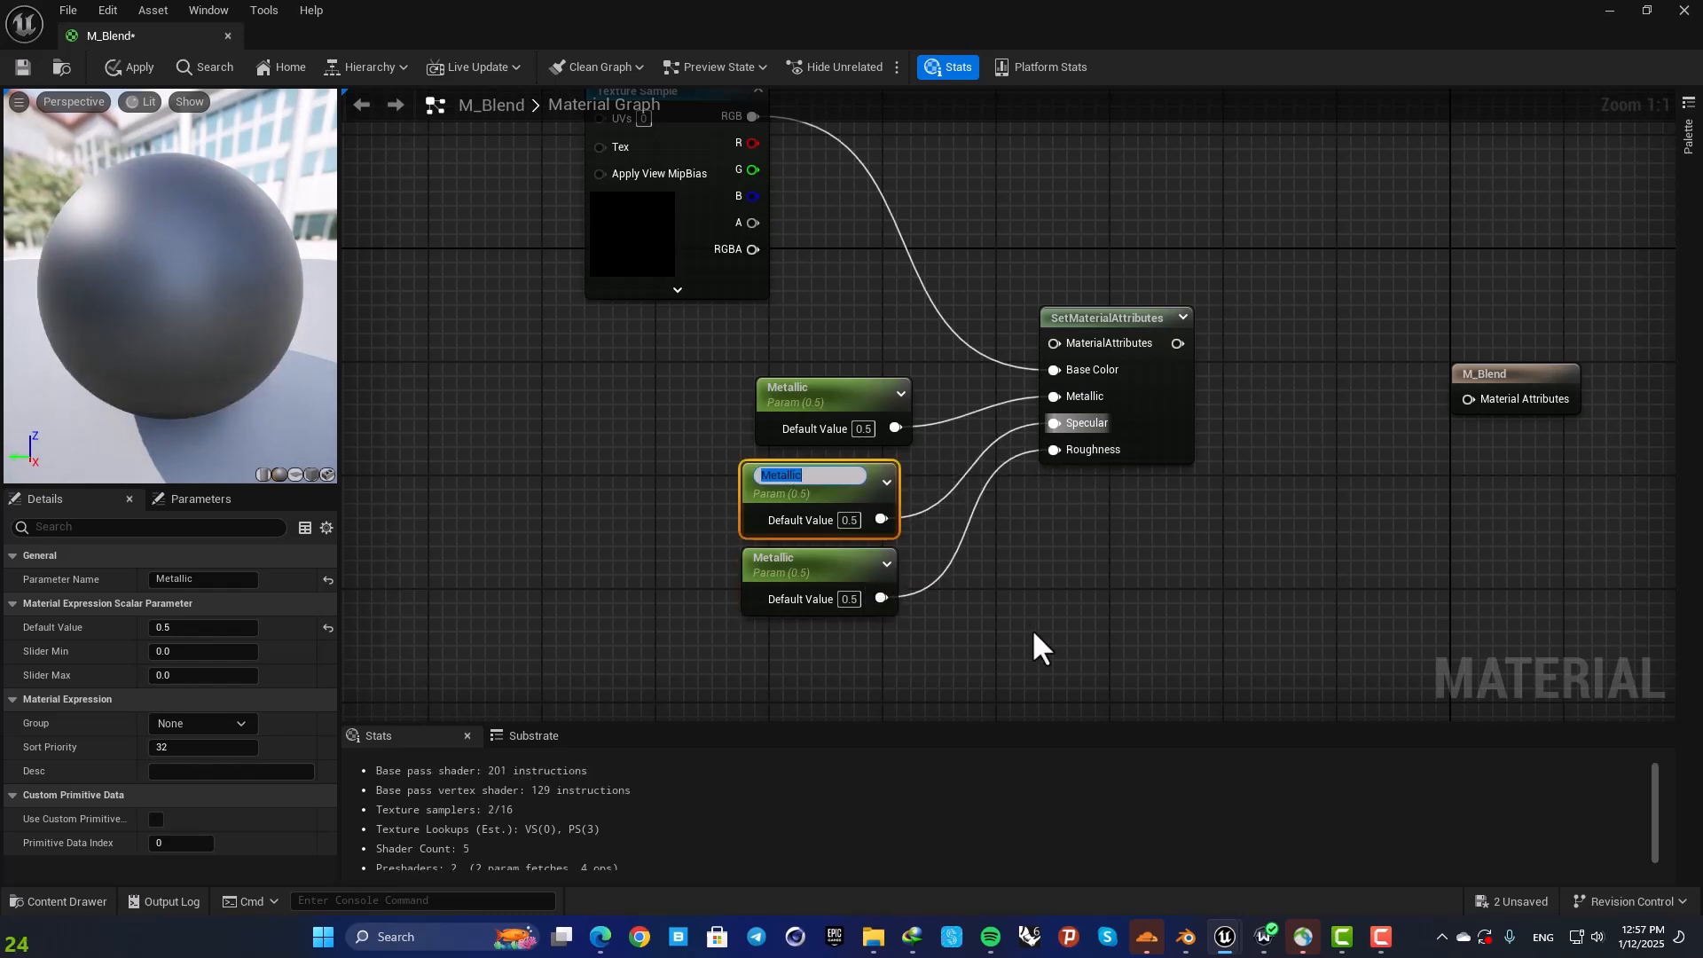
pyautogui.write('S')
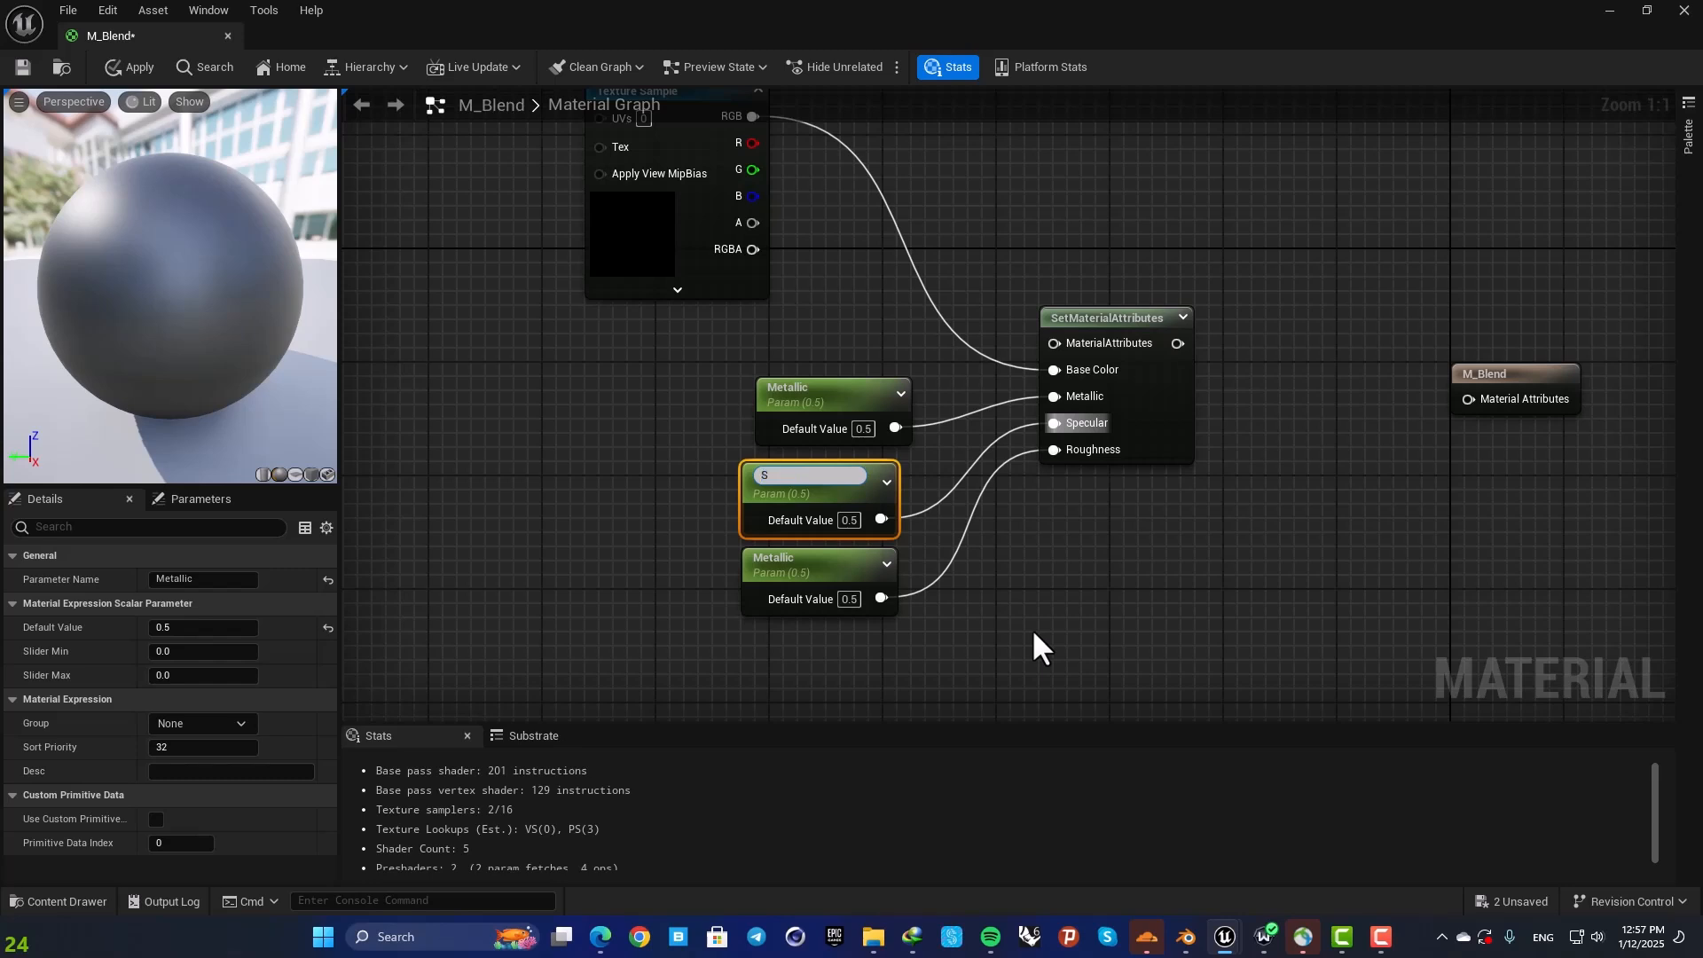
pyautogui.write('ecular')
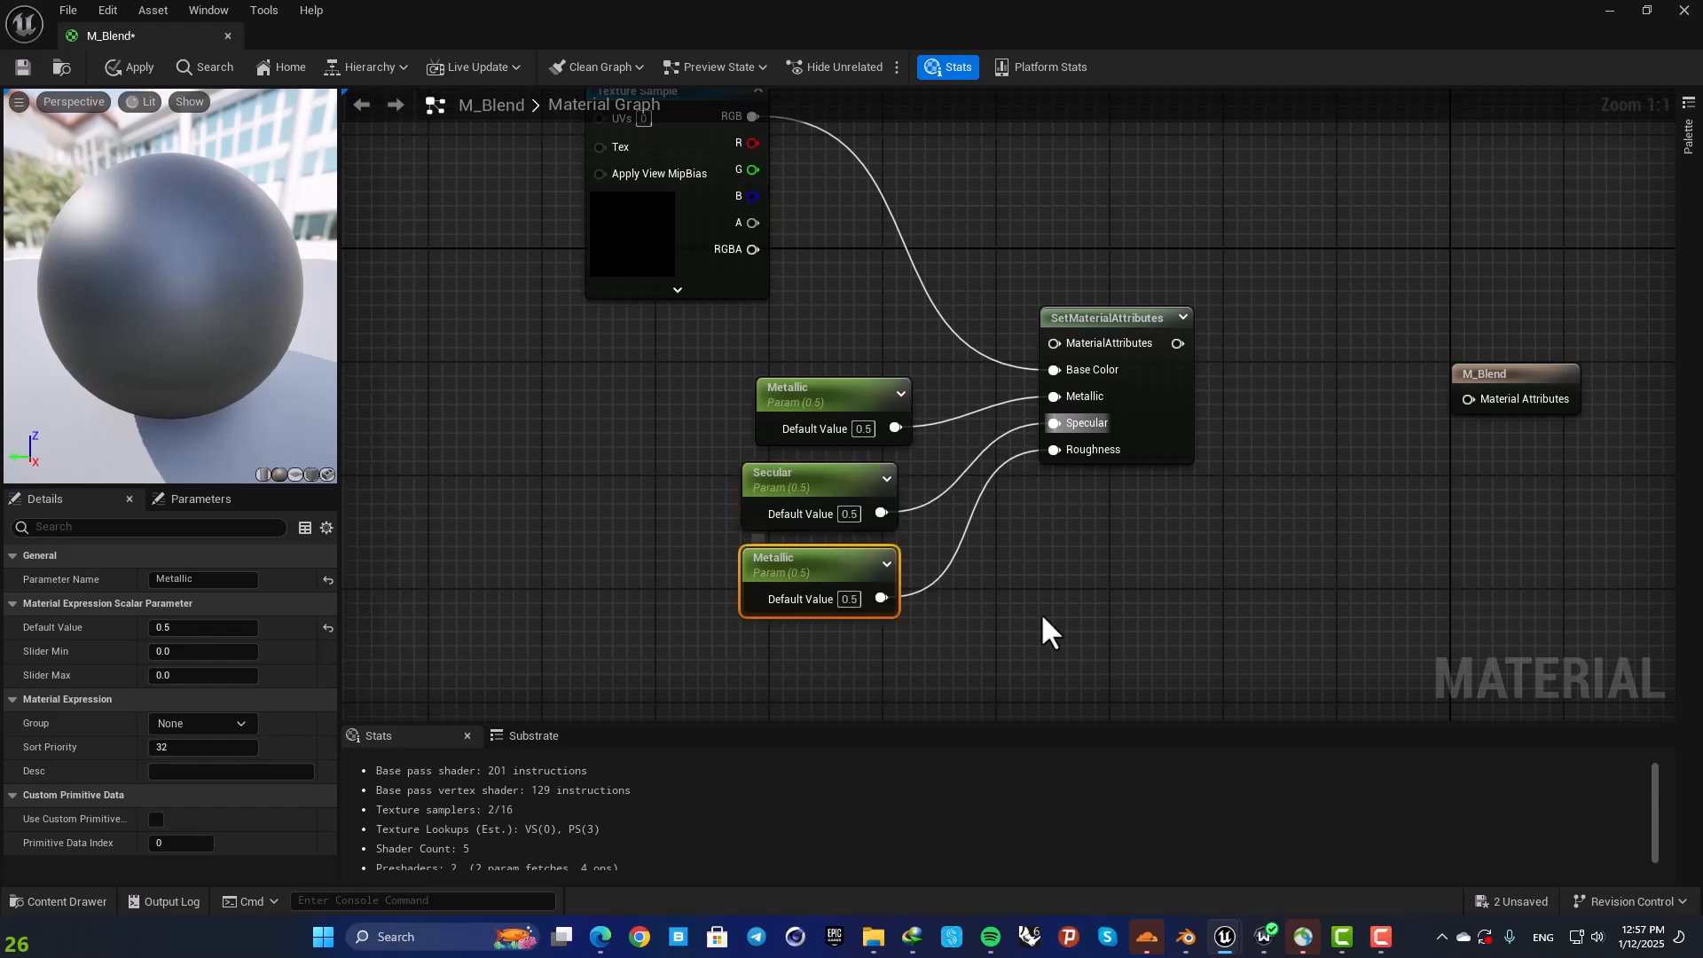
pyautogui.doubleClick(809, 558)
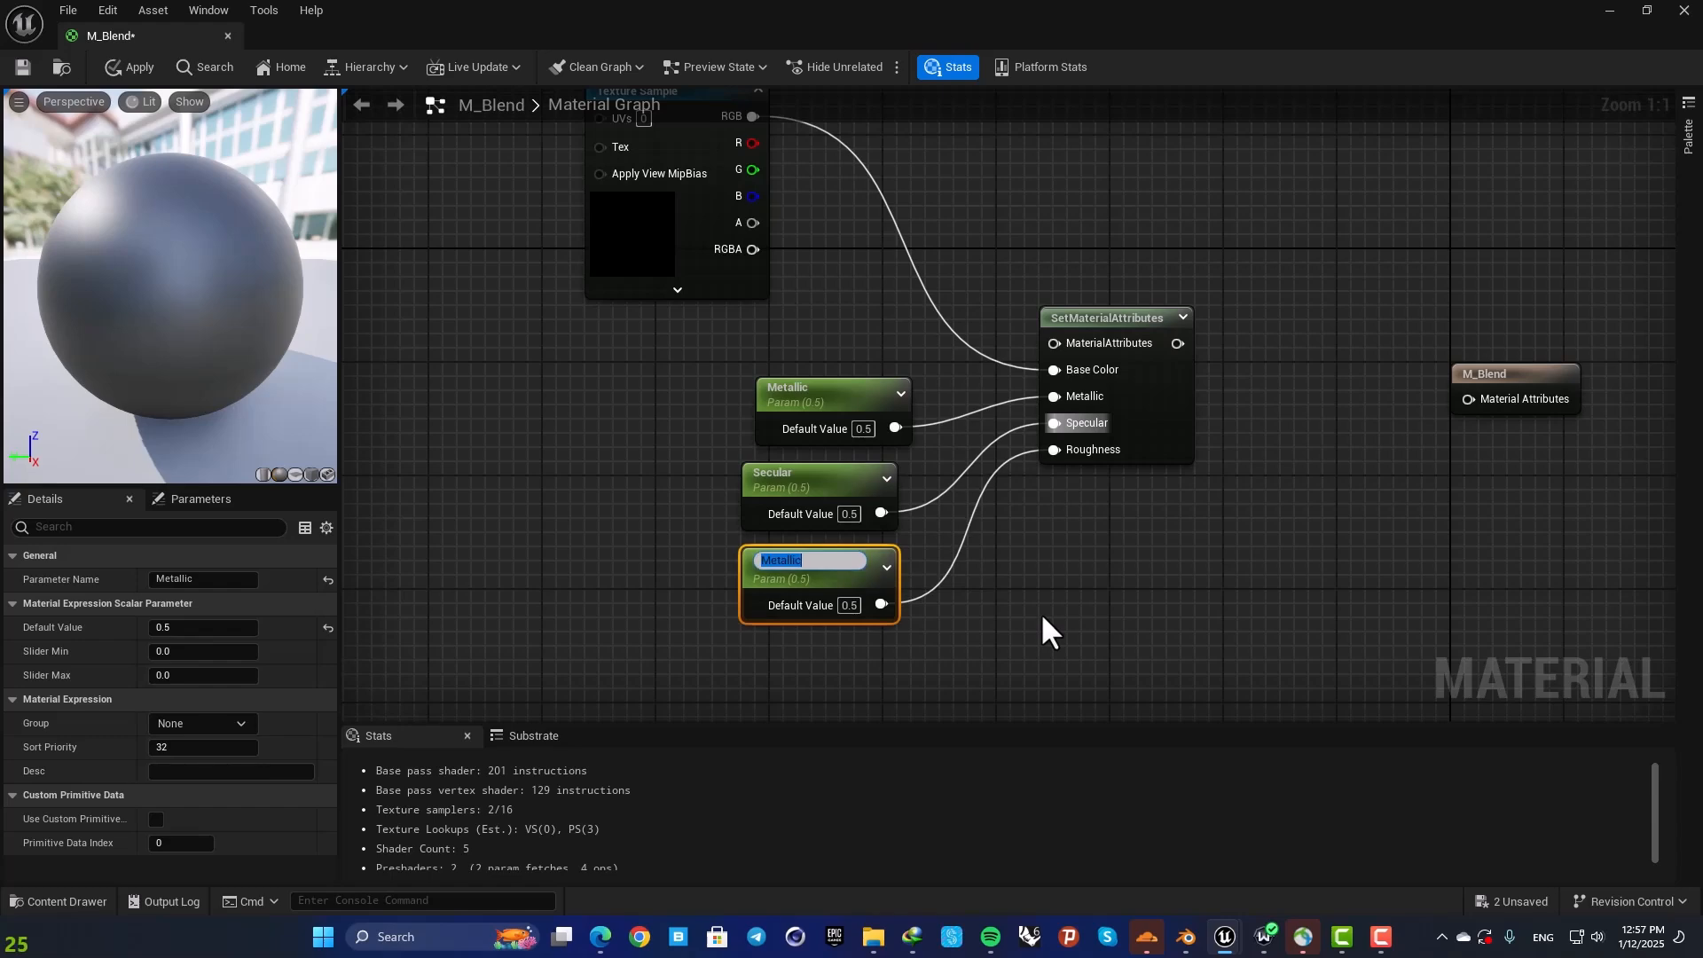
pyautogui.write('Roughness')
pyautogui.write('metal')
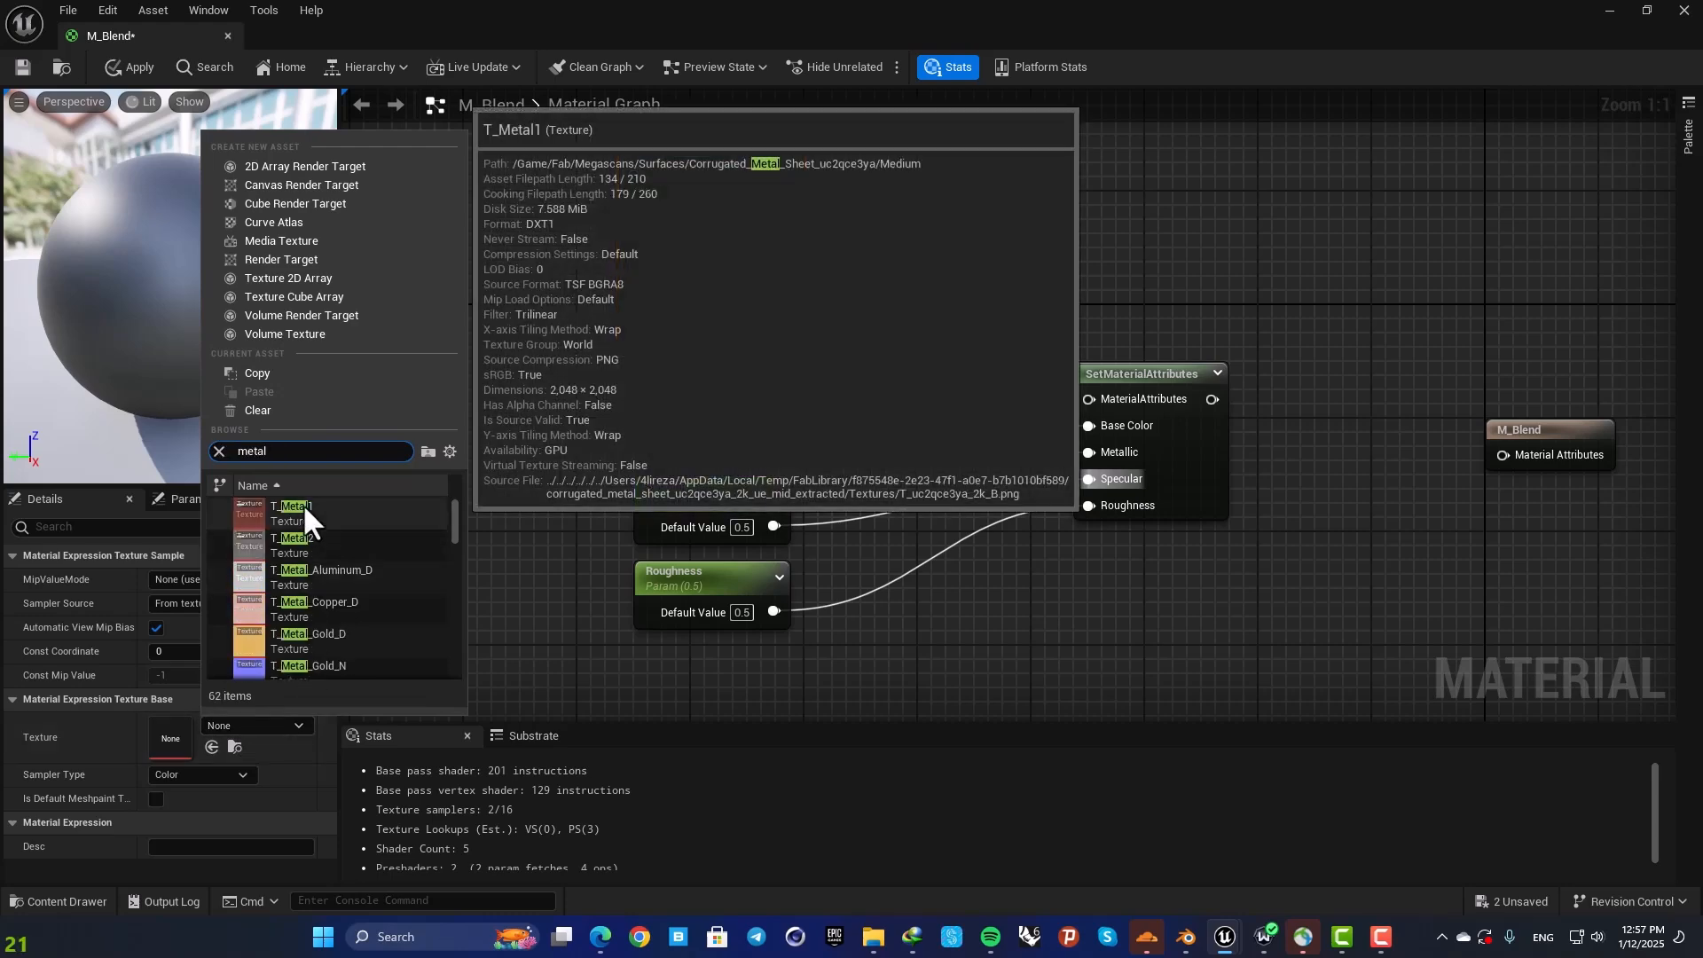
# Step: Assign T_Metal1 to the texture sample and group the nodes in a comment titled Metal1
pyautogui.click(292, 505)
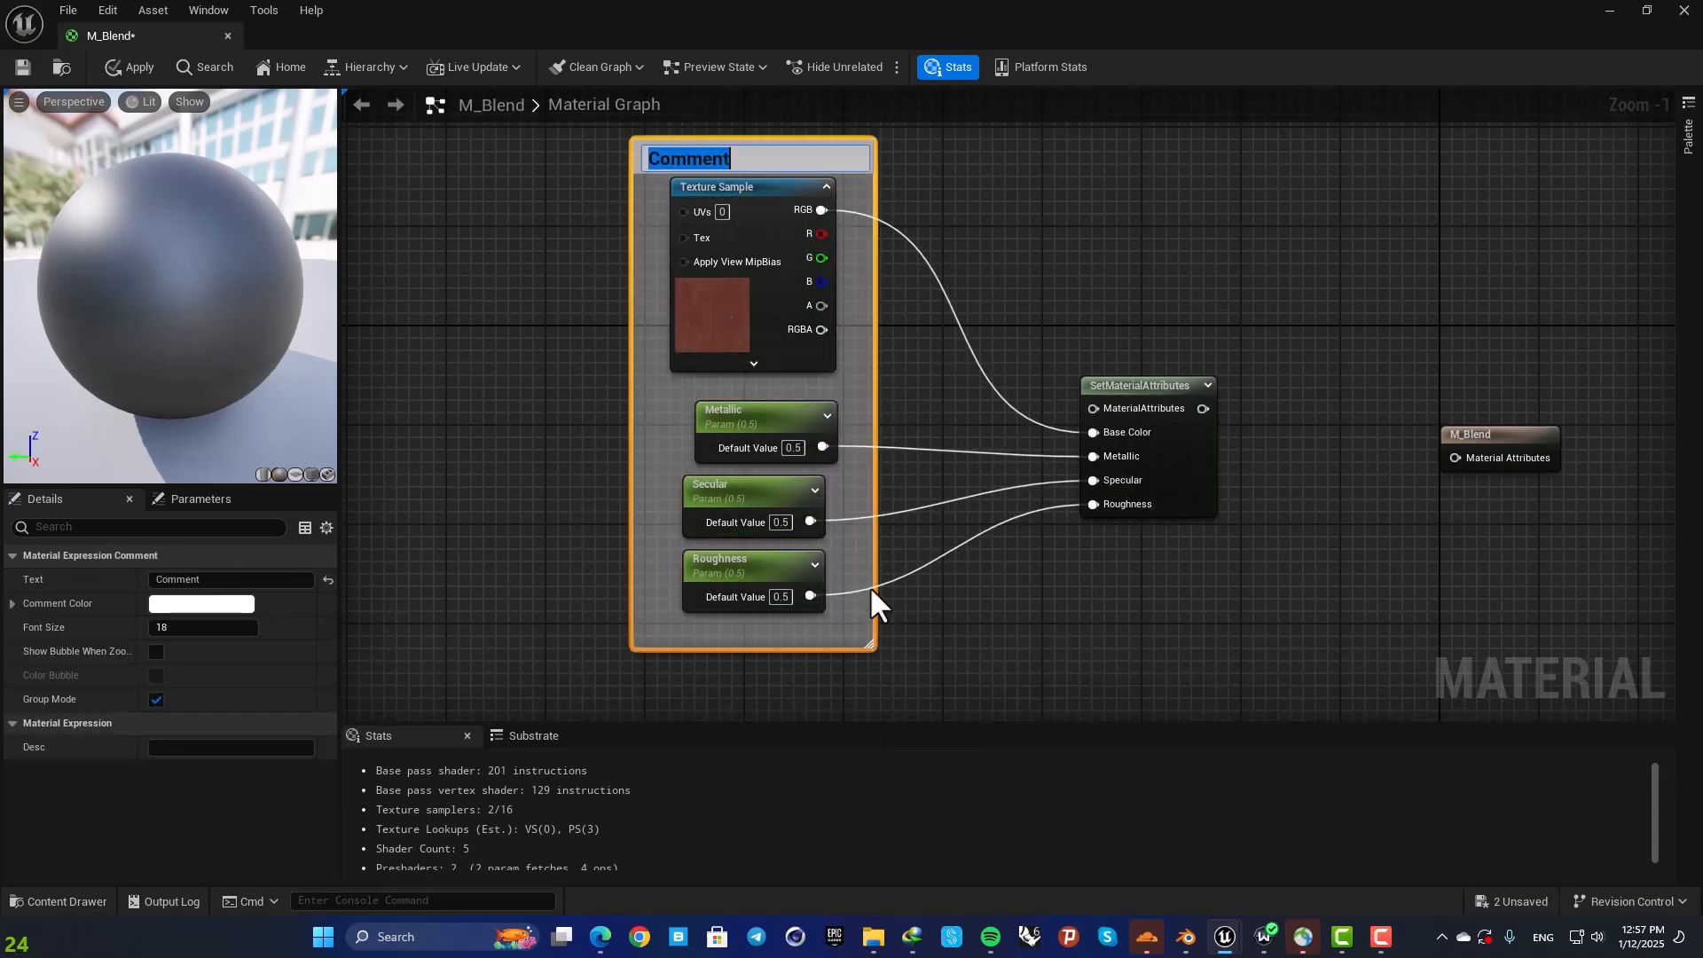
pyautogui.write('M')
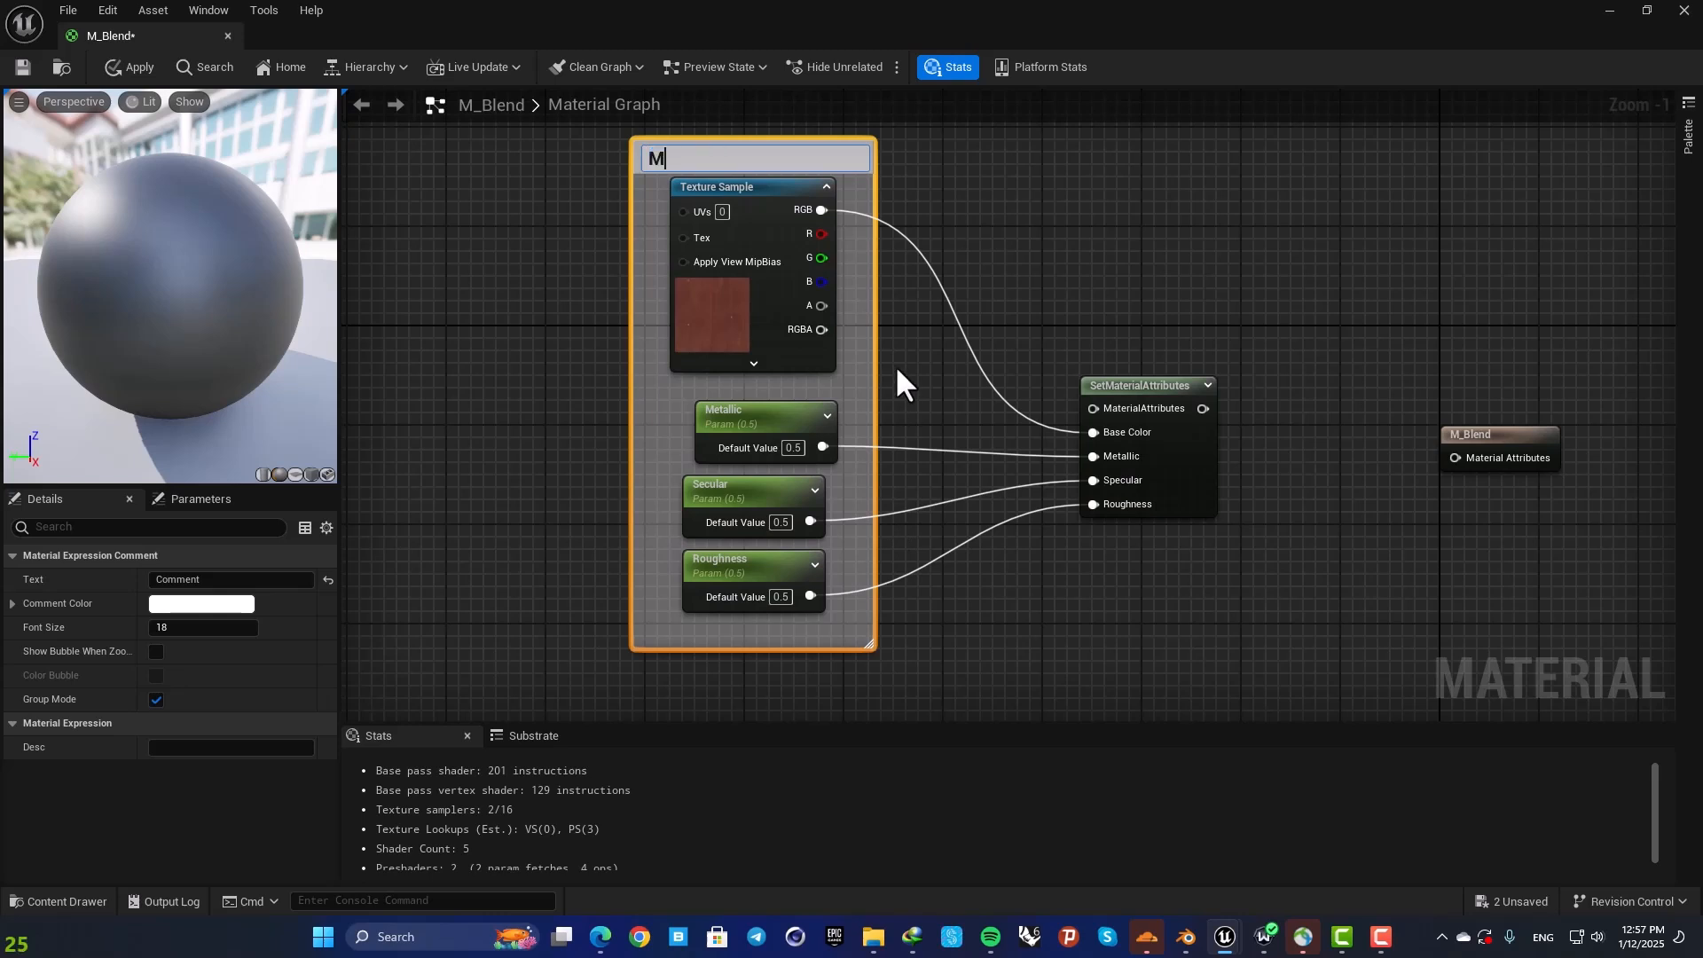
pyautogui.write('etal1')
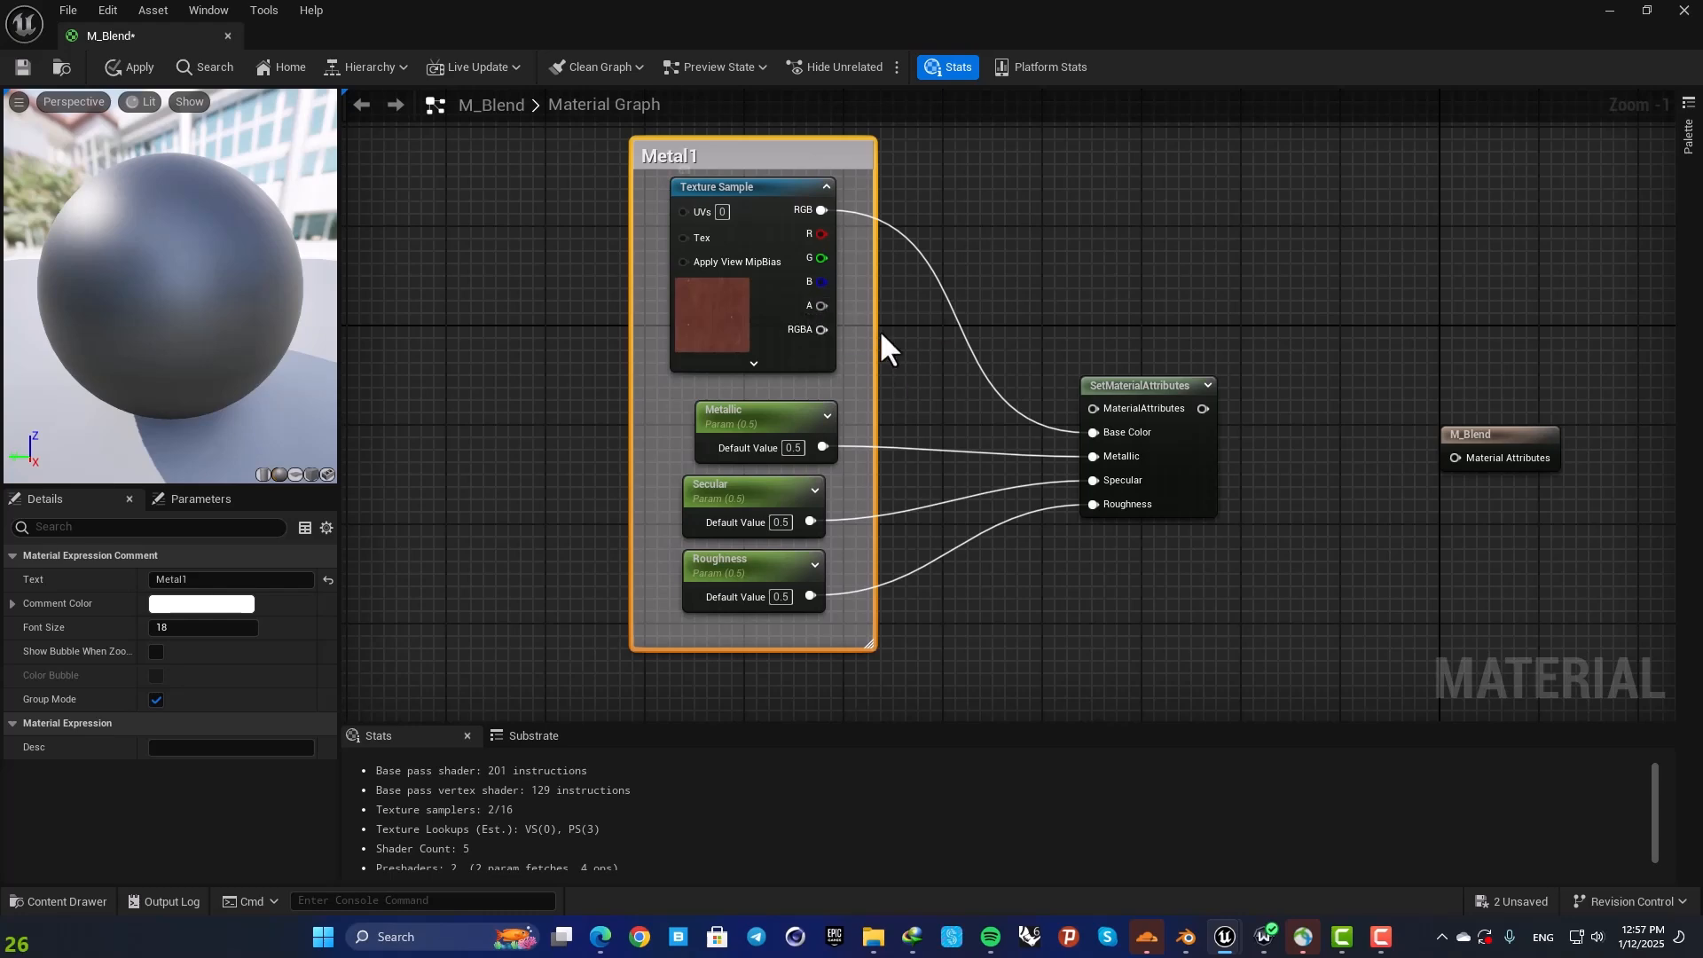
pyautogui.moveTo(977, 364)
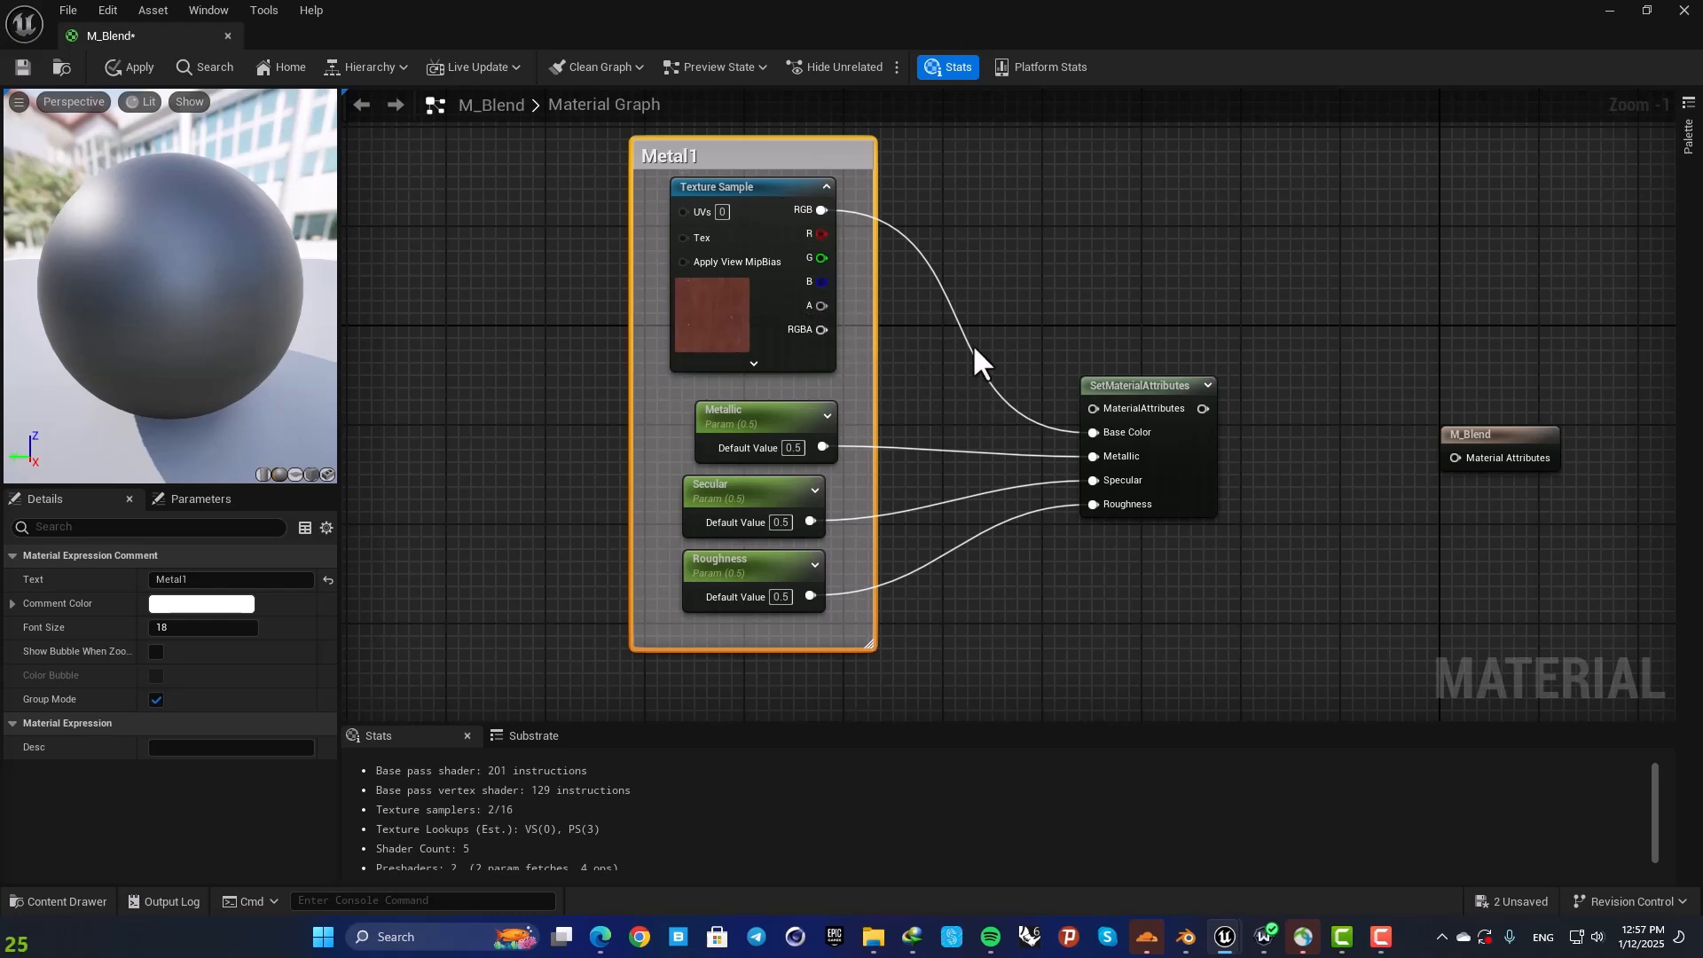
pyautogui.scroll(-3)
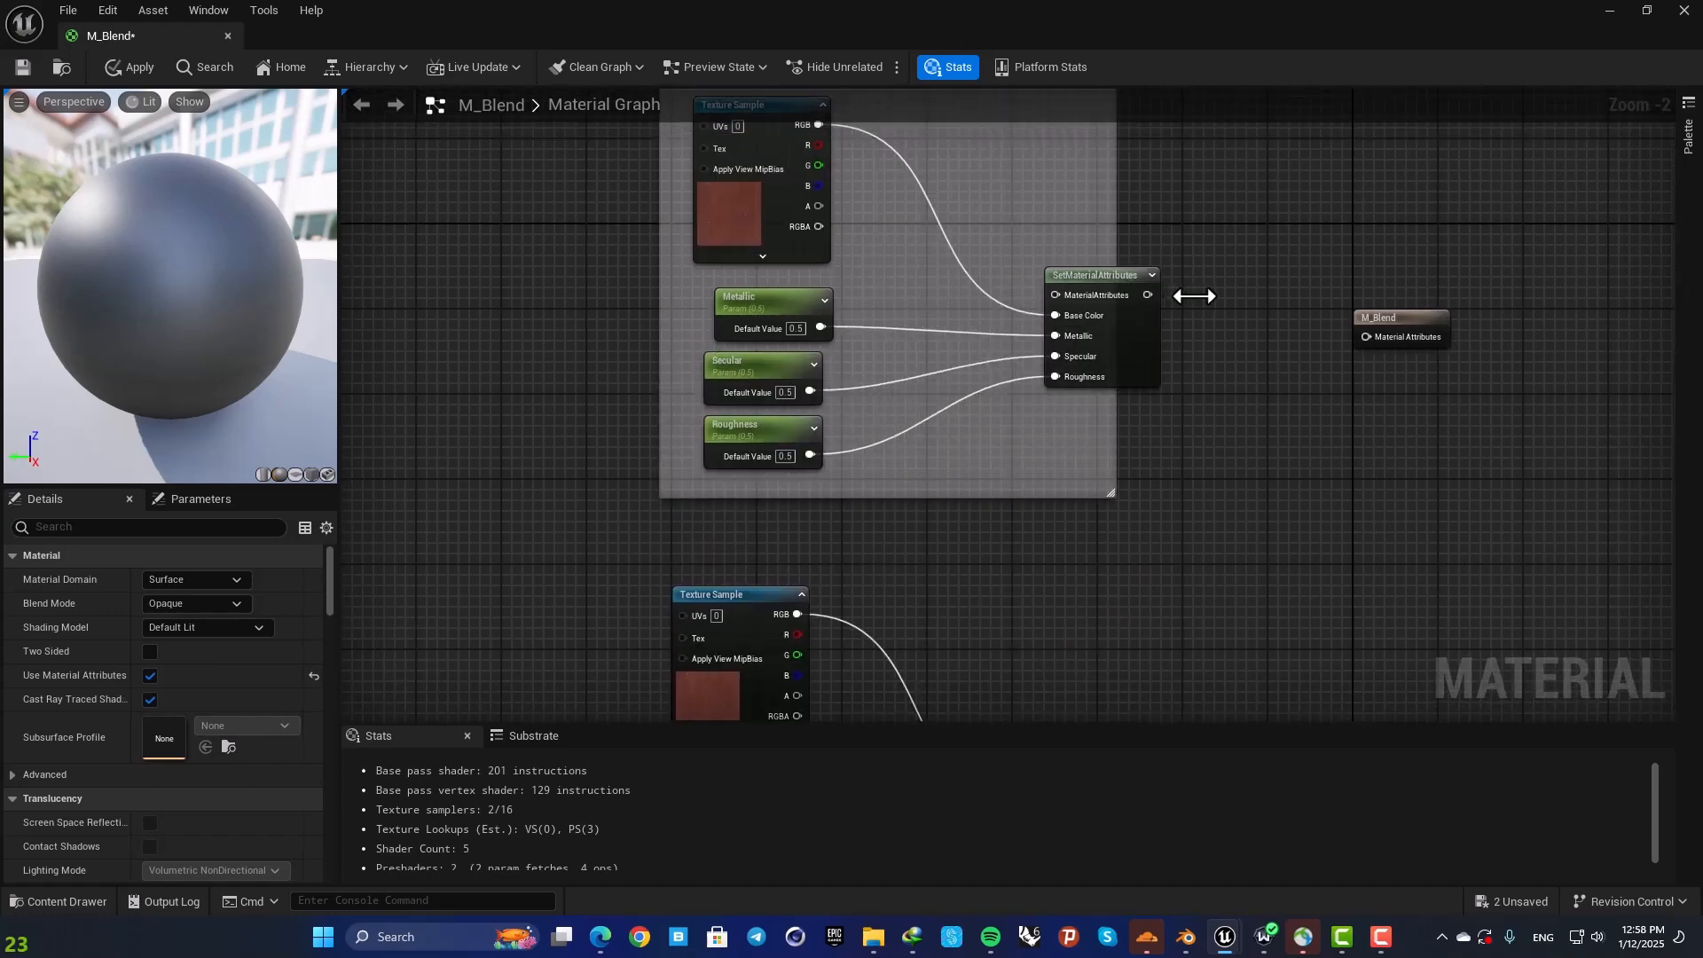
pyautogui.click(1047, 265)
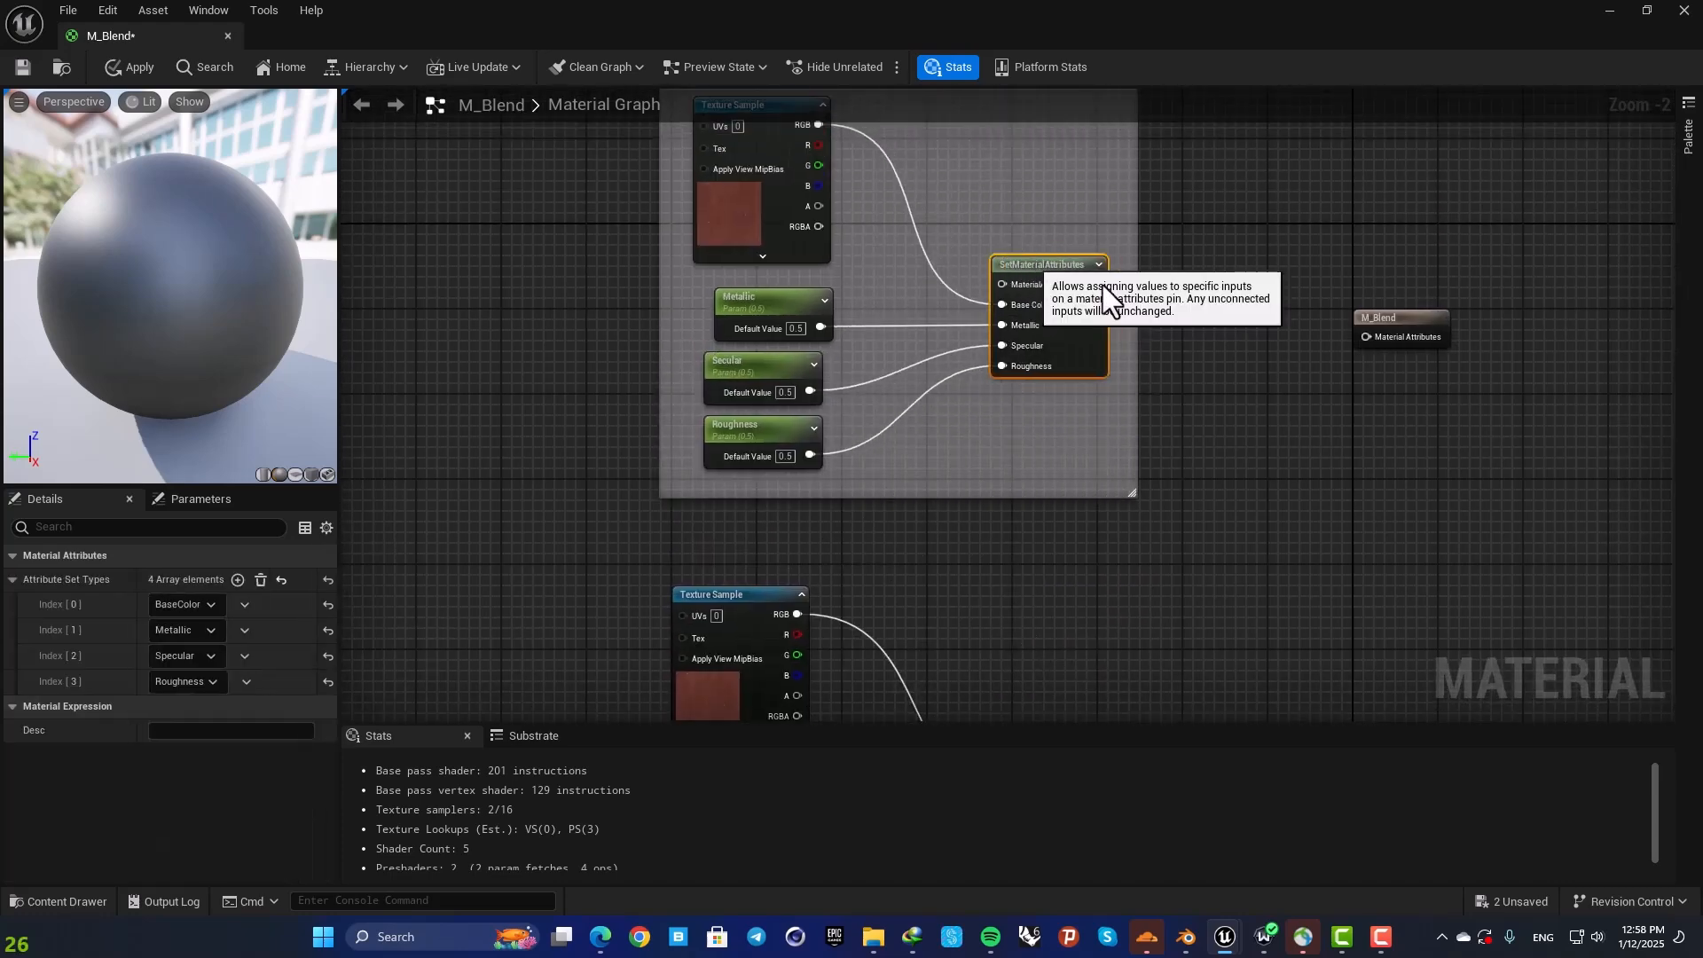
pyautogui.scroll(-3)
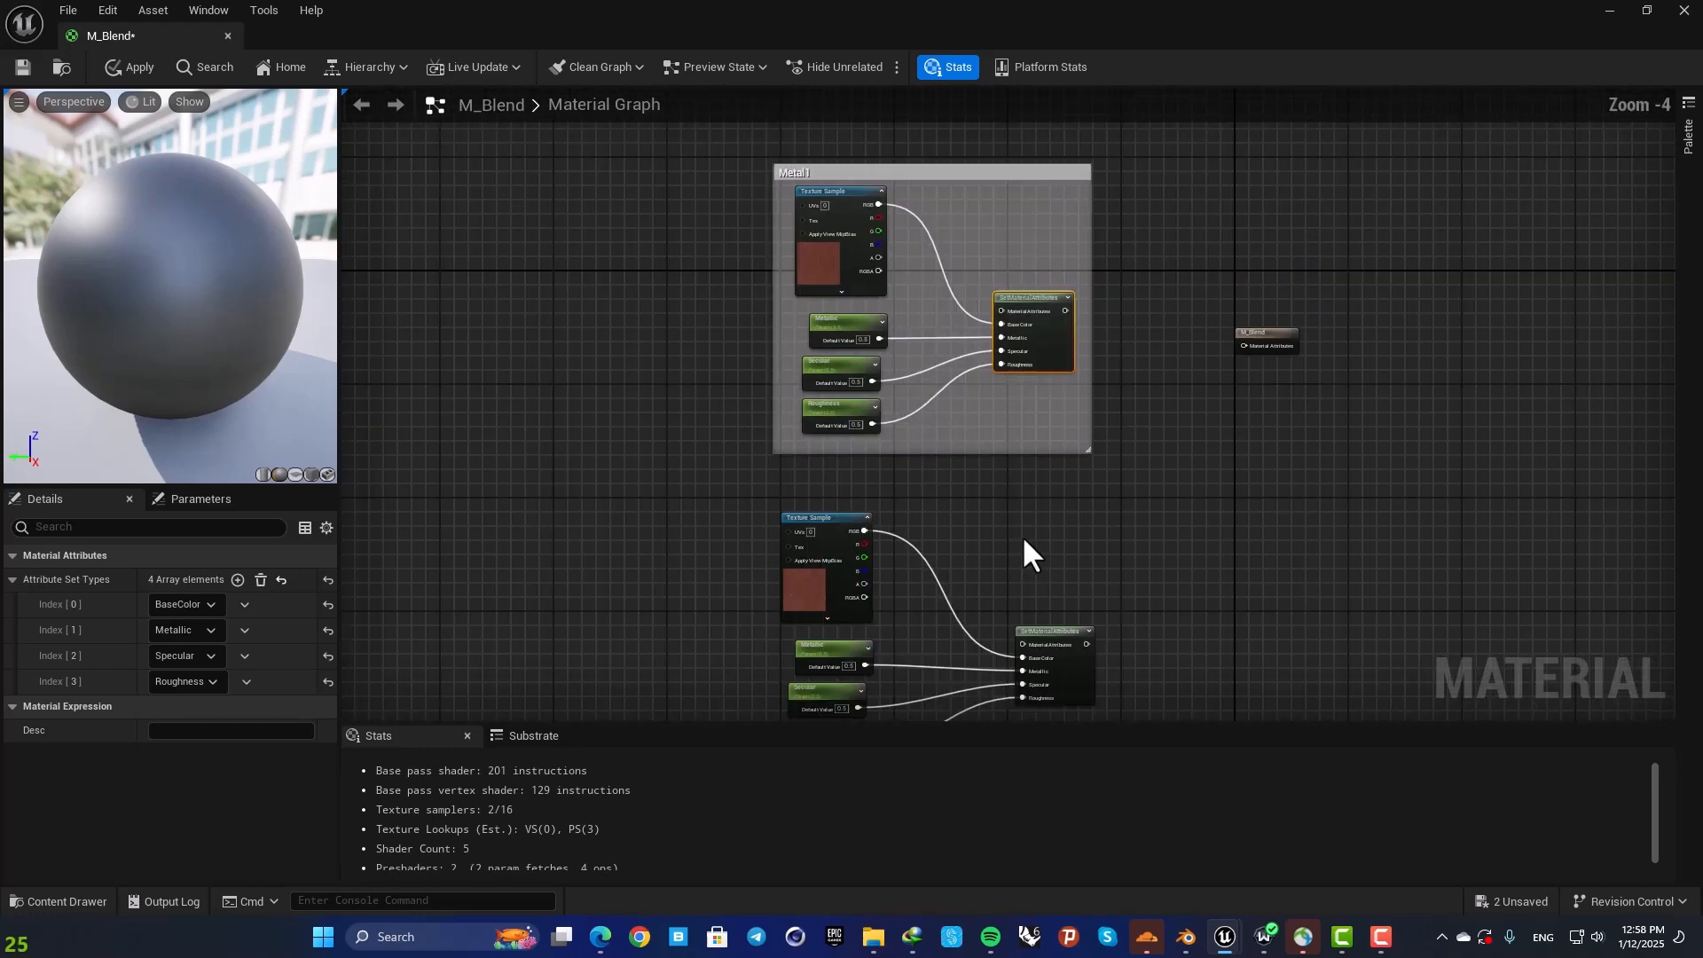
pyautogui.scroll(3)
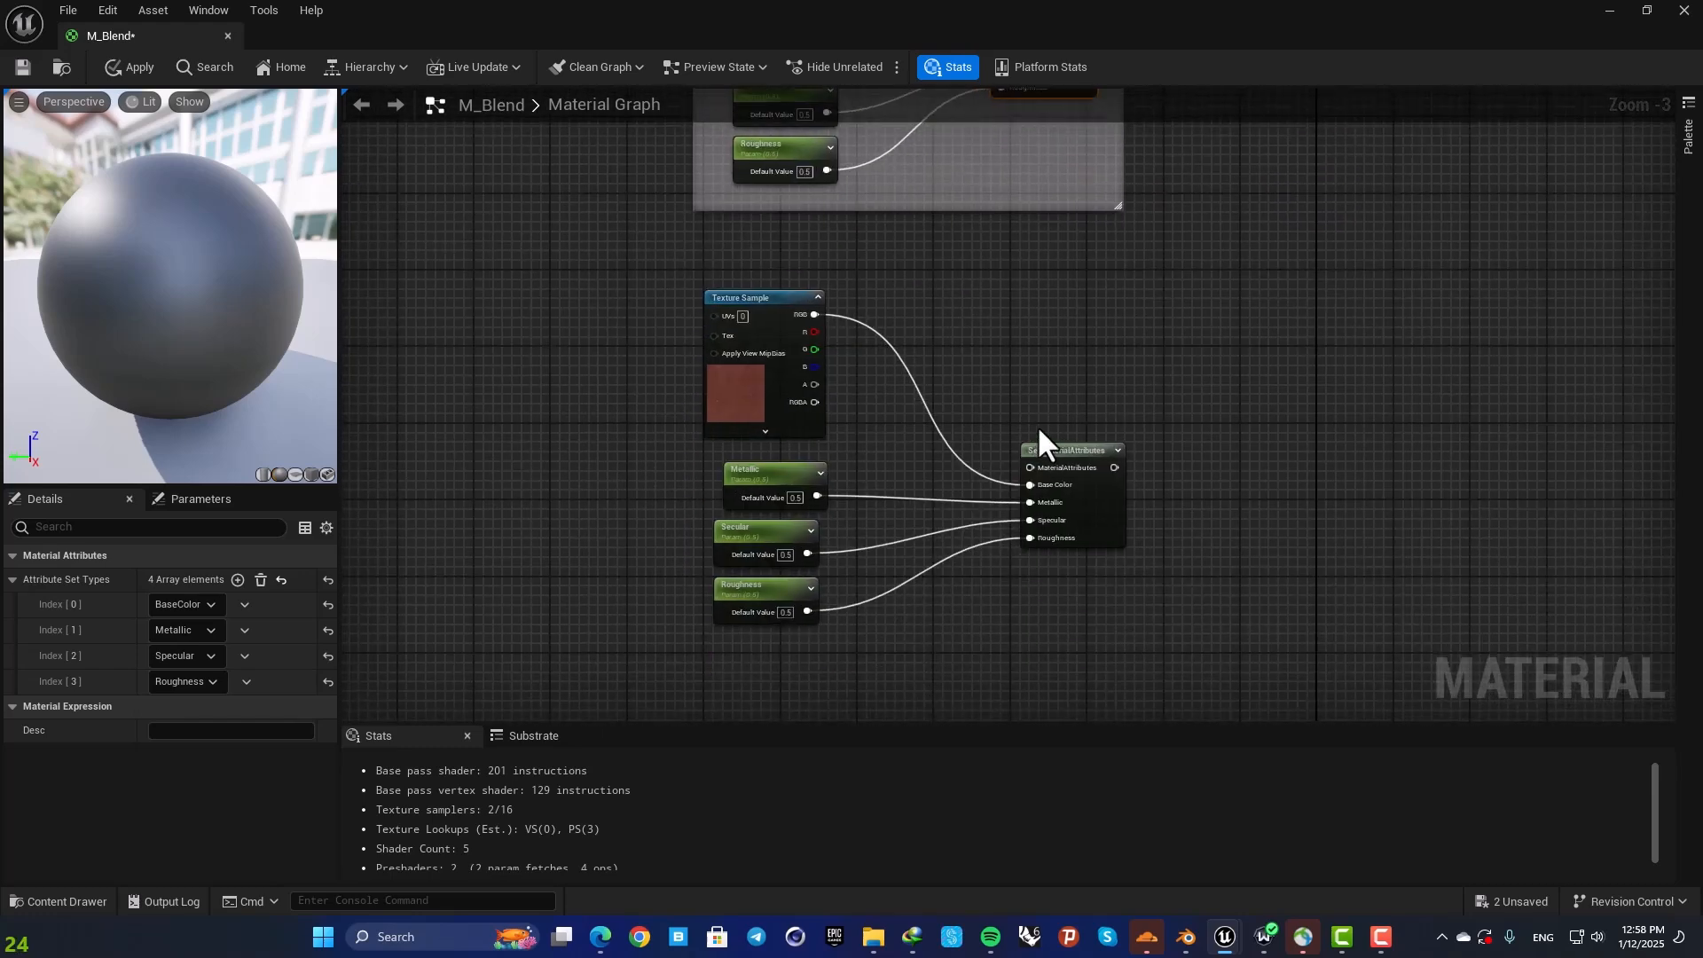
pyautogui.scroll(-3)
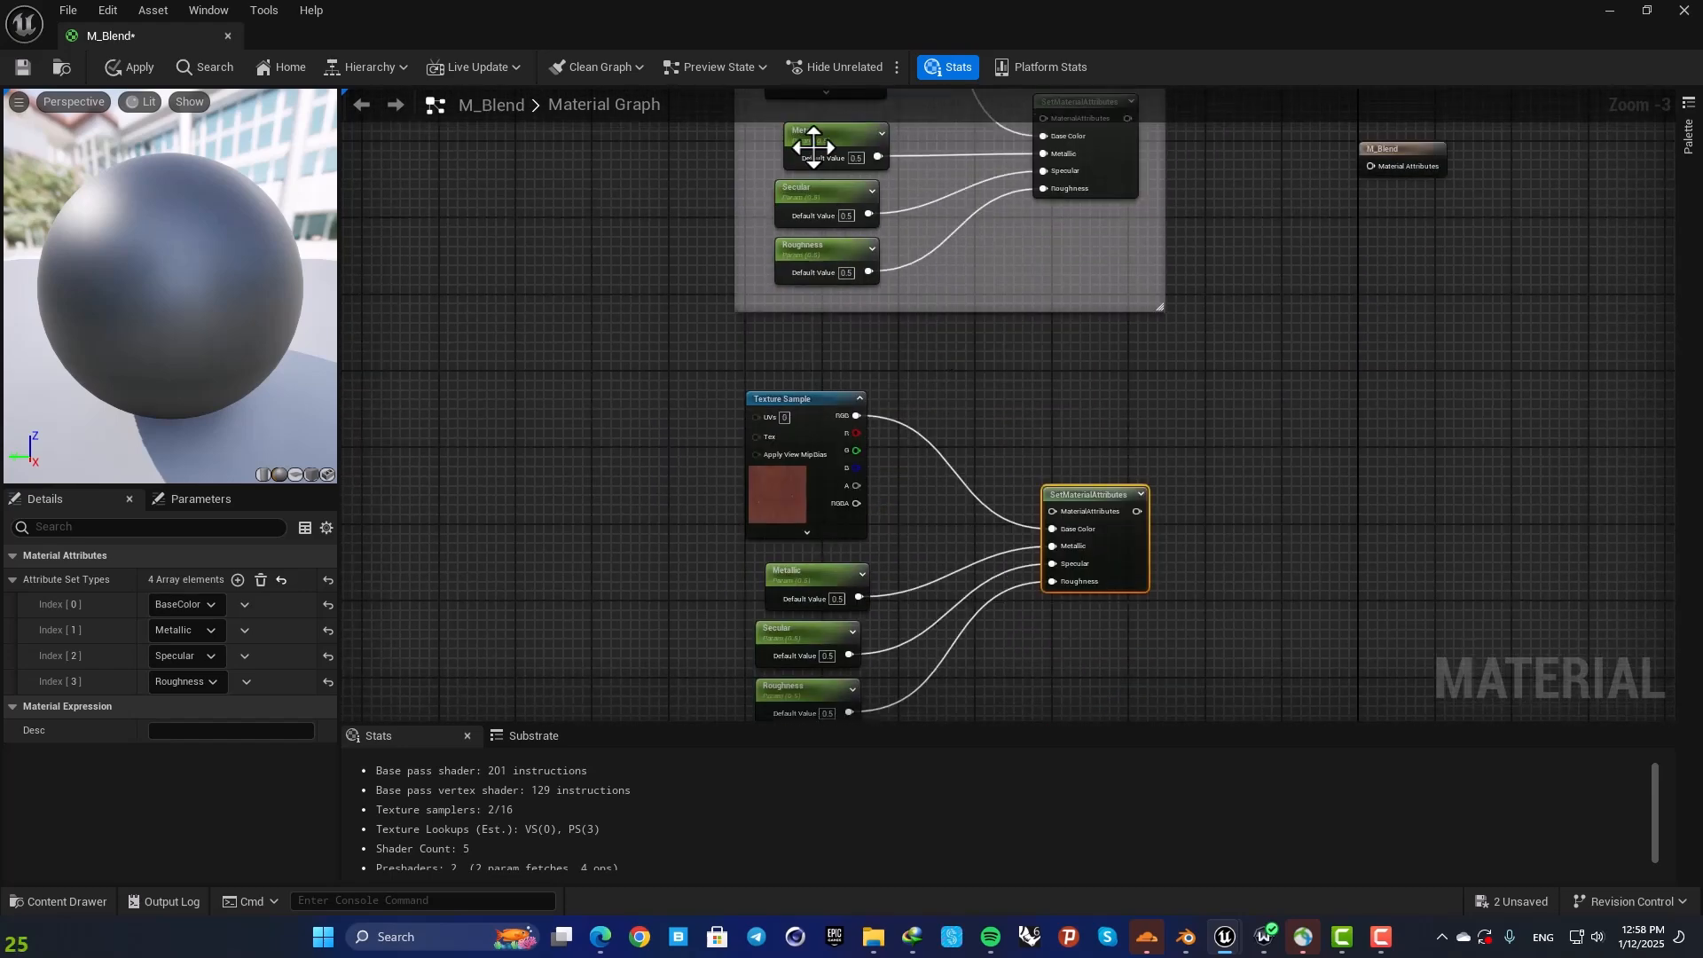
pyautogui.click(816, 587)
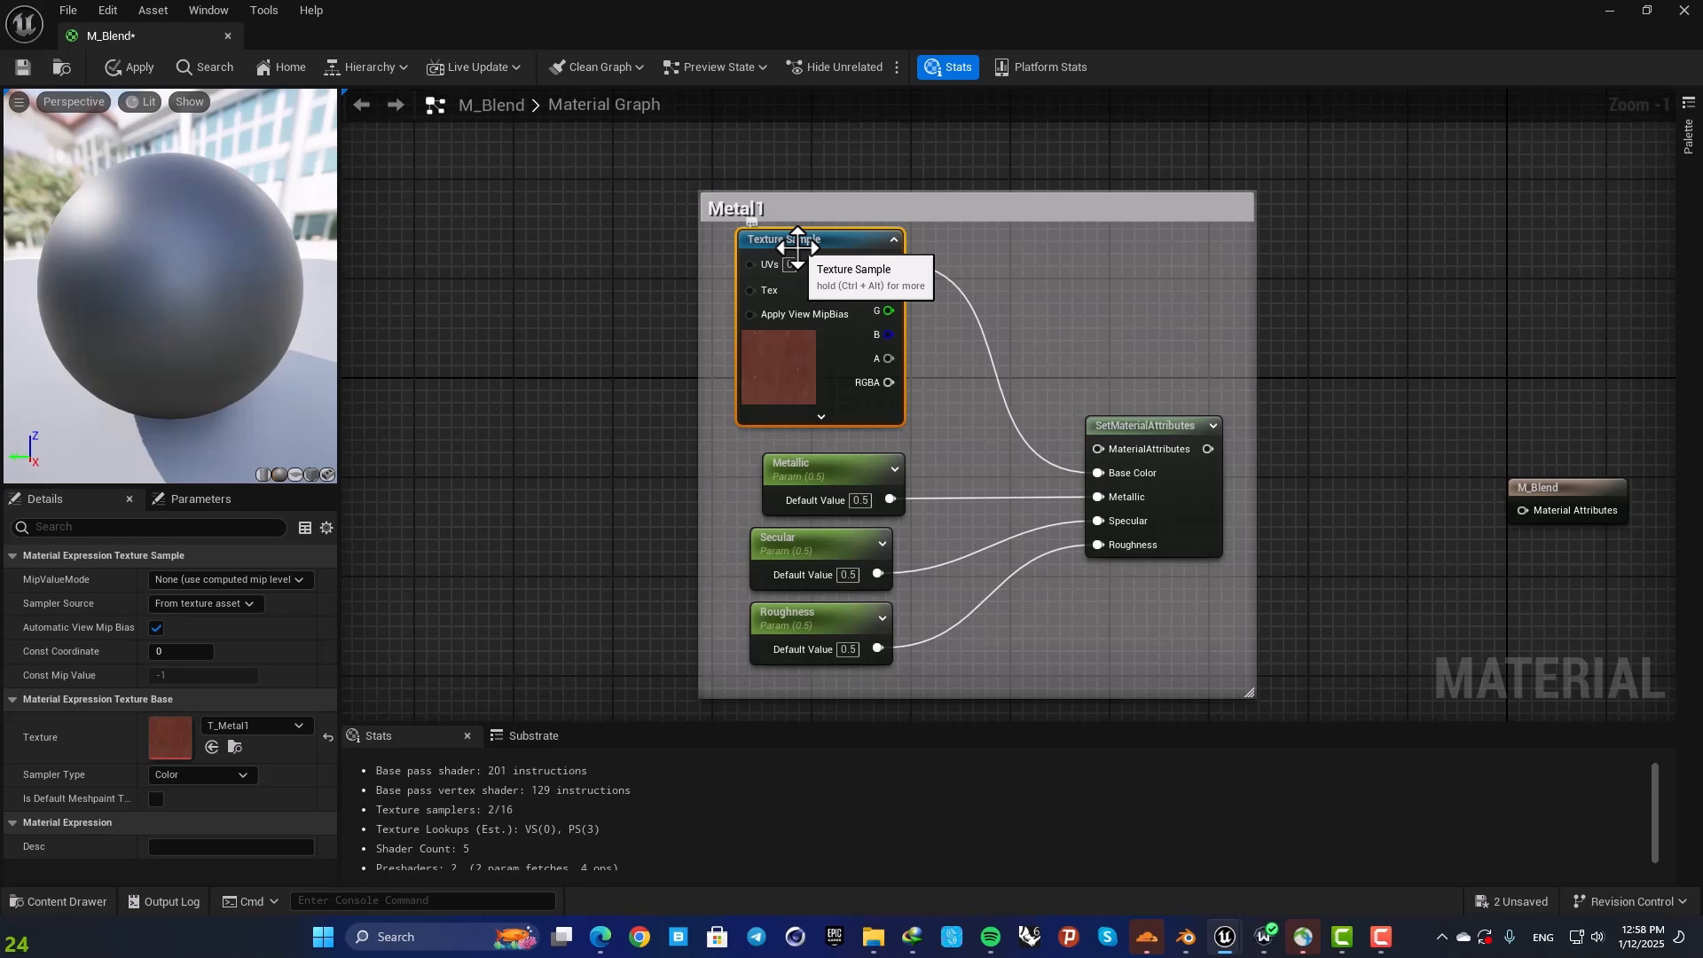
# Step: Convert Metal1's texture sample into a parameter named M1Basecolor
pyautogui.rightClick(793, 250)
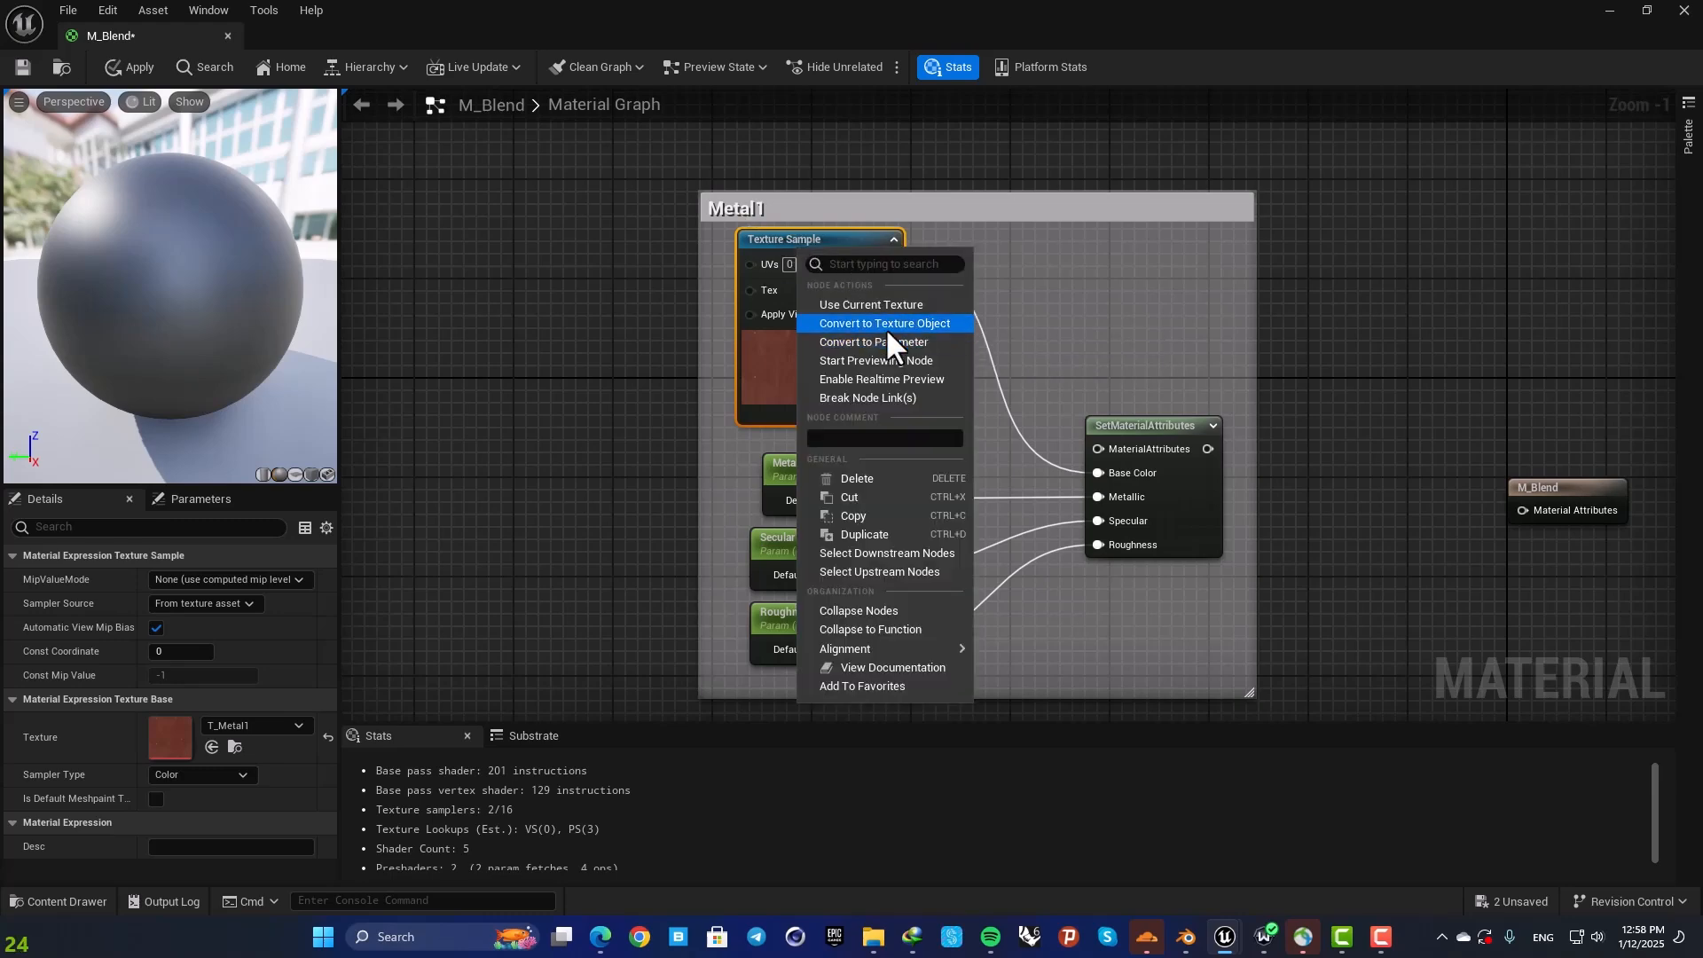
pyautogui.click(874, 341)
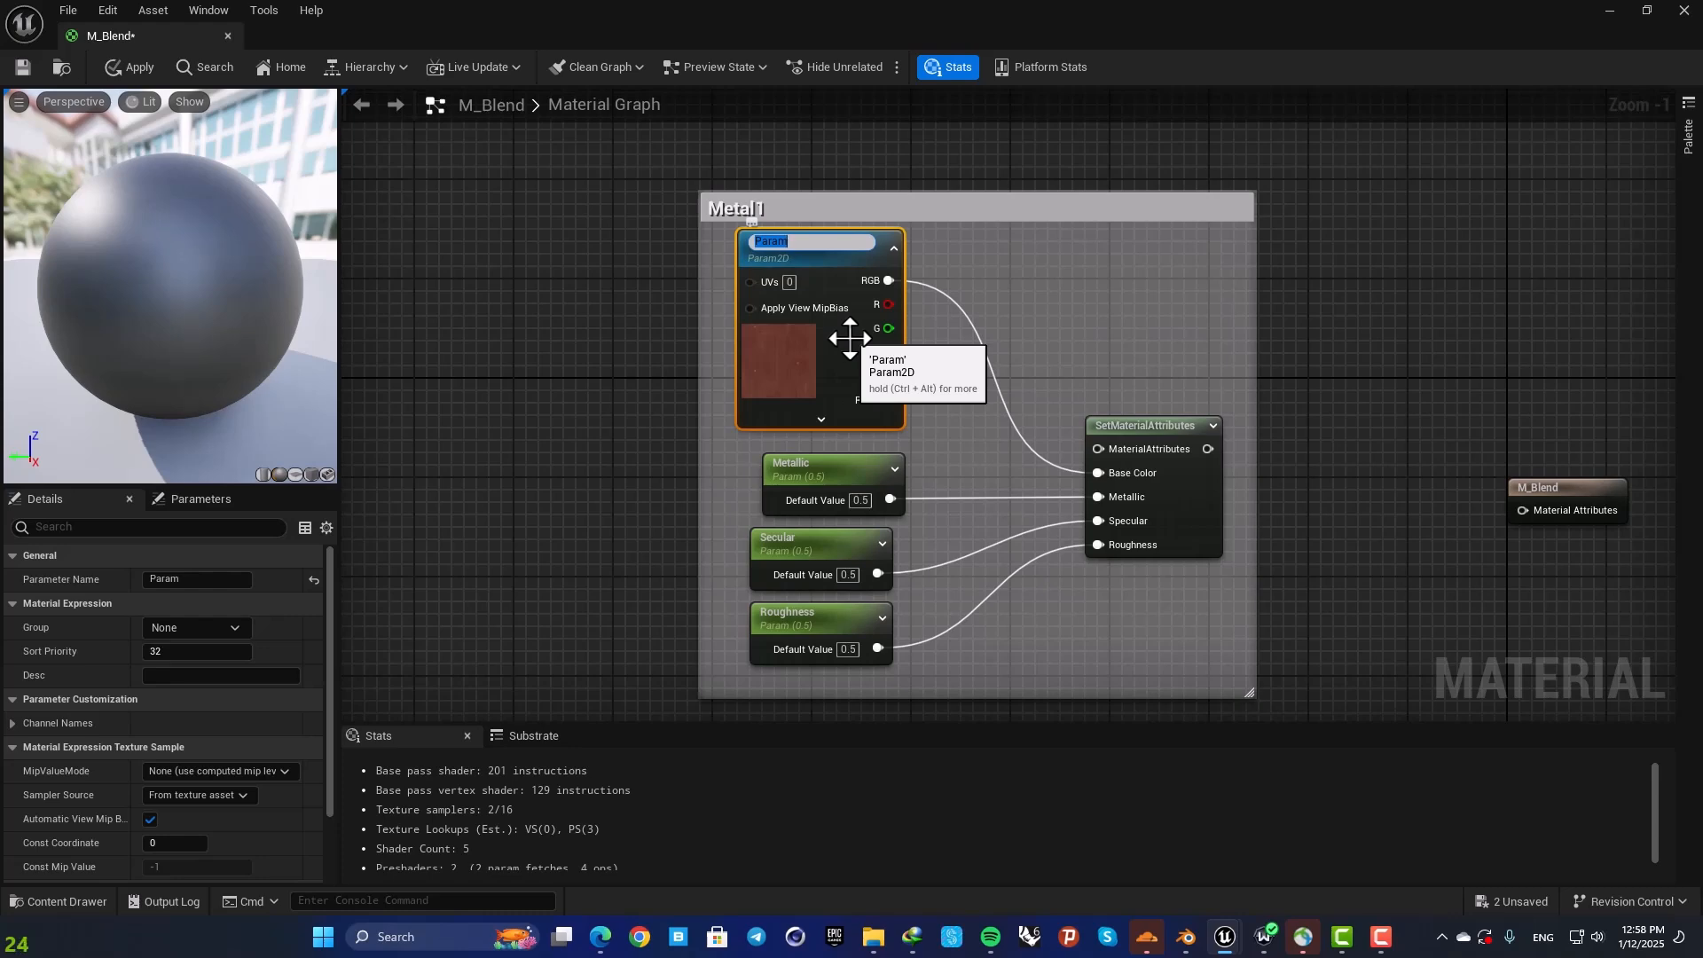
pyautogui.write('M1Basecolor')
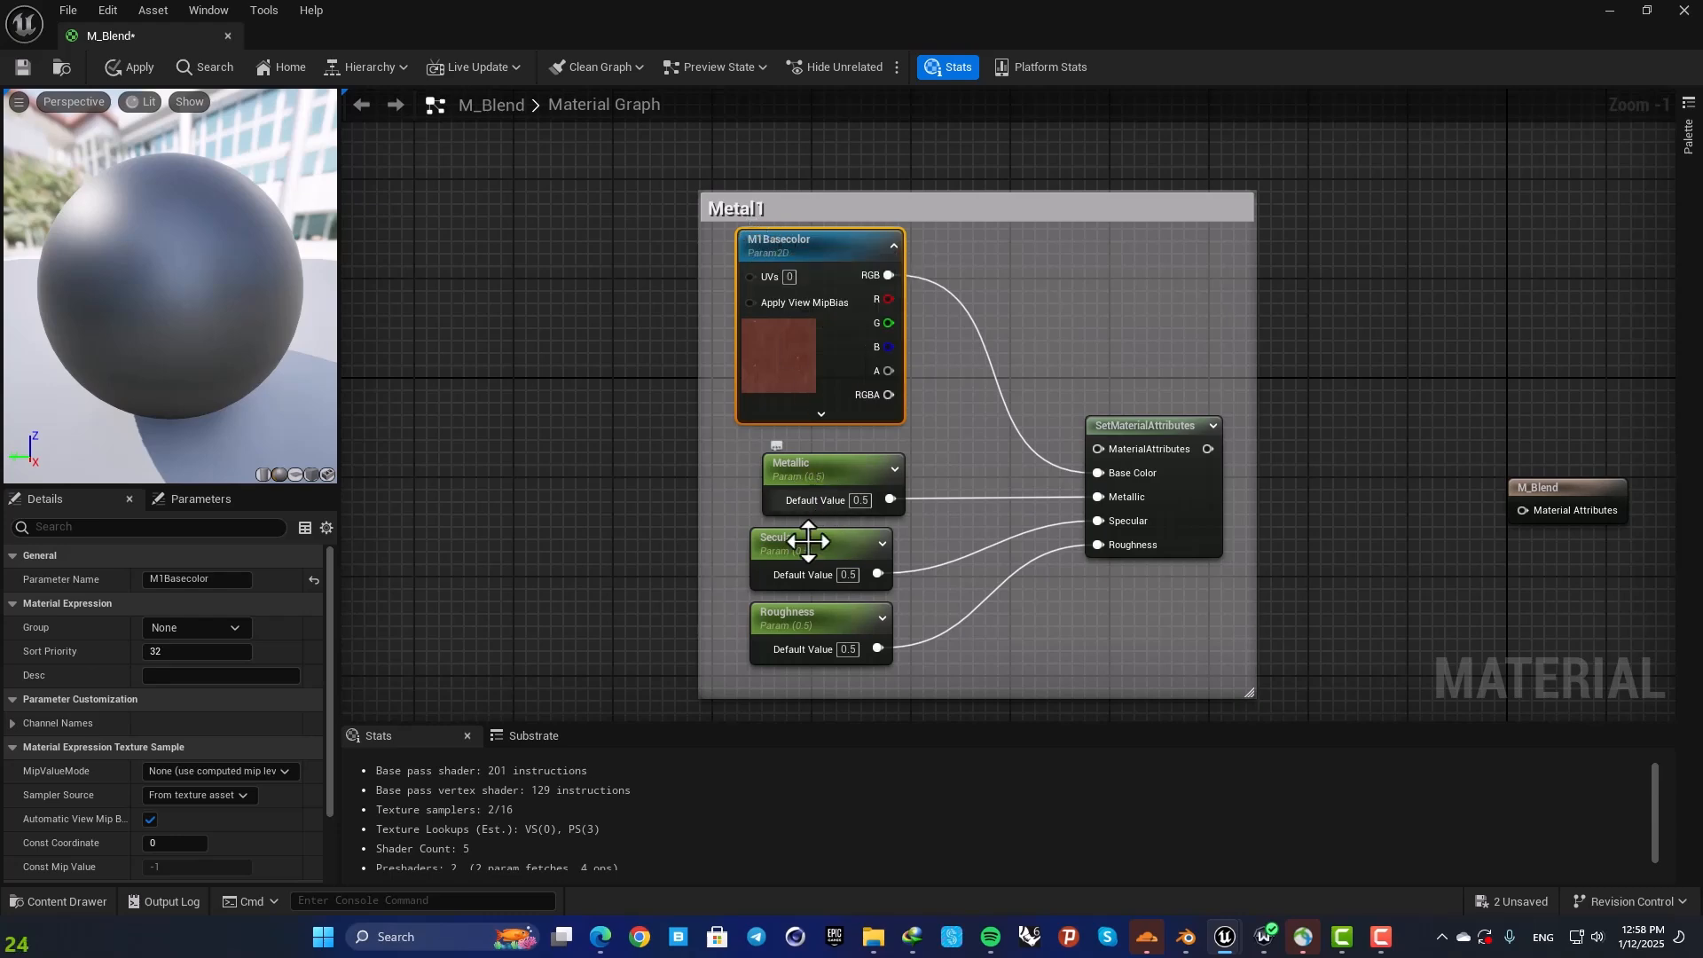
pyautogui.scroll(-3)
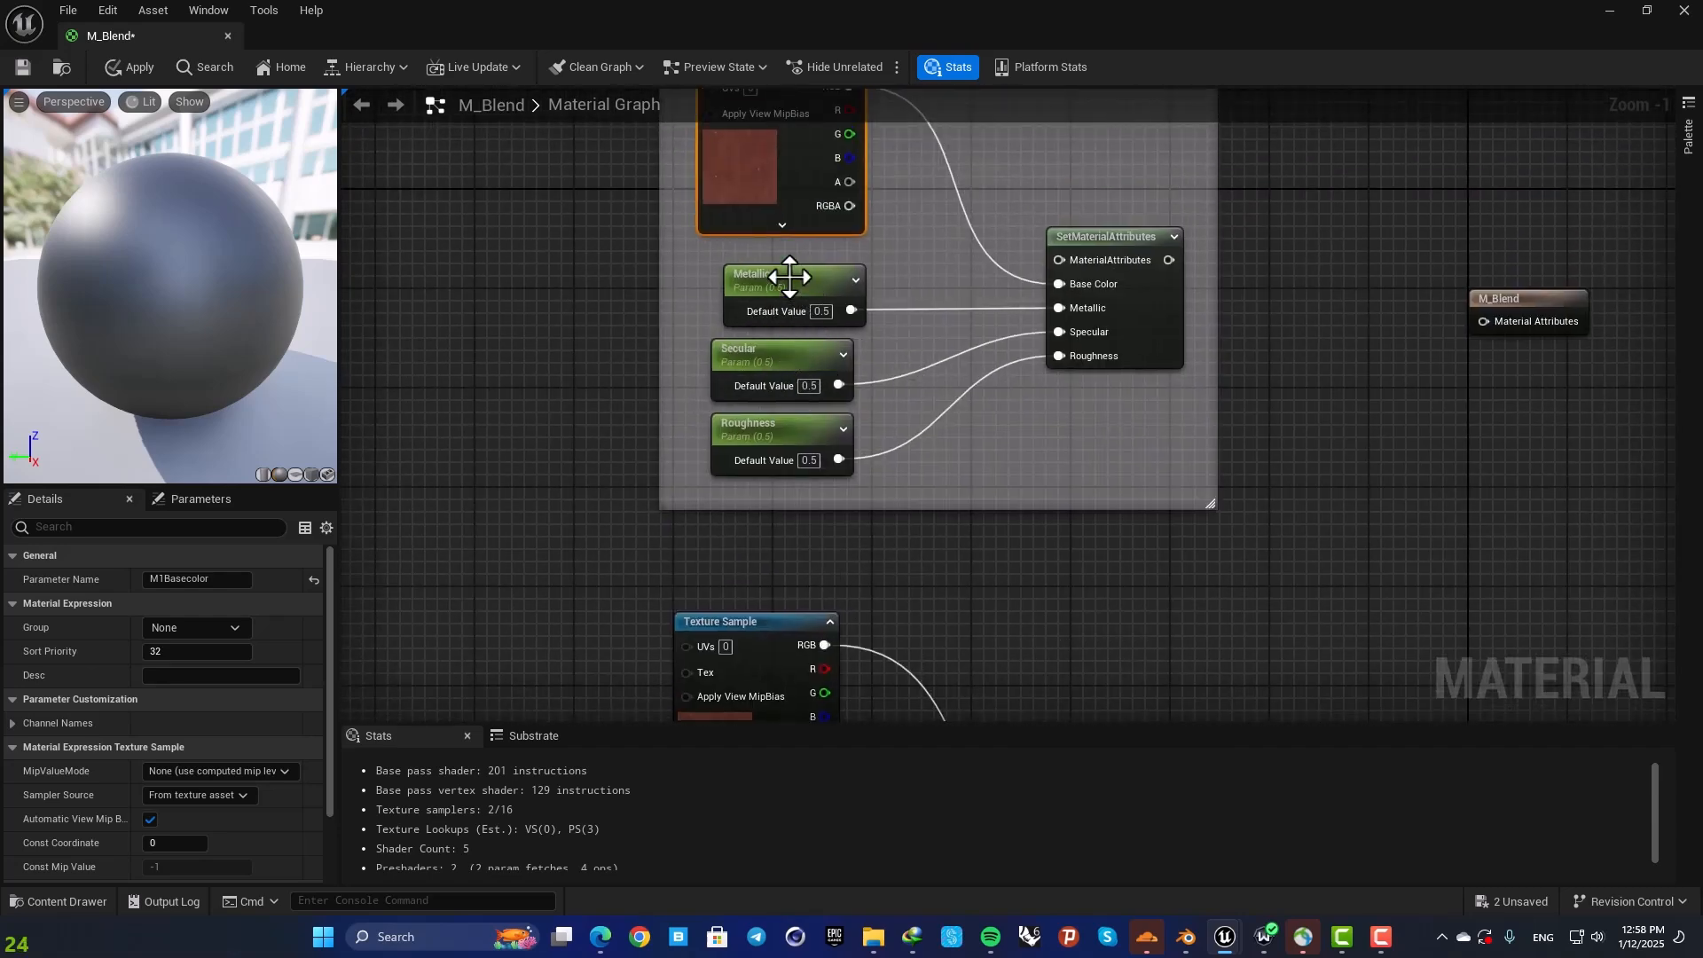
# Step: Rename its scalars to M1Metallic, M1Specular and M1Roughness
pyautogui.click(758, 275)
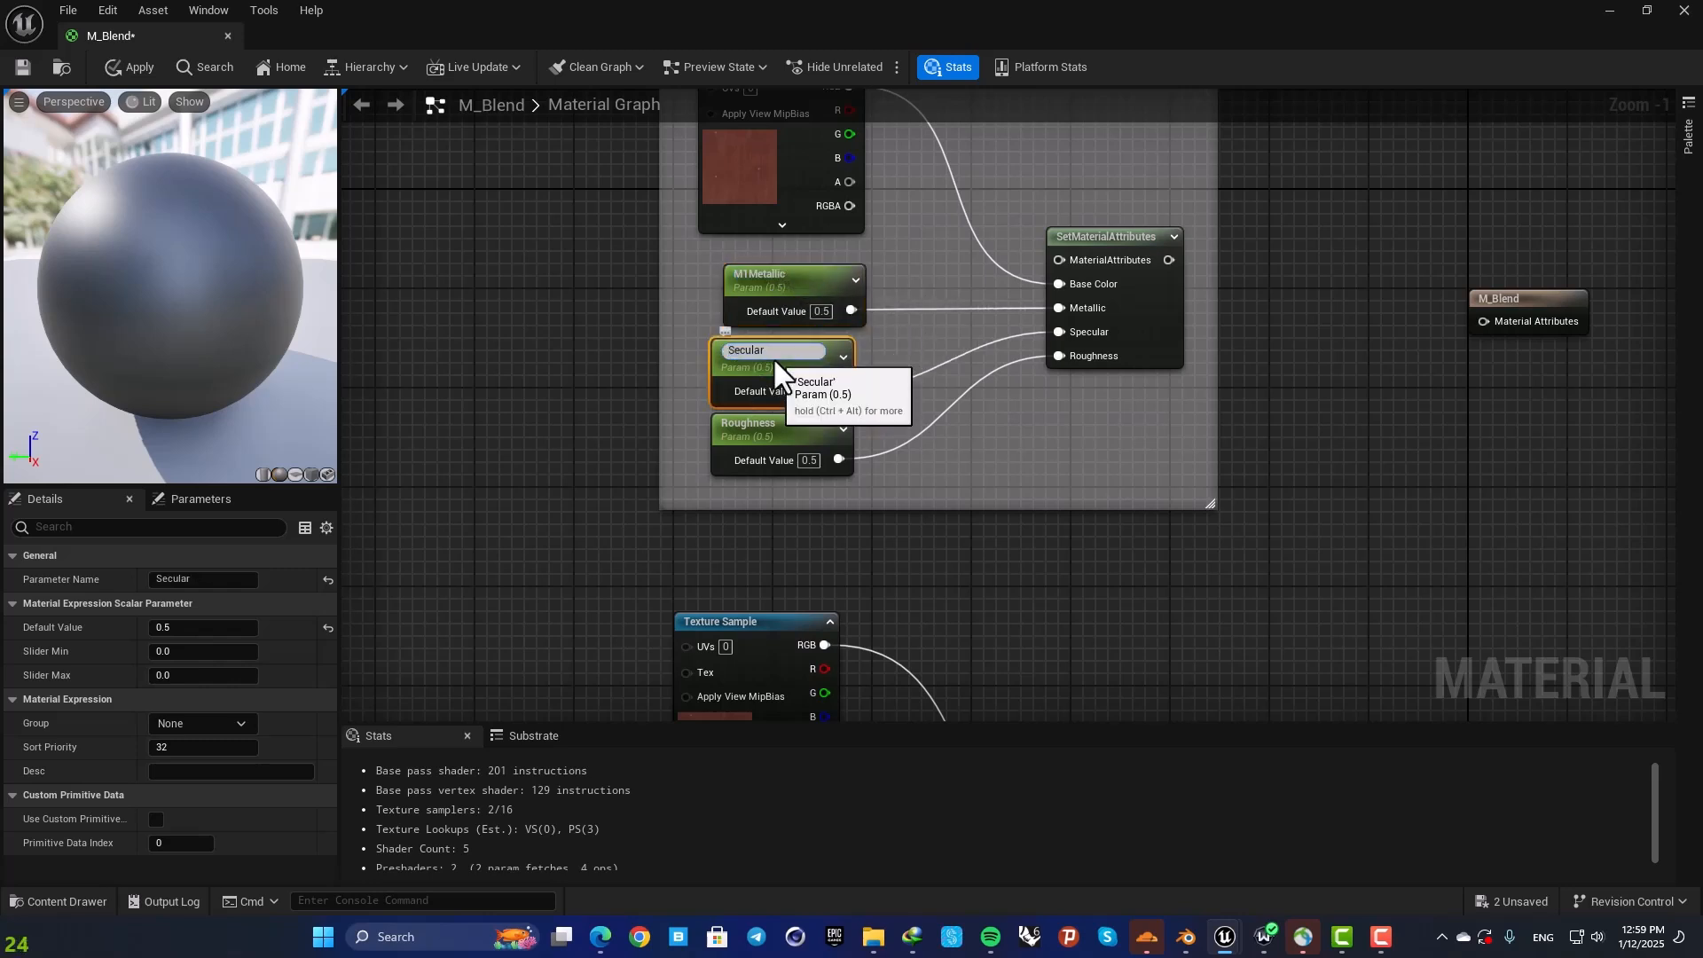
pyautogui.write('M1Secular')
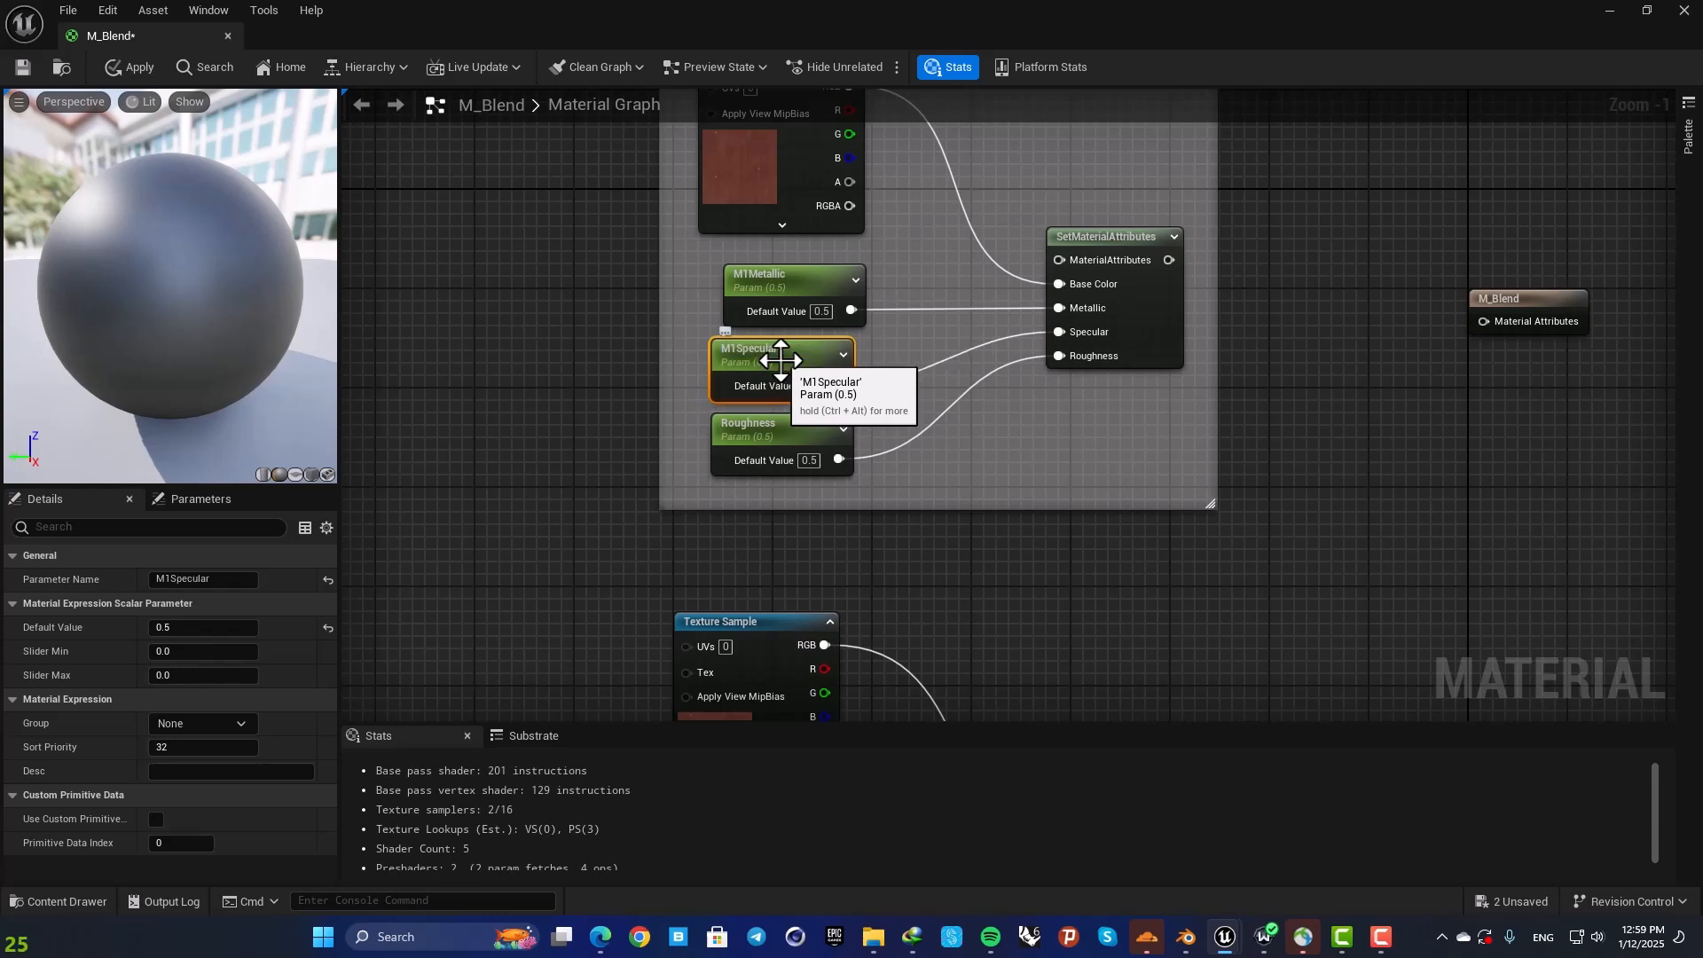
pyautogui.click(771, 424)
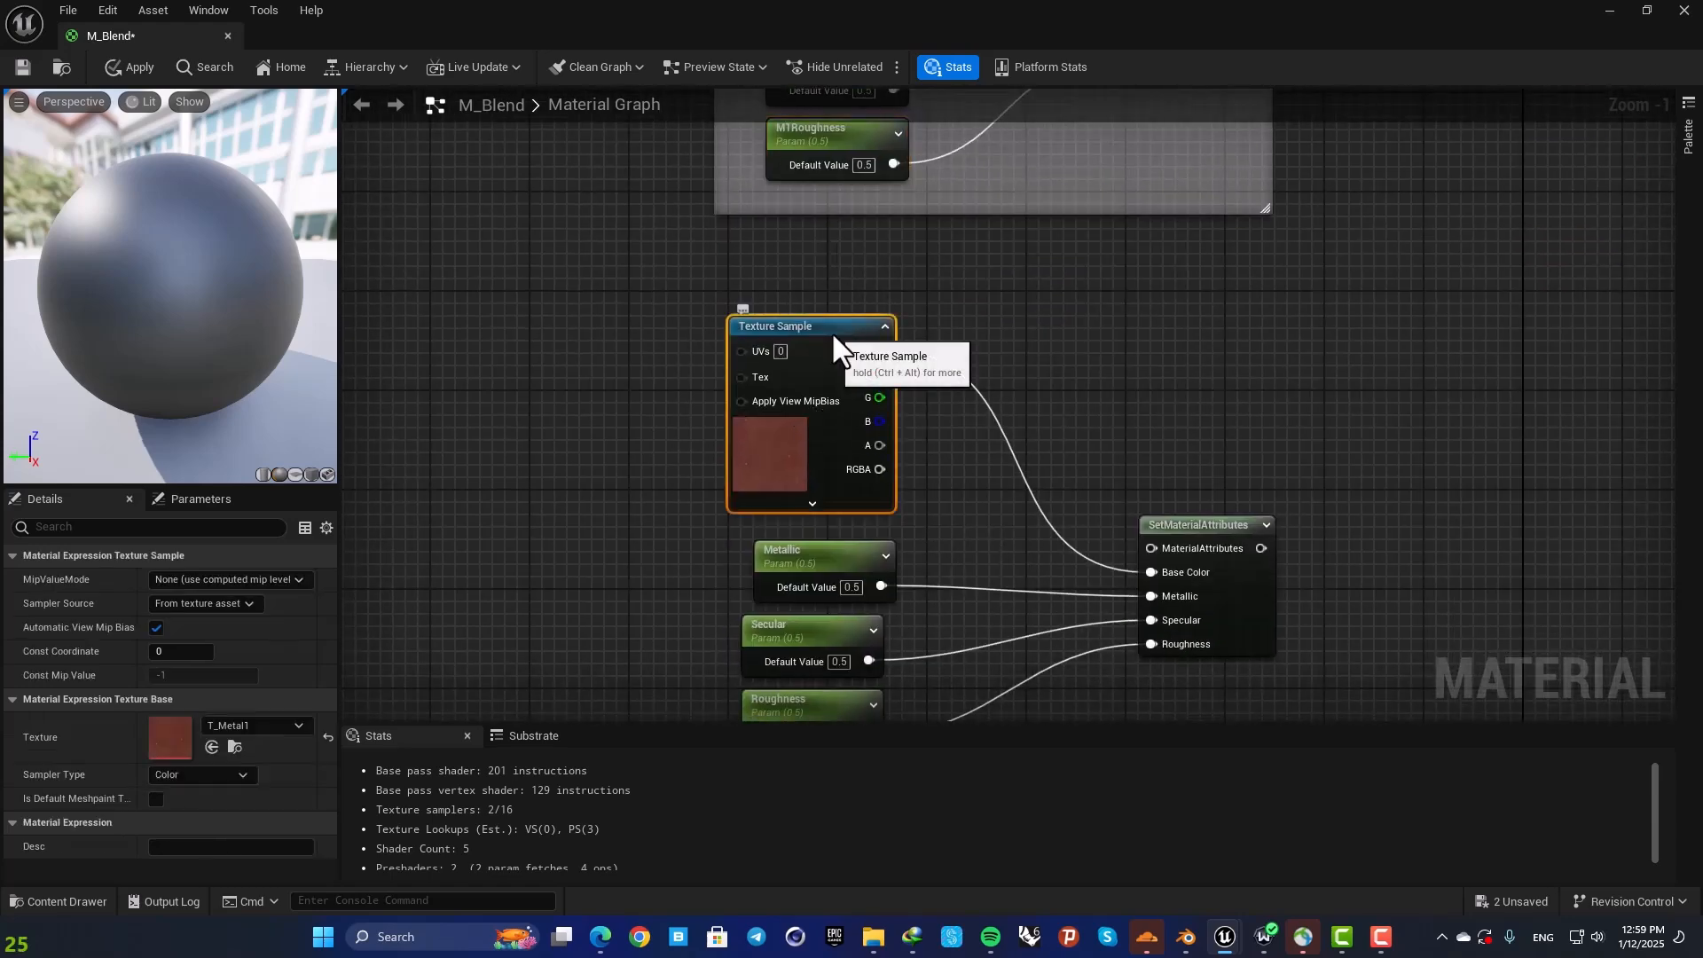
pyautogui.moveTo(841, 280)
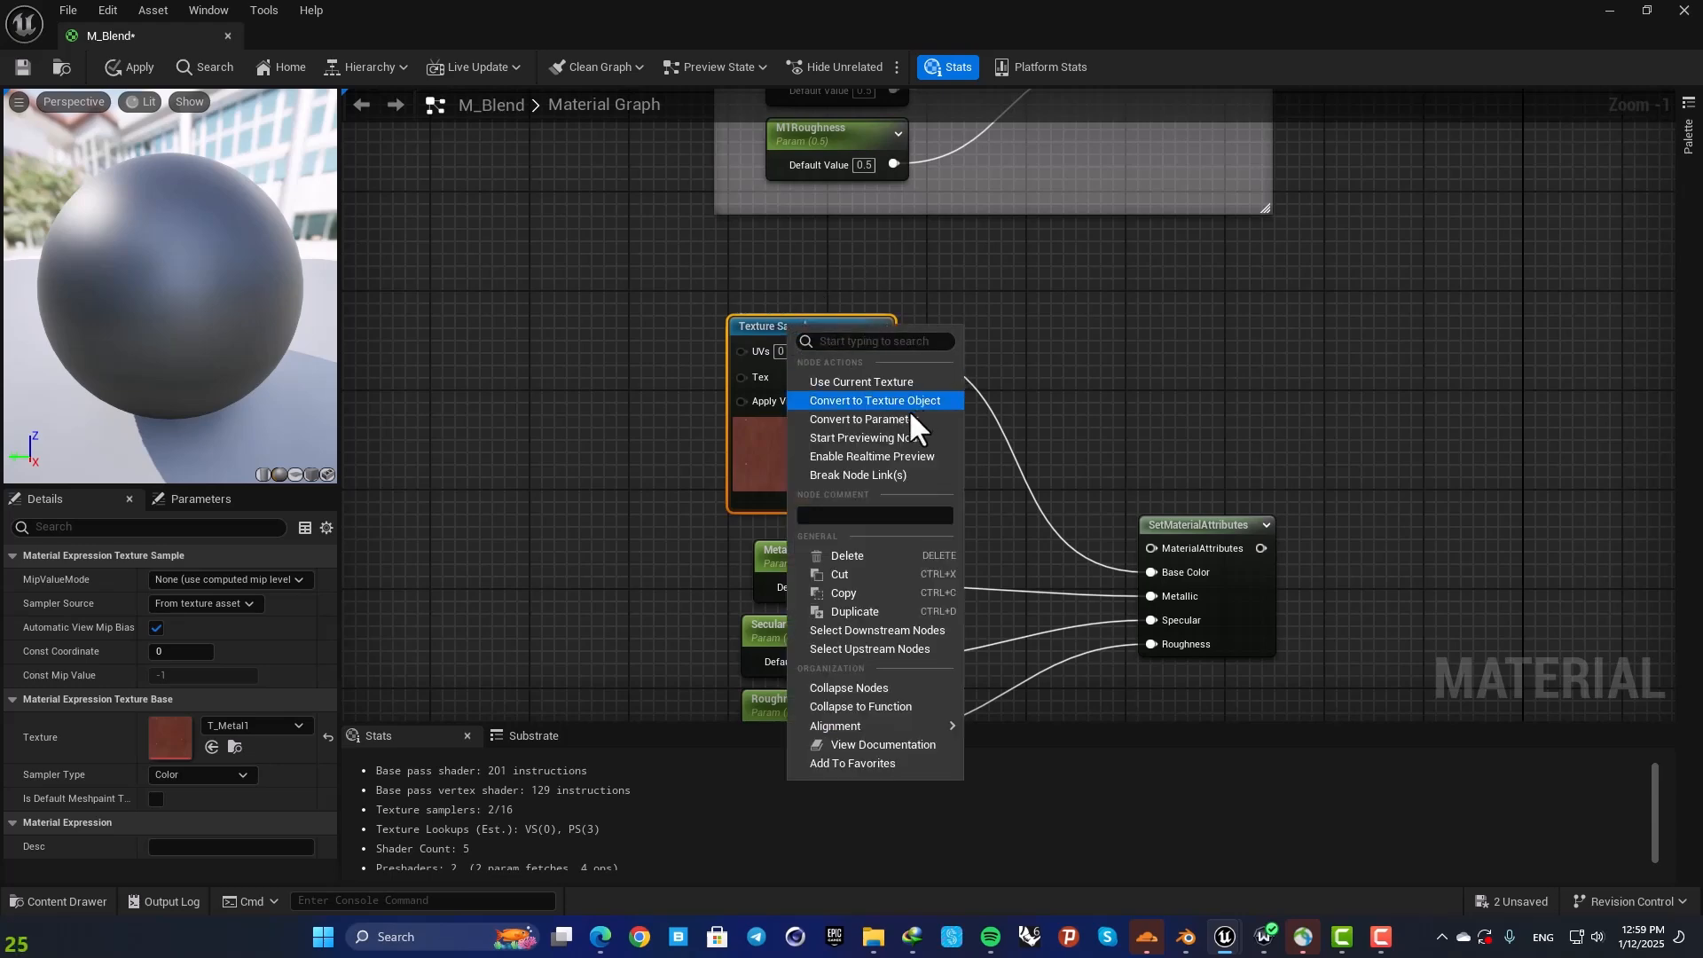
# Step: Convert the second texture into parameter M2Basecolor and rename its scalars M2Metallic and M2Specular
pyautogui.click(862, 418)
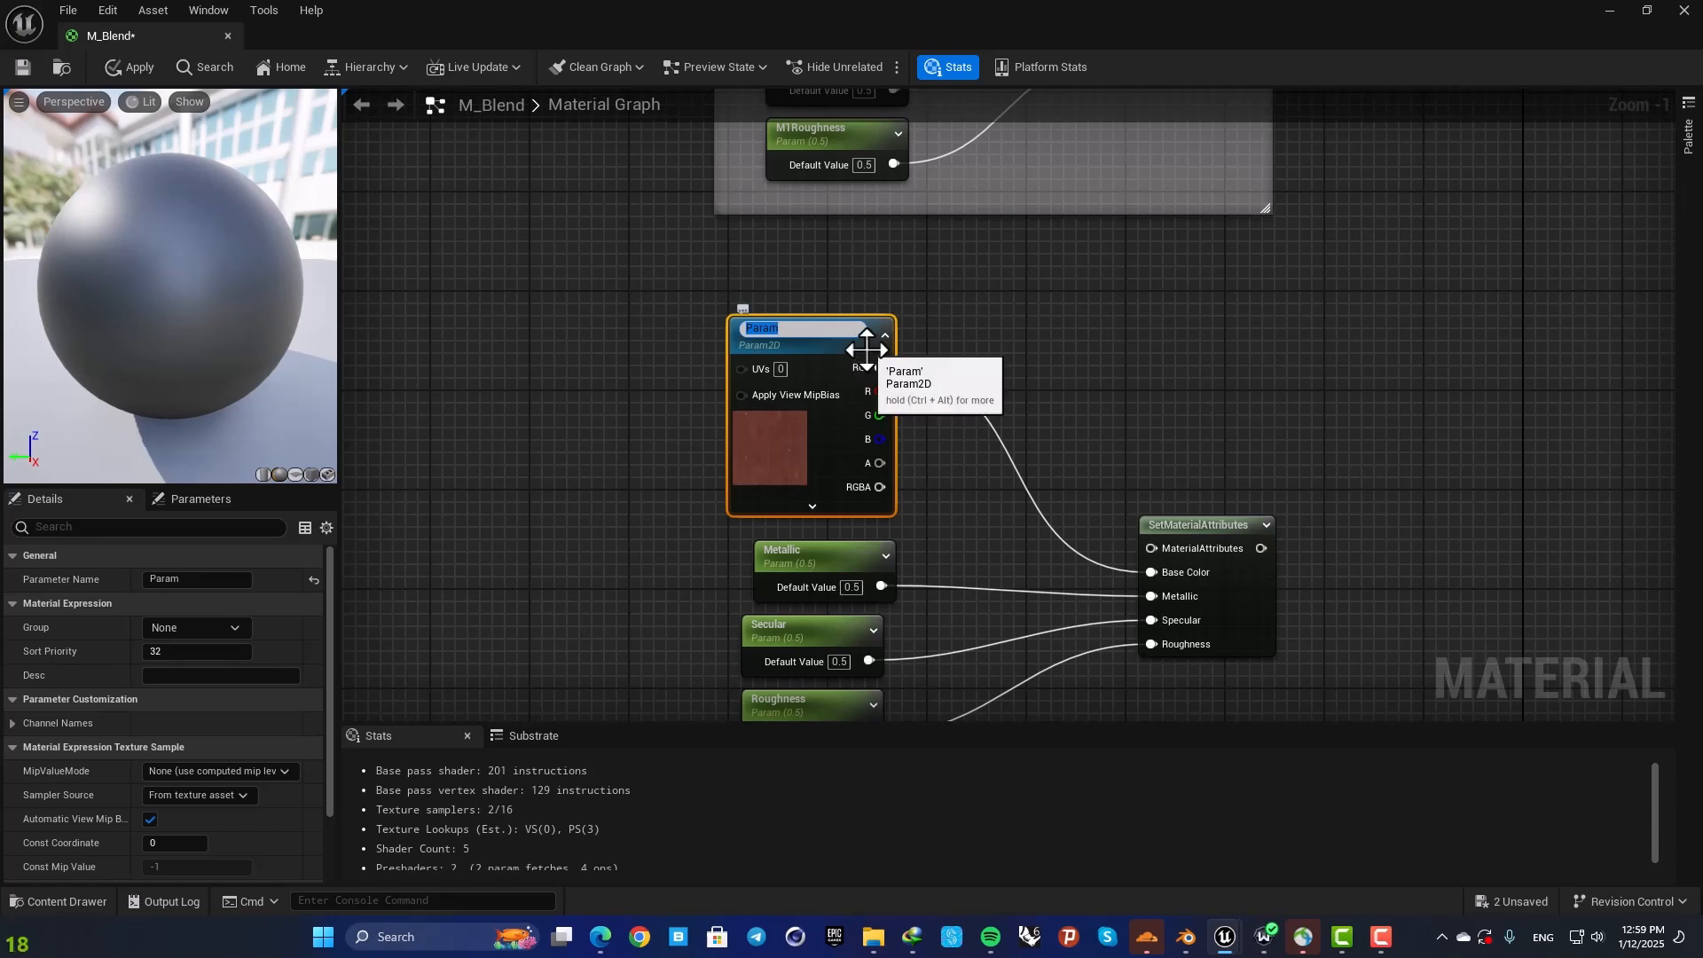
pyautogui.write('M2Ba')
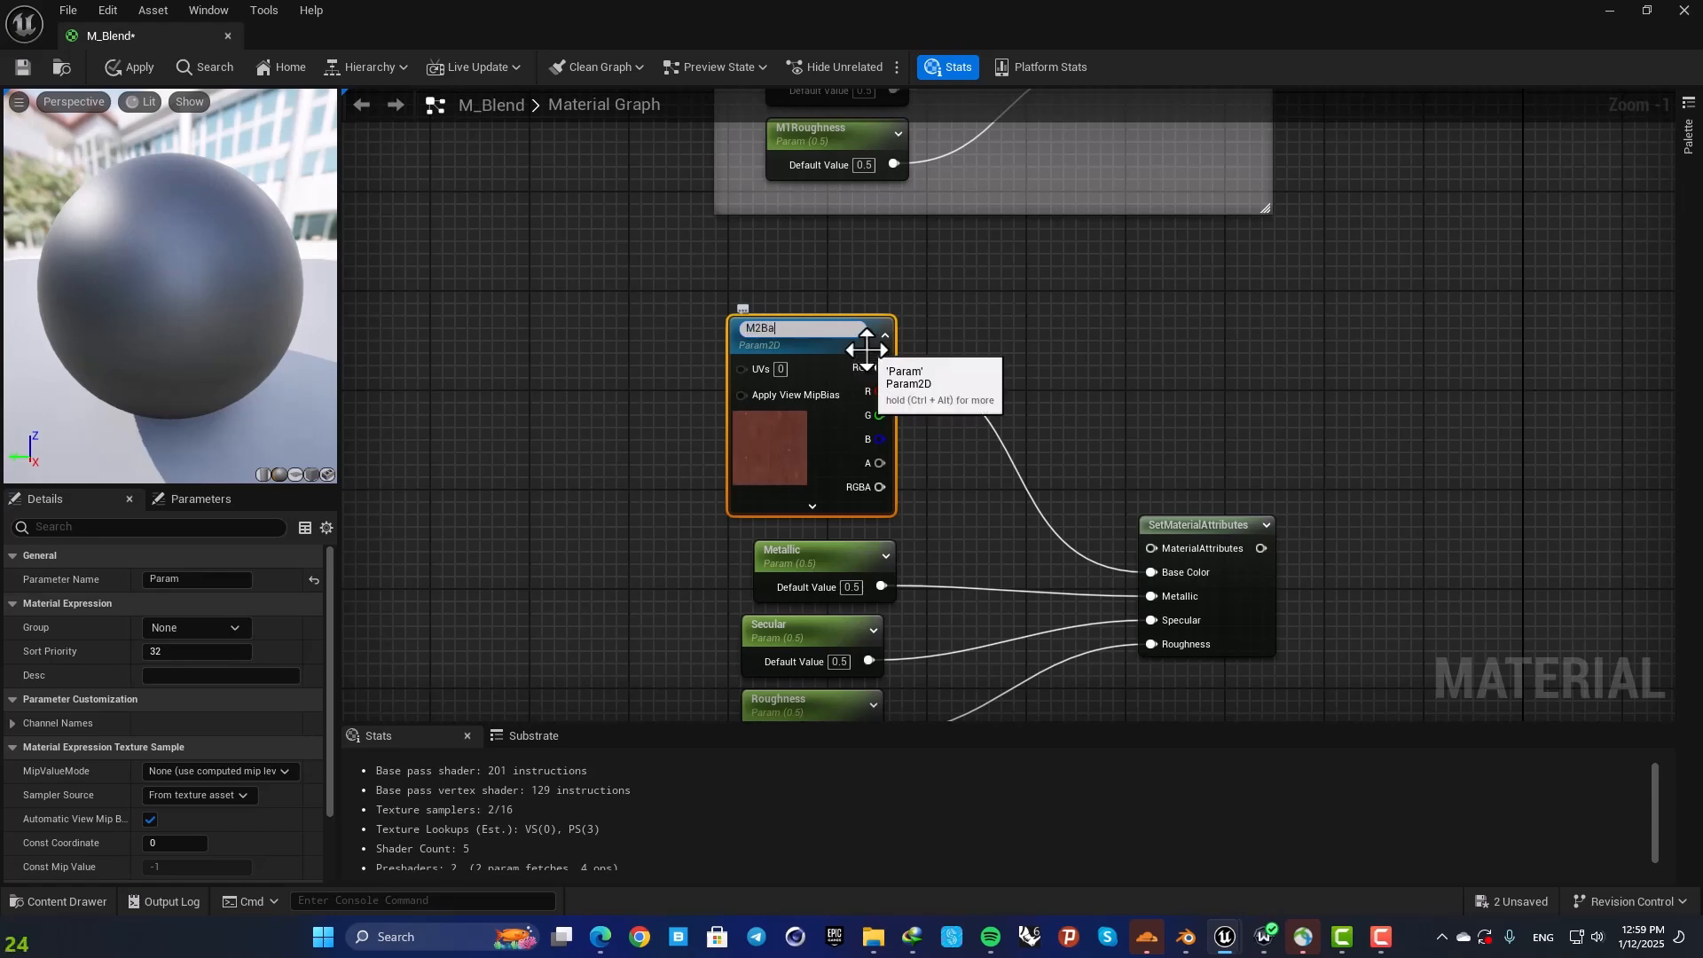
pyautogui.write('secolor')
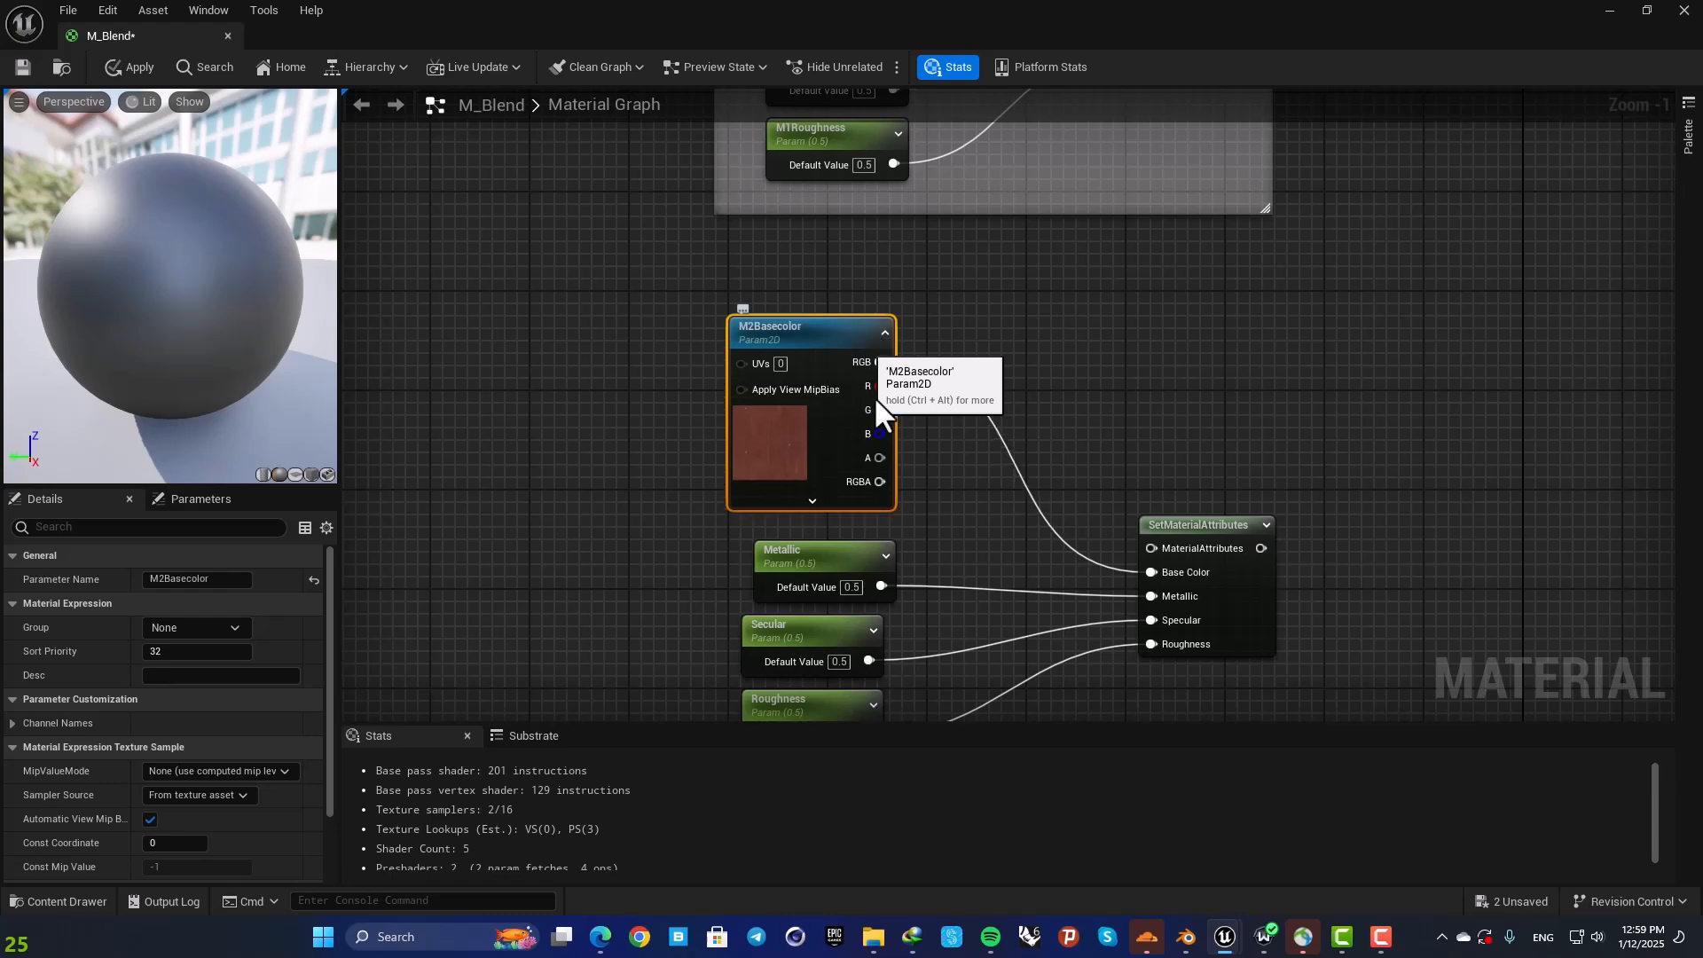
pyautogui.click(809, 551)
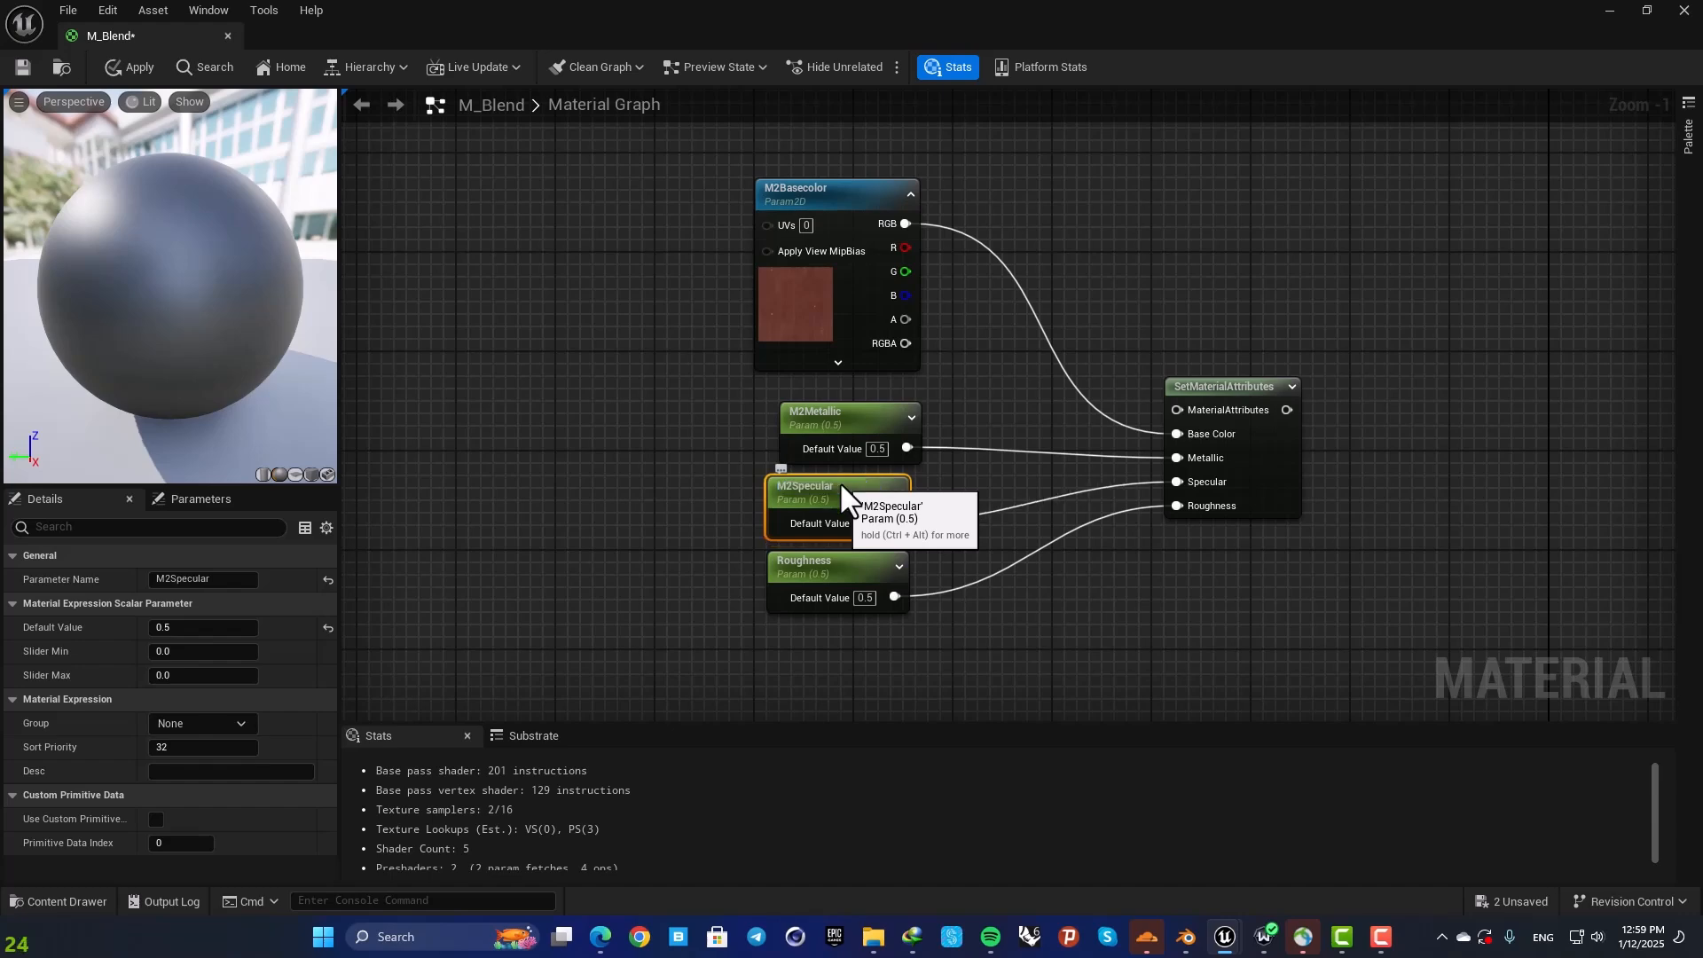
pyautogui.click(811, 562)
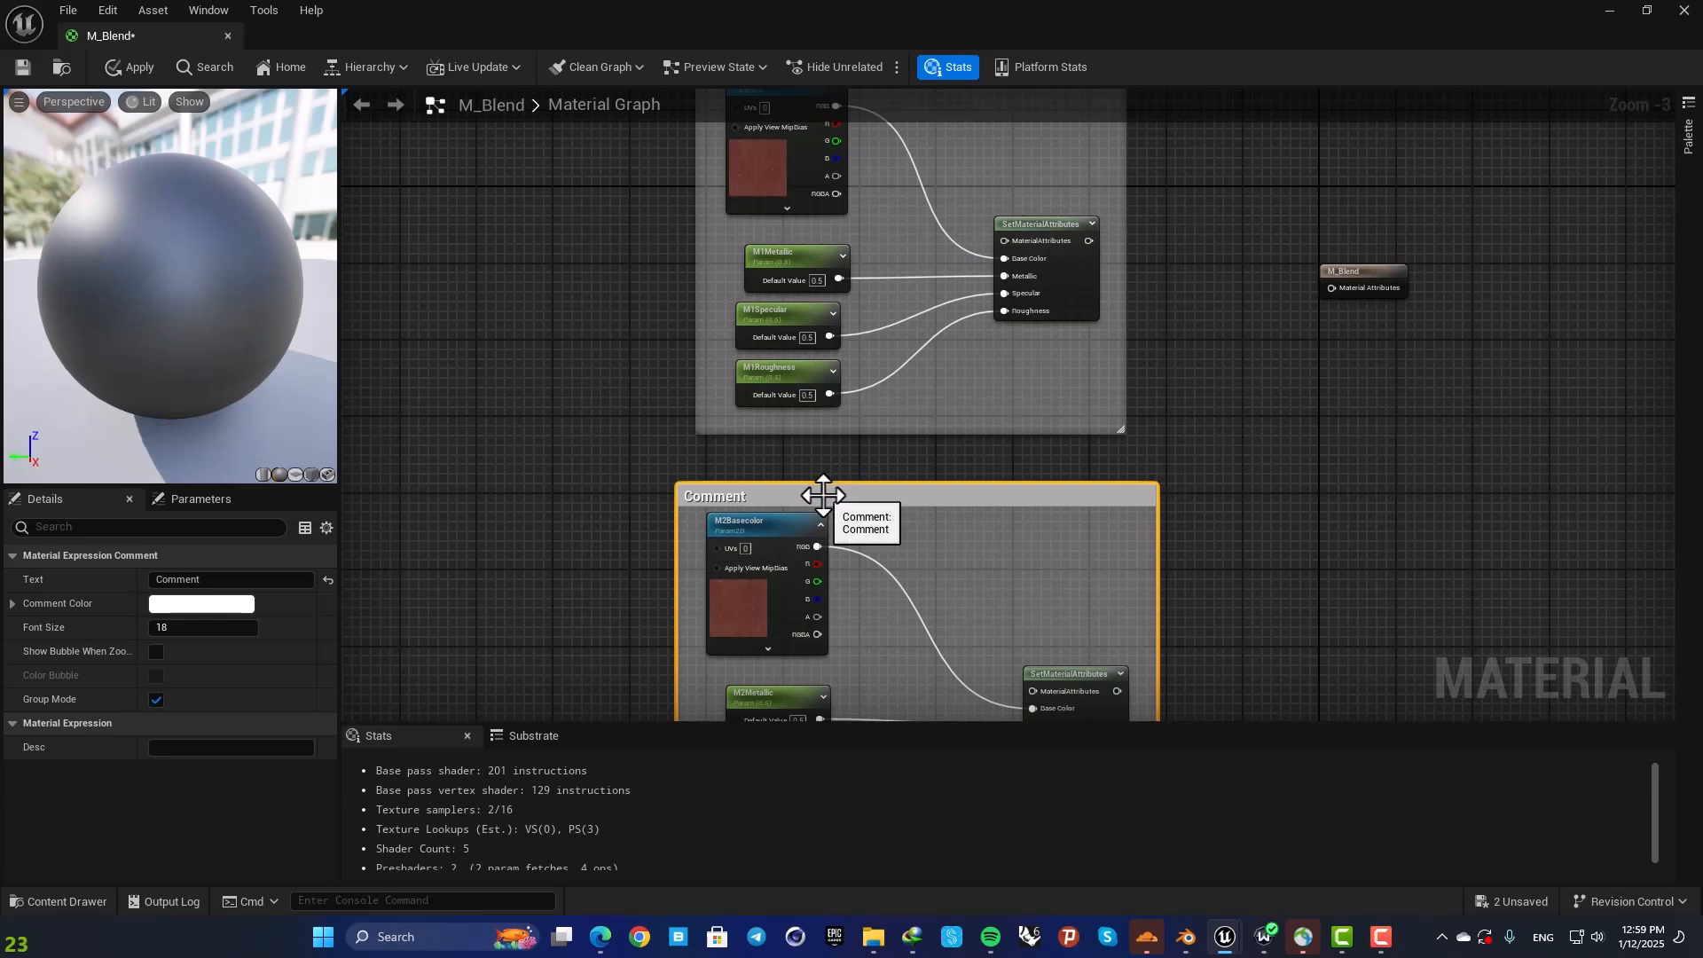
# Step: Comment the second node set as metal2 and assign T_Metal2 to M2Basecolor
pyautogui.write('me')
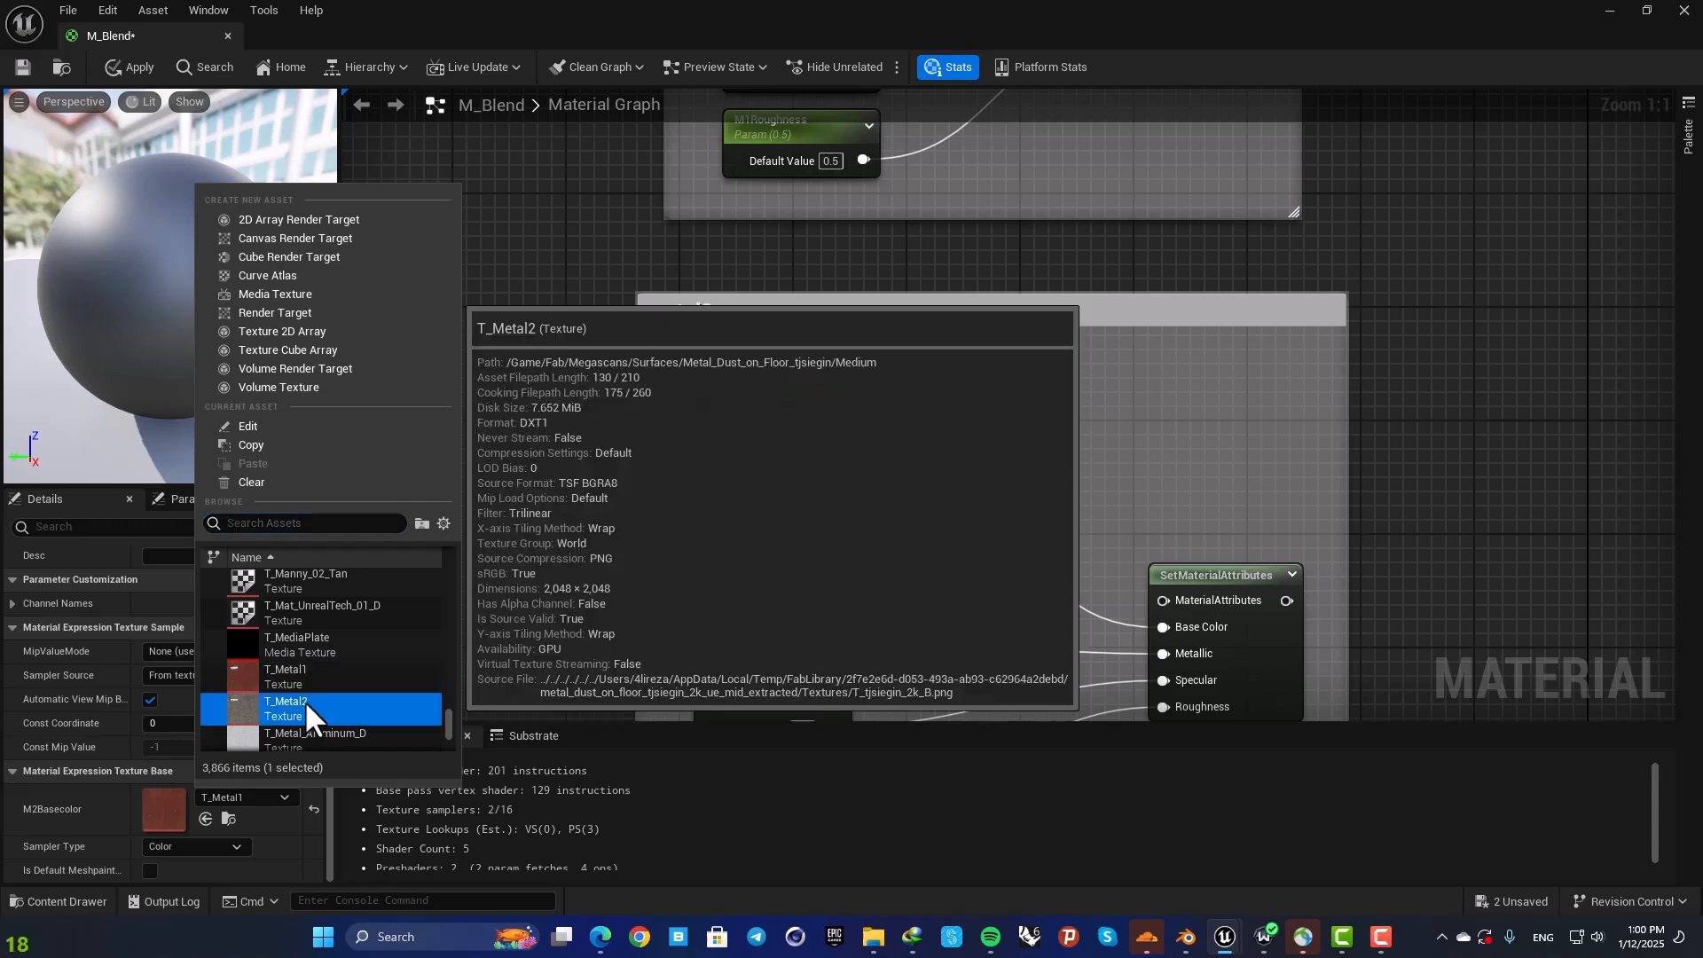
pyautogui.click(285, 708)
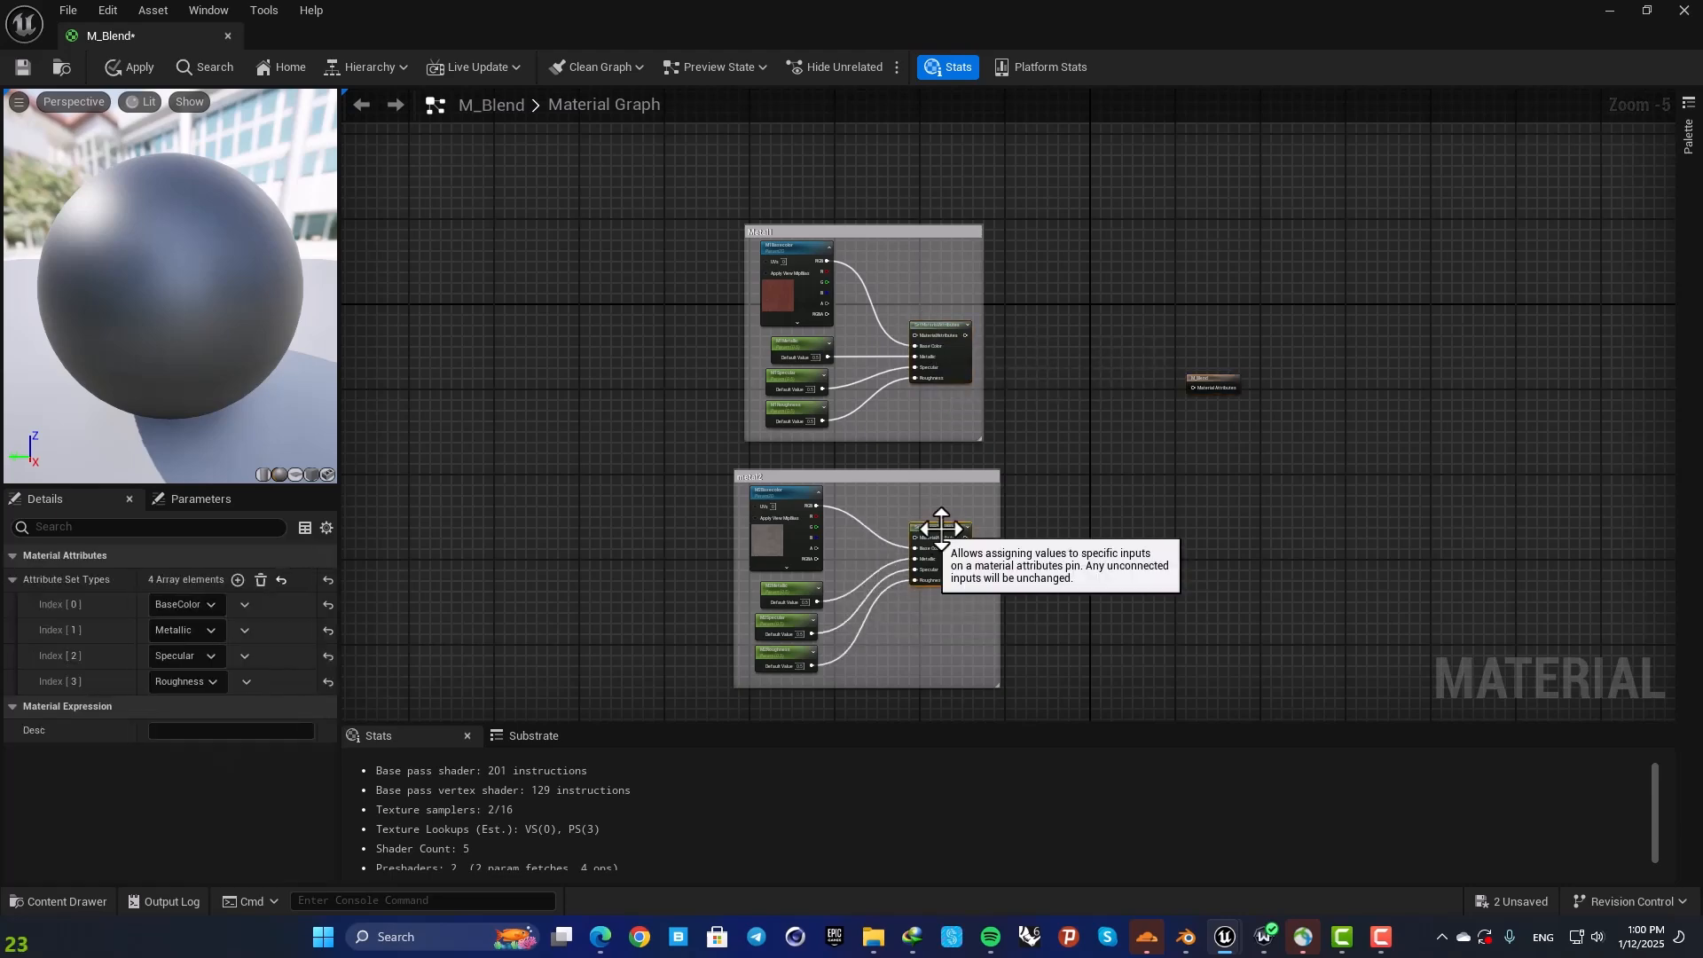
# Step: Add a BlendMaterialAttributes node merging Metal1 and metal2 into M_Blend with a scalar parameter on Alpha
pyautogui.scroll(3)
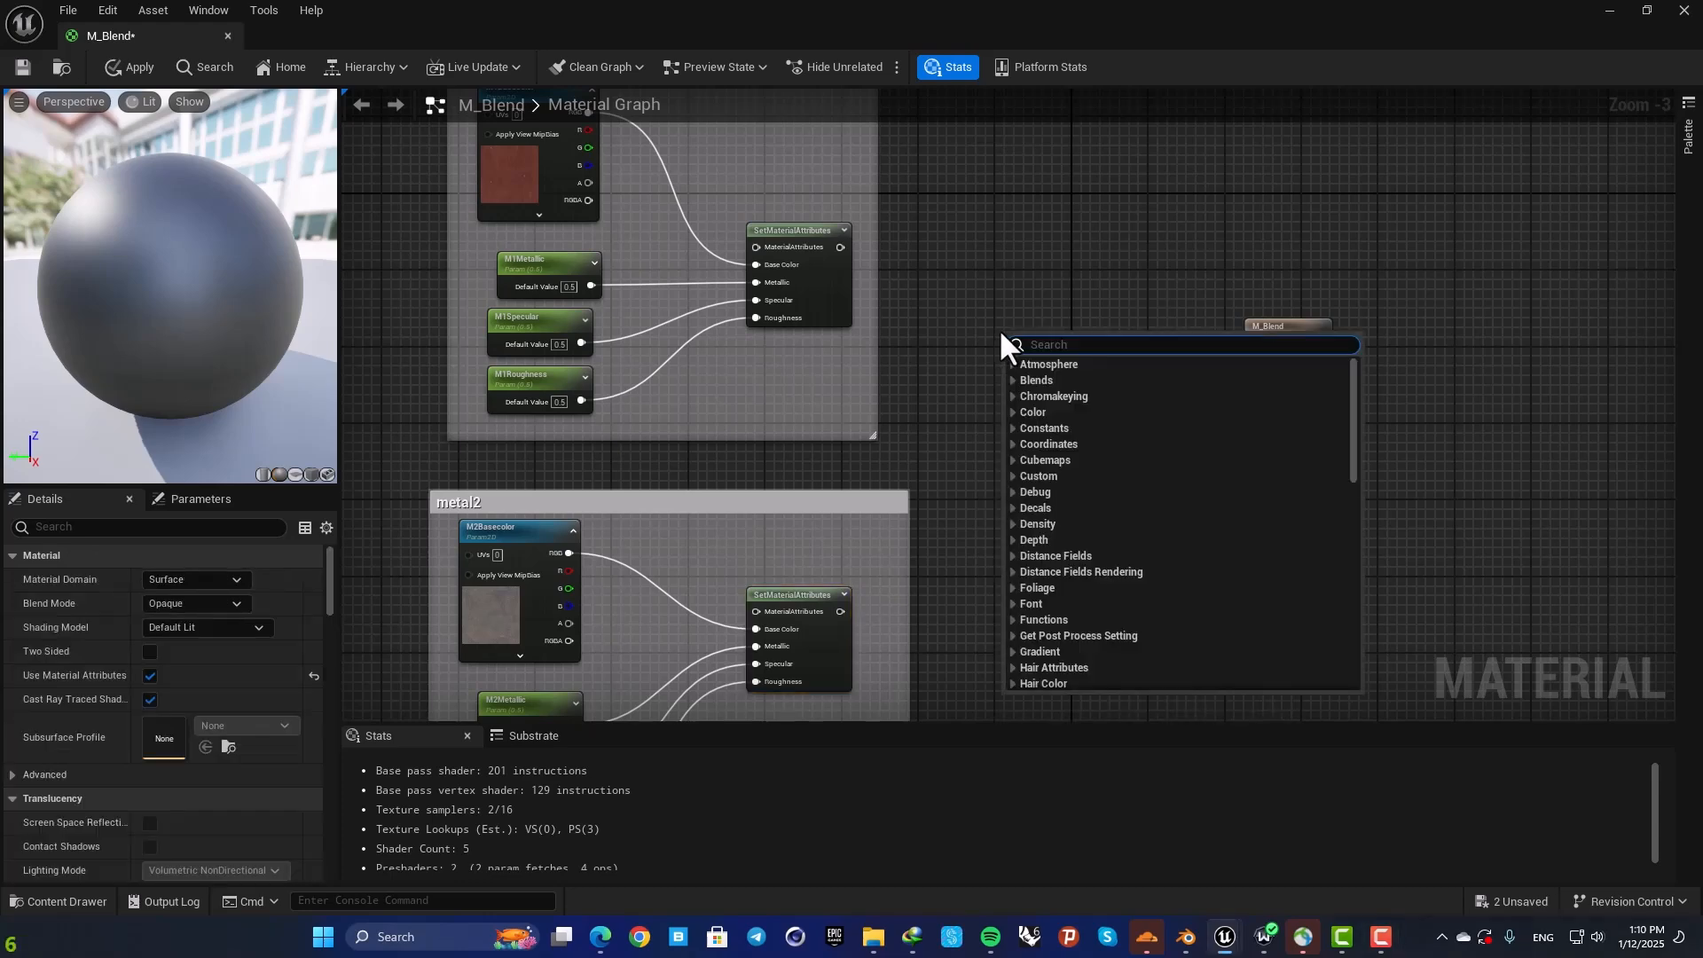
pyautogui.write('blendmate')
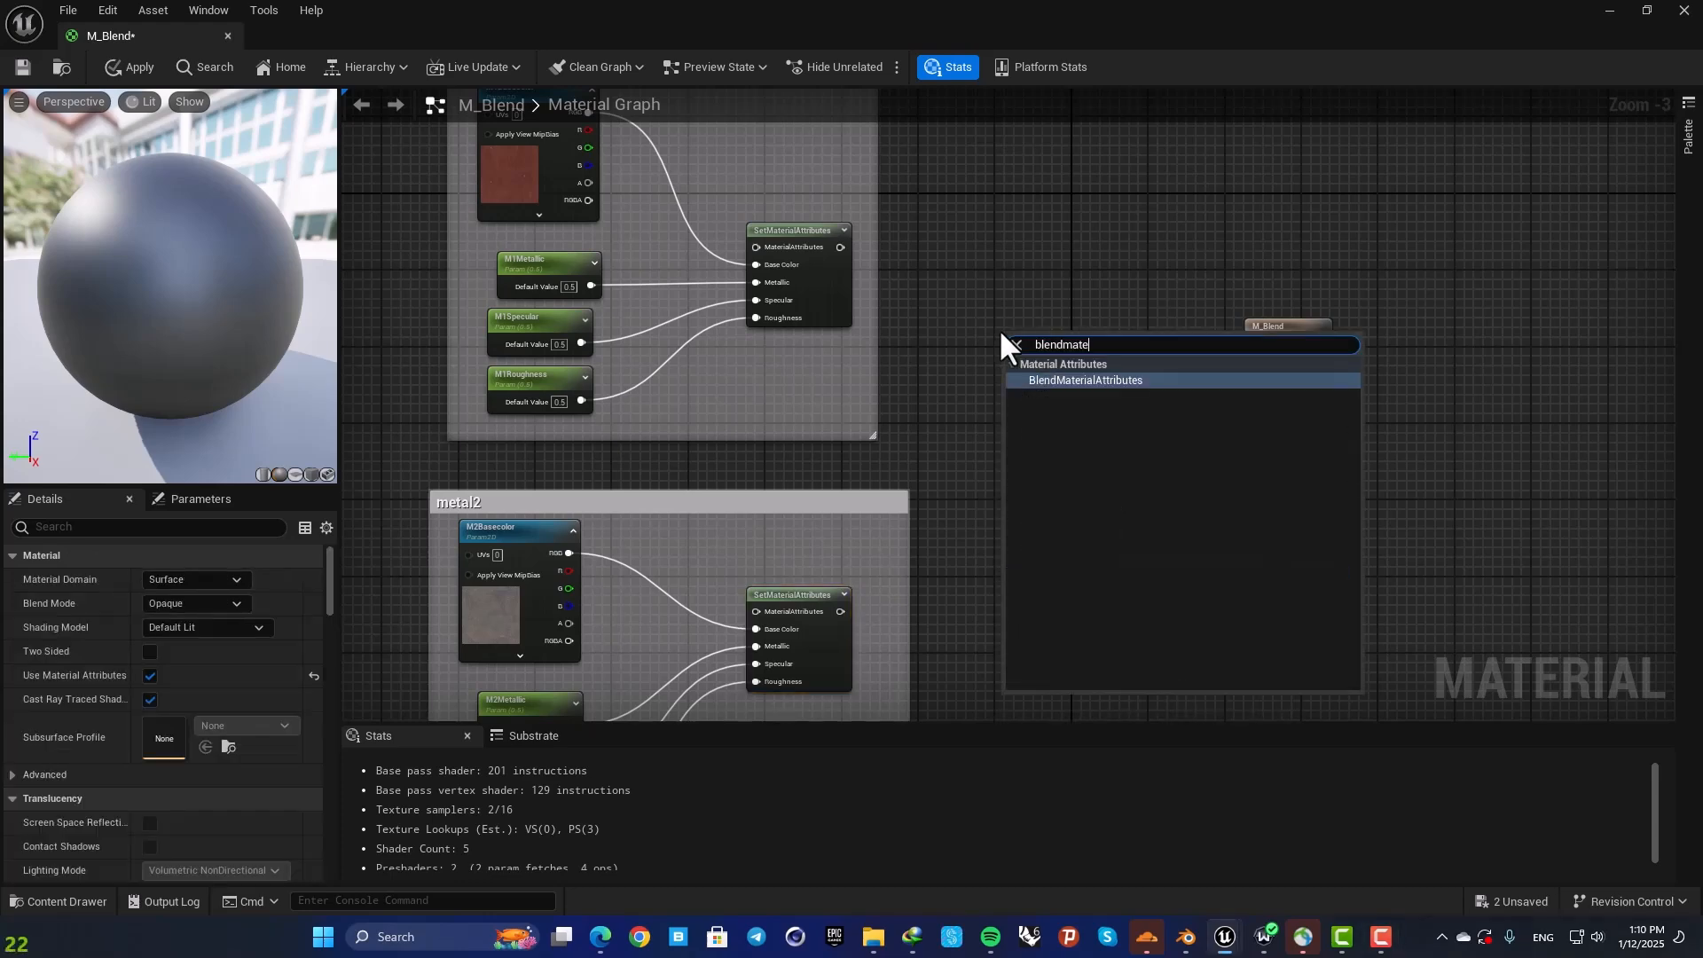
pyautogui.click(1084, 380)
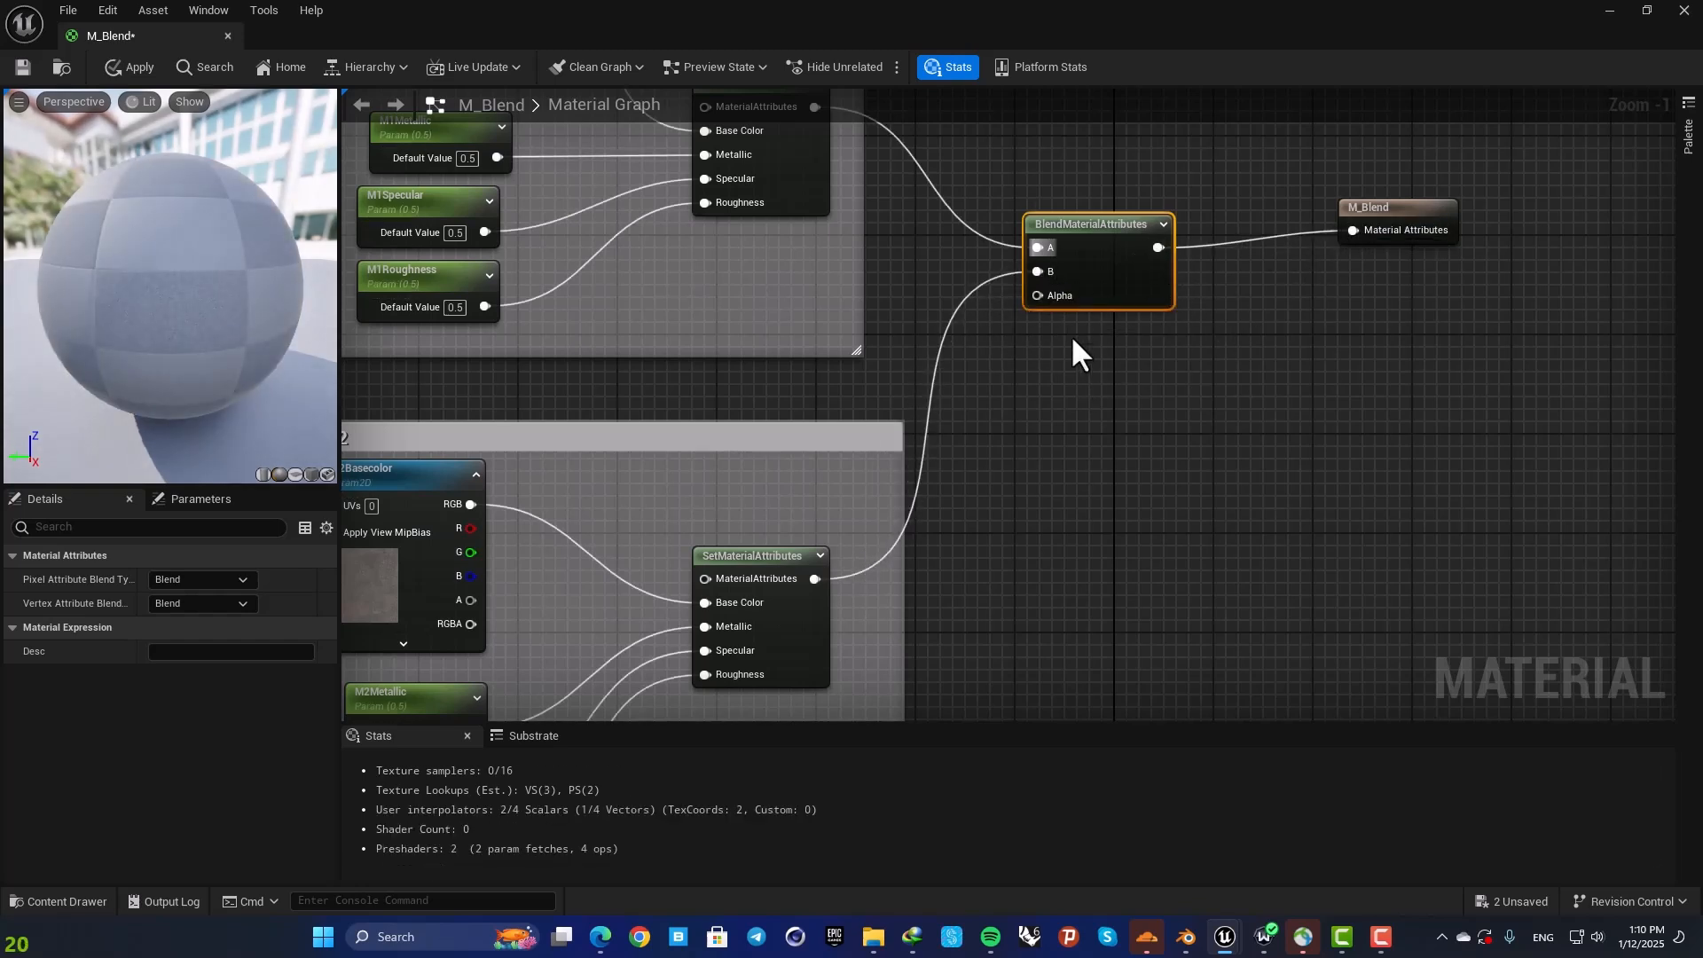
pyautogui.moveTo(1069, 379)
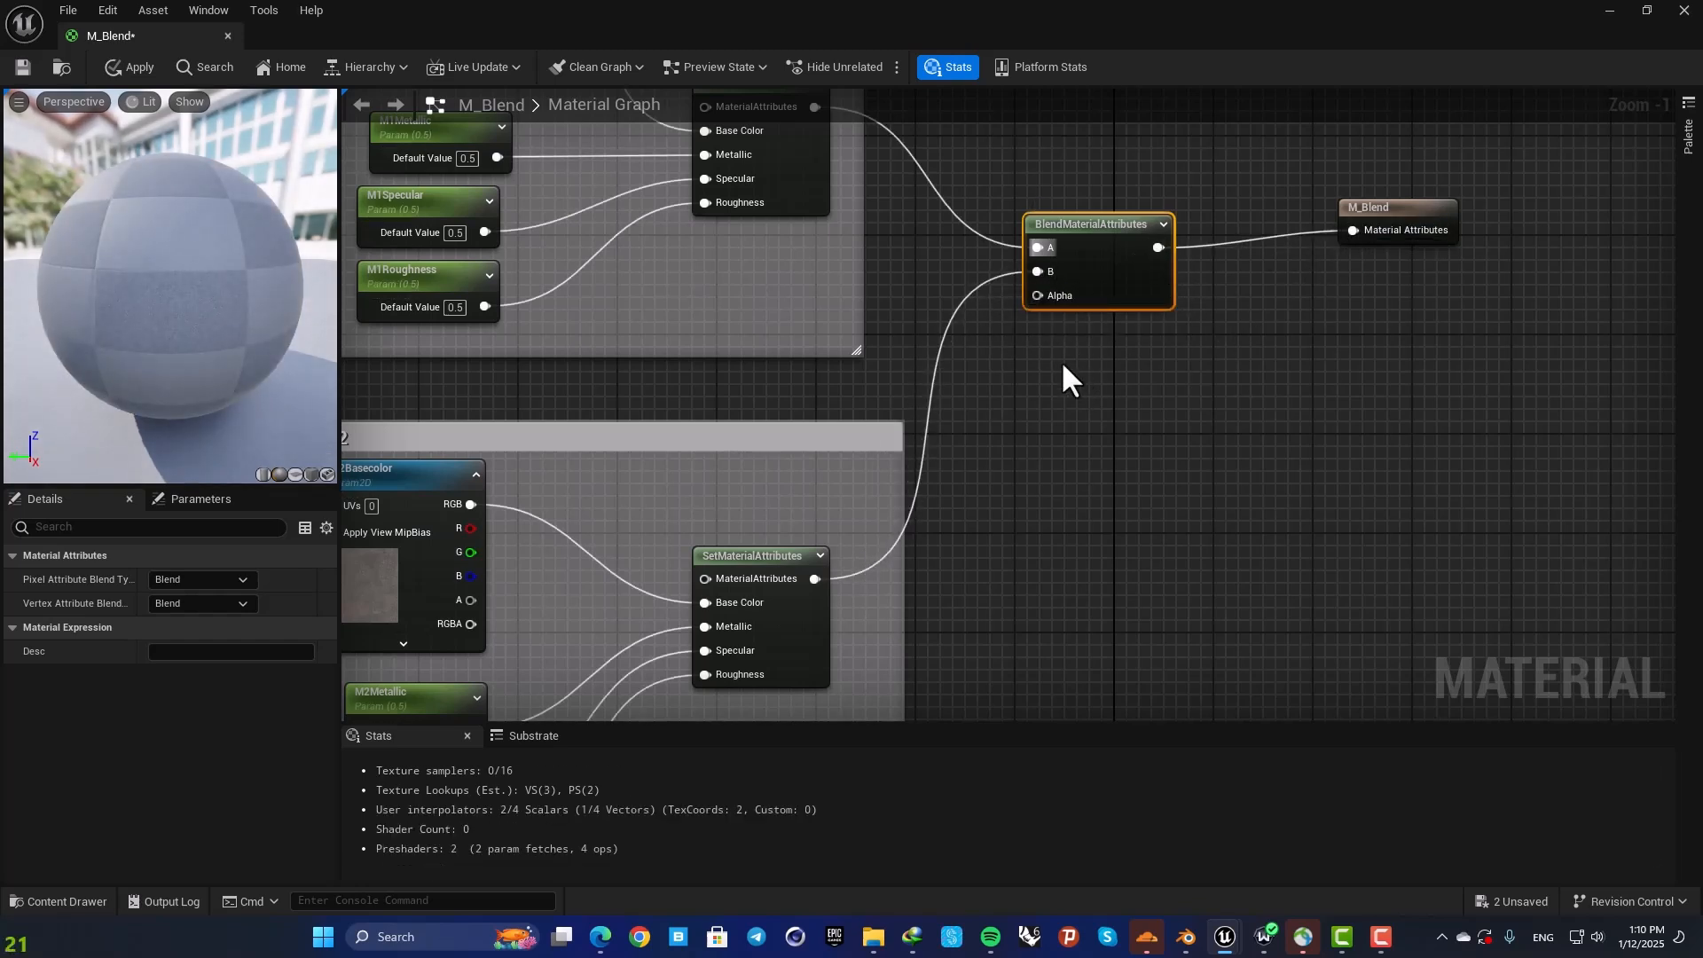
pyautogui.moveTo(1050, 269)
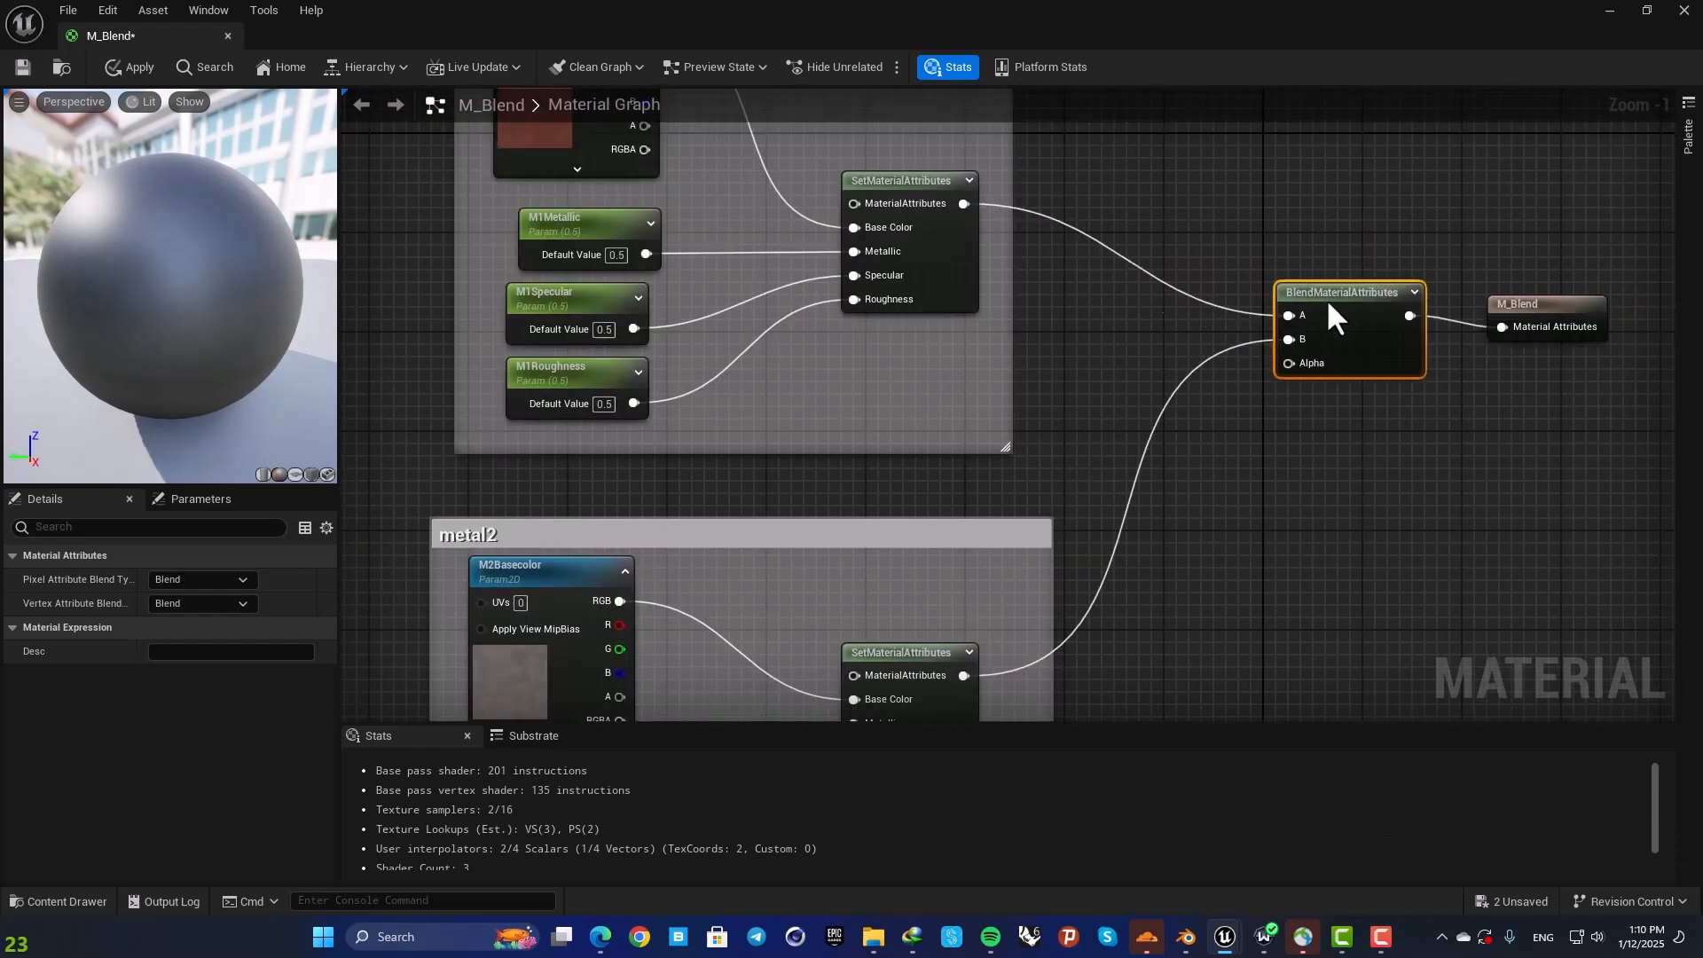
pyautogui.click(1227, 456)
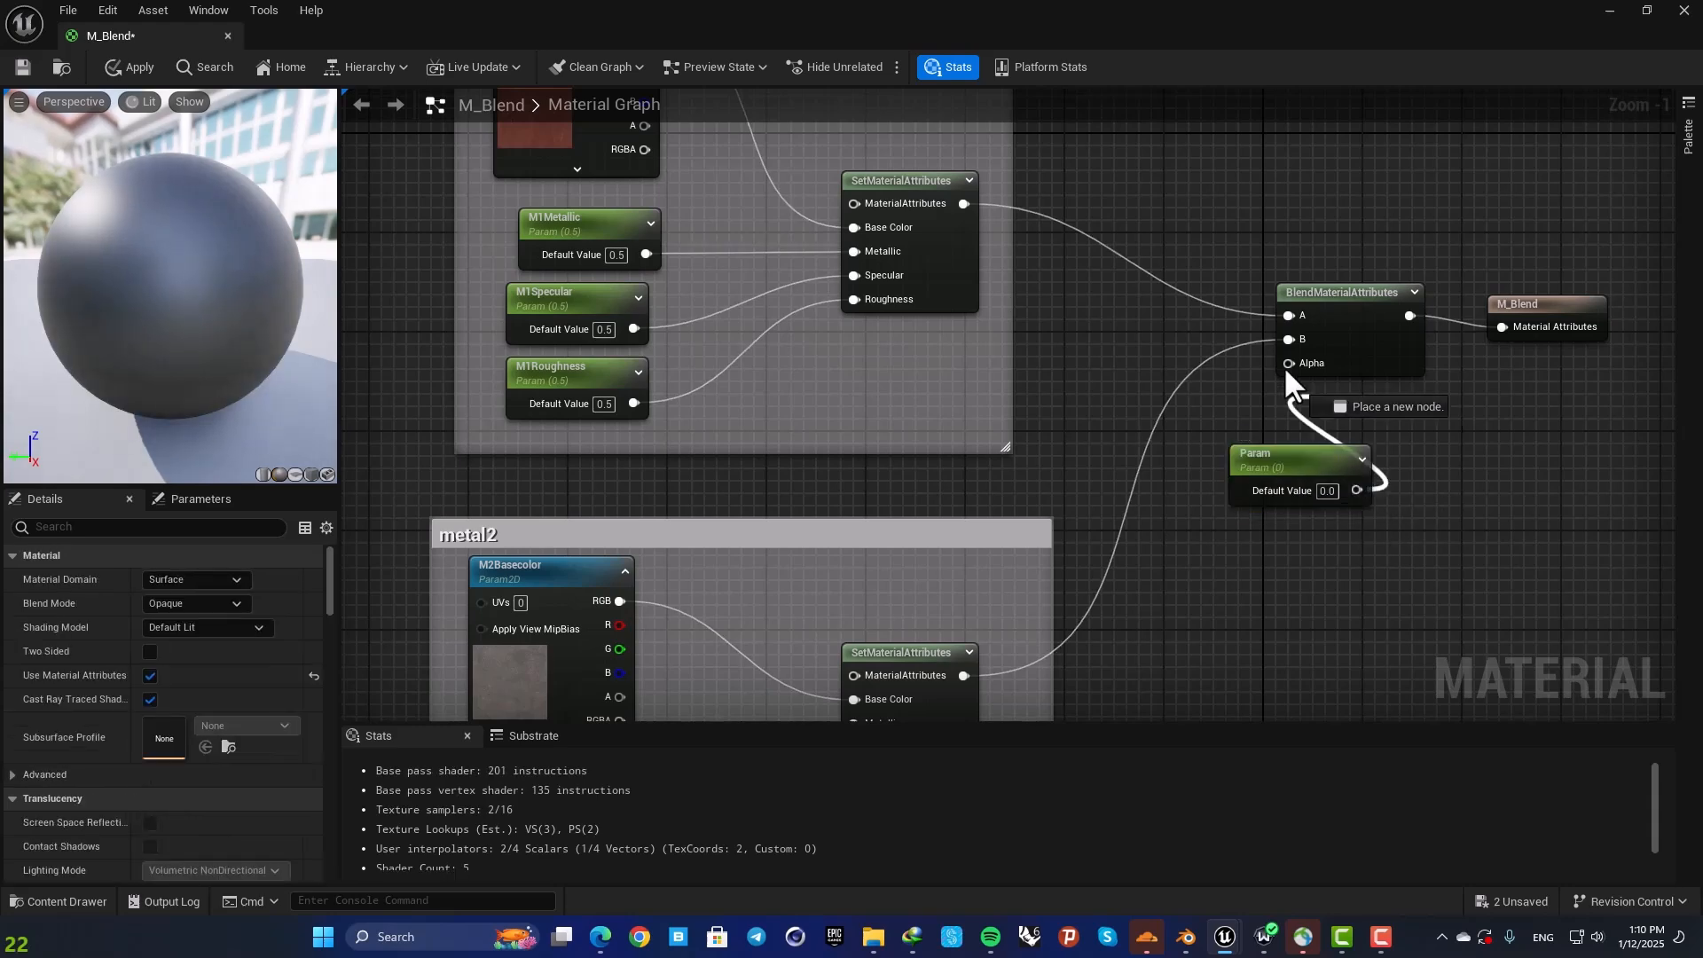
pyautogui.doubleClick(1327, 489)
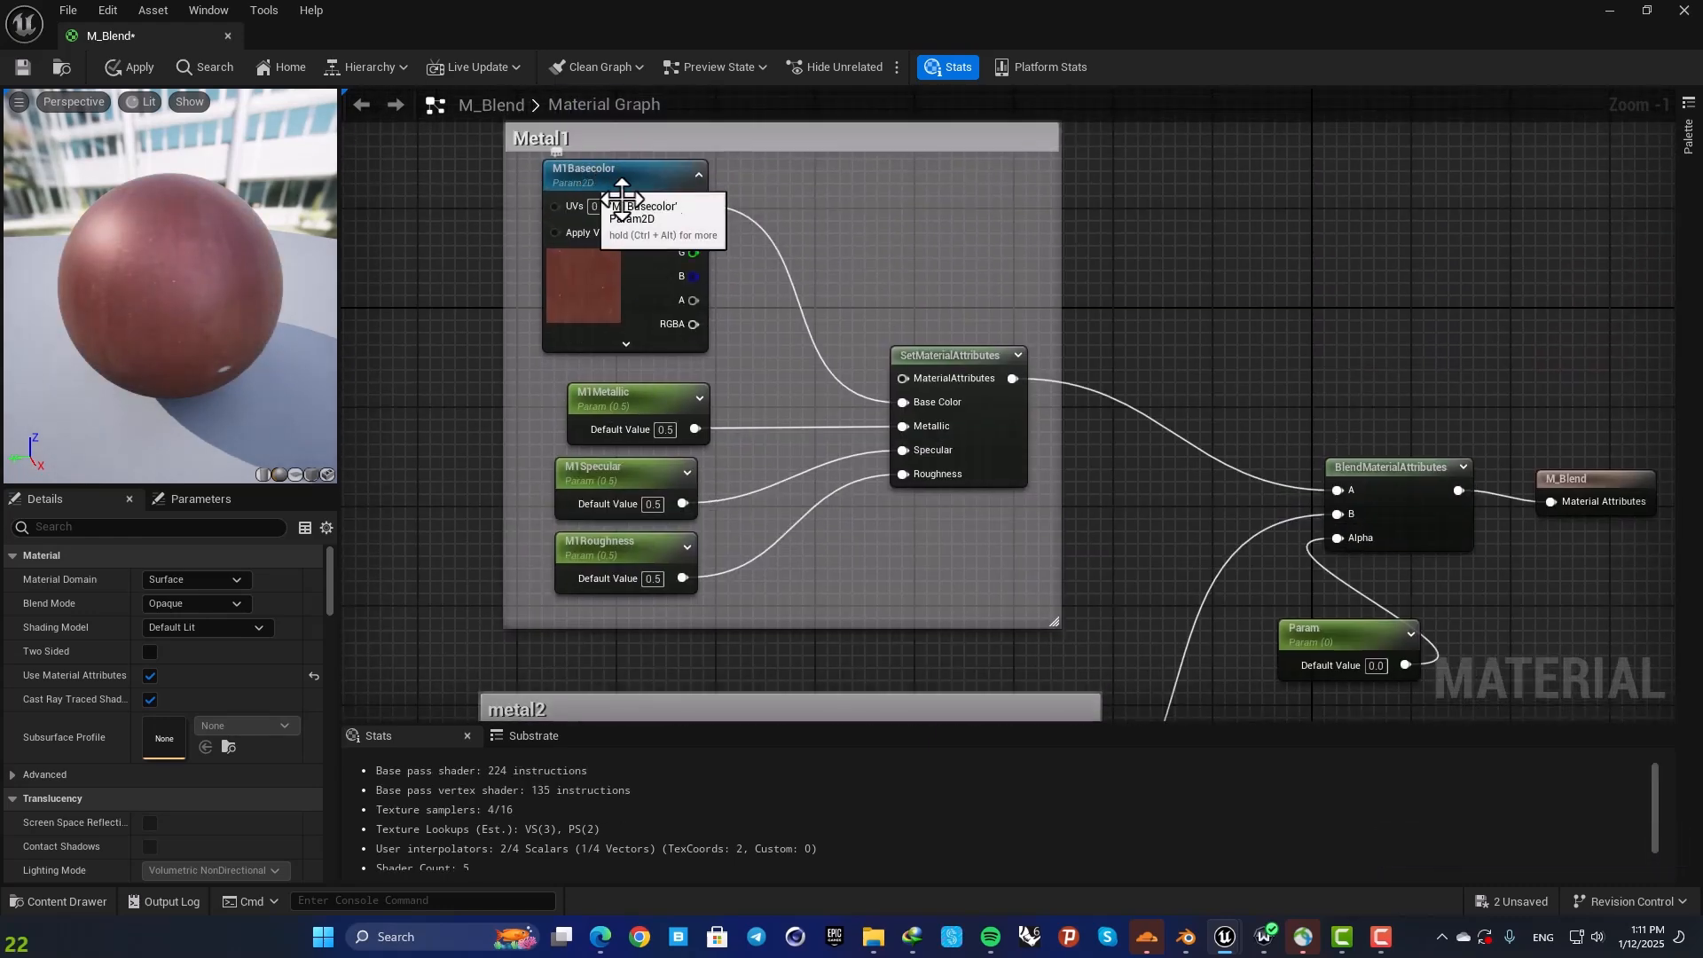
# Step: Set the Alpha scalar parameter's default value to 0.5 so the preview mixes both metals
pyautogui.click(1371, 665)
pyautogui.write('0.5')
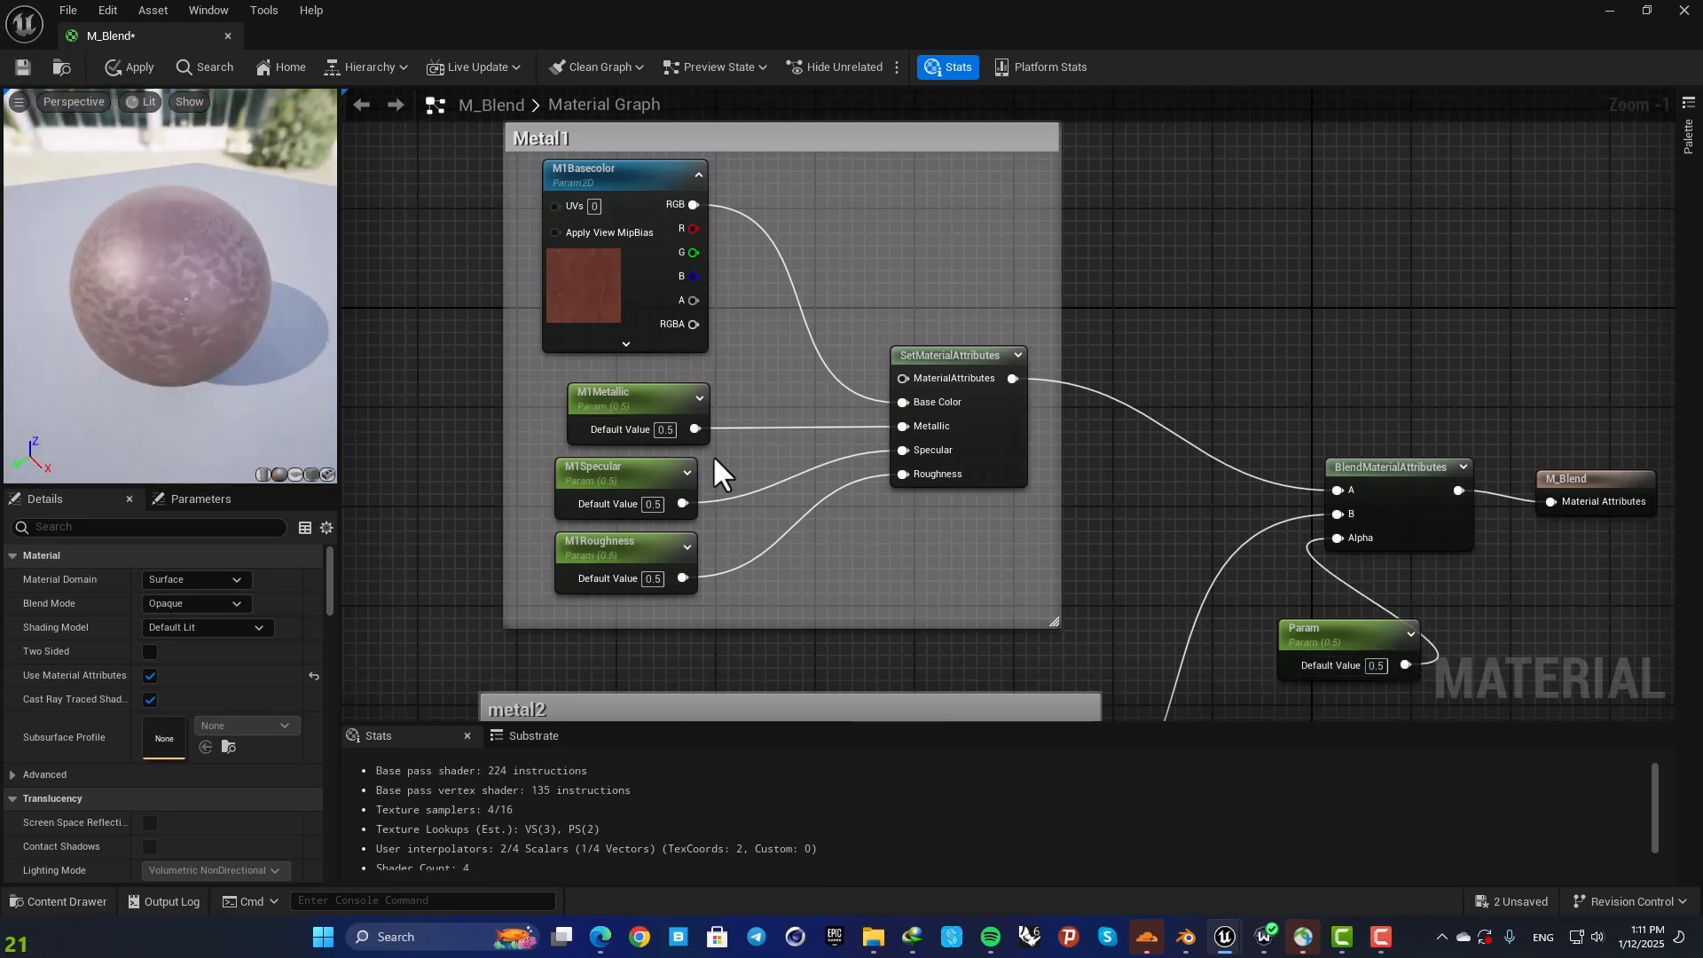
pyautogui.click(1346, 640)
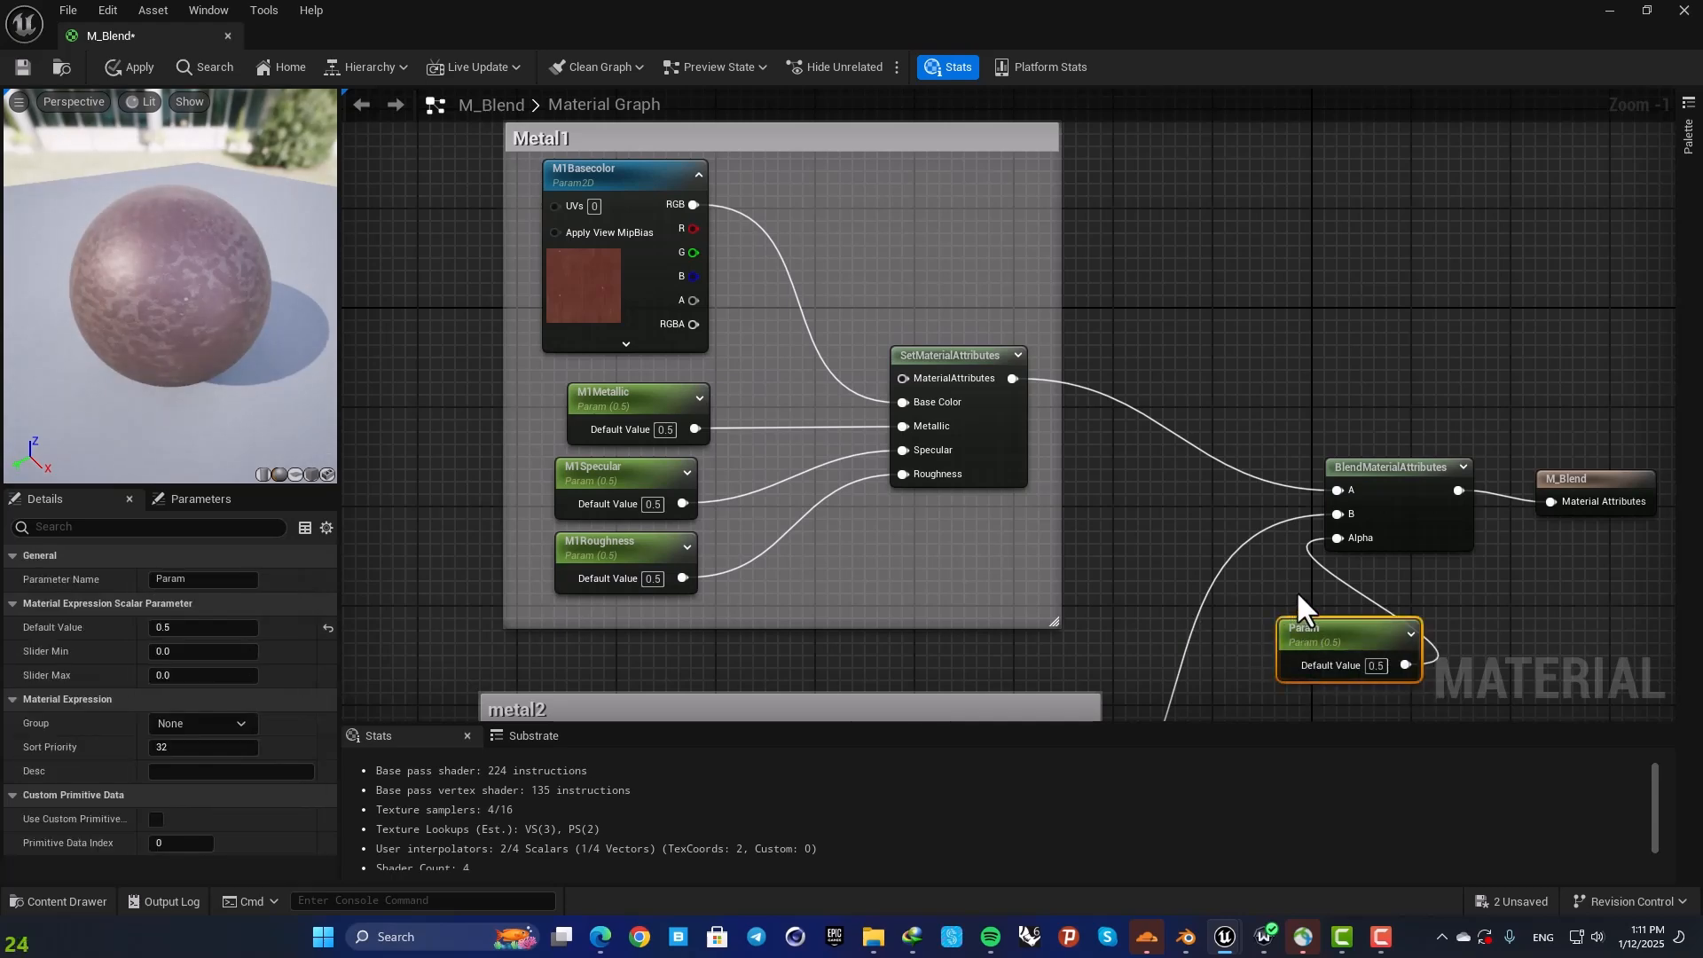
pyautogui.moveTo(1303, 582)
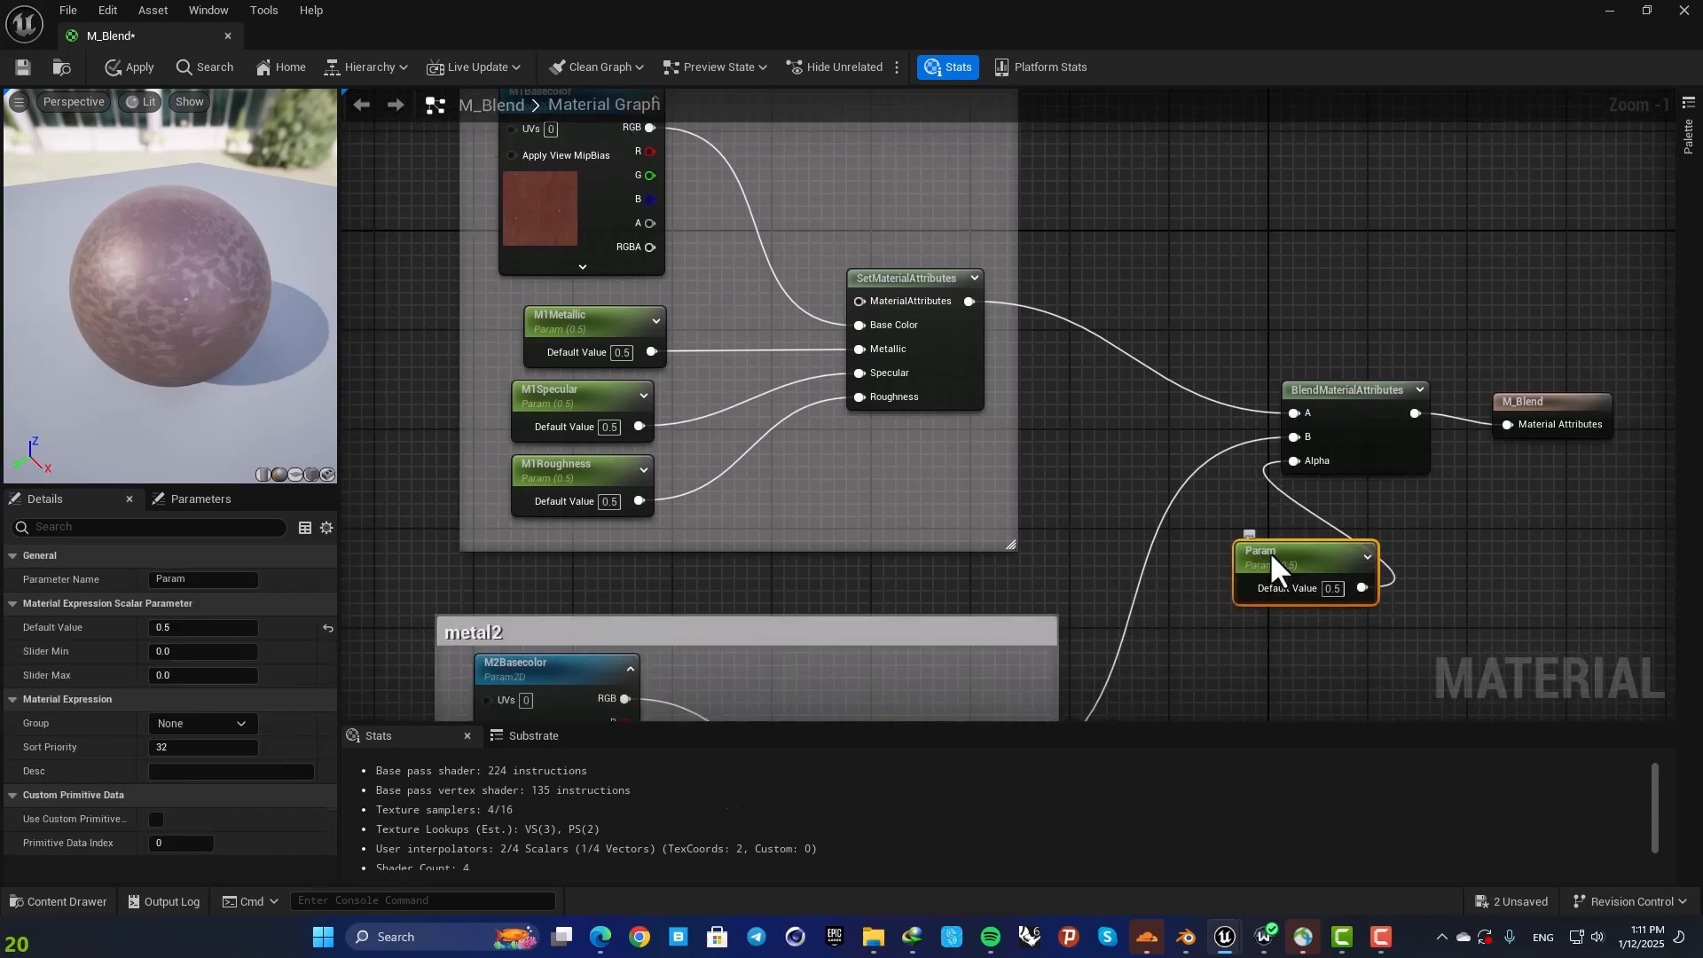
# Step: Replace the Alpha parameter with a Vertex Color node, then apply and save M_Blend
pyautogui.write('ve')
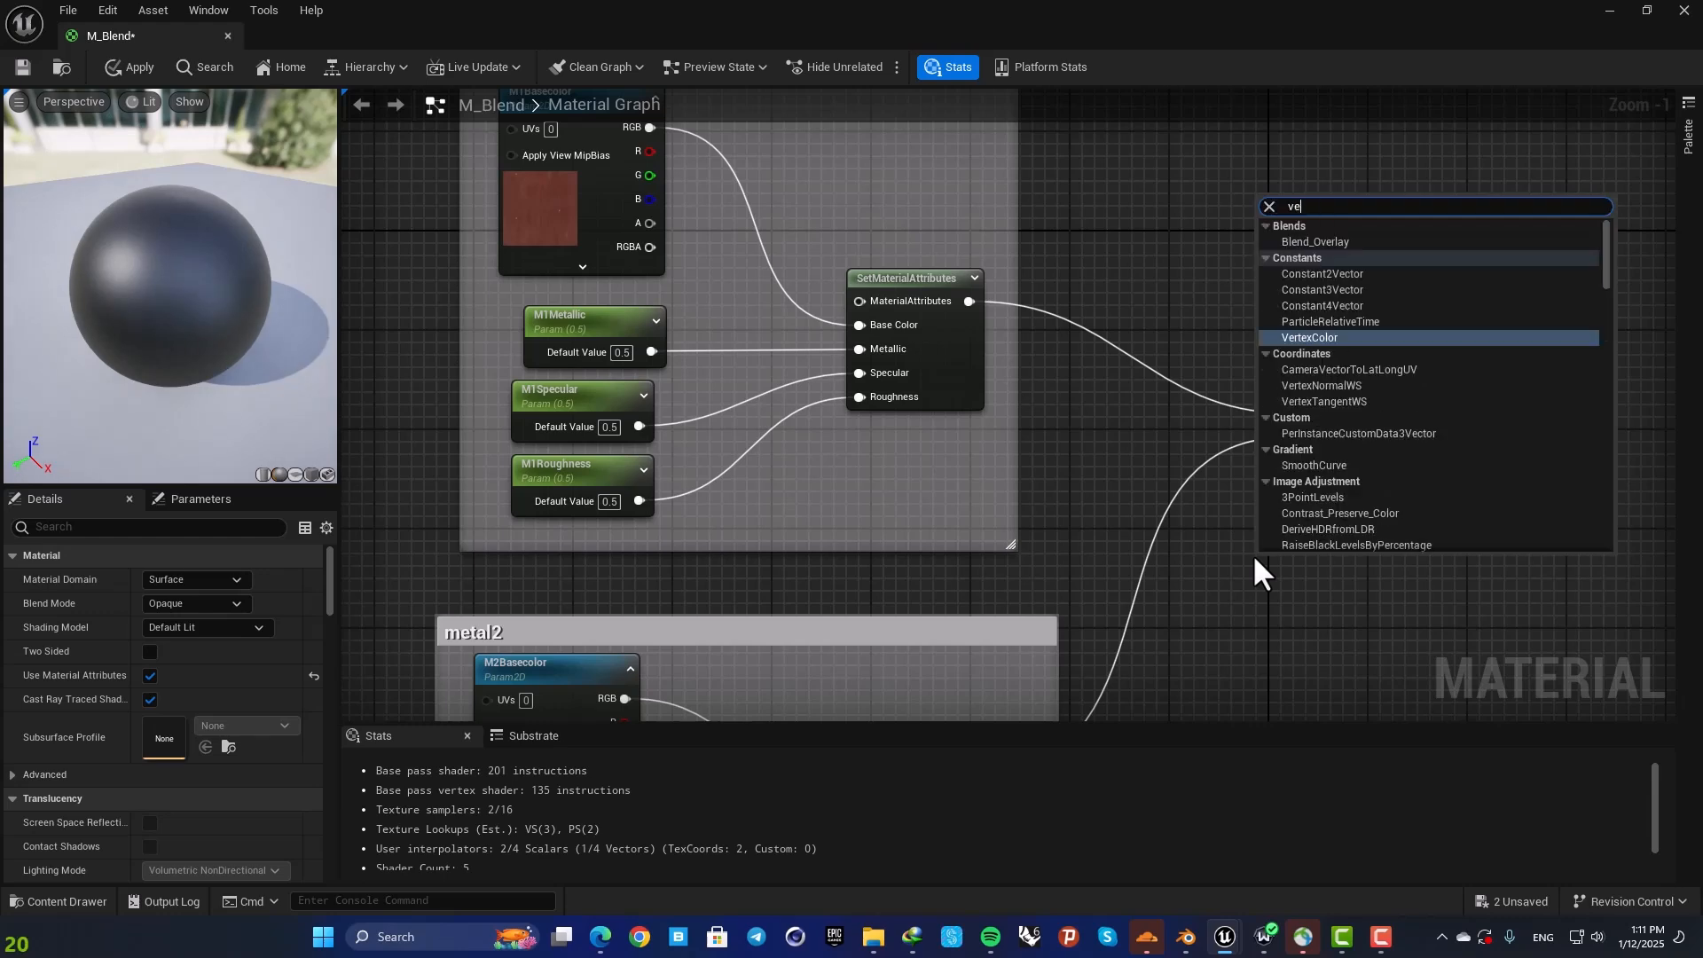
pyautogui.click(1309, 337)
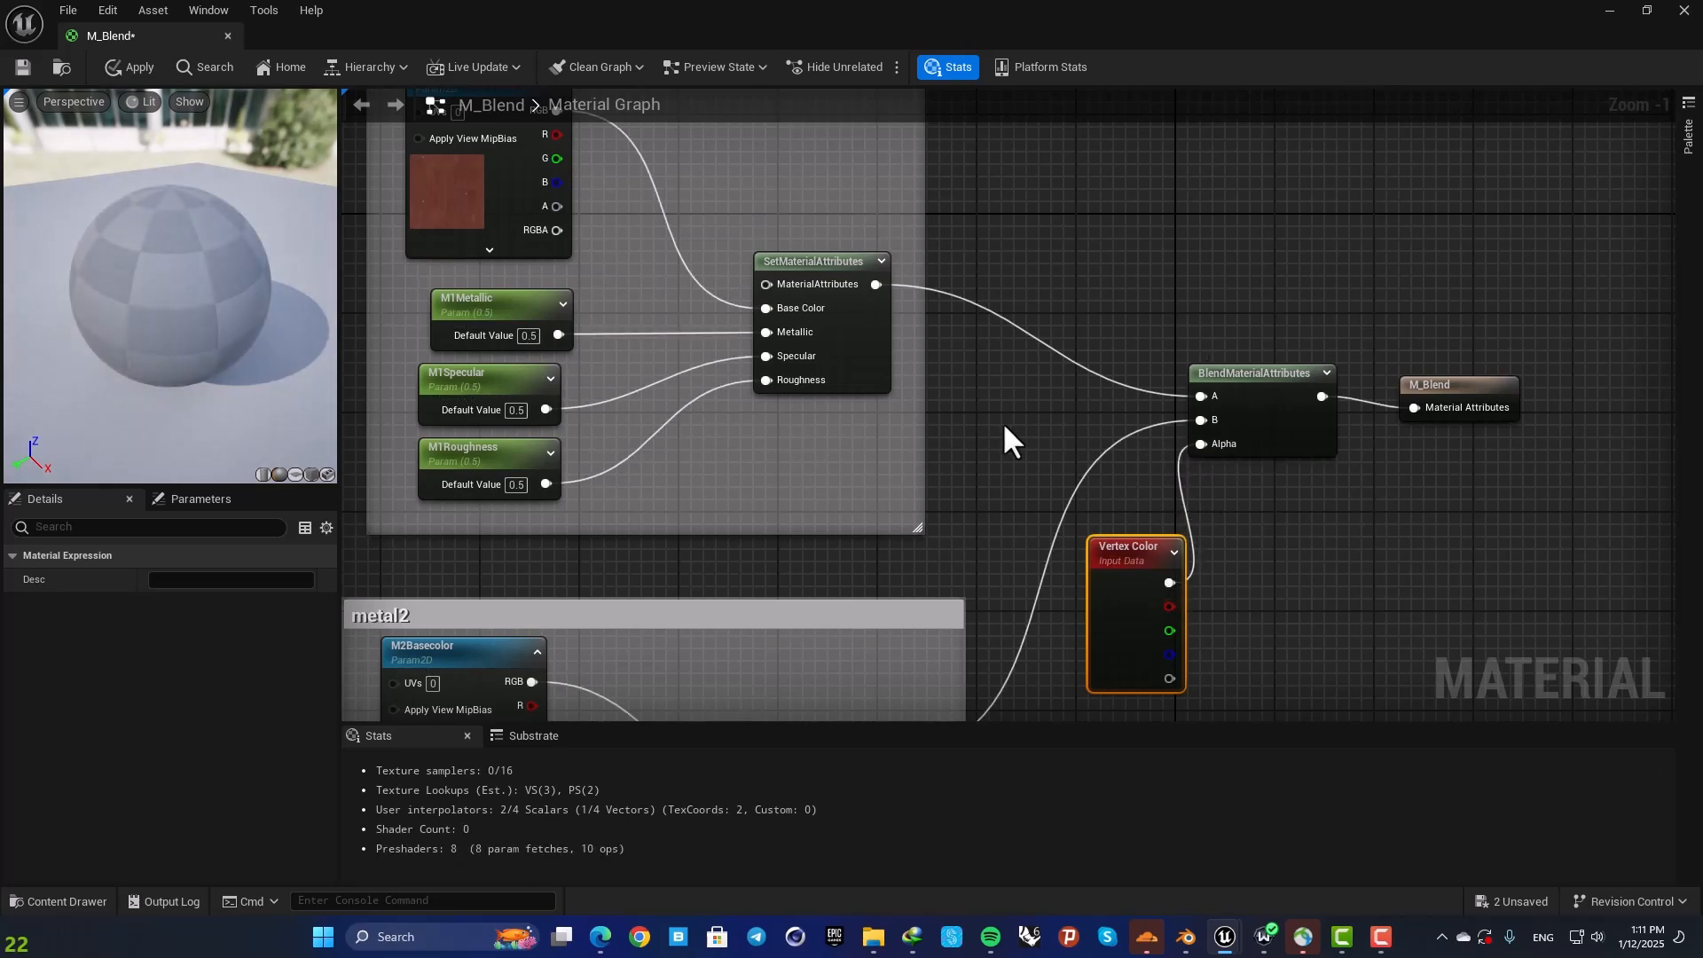
pyautogui.moveTo(1018, 461)
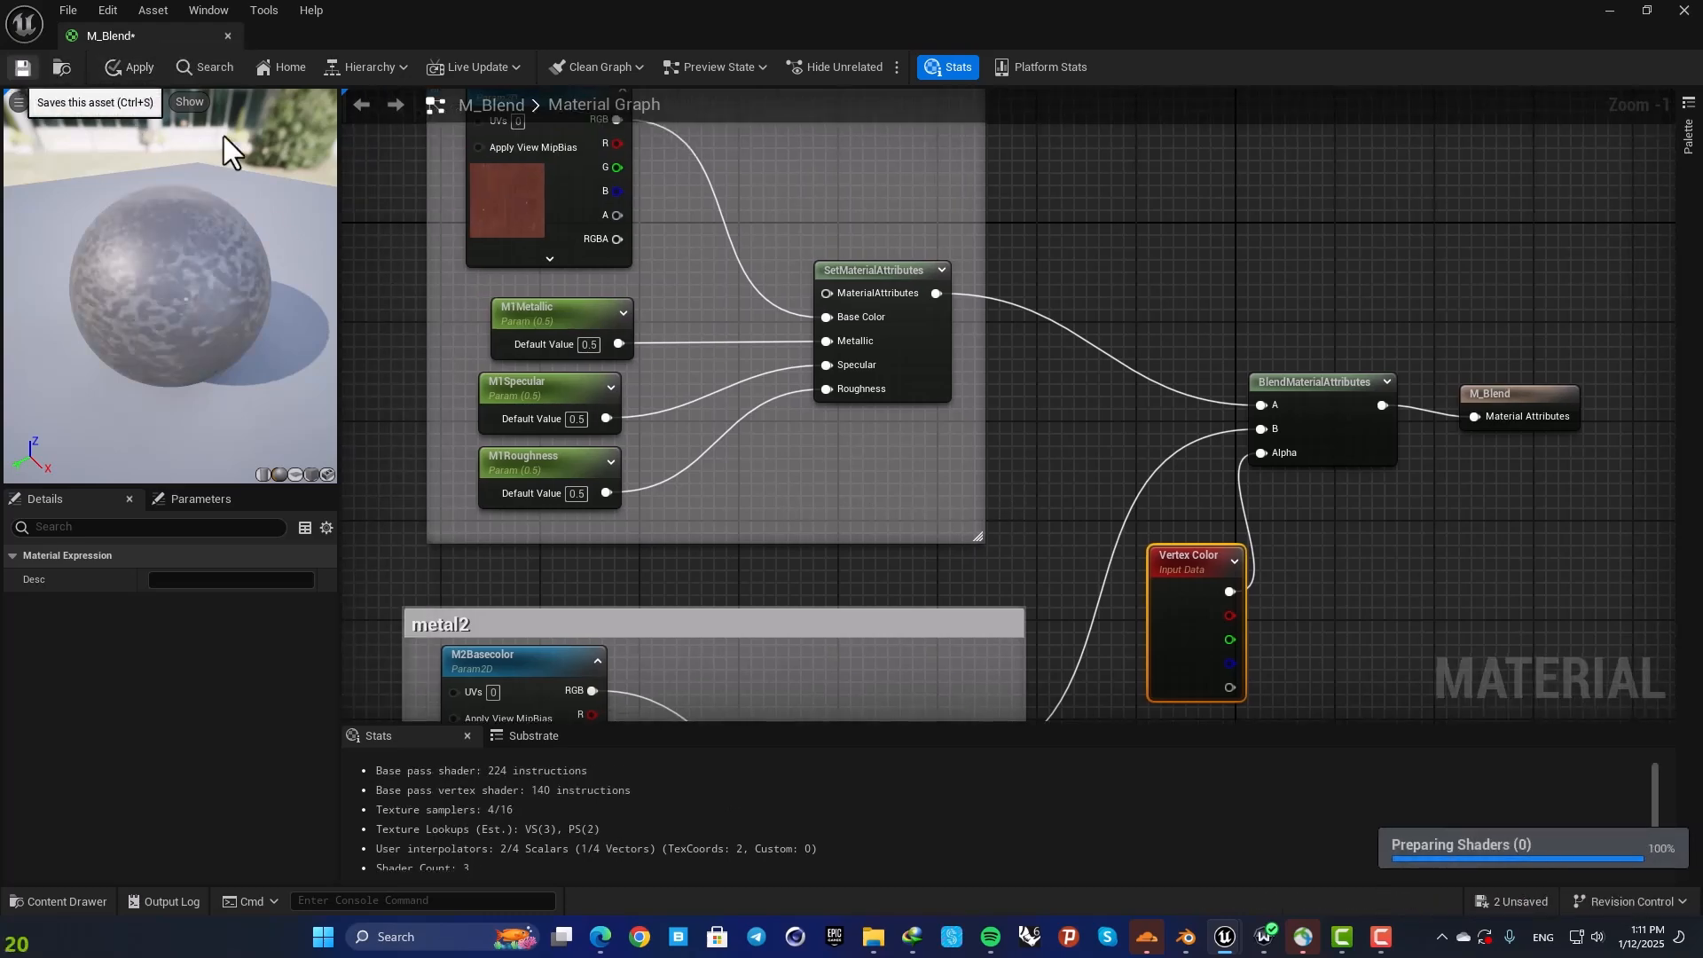
pyautogui.click(21, 67)
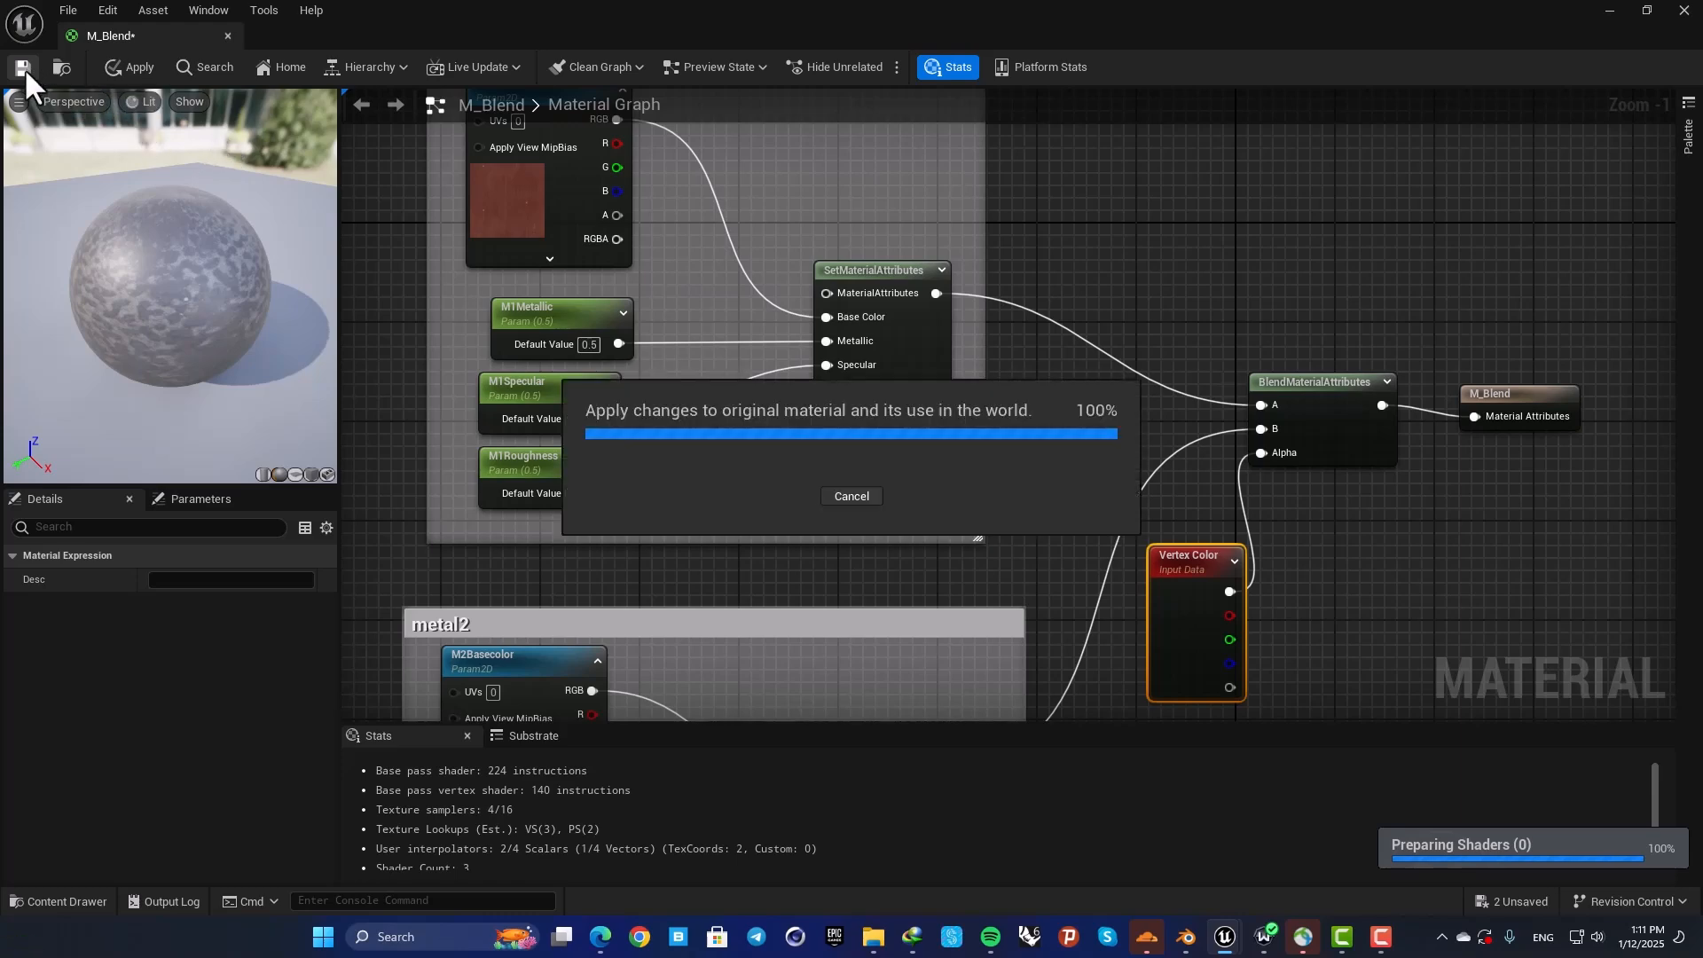
pyautogui.click(138, 66)
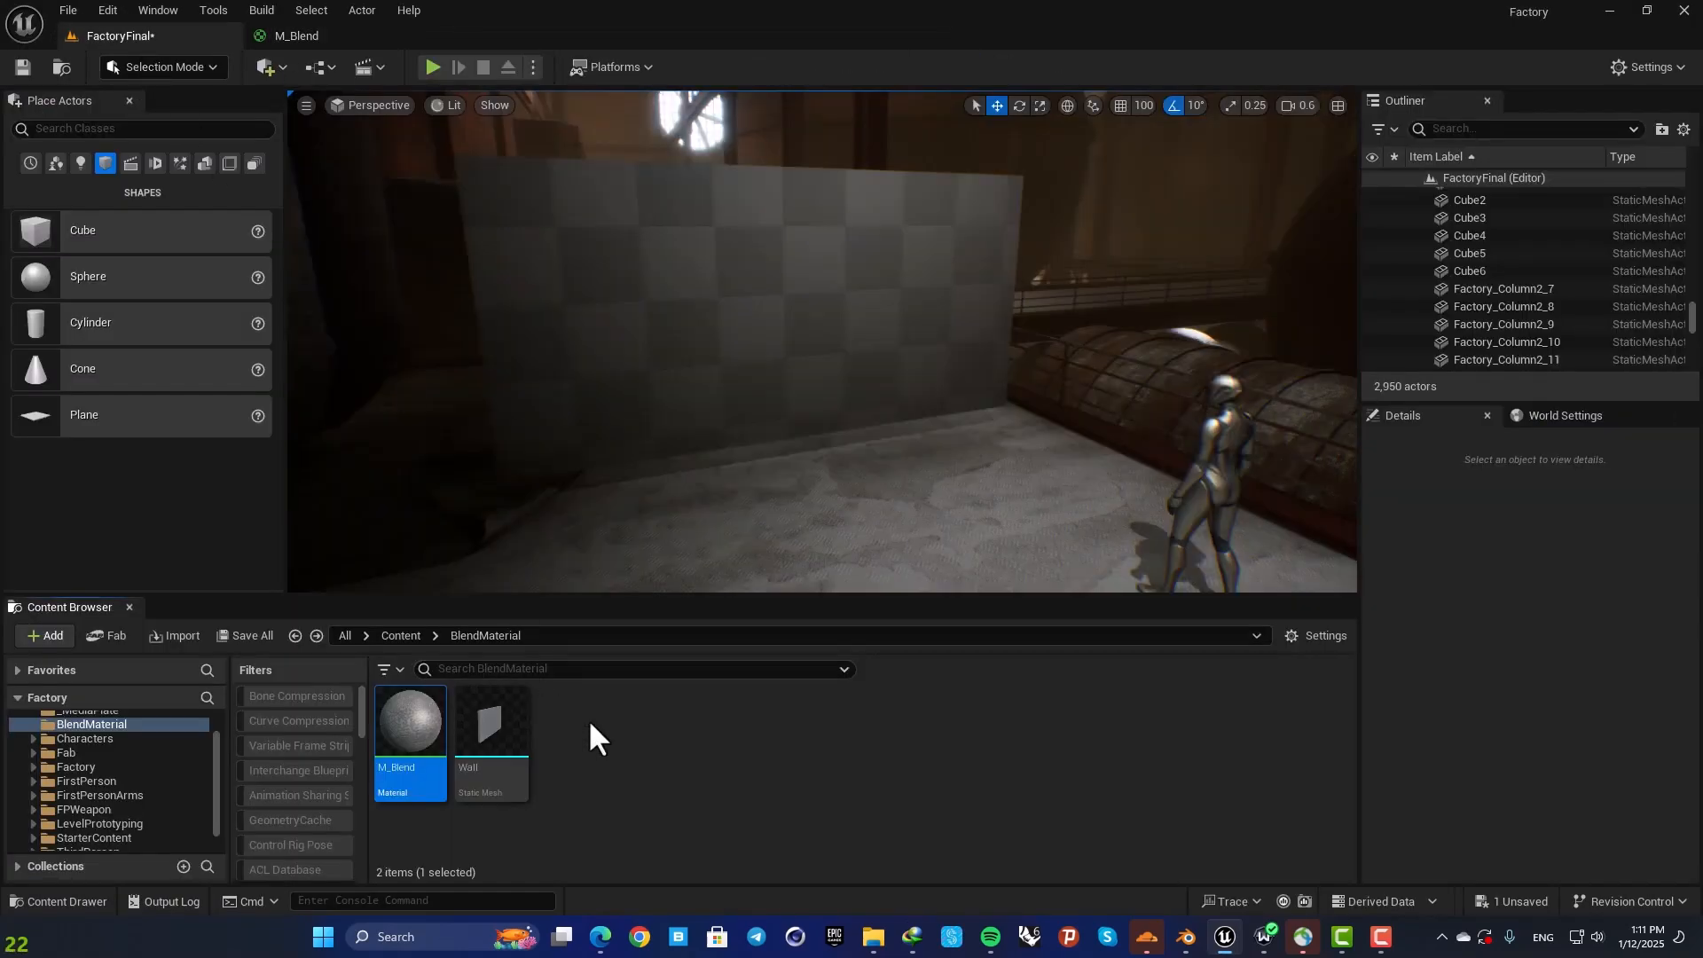
pyautogui.moveTo(642, 371)
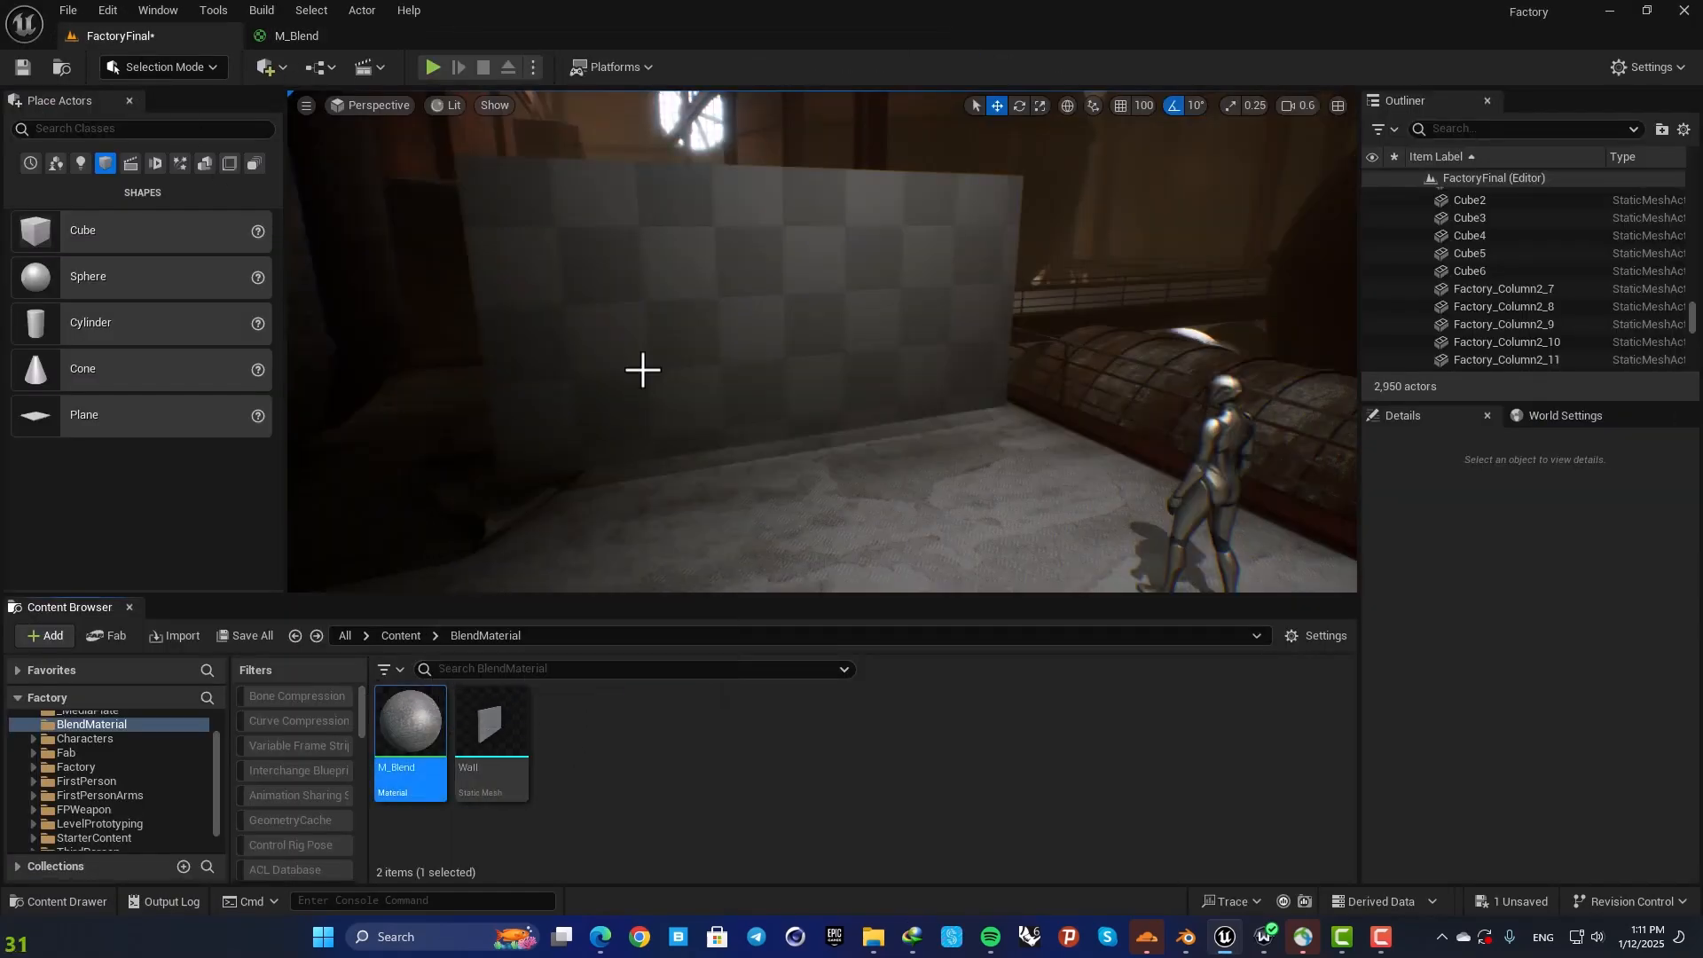
# Step: Create a material instance from M_Blend for the Wall and reopen the M_Blend graph
pyautogui.rightClick(409, 722)
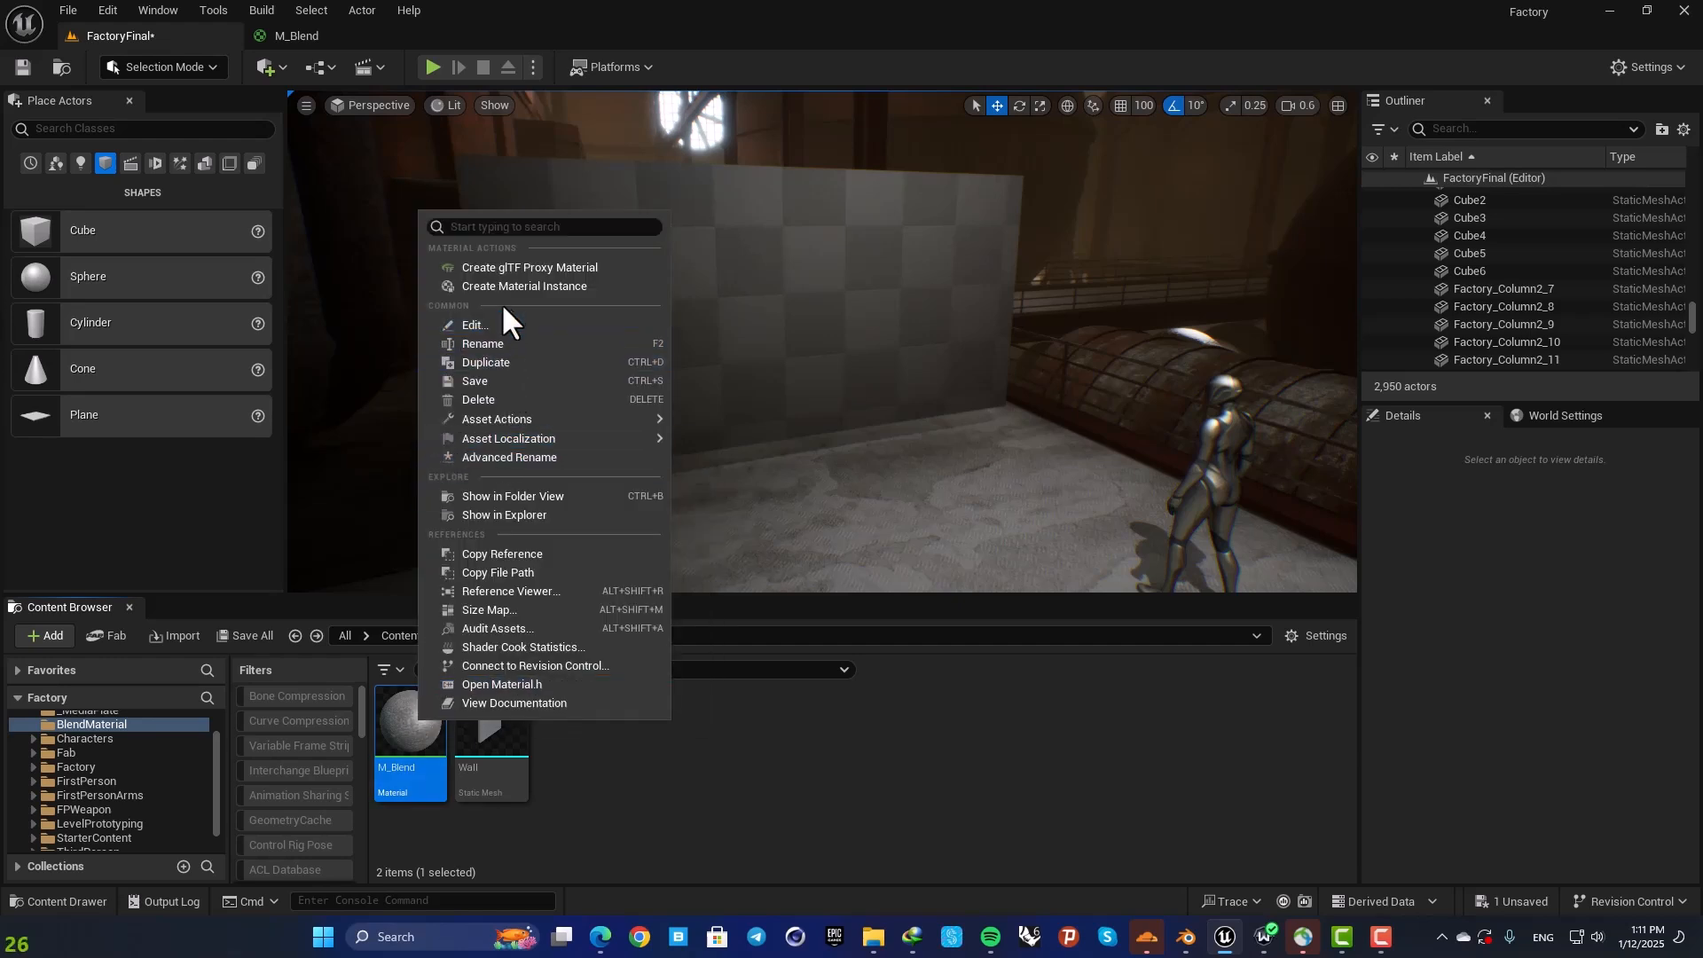
pyautogui.click(522, 286)
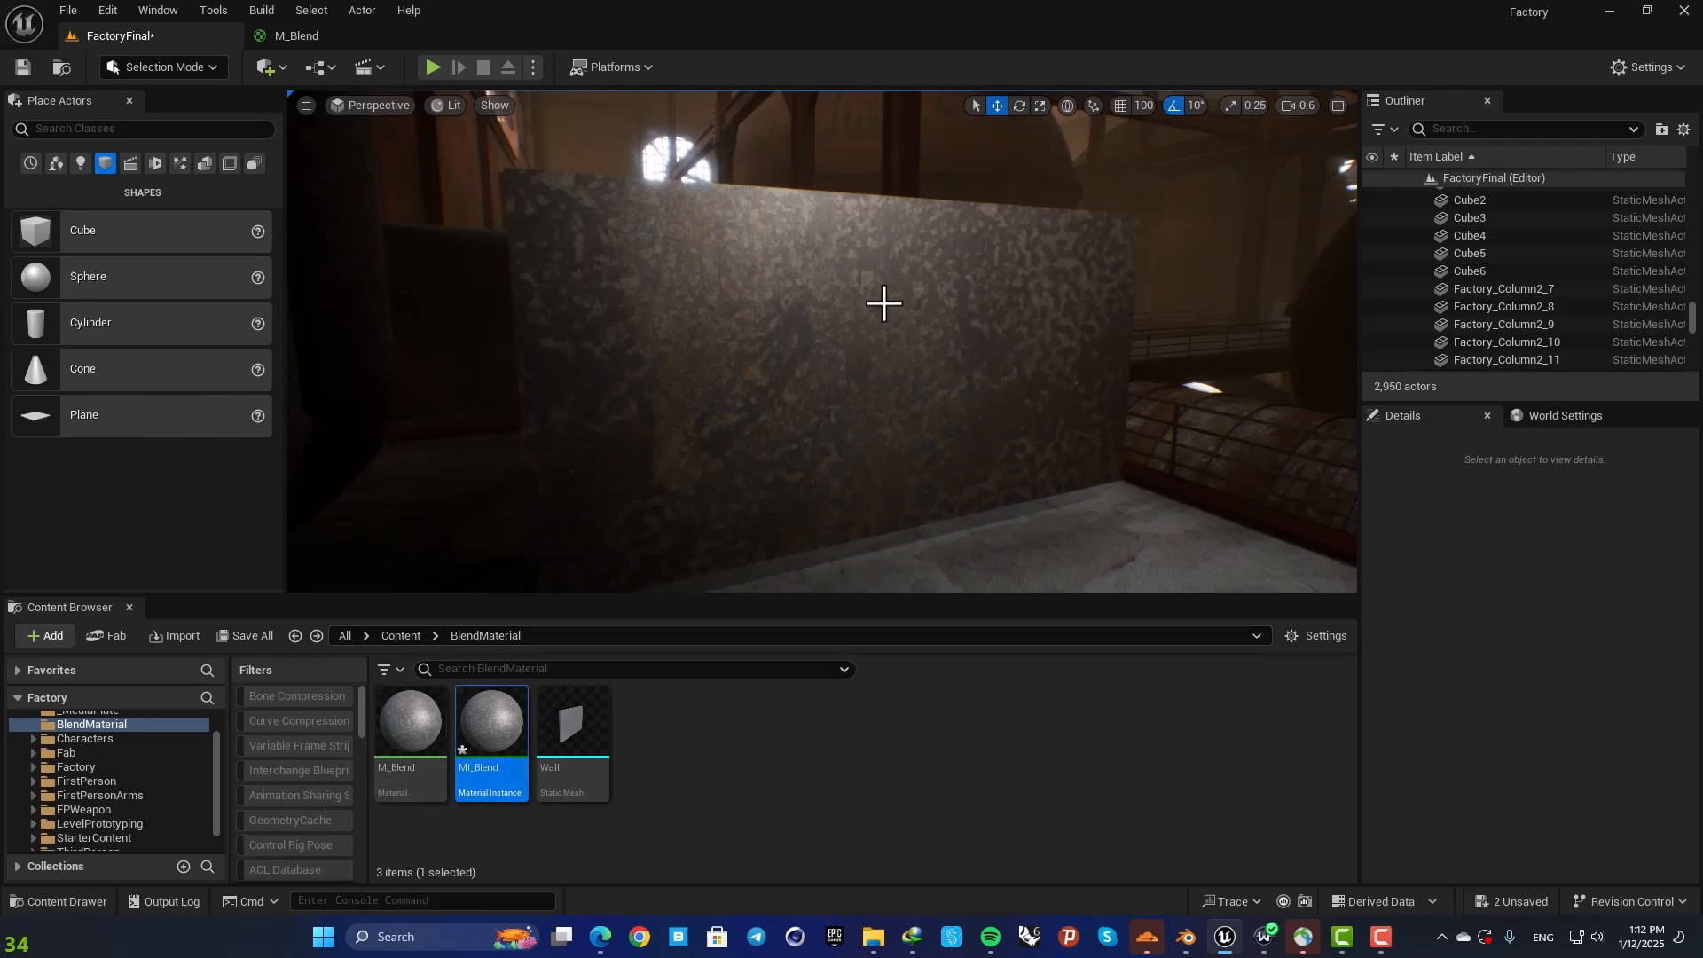
pyautogui.moveTo(805, 330)
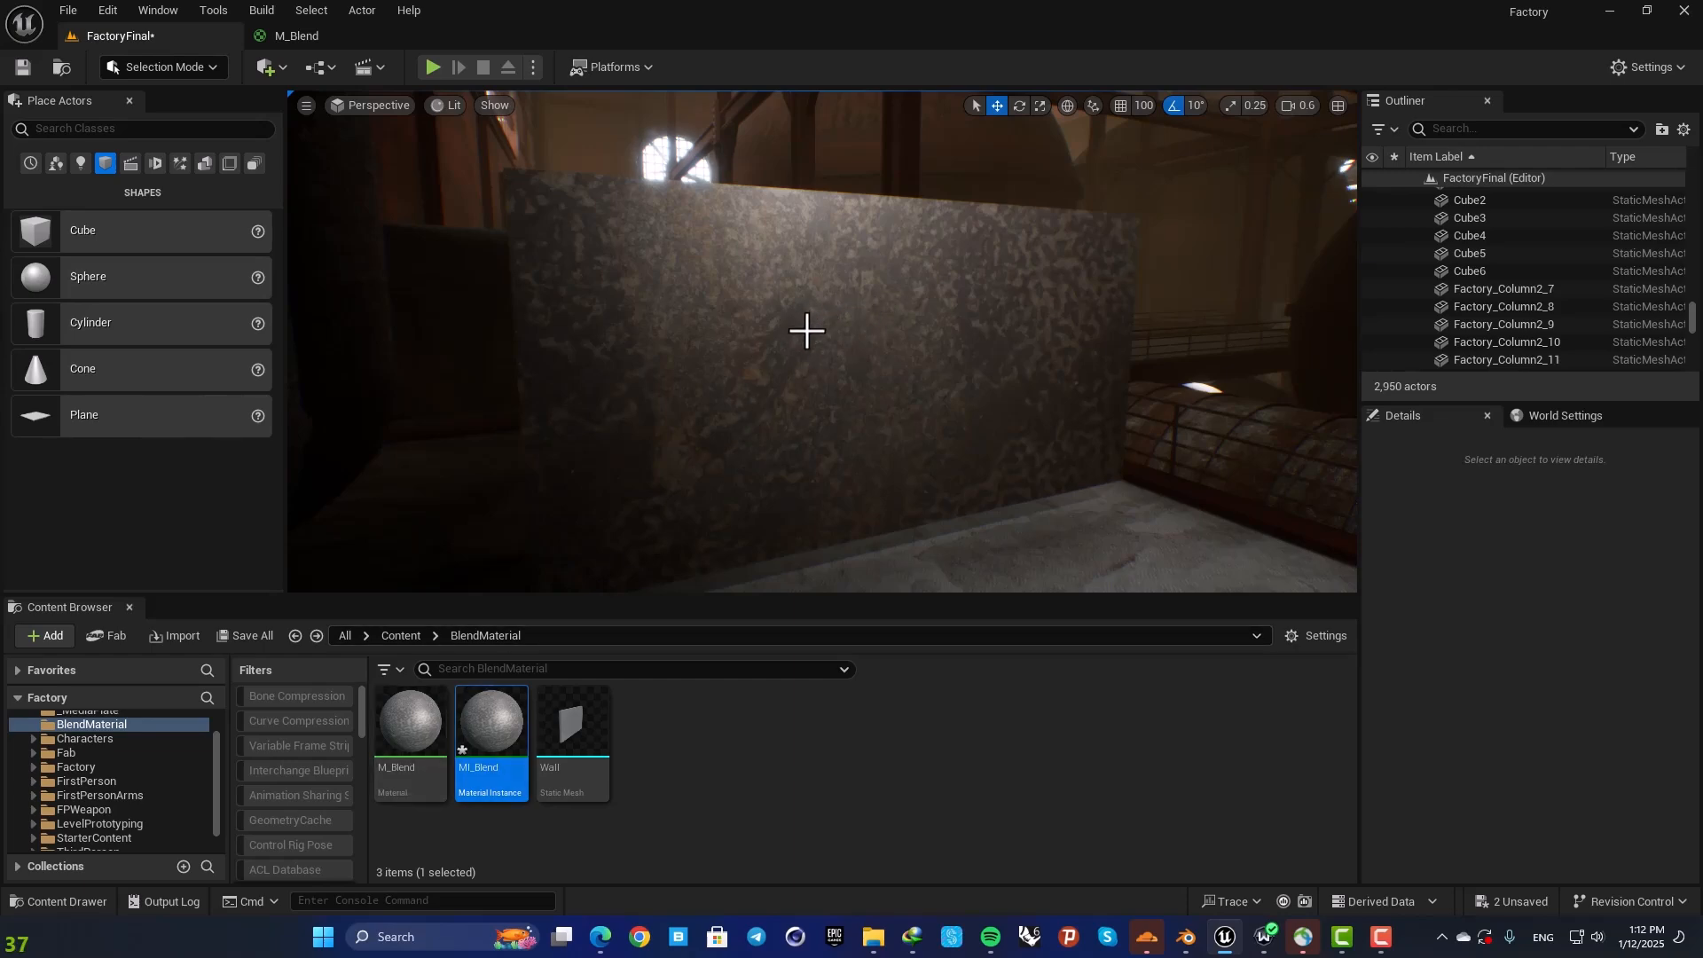
pyautogui.doubleClick(407, 720)
pyautogui.write('coord')
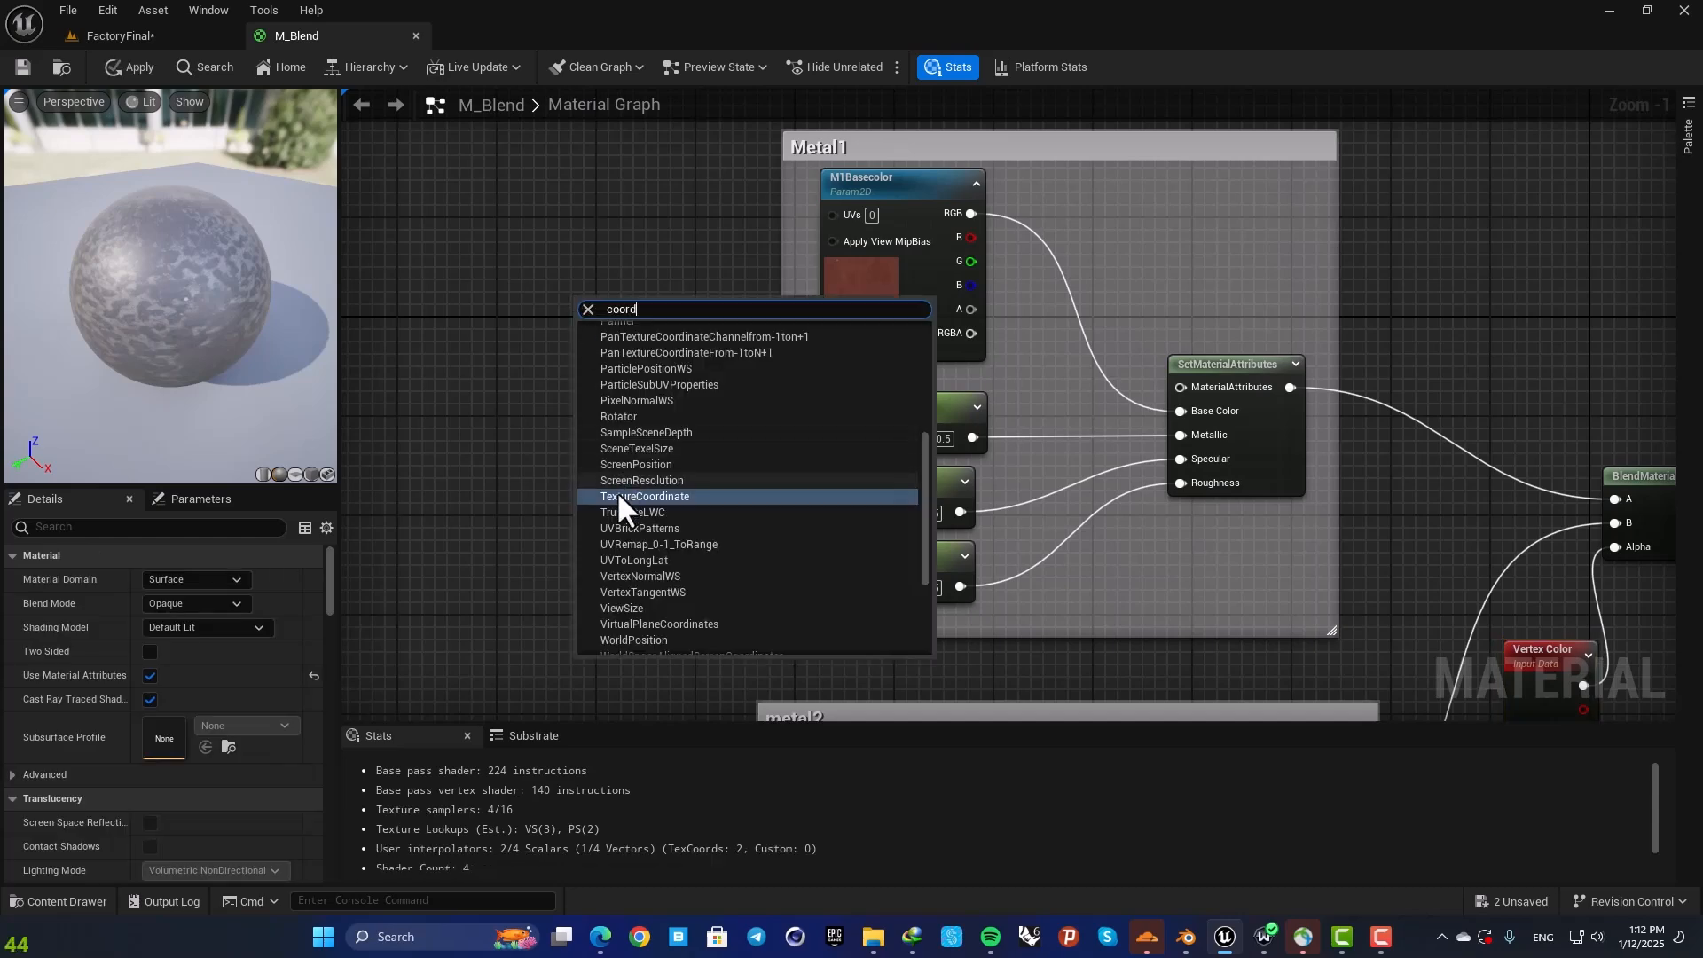
# Step: Drive M1Basecolor's UVs from TexCoord multiplied by a new M1Tiling parameter set to 1.0
pyautogui.click(646, 496)
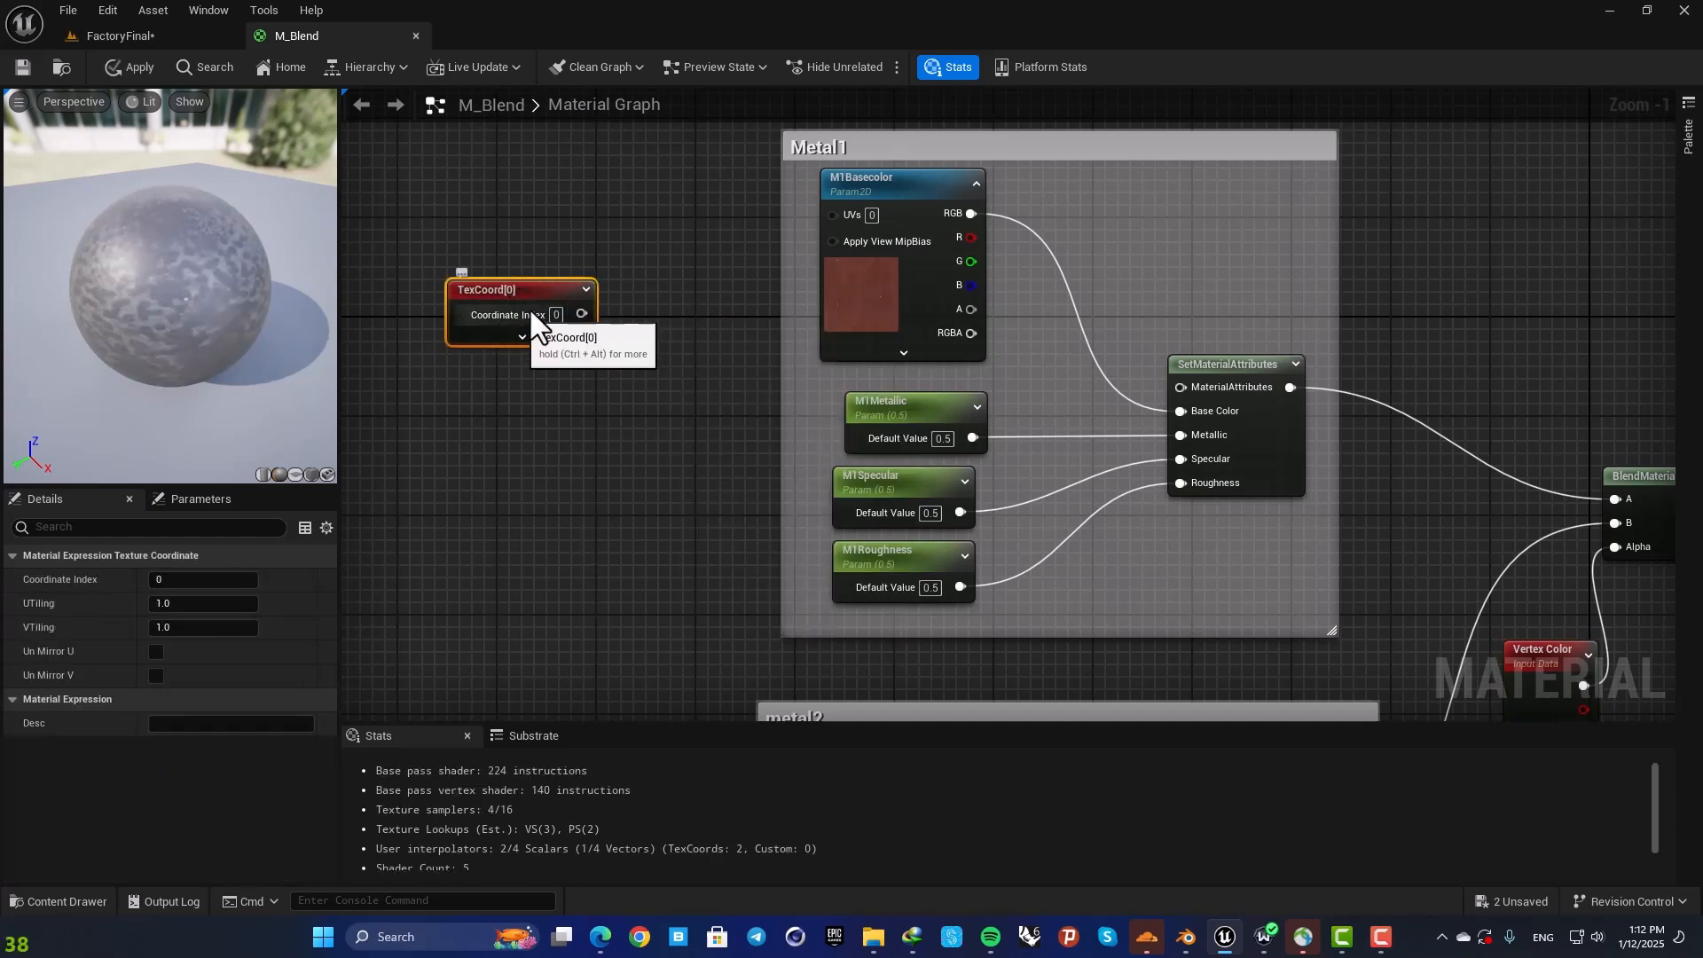
pyautogui.moveTo(596, 321)
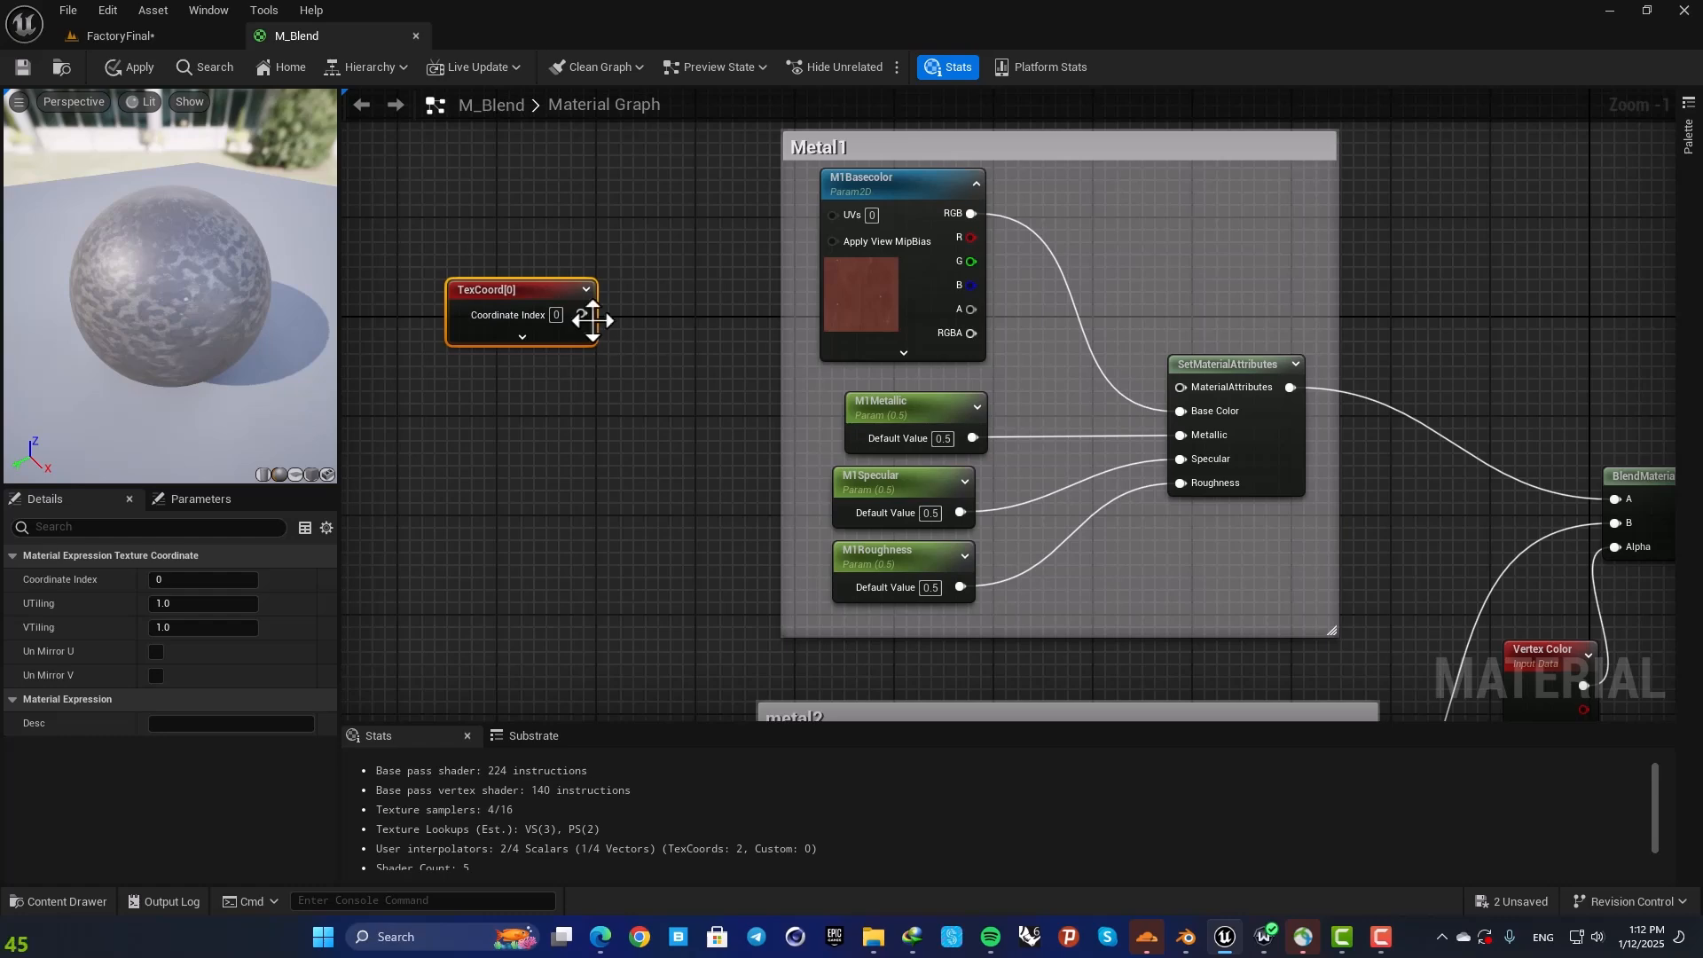
pyautogui.moveTo(596, 327)
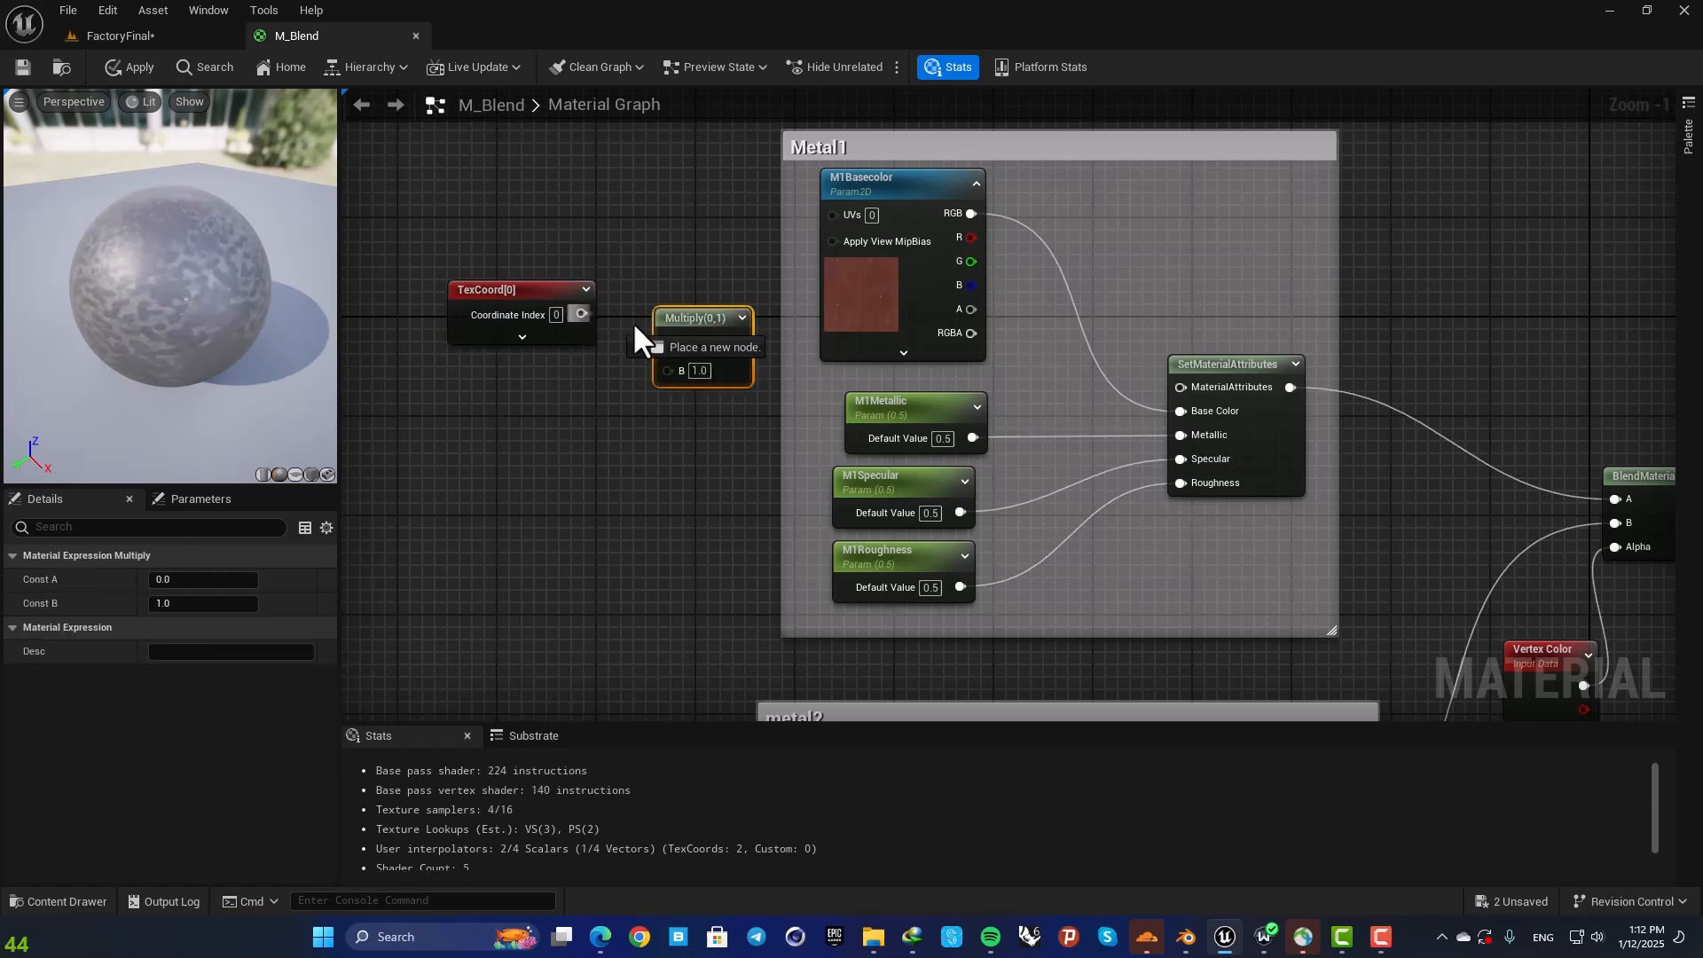
pyautogui.moveTo(554, 430)
pyautogui.write('M')
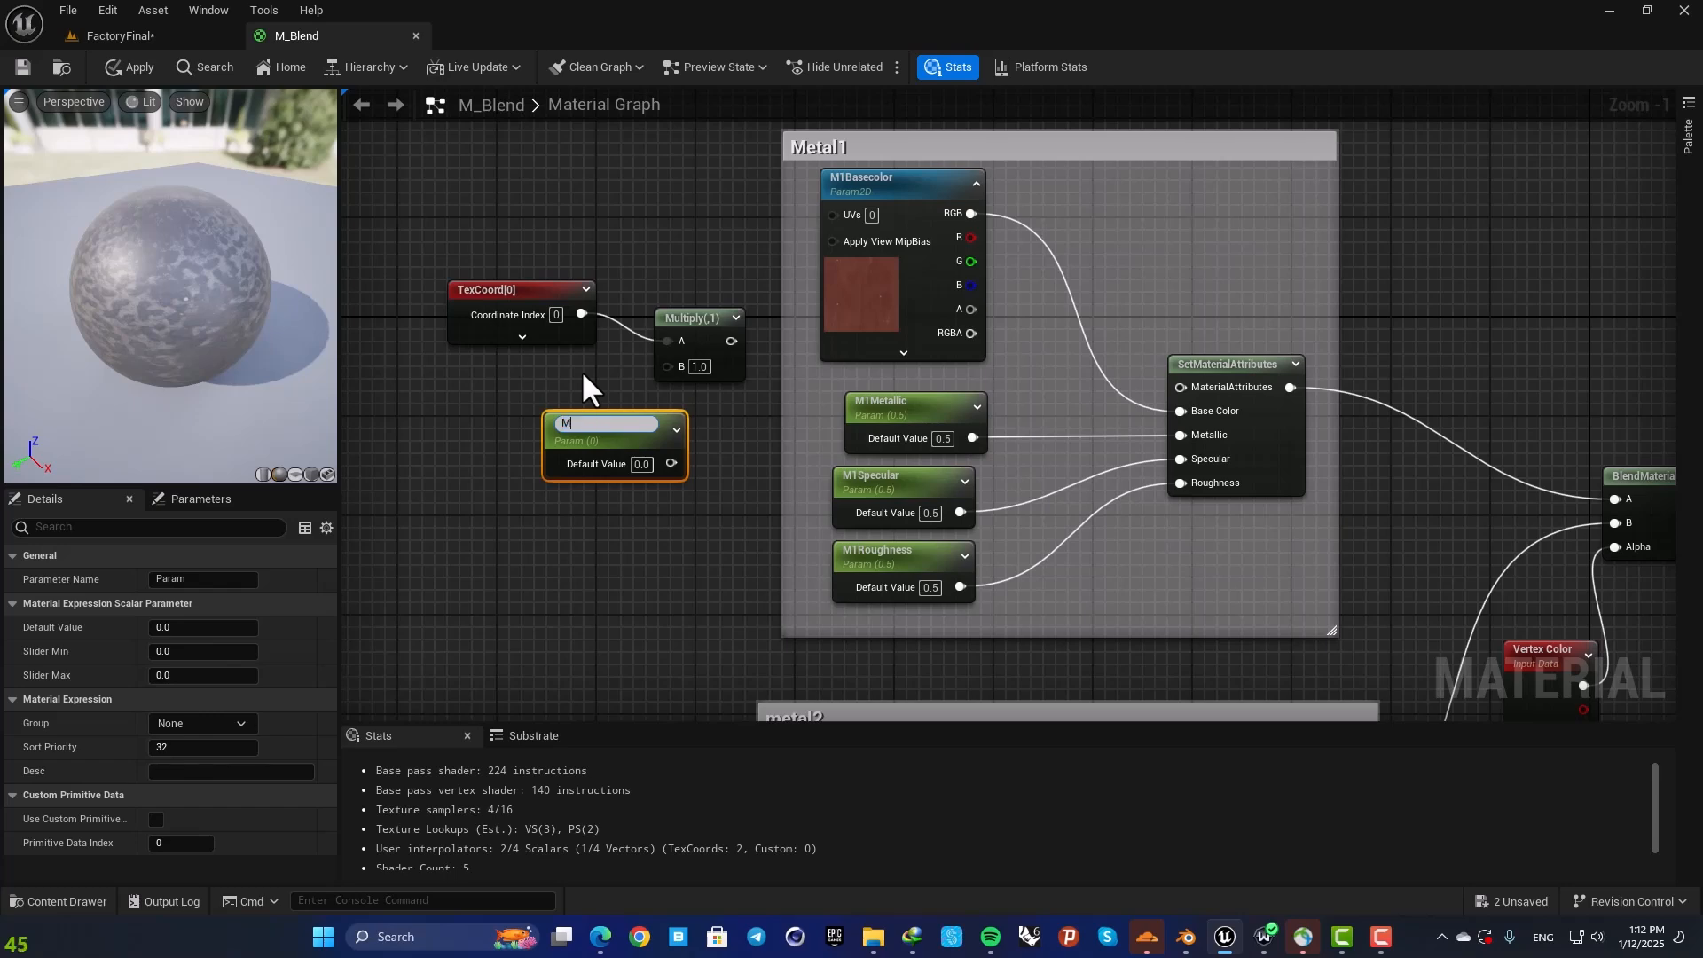
pyautogui.write('1Tiling')
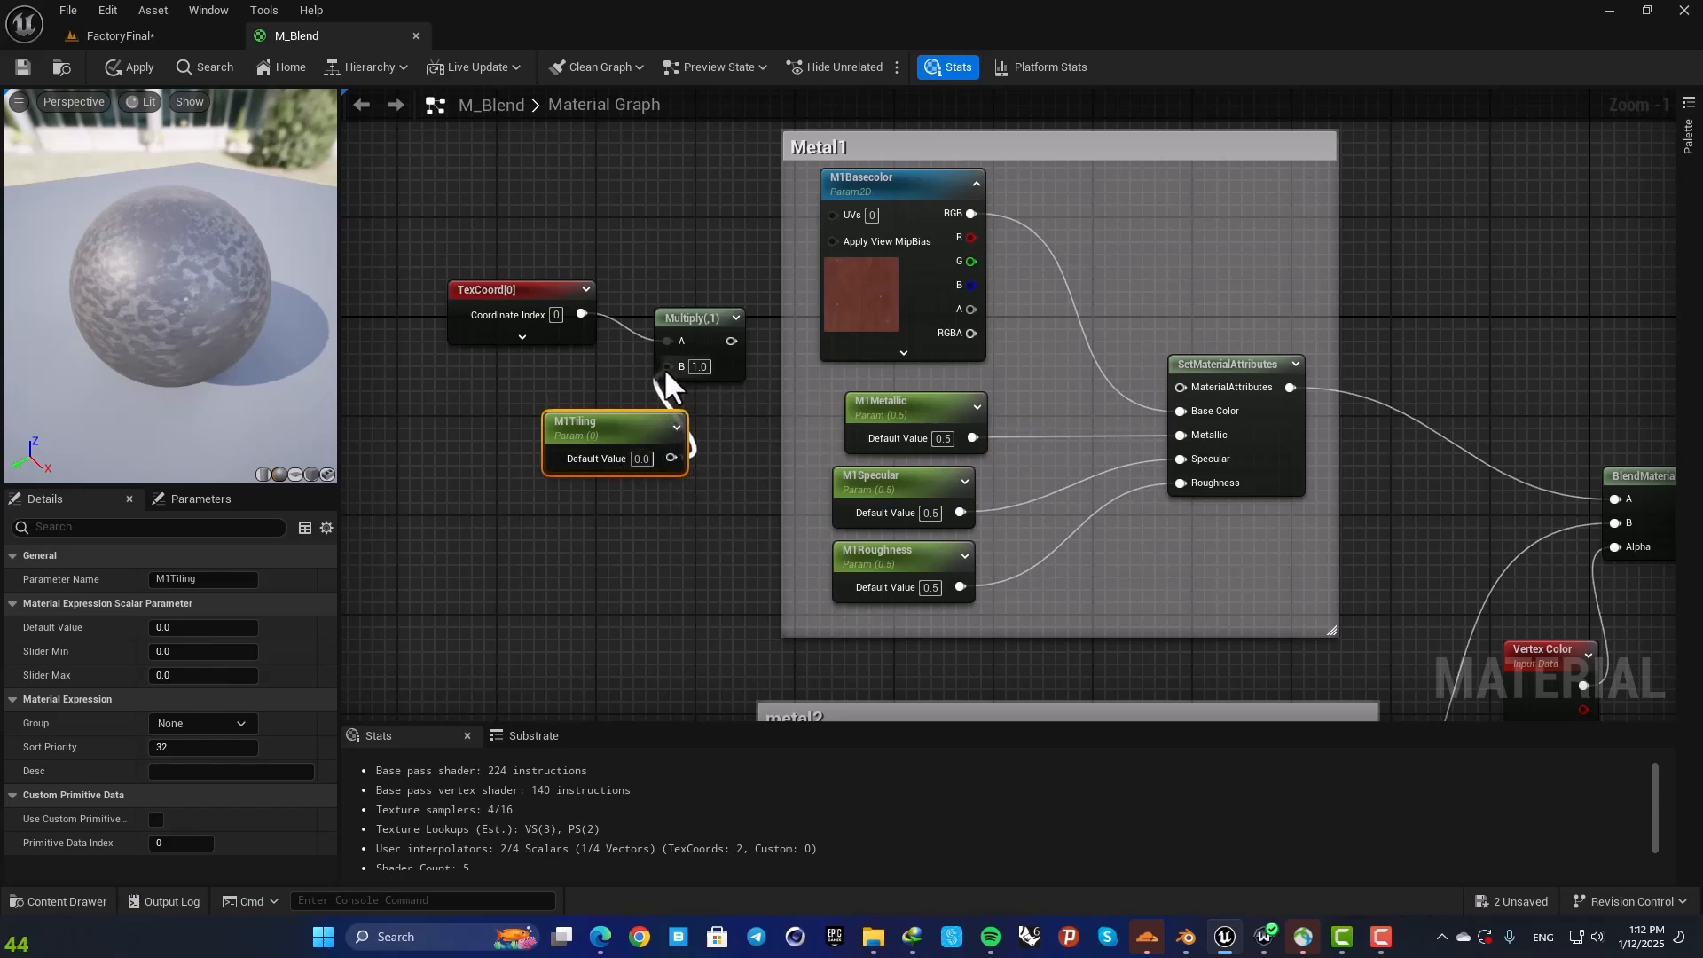
pyautogui.click(520, 289)
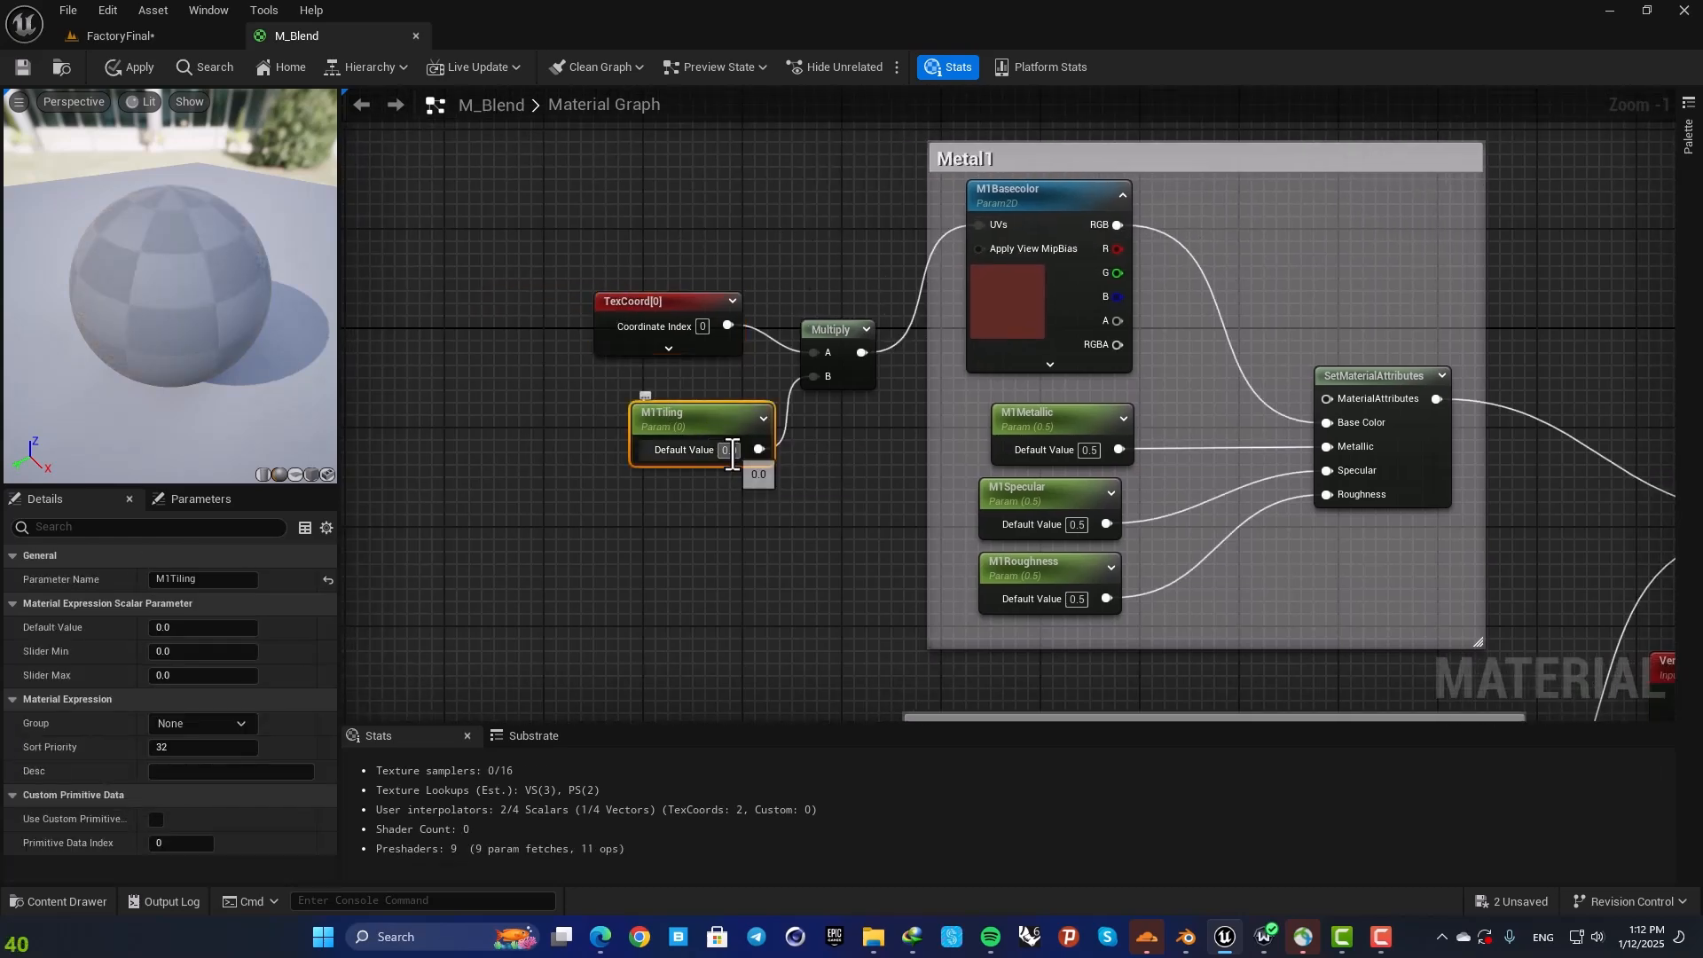
pyautogui.write('1.0')
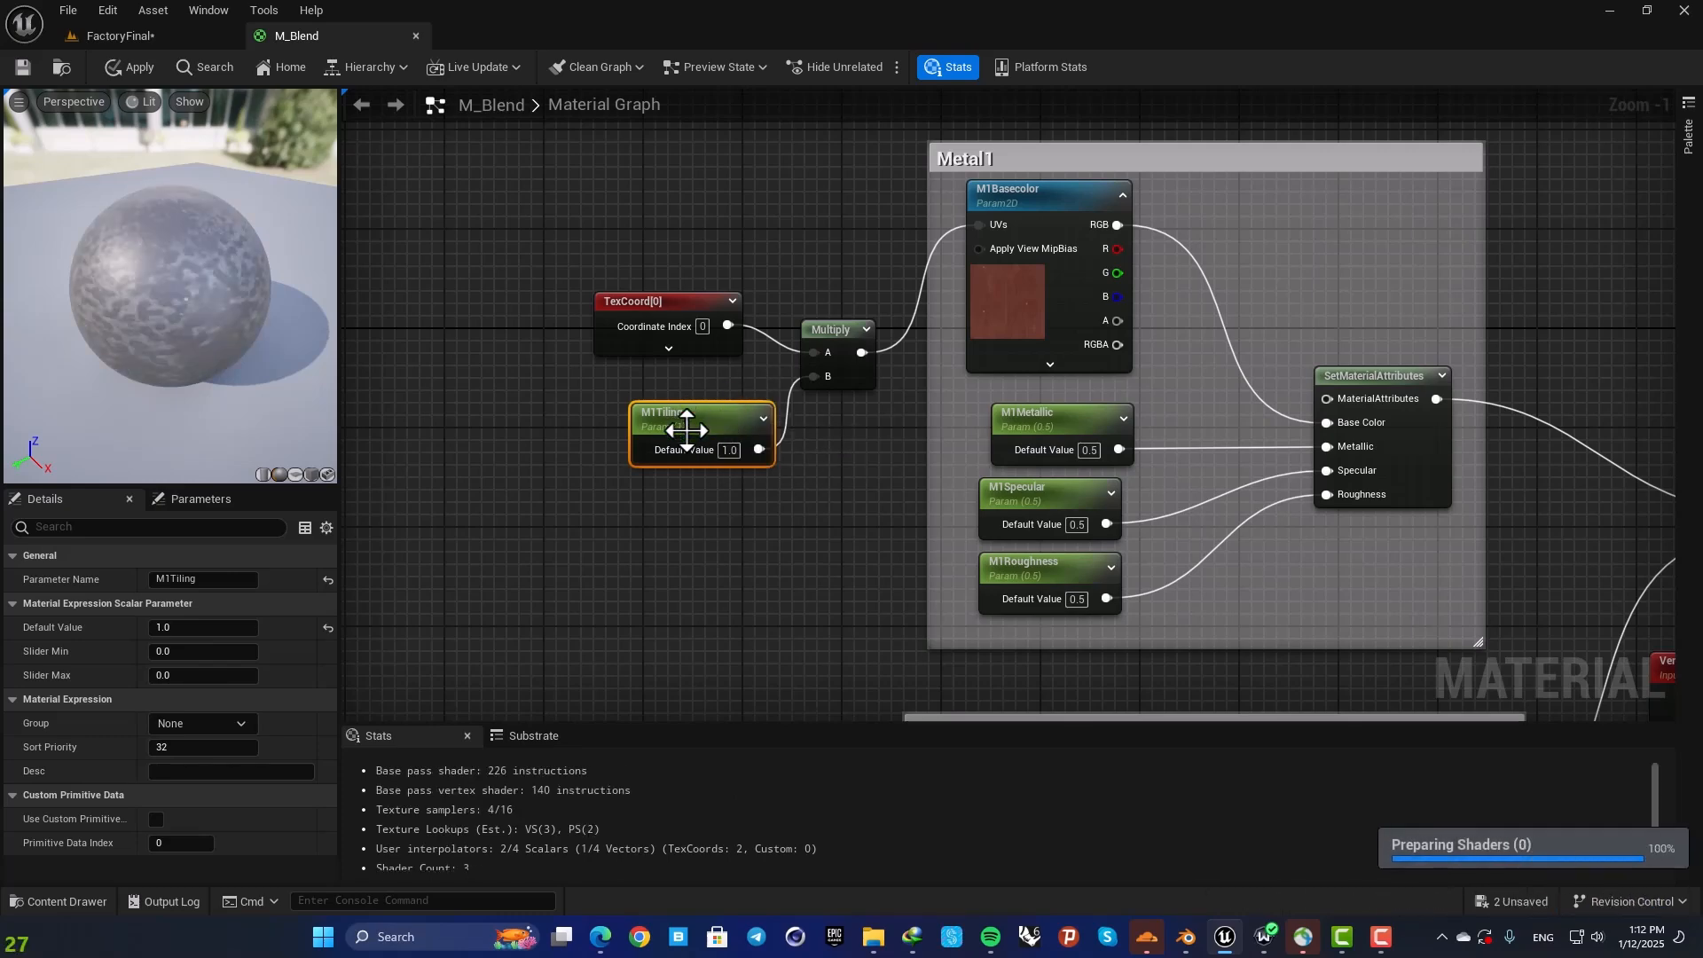
pyautogui.moveTo(527, 333)
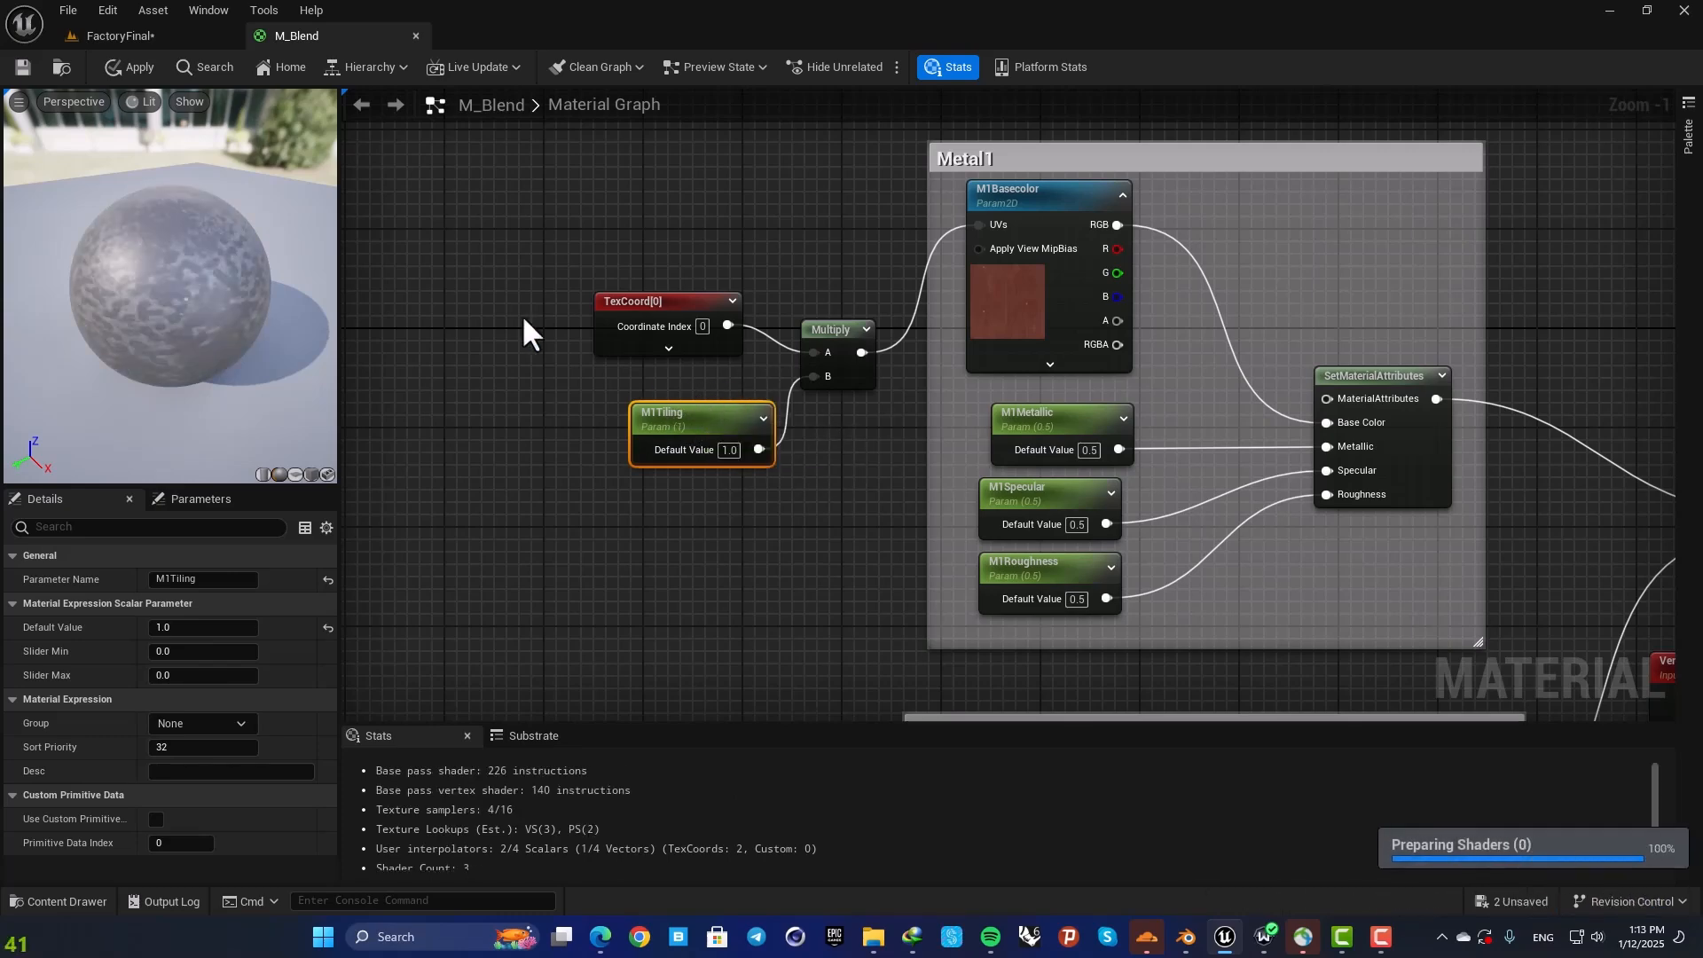
# Step: Apply the tiling changes, rename the copied tiling parameter and open the MI_Blend instance
pyautogui.click(138, 65)
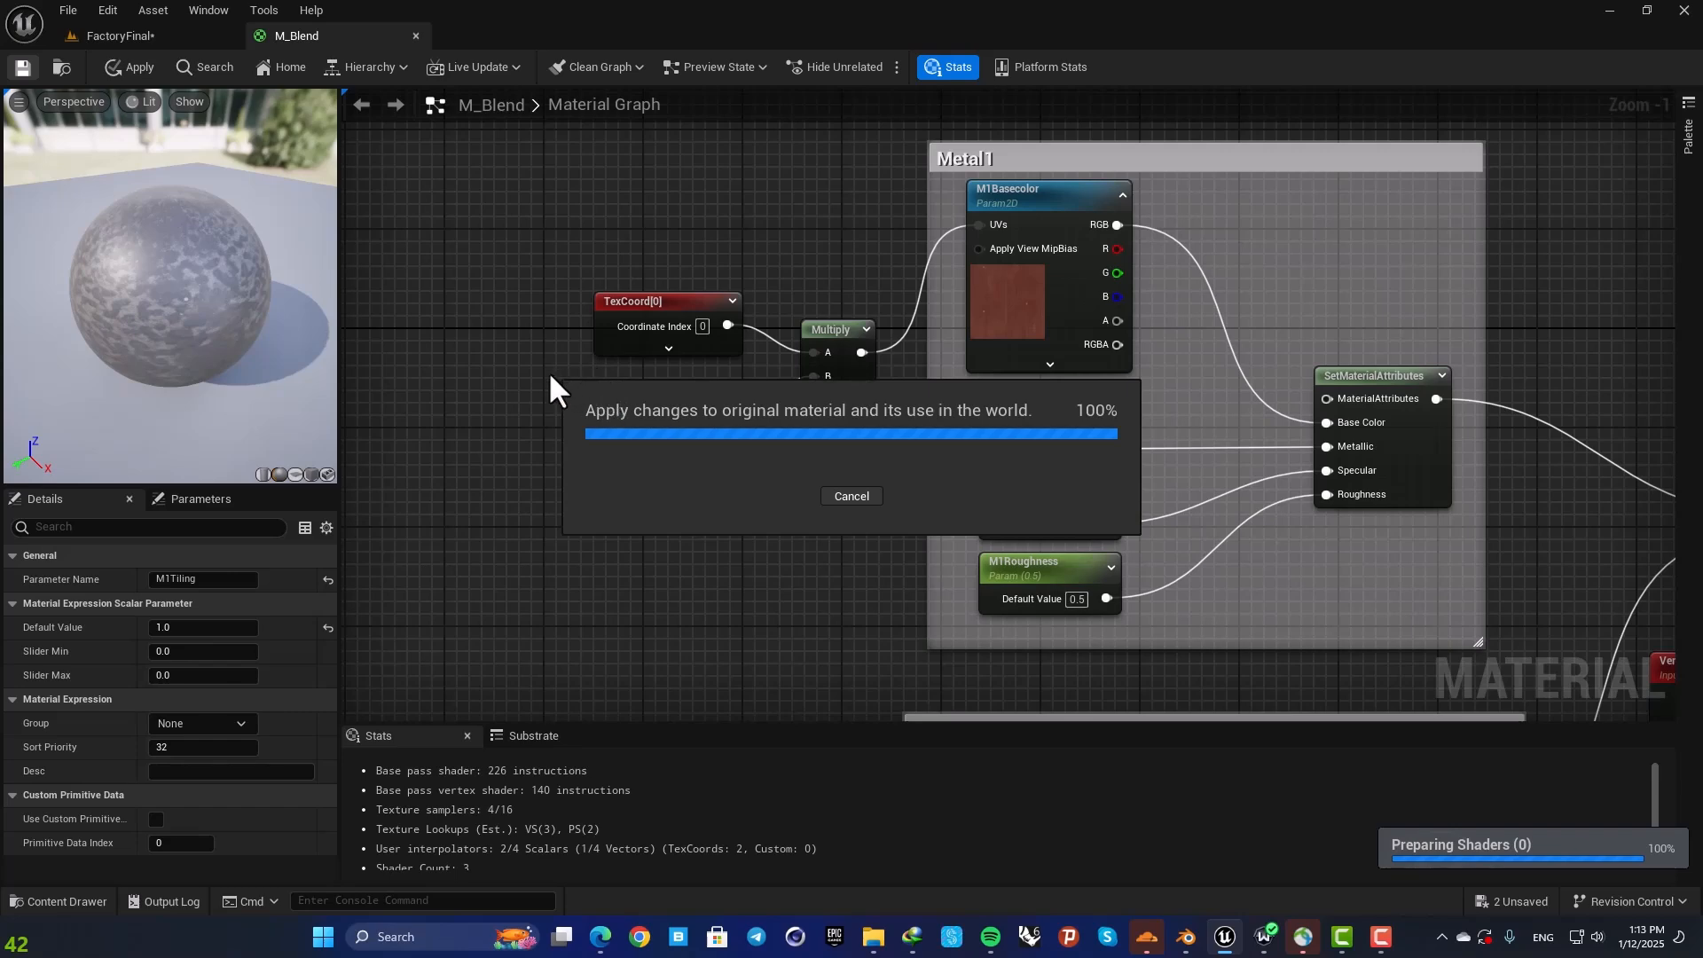
pyautogui.moveTo(862, 628)
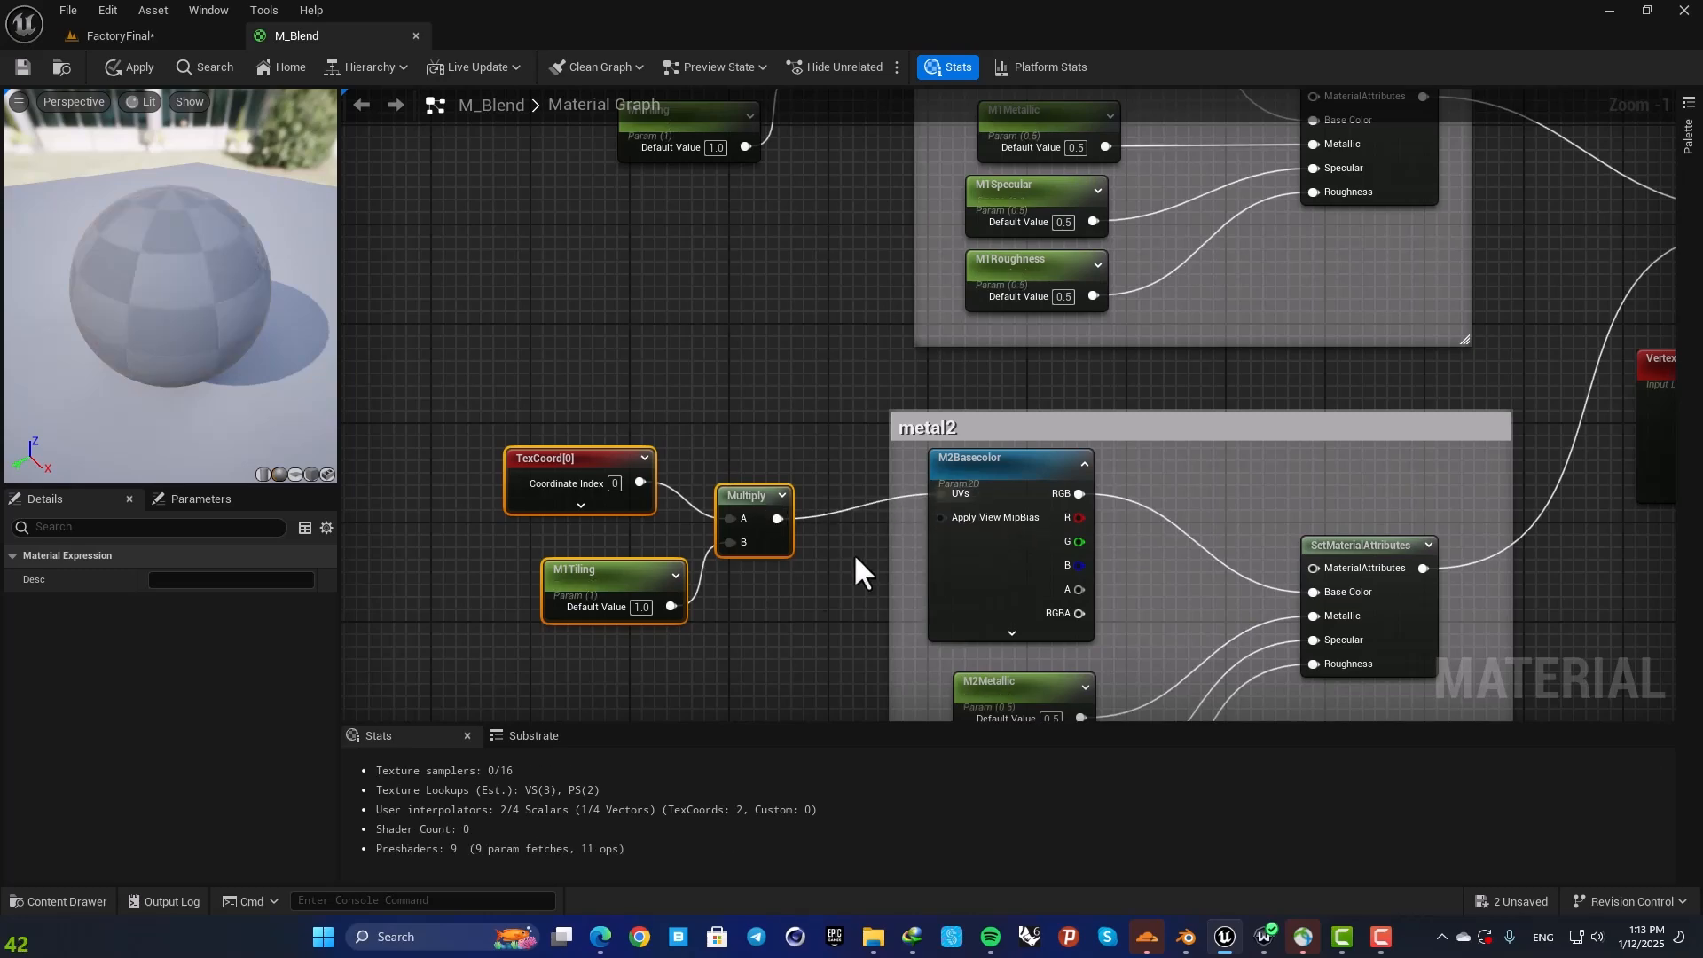
pyautogui.click(574, 570)
pyautogui.write('2')
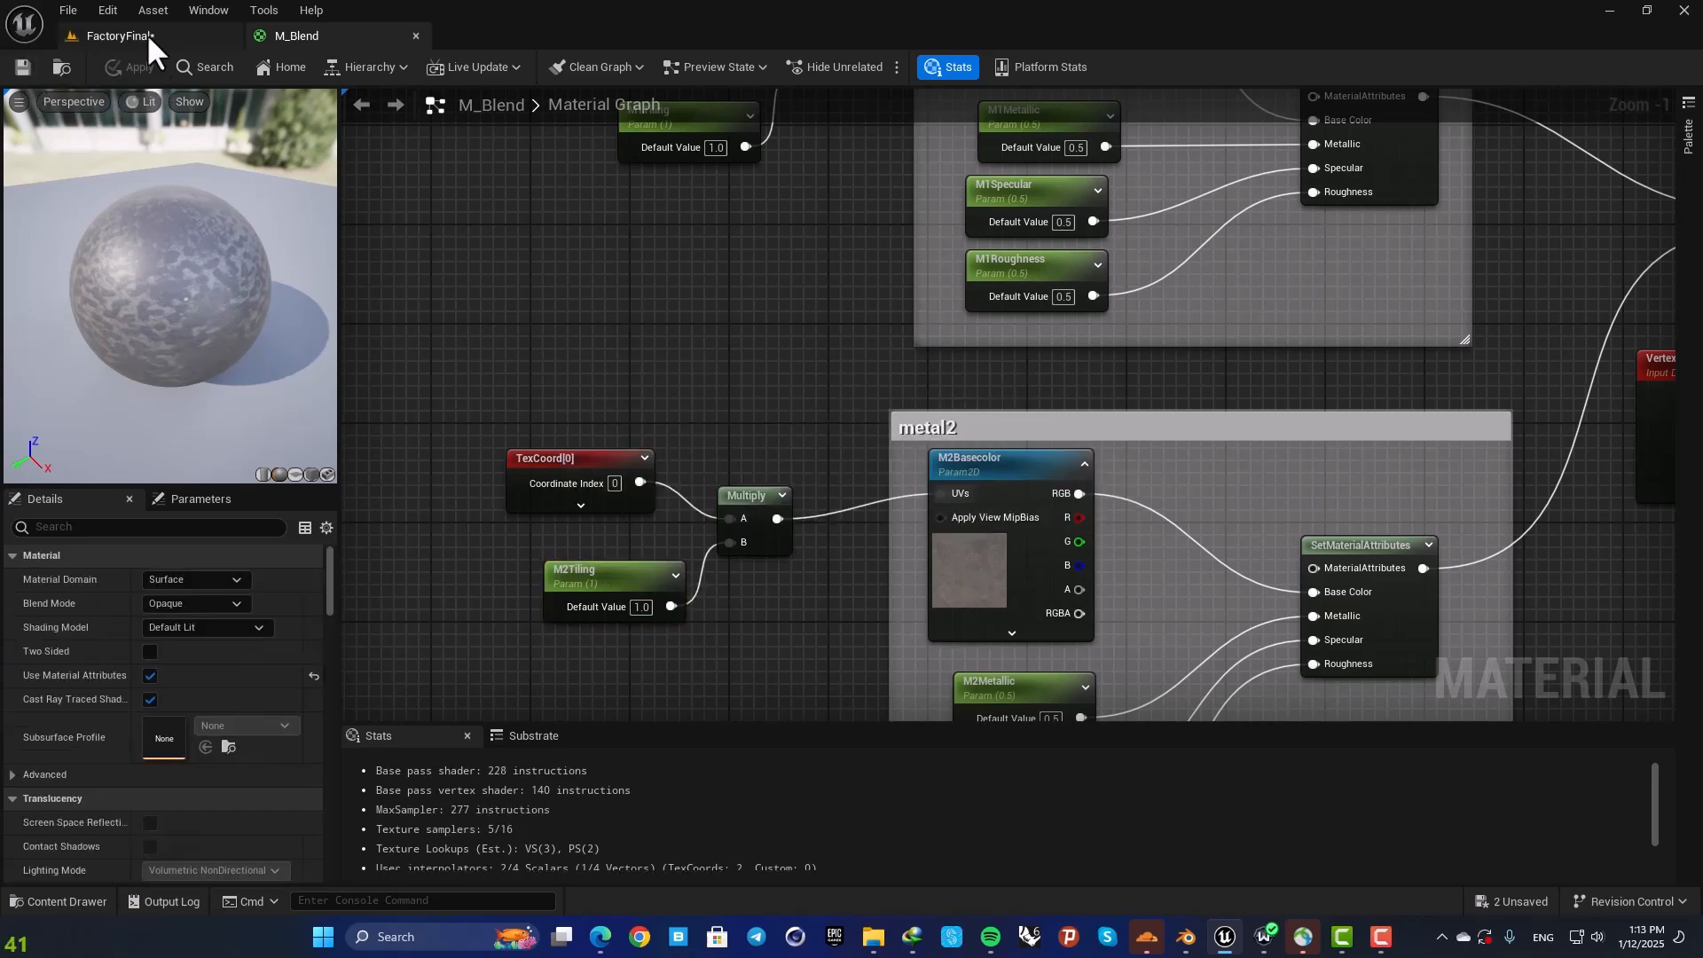
pyautogui.click(117, 35)
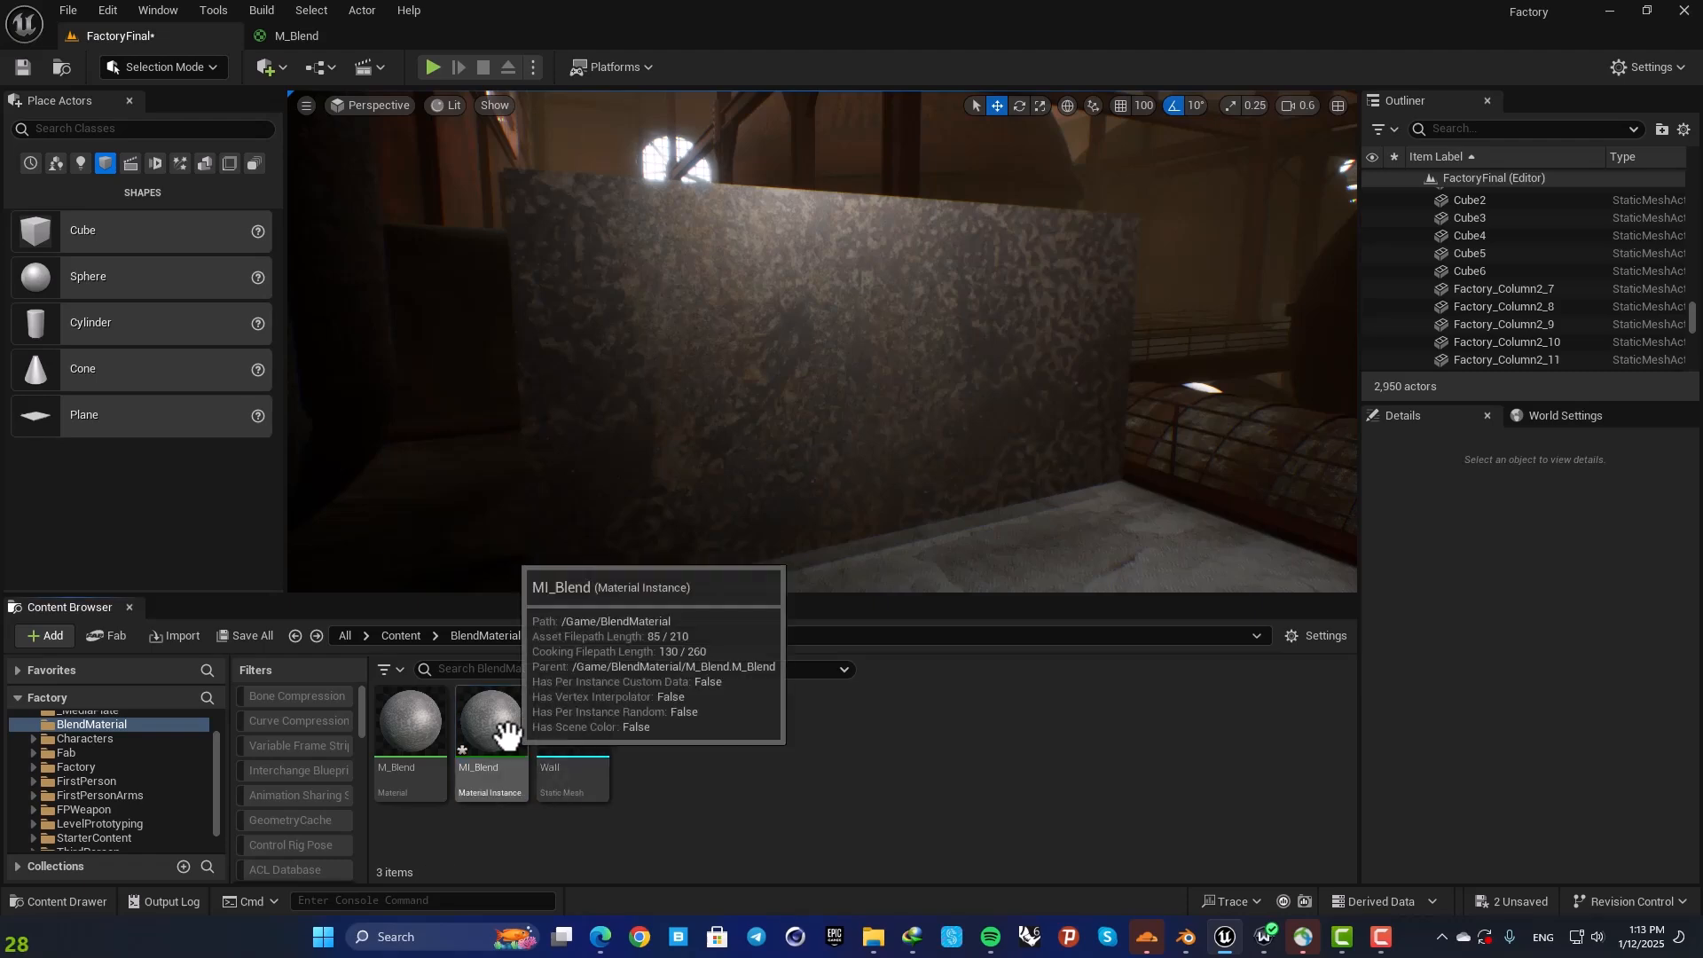
pyautogui.doubleClick(490, 718)
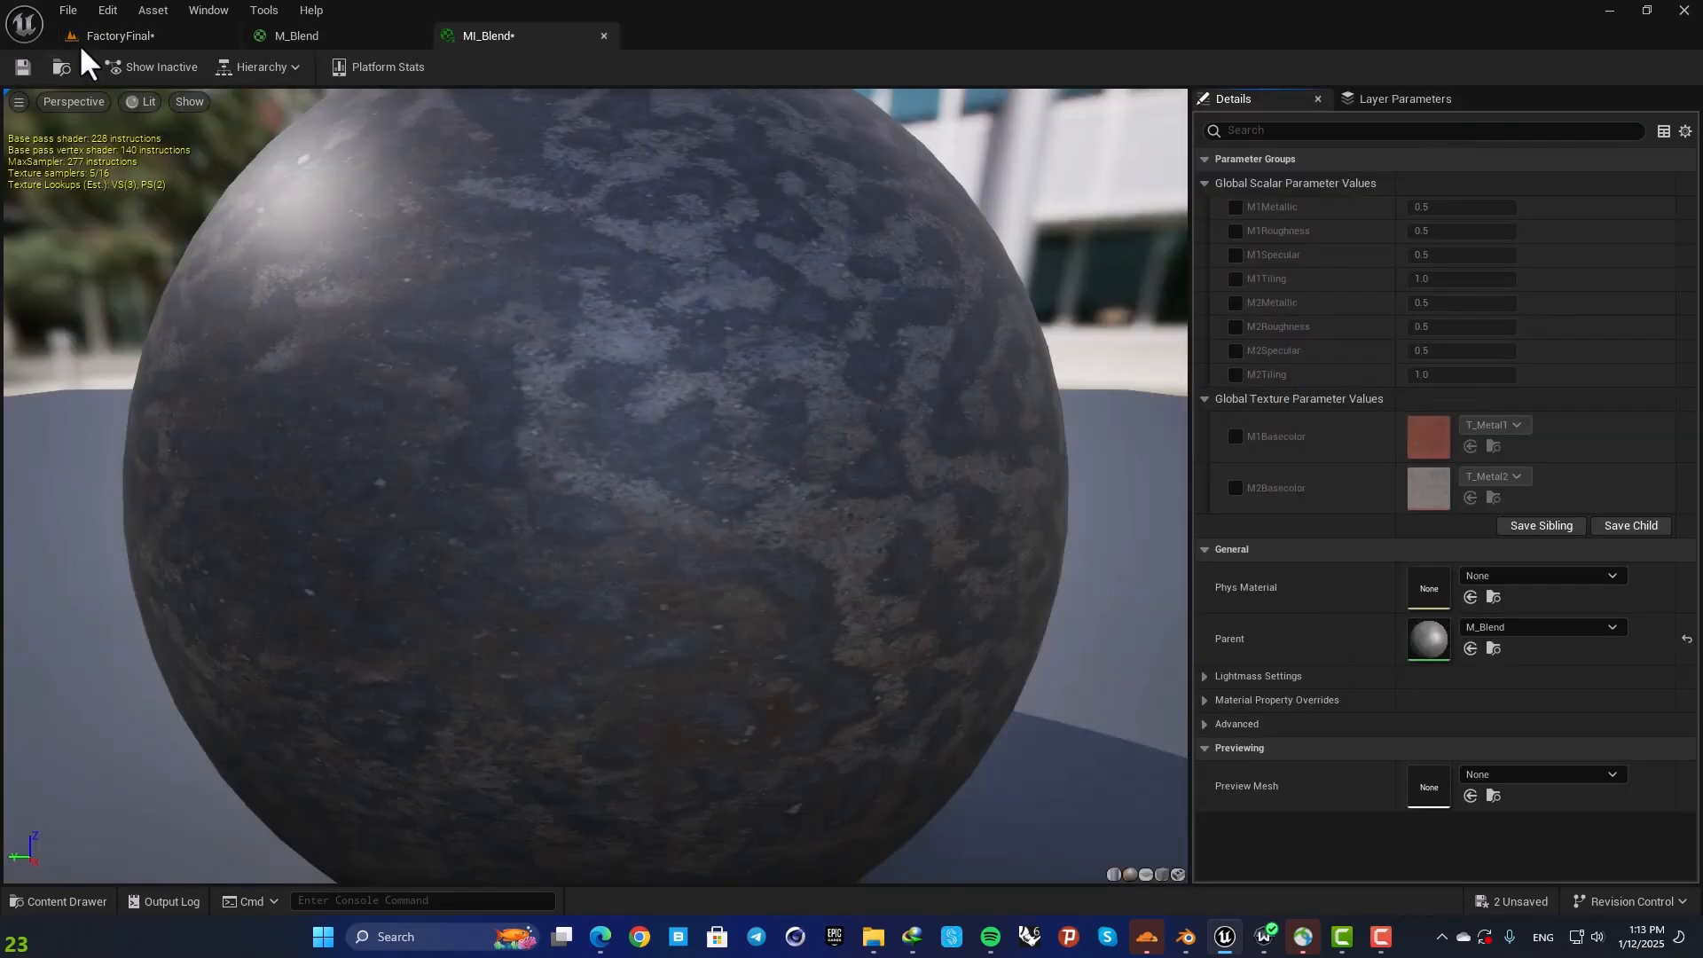
pyautogui.click(117, 36)
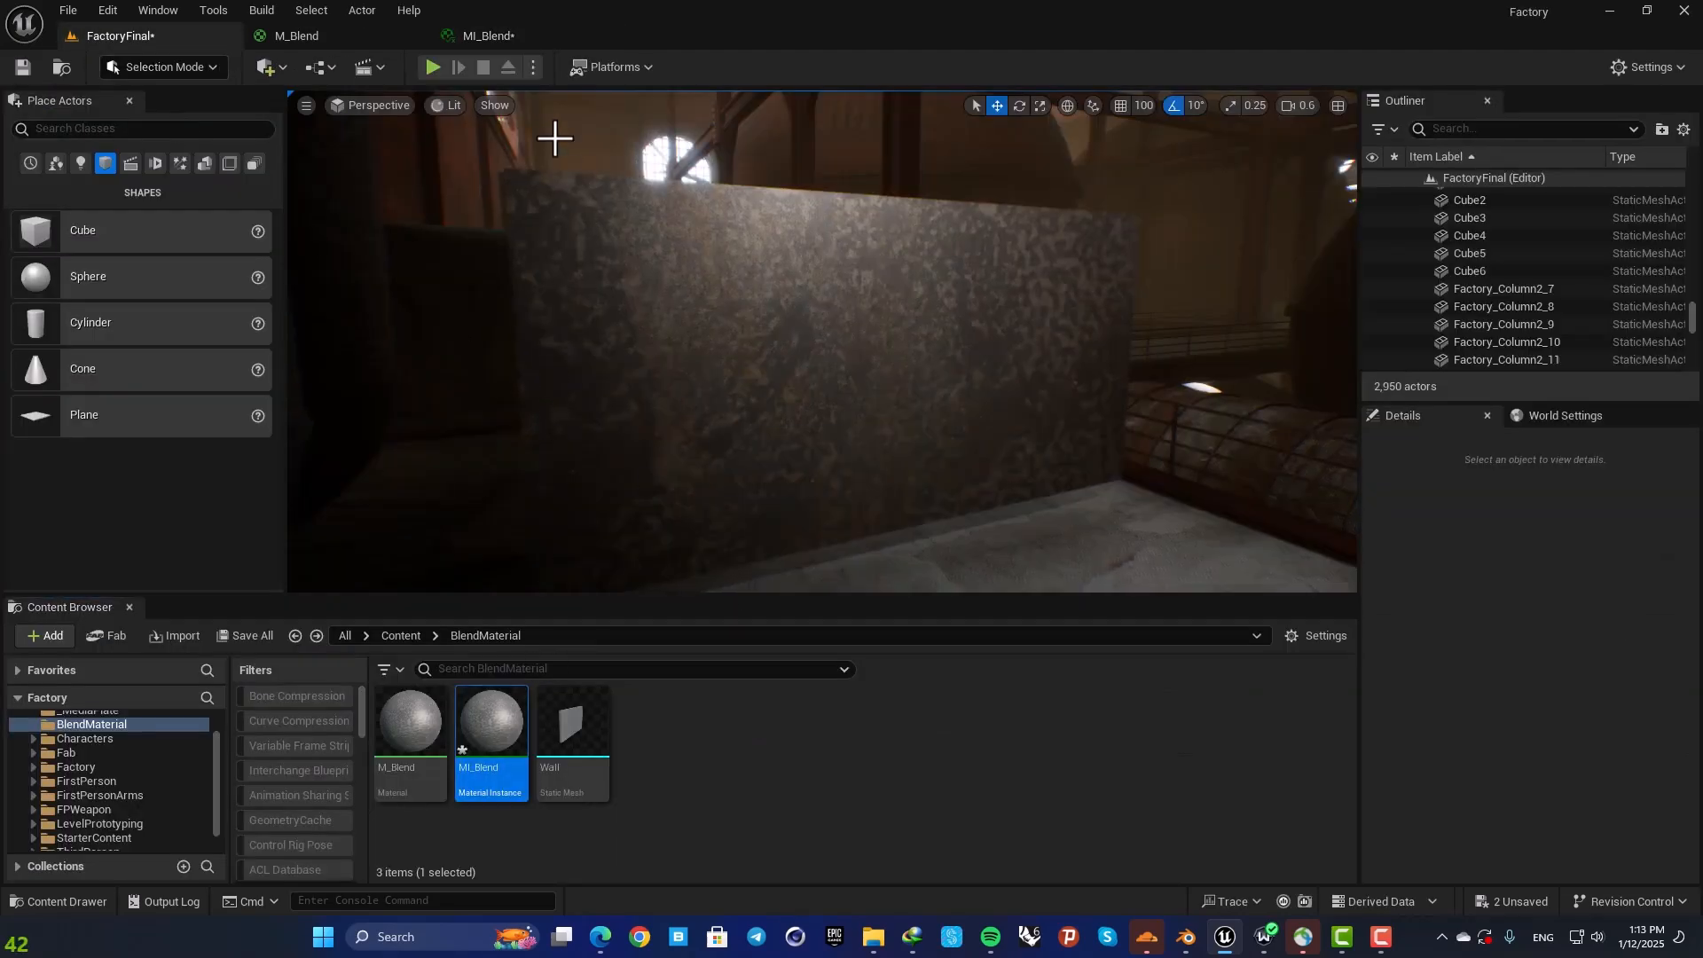
pyautogui.doubleClick(489, 720)
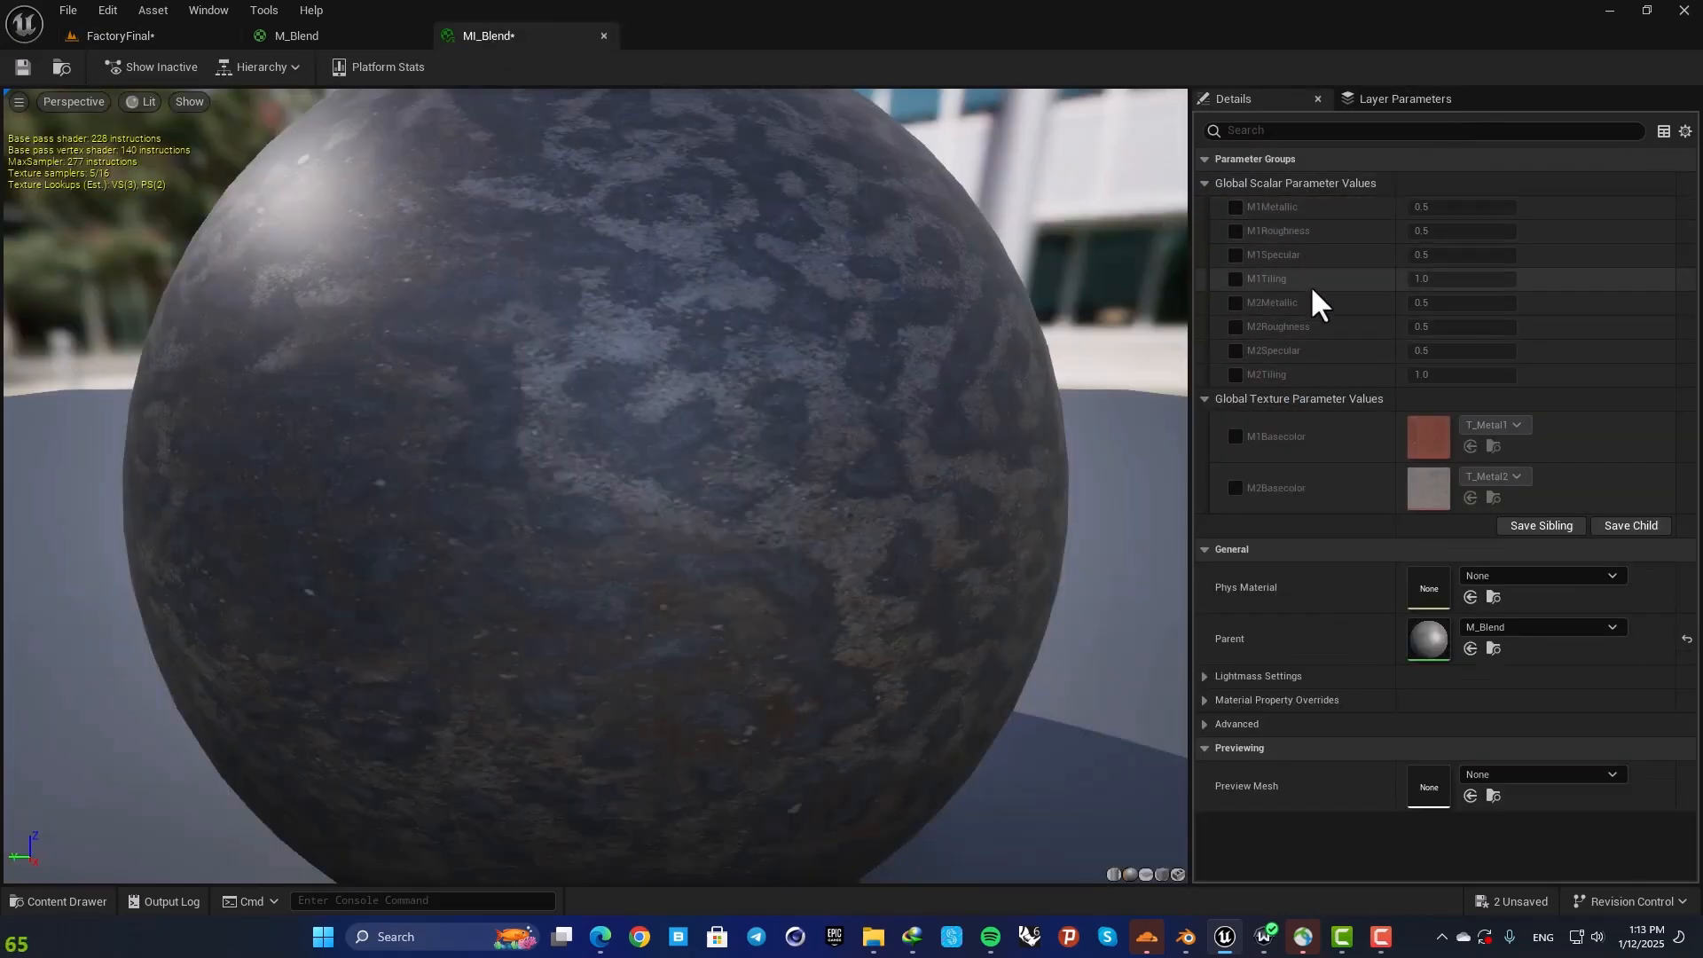
pyautogui.moveTo(1281, 216)
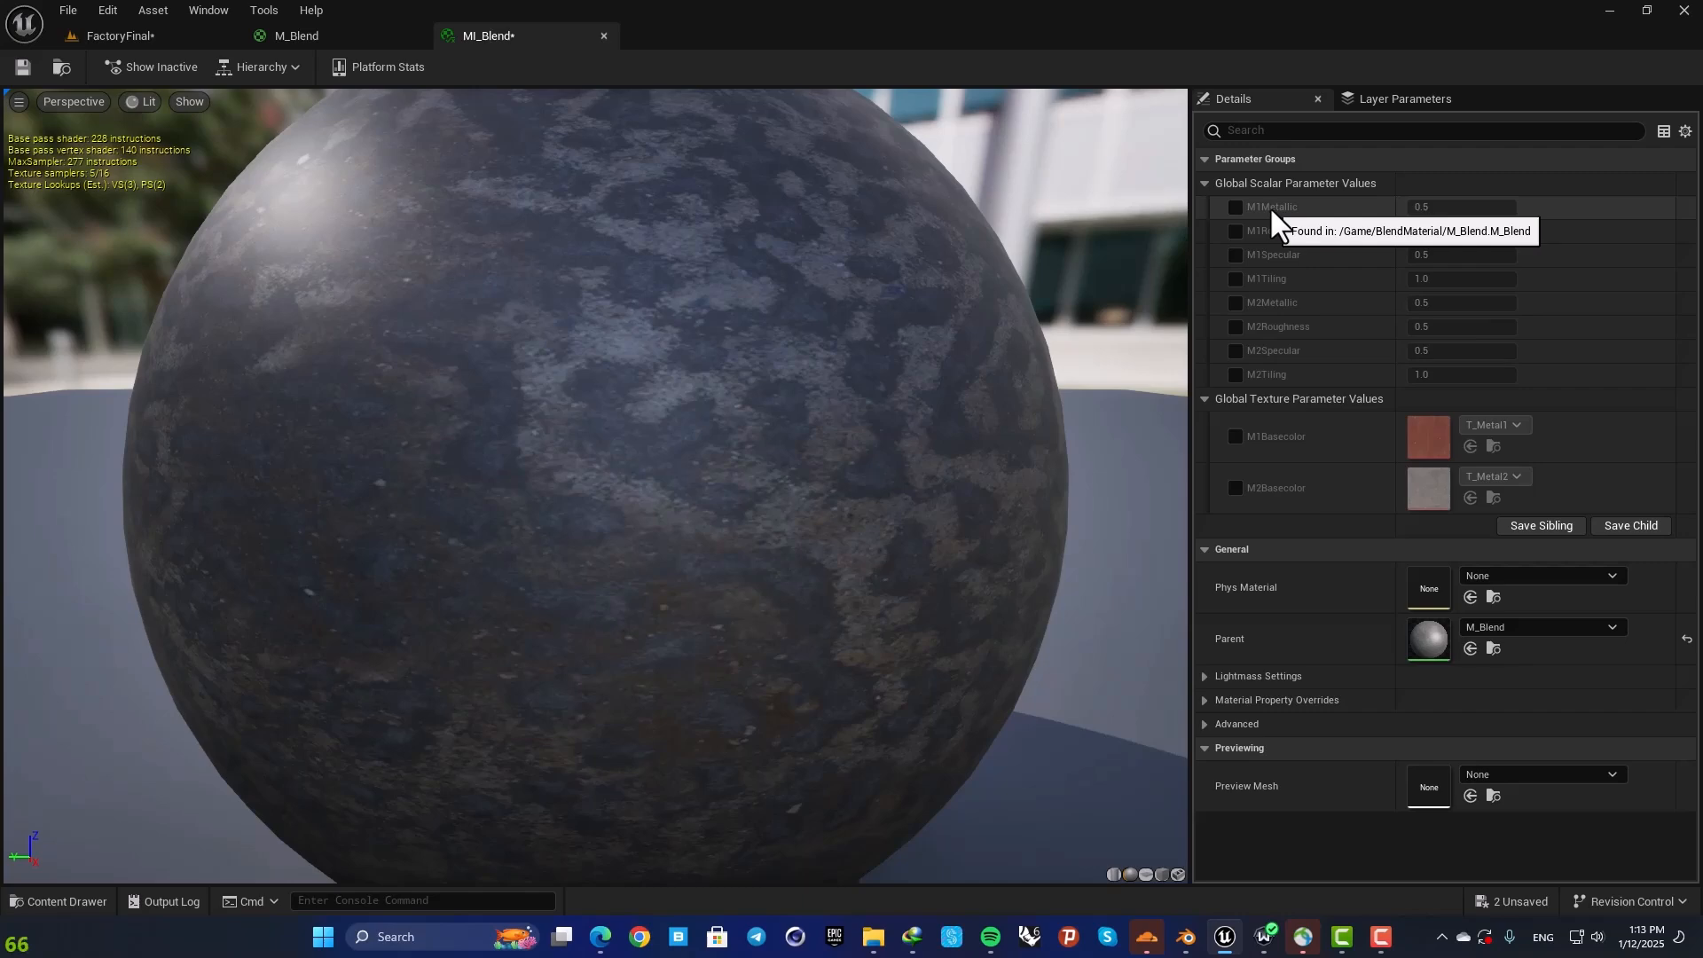
pyautogui.moveTo(1248, 390)
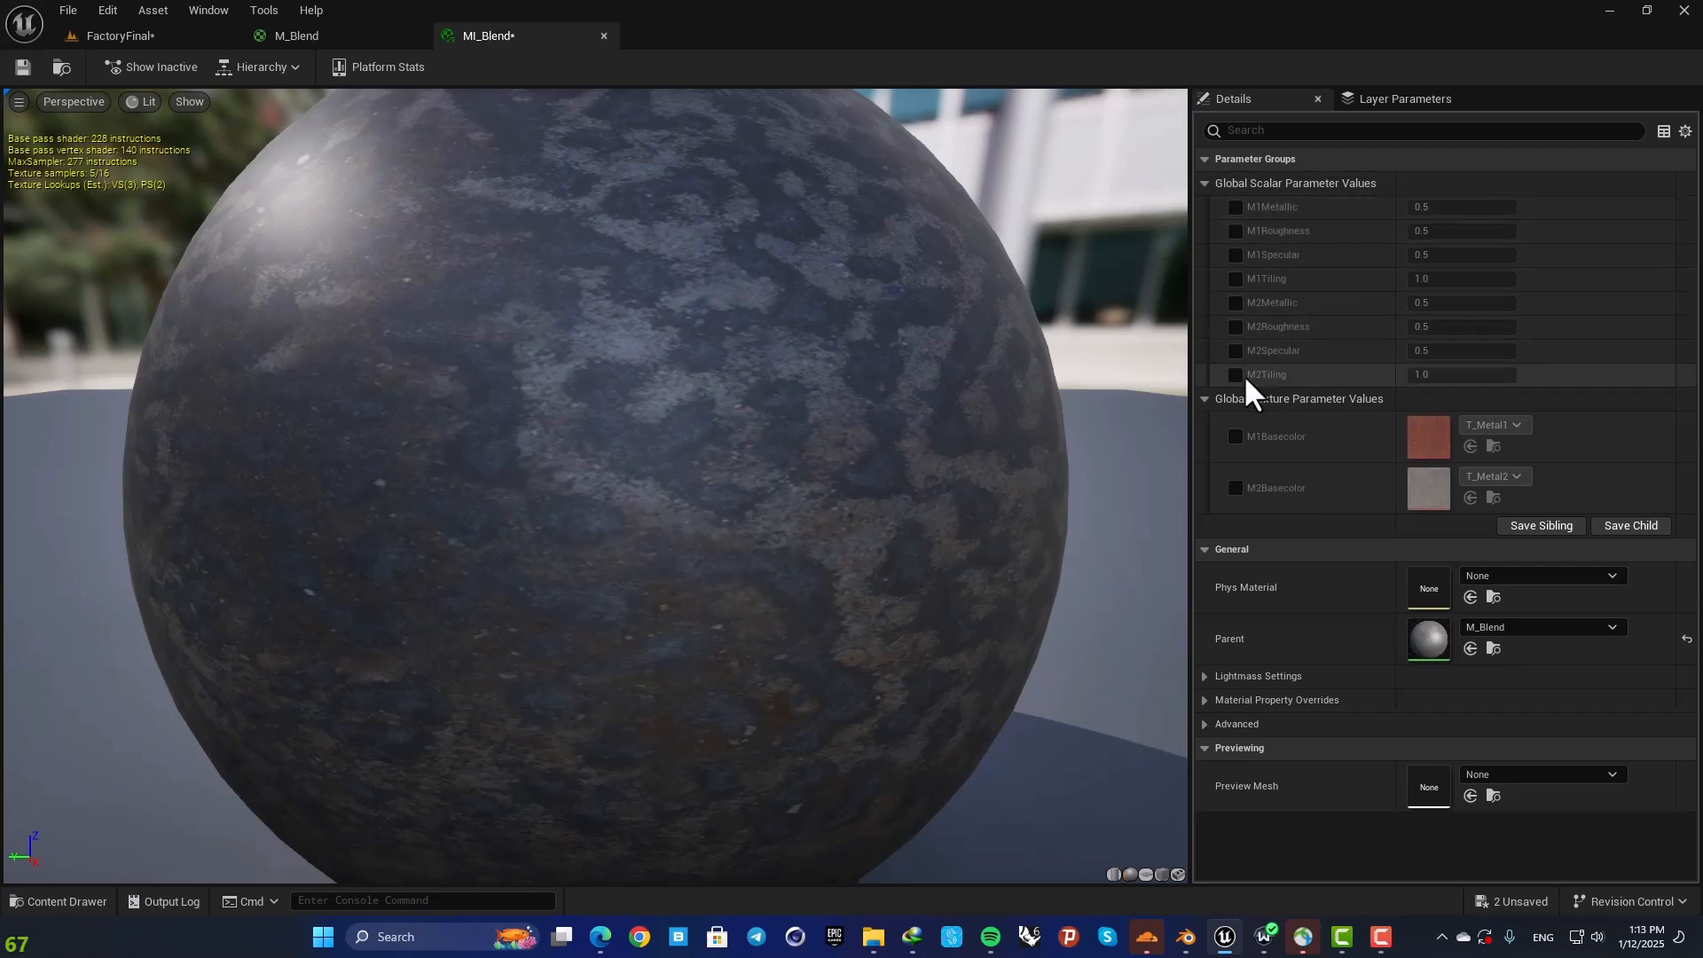
# Step: Enable the M2Tiling override on MI_Blend with value 2.0 and inspect the Wall's material
pyautogui.click(1235, 374)
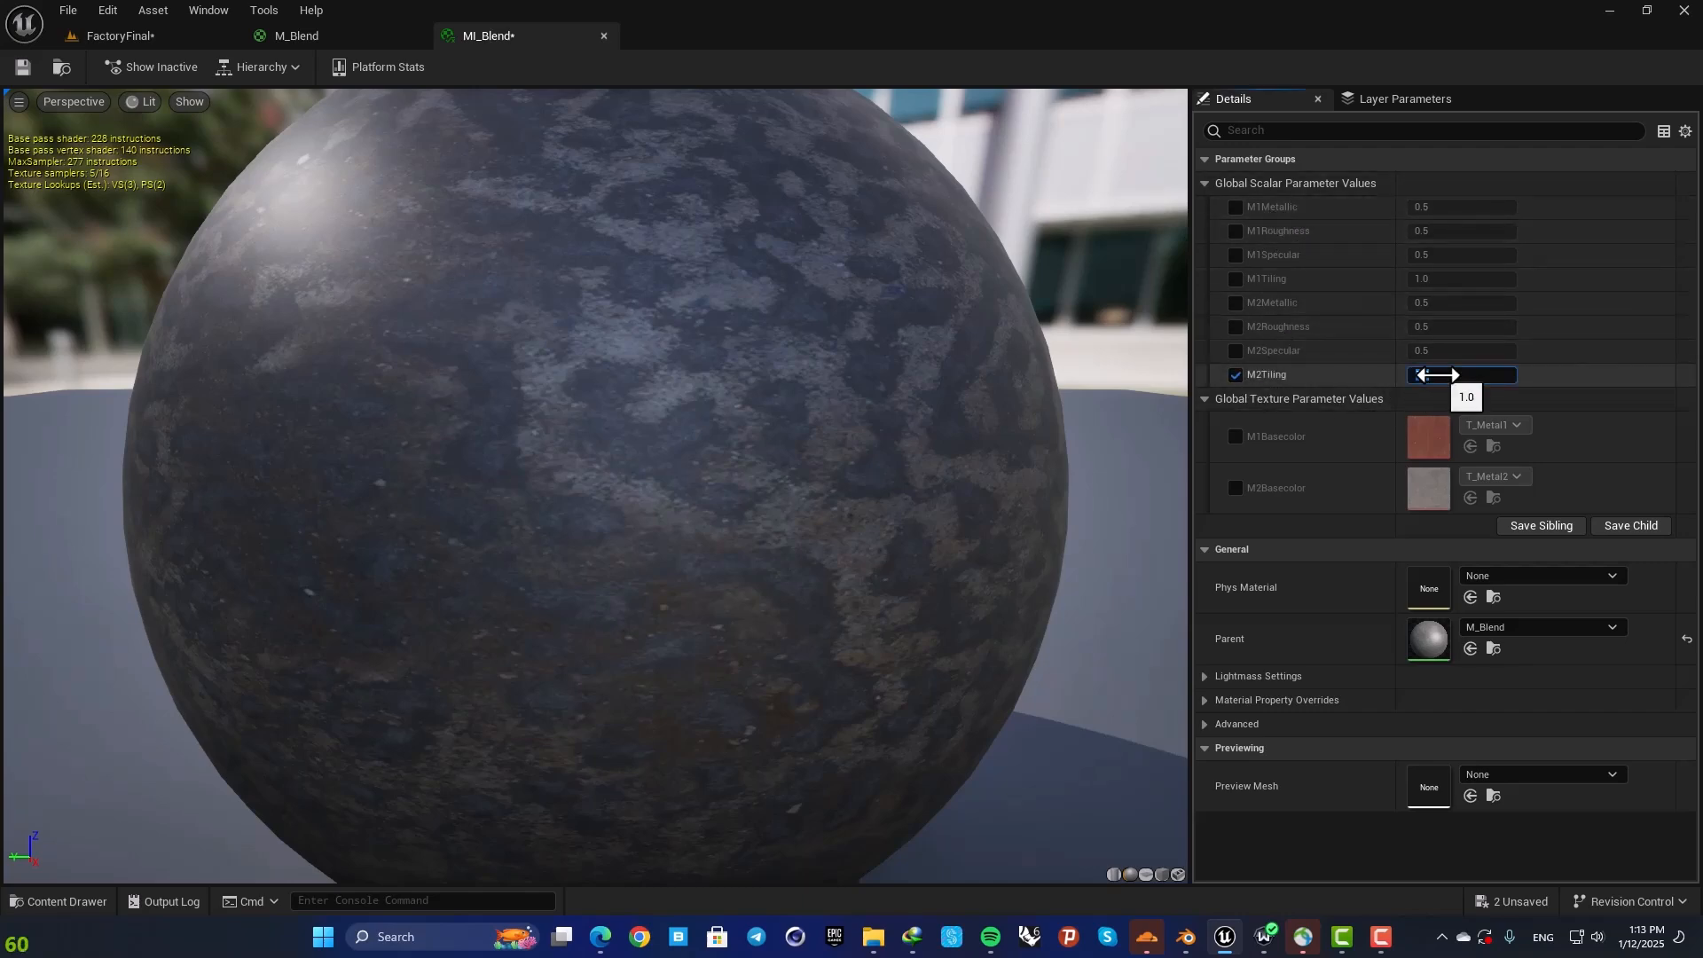
pyautogui.click(112, 35)
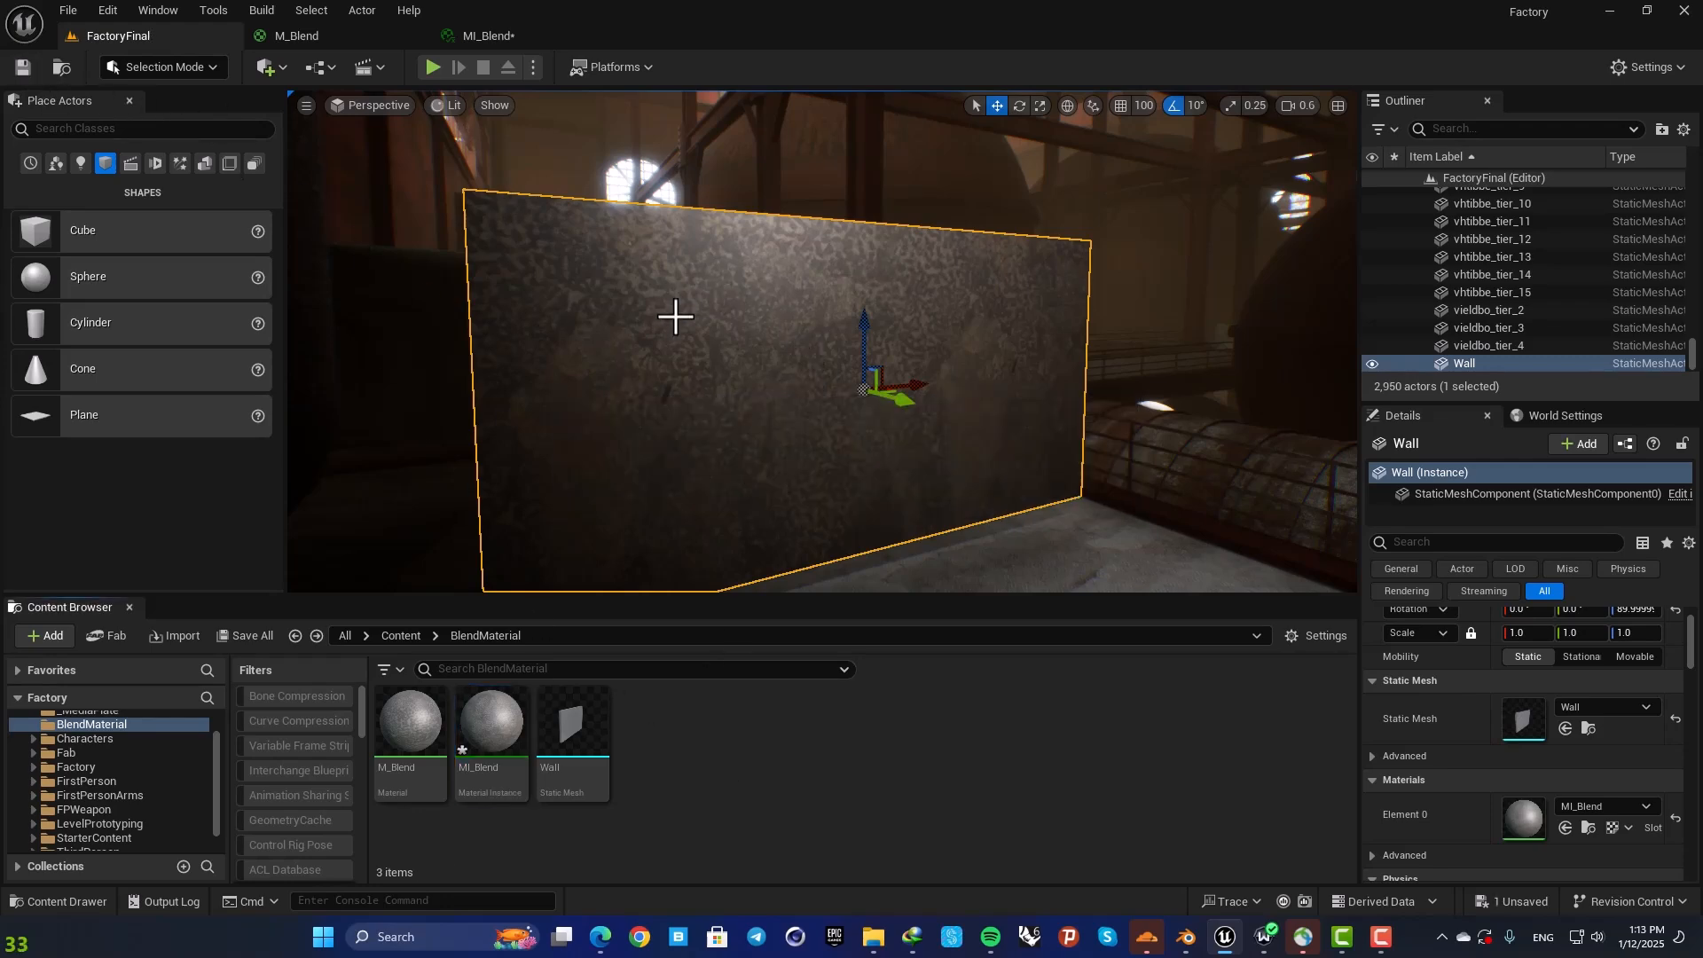
pyautogui.doubleClick(489, 722)
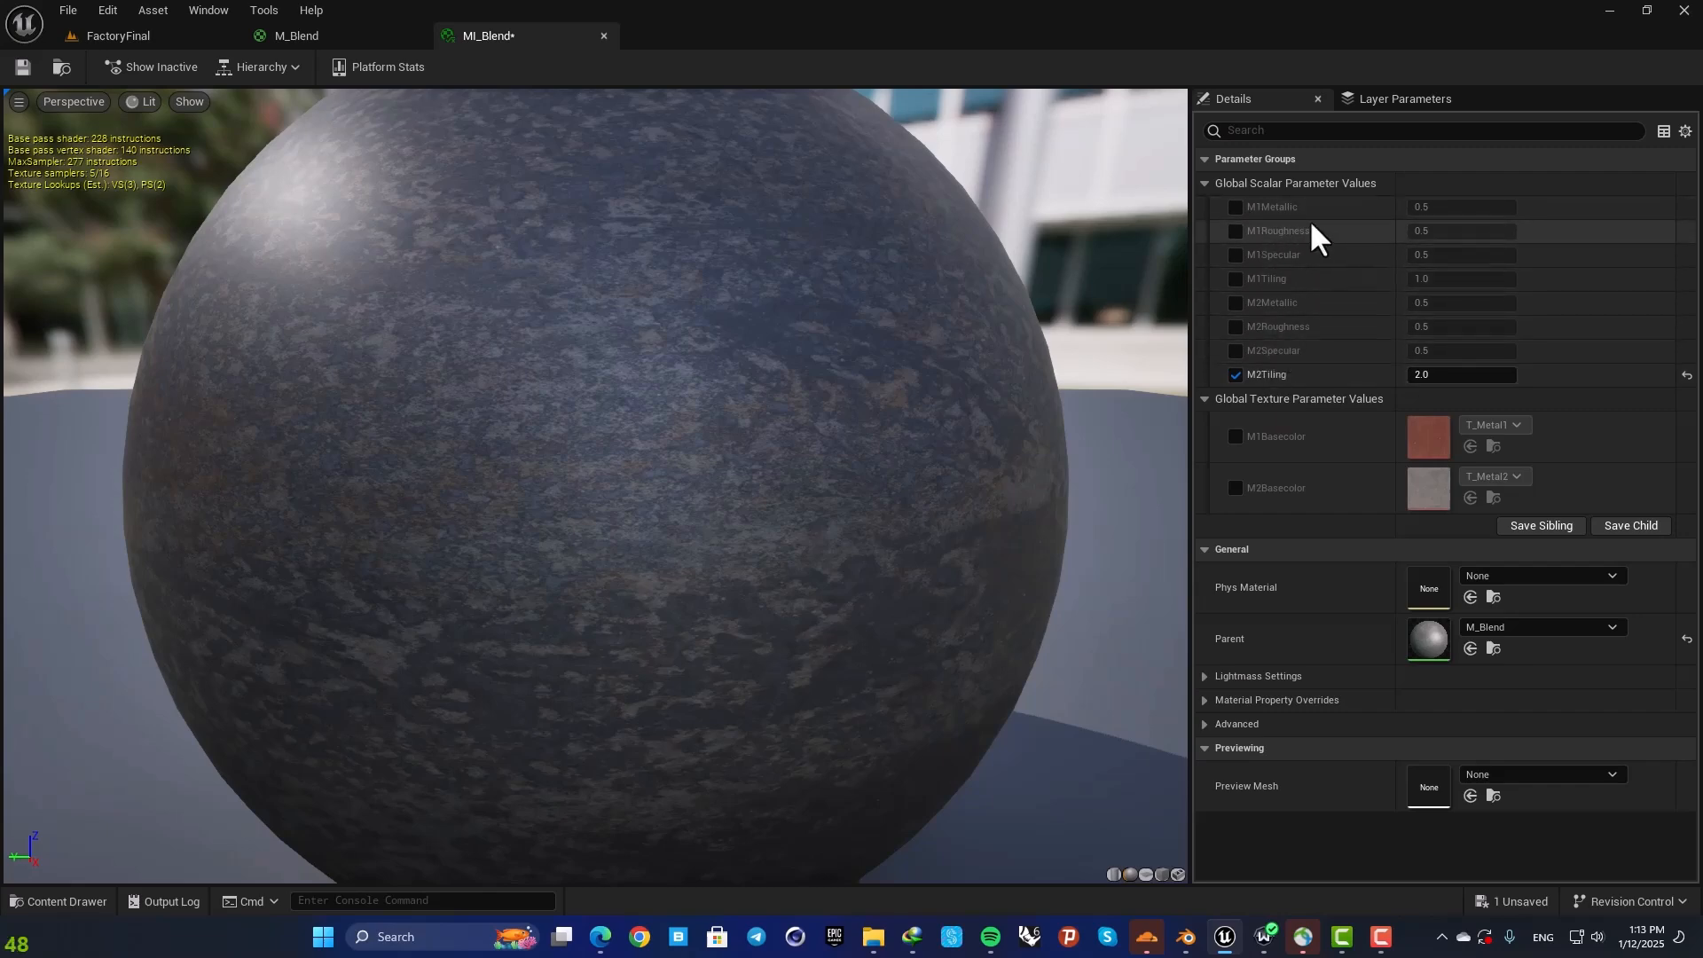
pyautogui.moveTo(1303, 303)
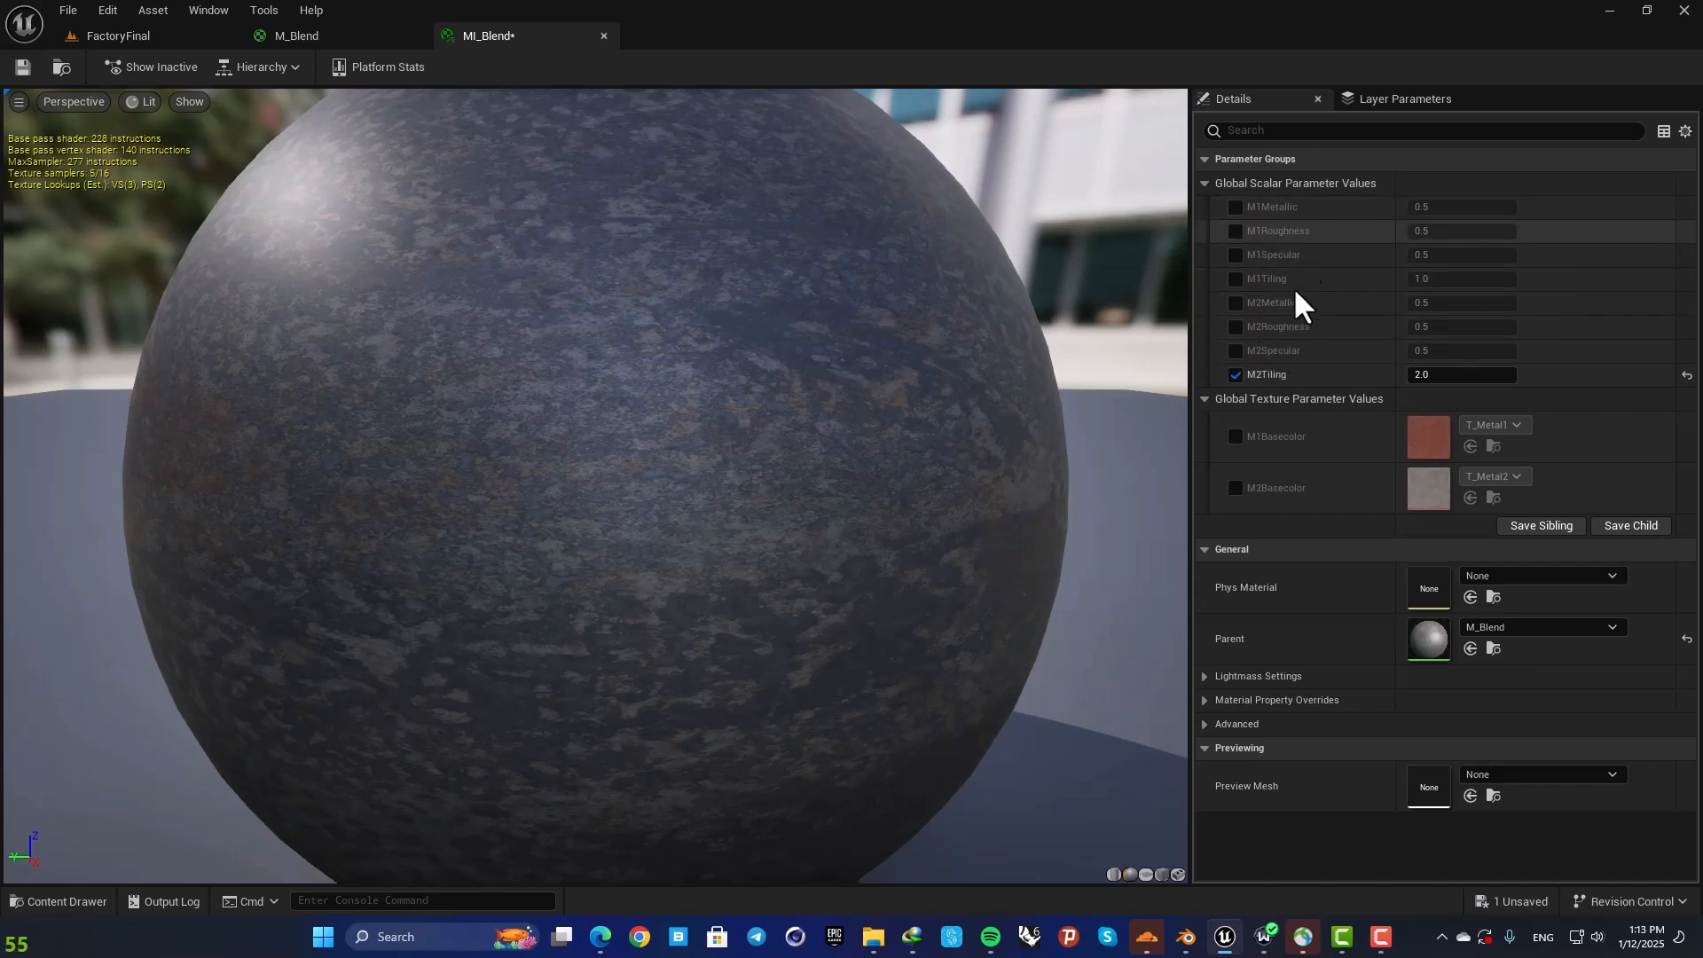
pyautogui.moveTo(1300, 249)
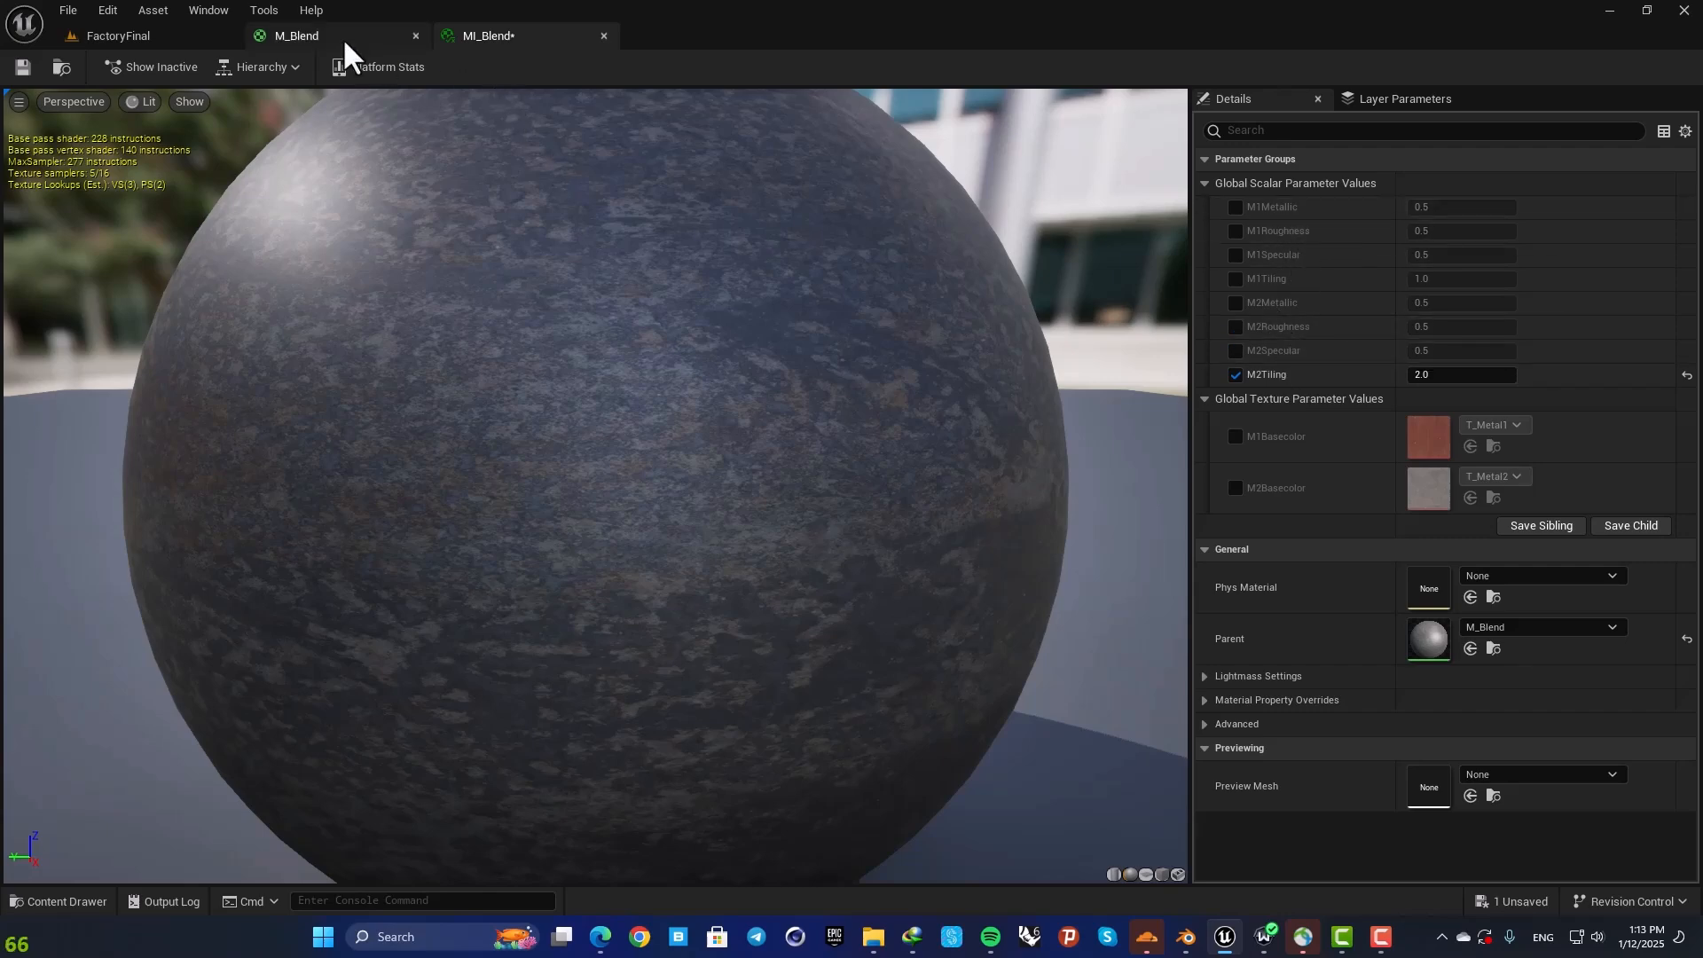
# Step: Put the Metal1 scalar parameters and M1Basecolor into a Metal1 parameter group
pyautogui.click(295, 35)
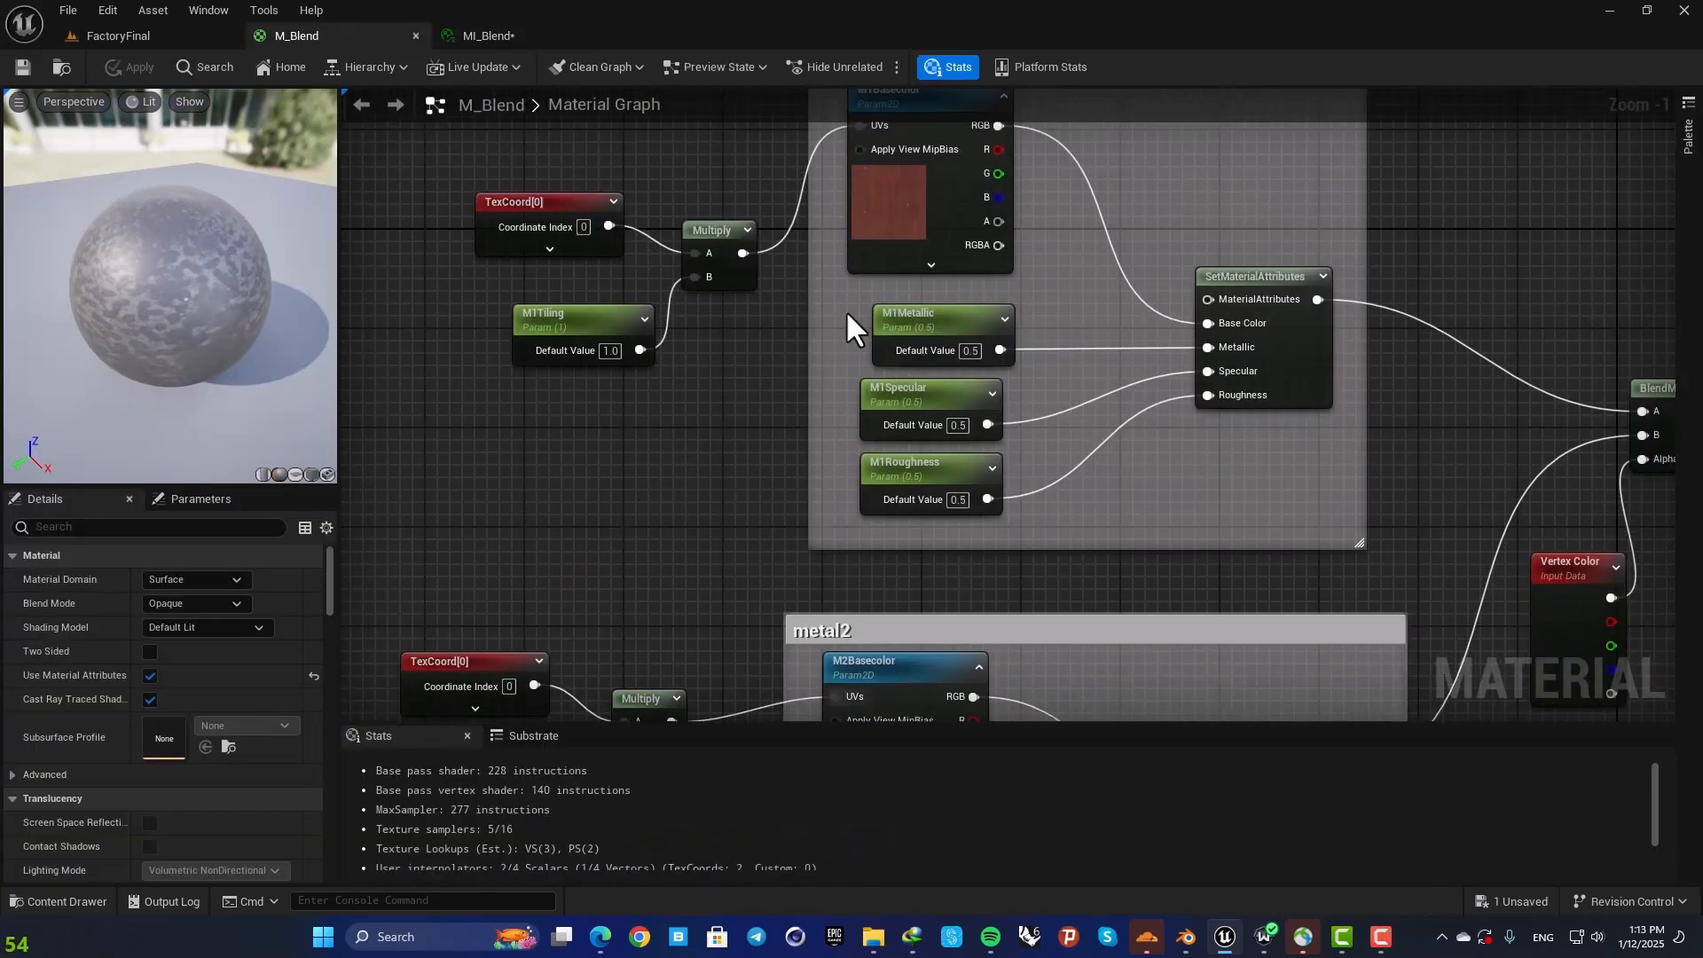
pyautogui.click(927, 321)
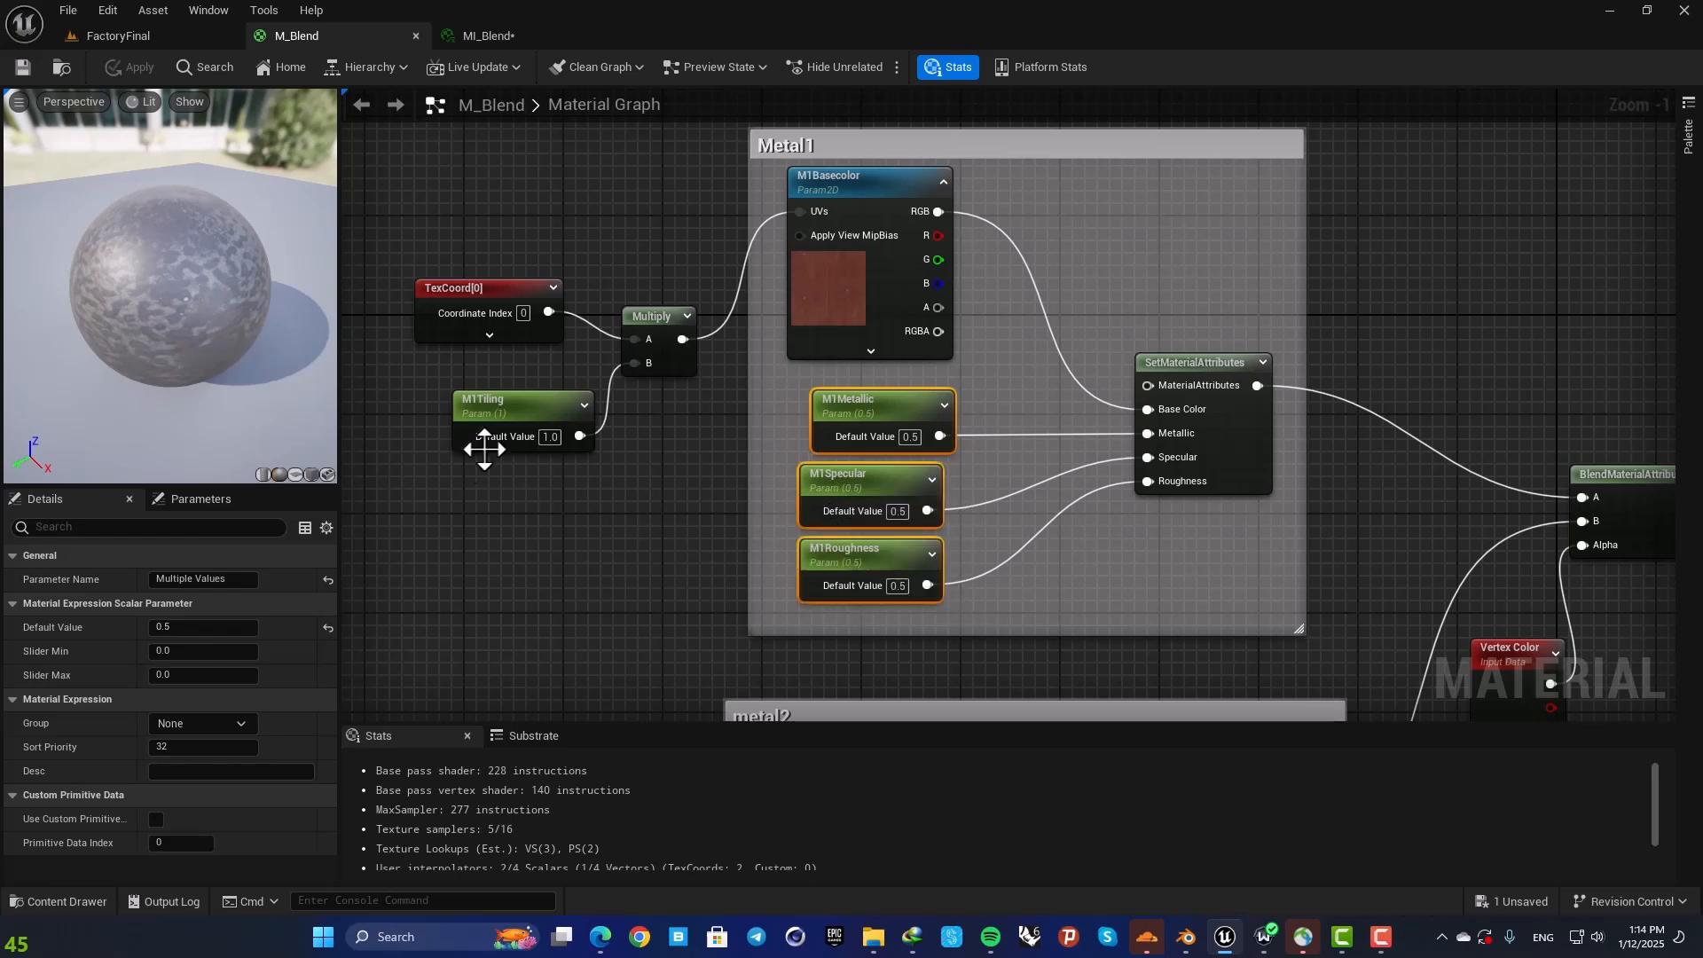
pyautogui.click(521, 402)
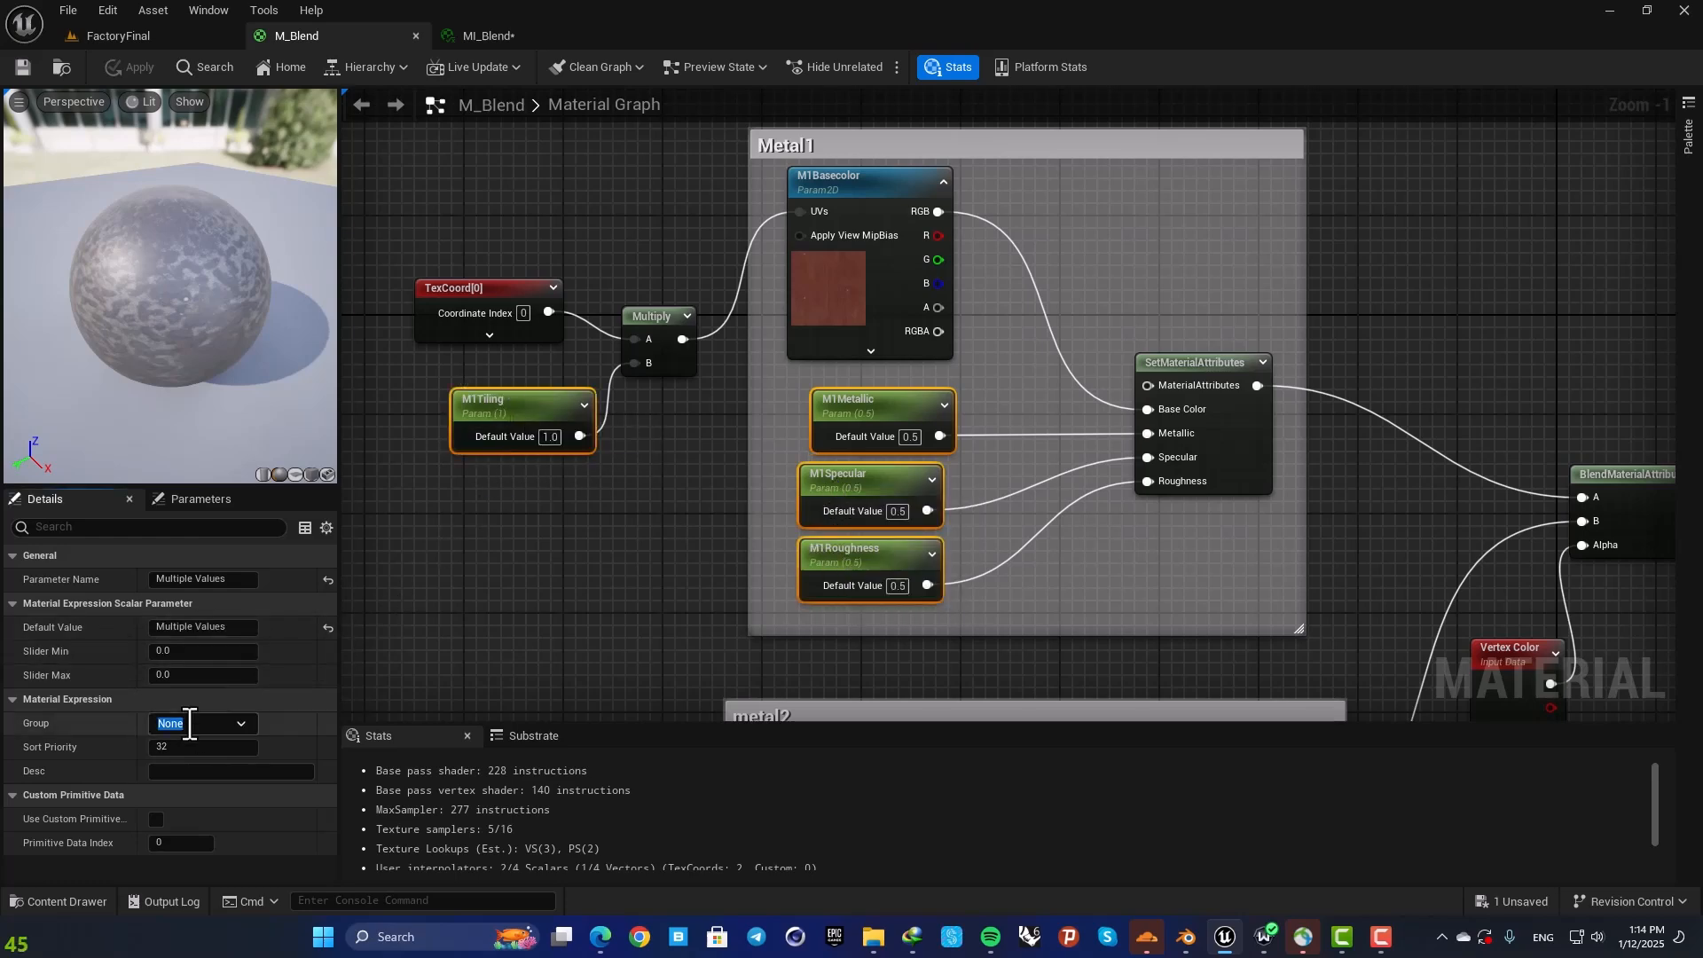
pyautogui.write('Metal')
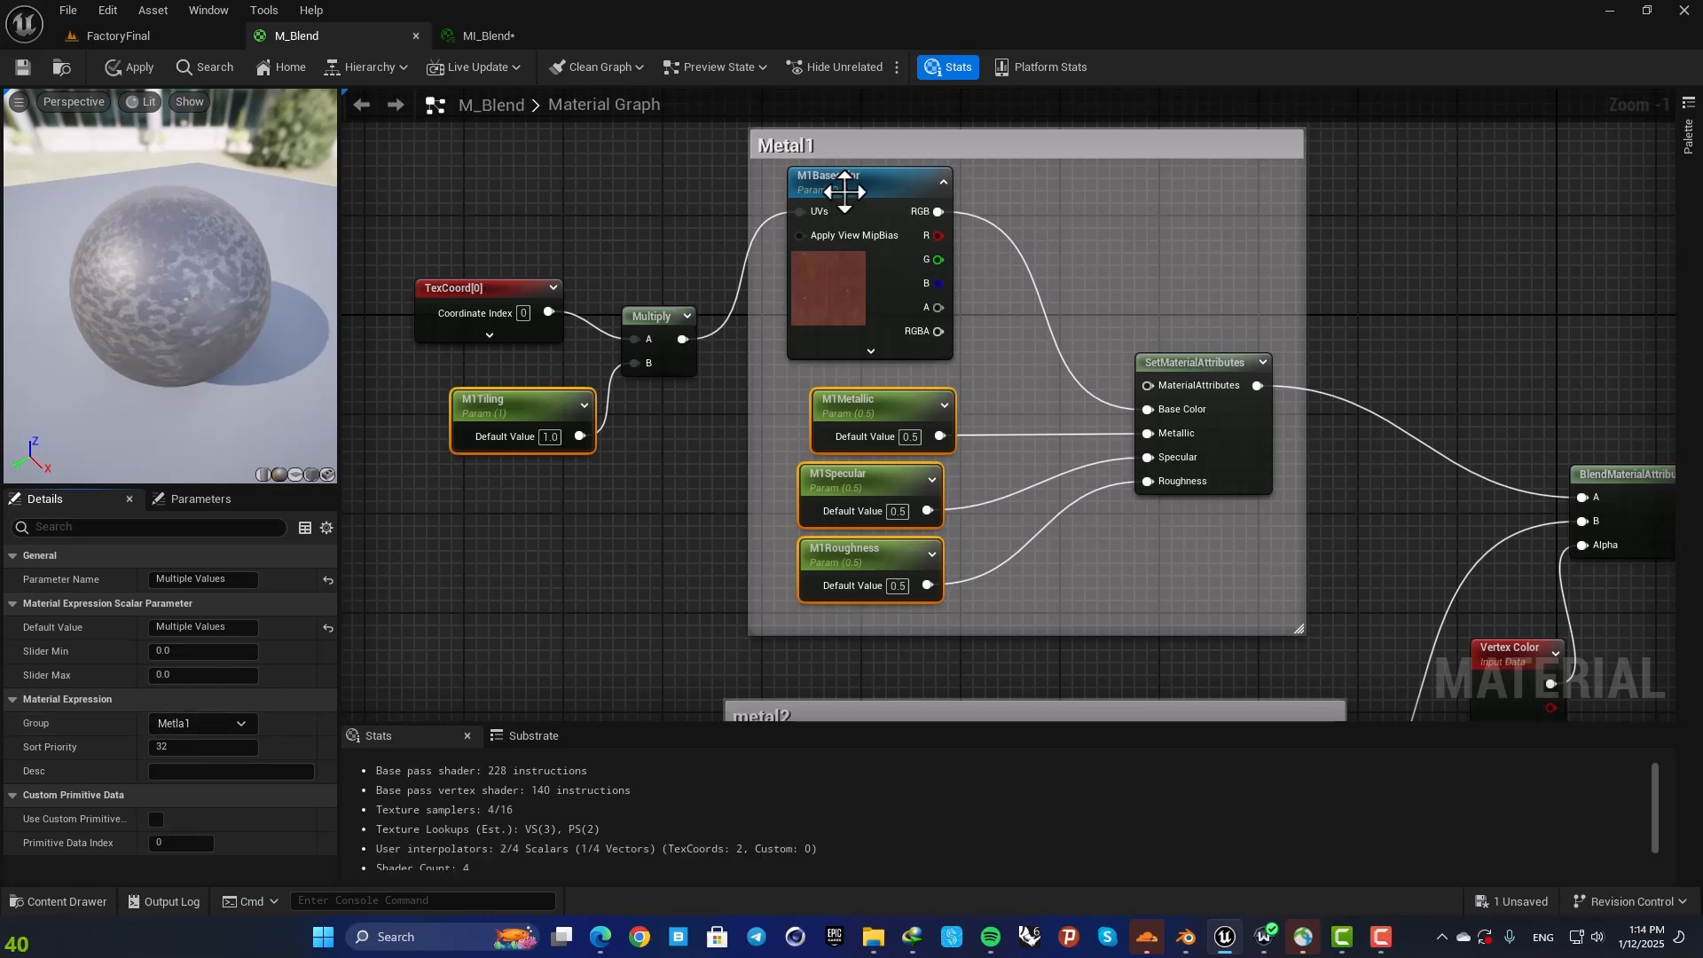
pyautogui.click(869, 175)
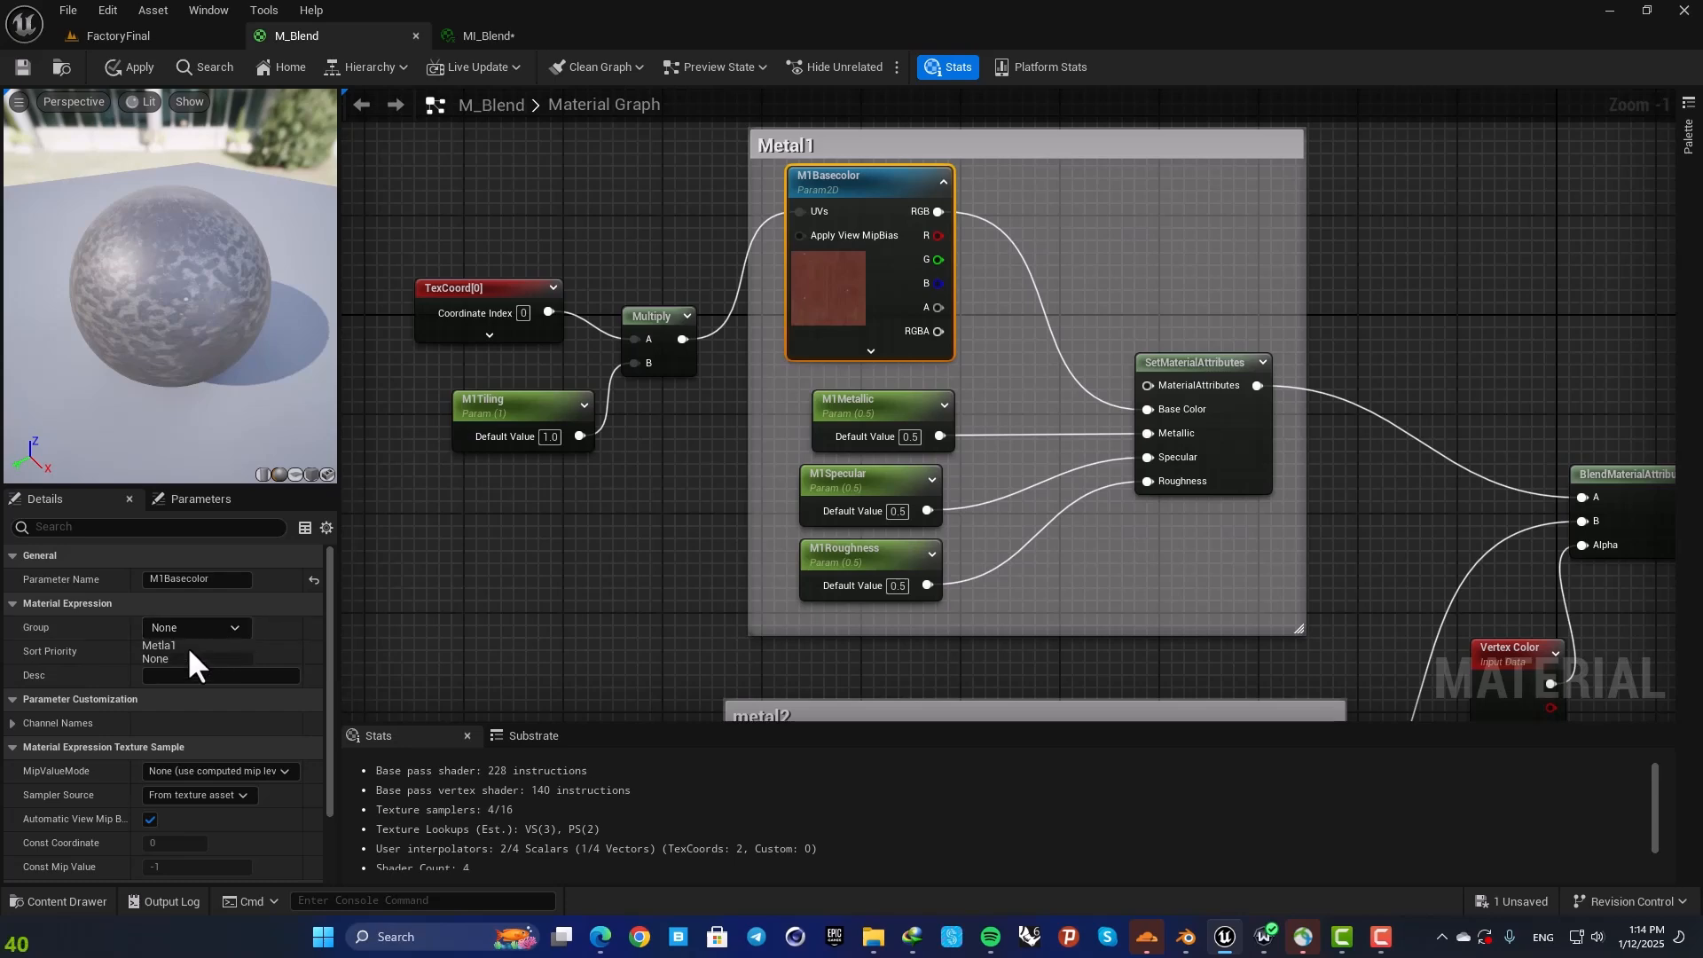
pyautogui.click(158, 646)
pyautogui.write('metal')
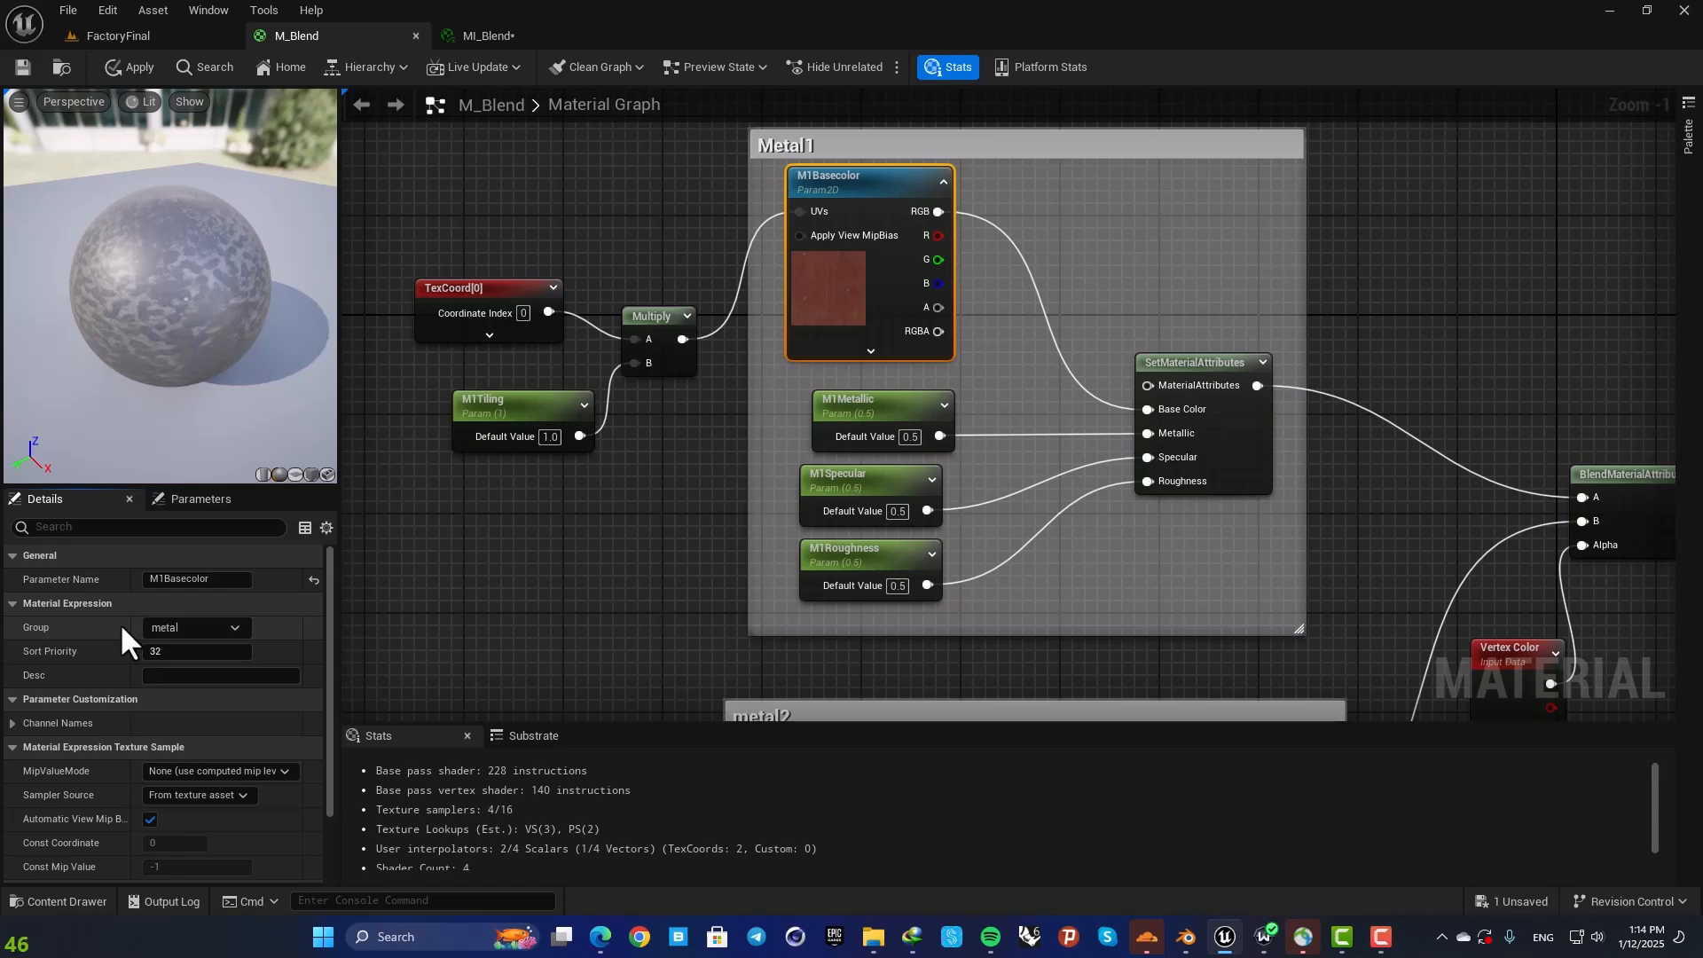
pyautogui.click(230, 626)
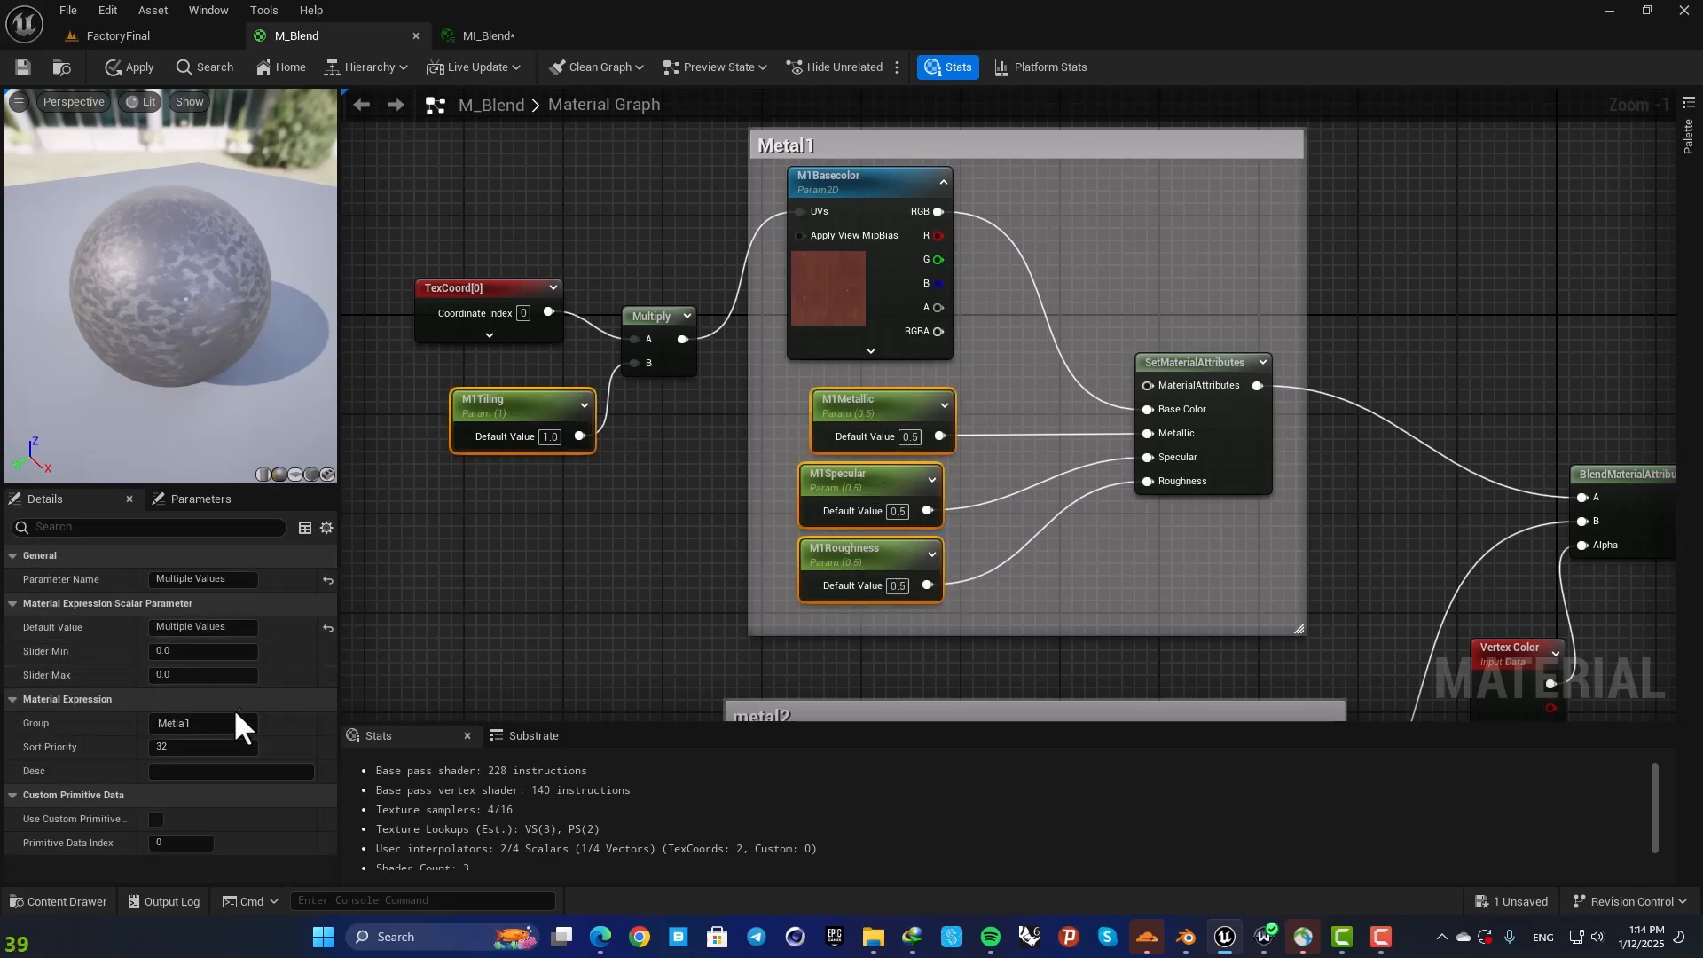
pyautogui.click(200, 724)
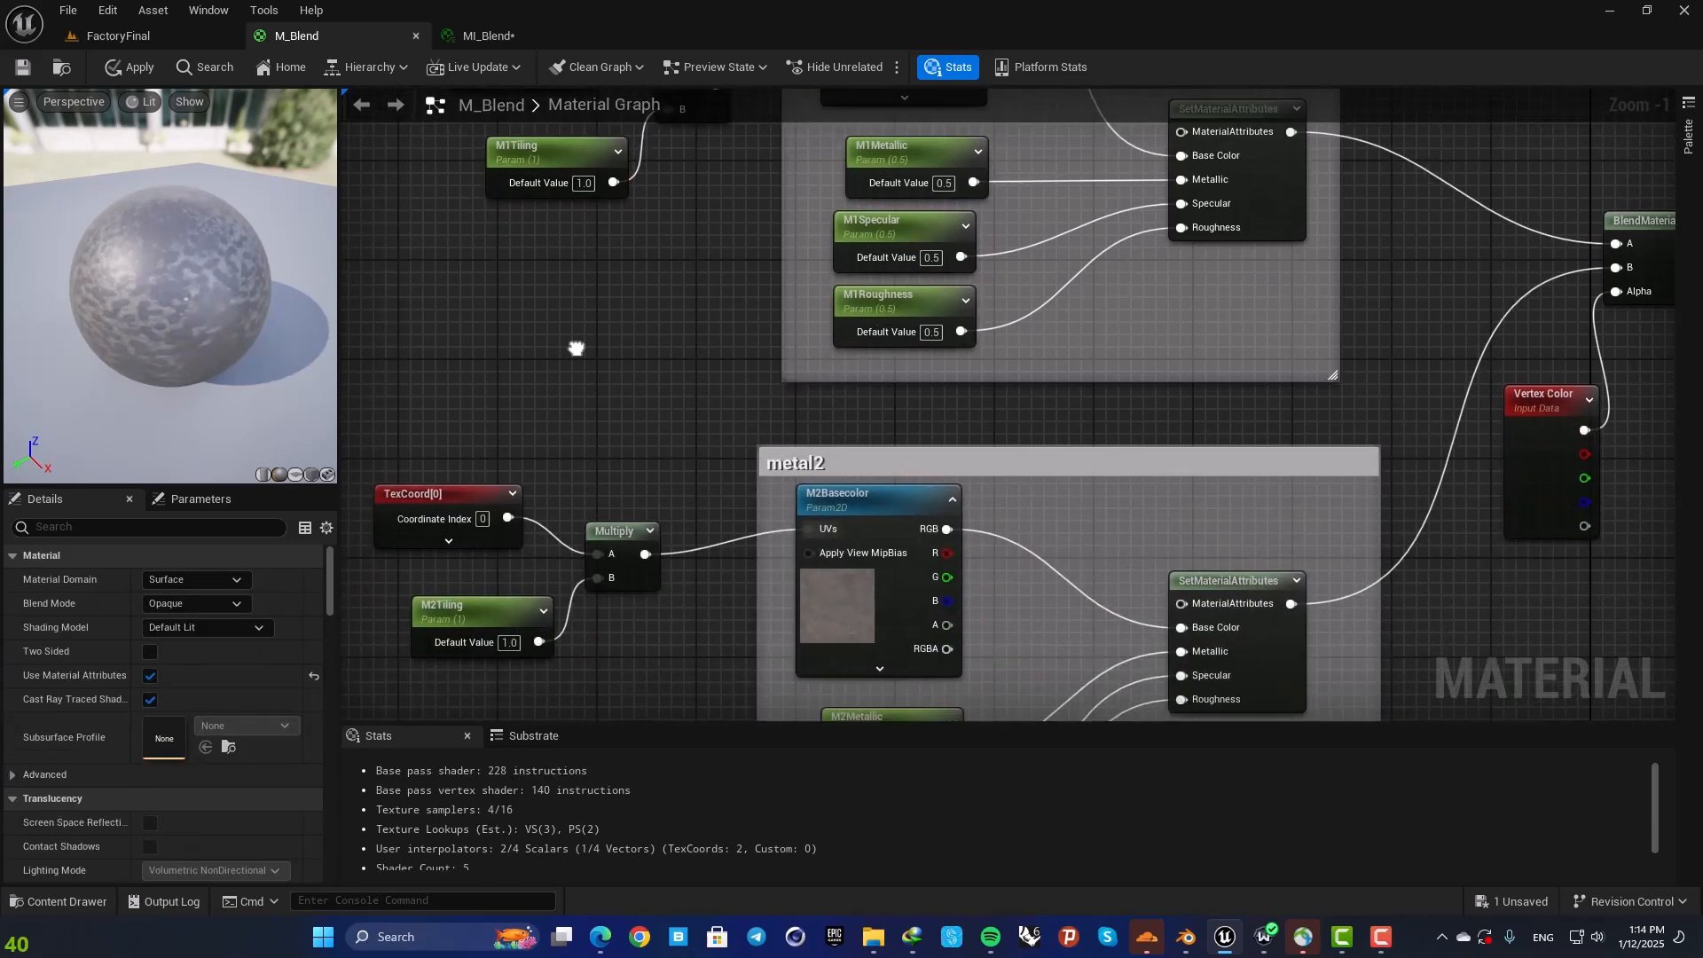
# Step: Assign the M2Basecolor texture parameter to the metal2 group
pyautogui.click(911, 380)
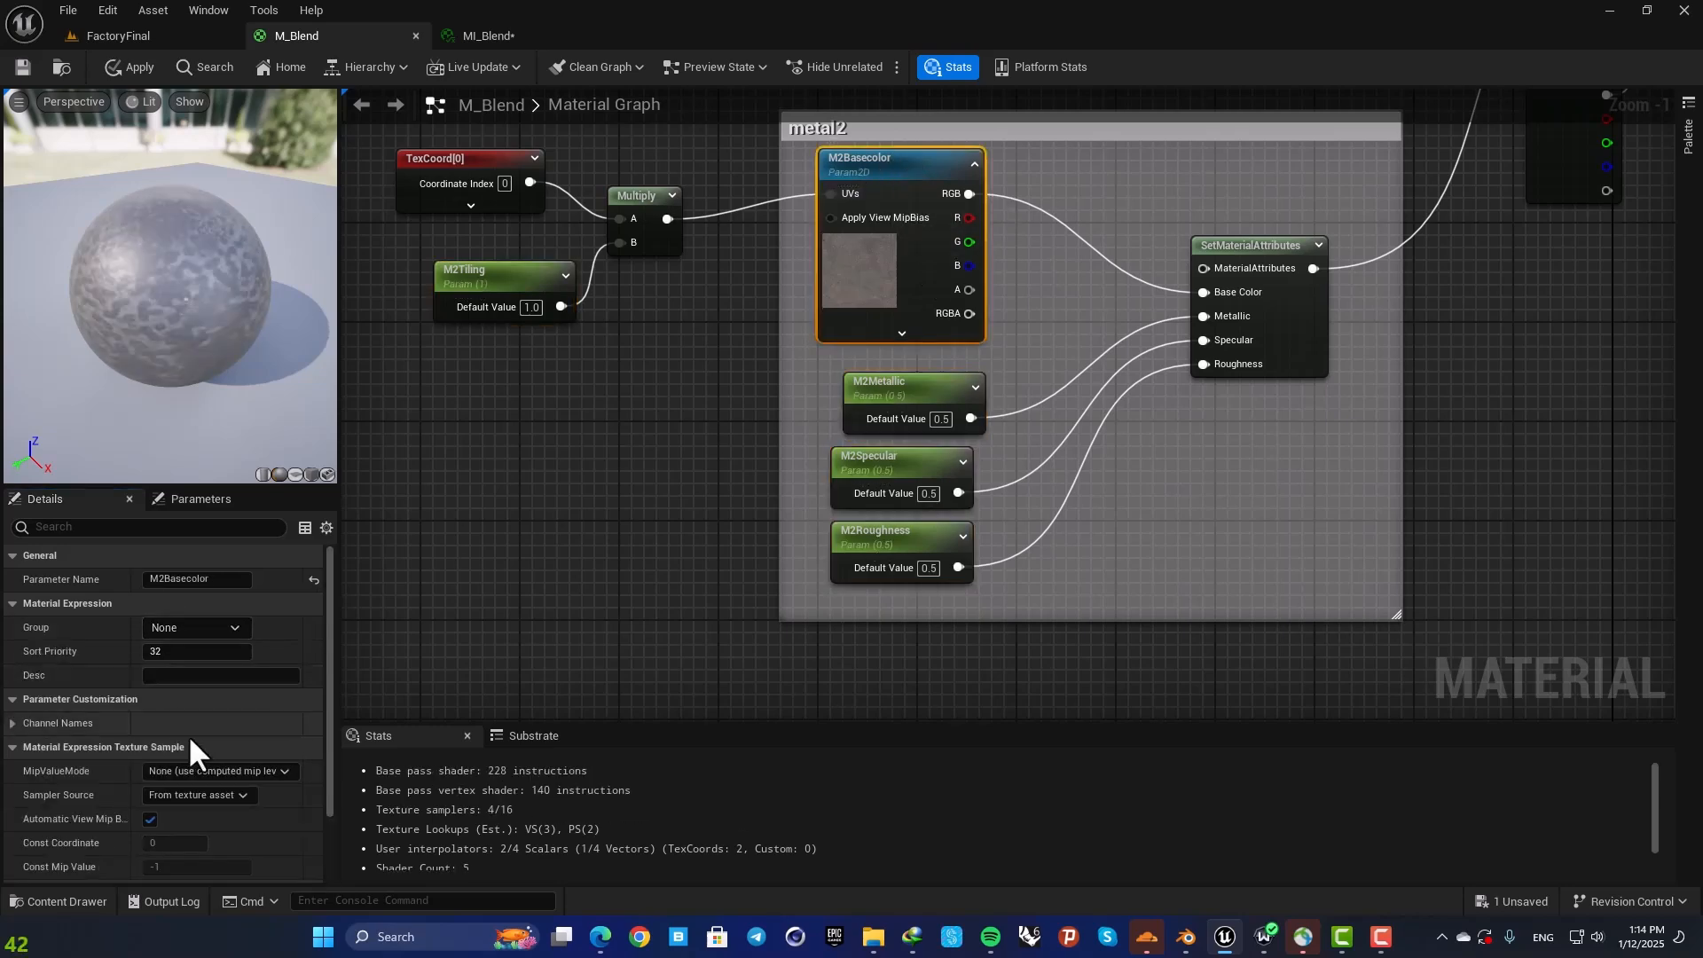
pyautogui.click(195, 626)
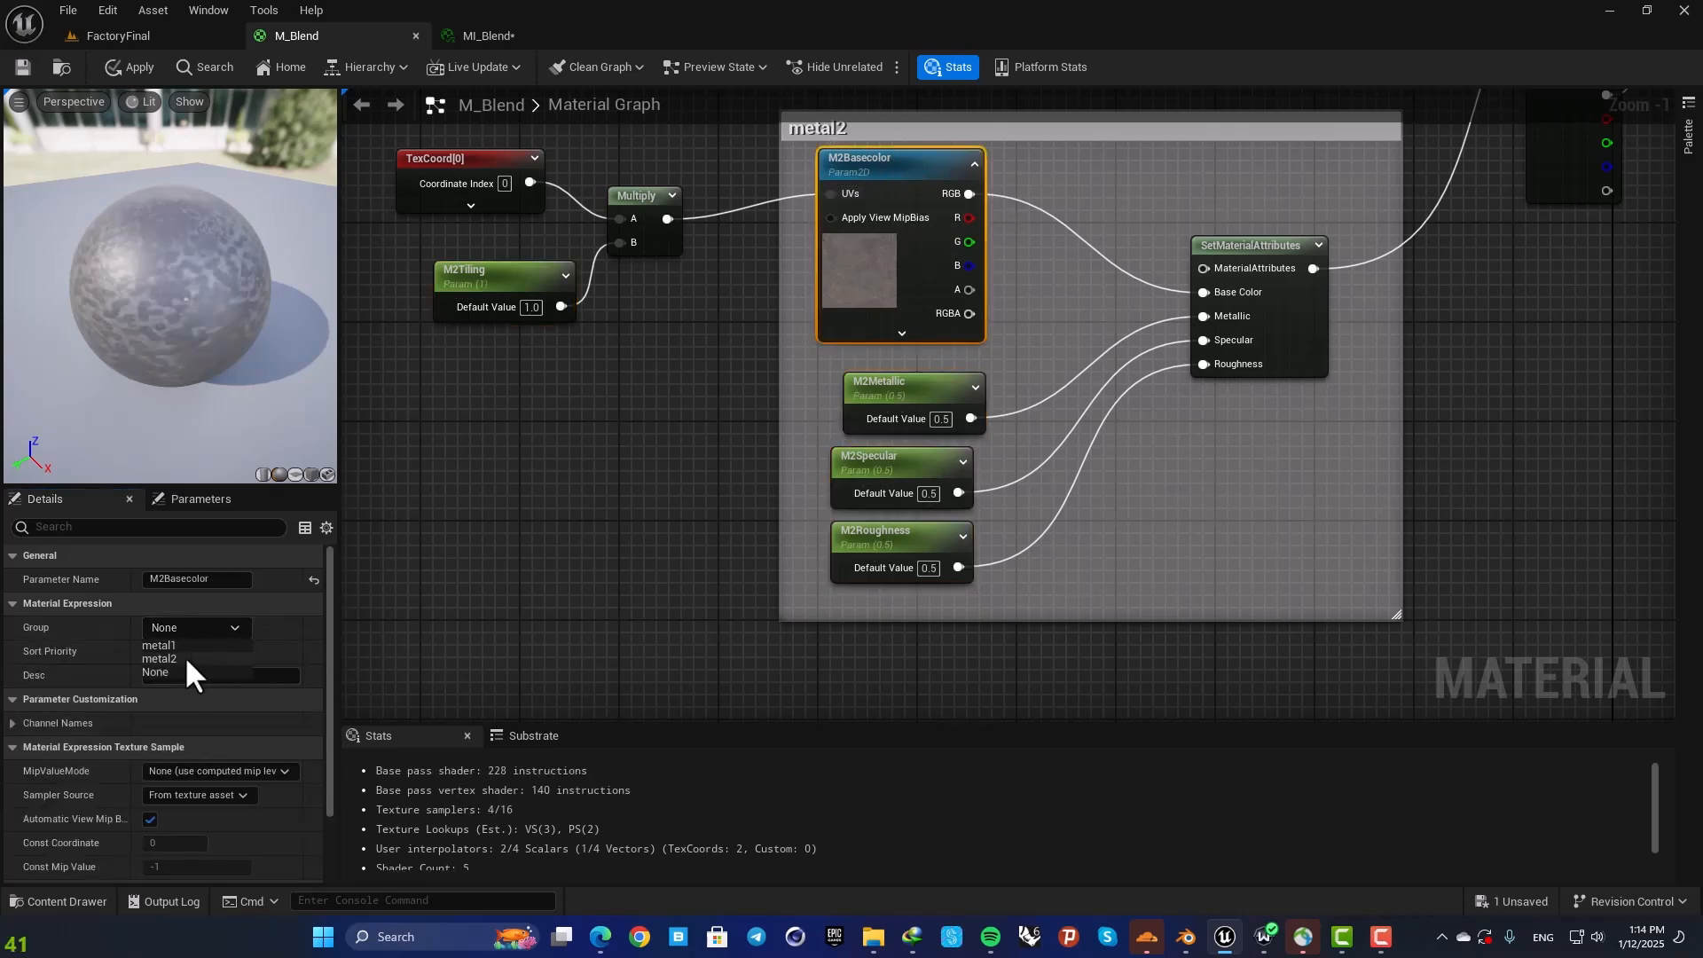
pyautogui.click(162, 658)
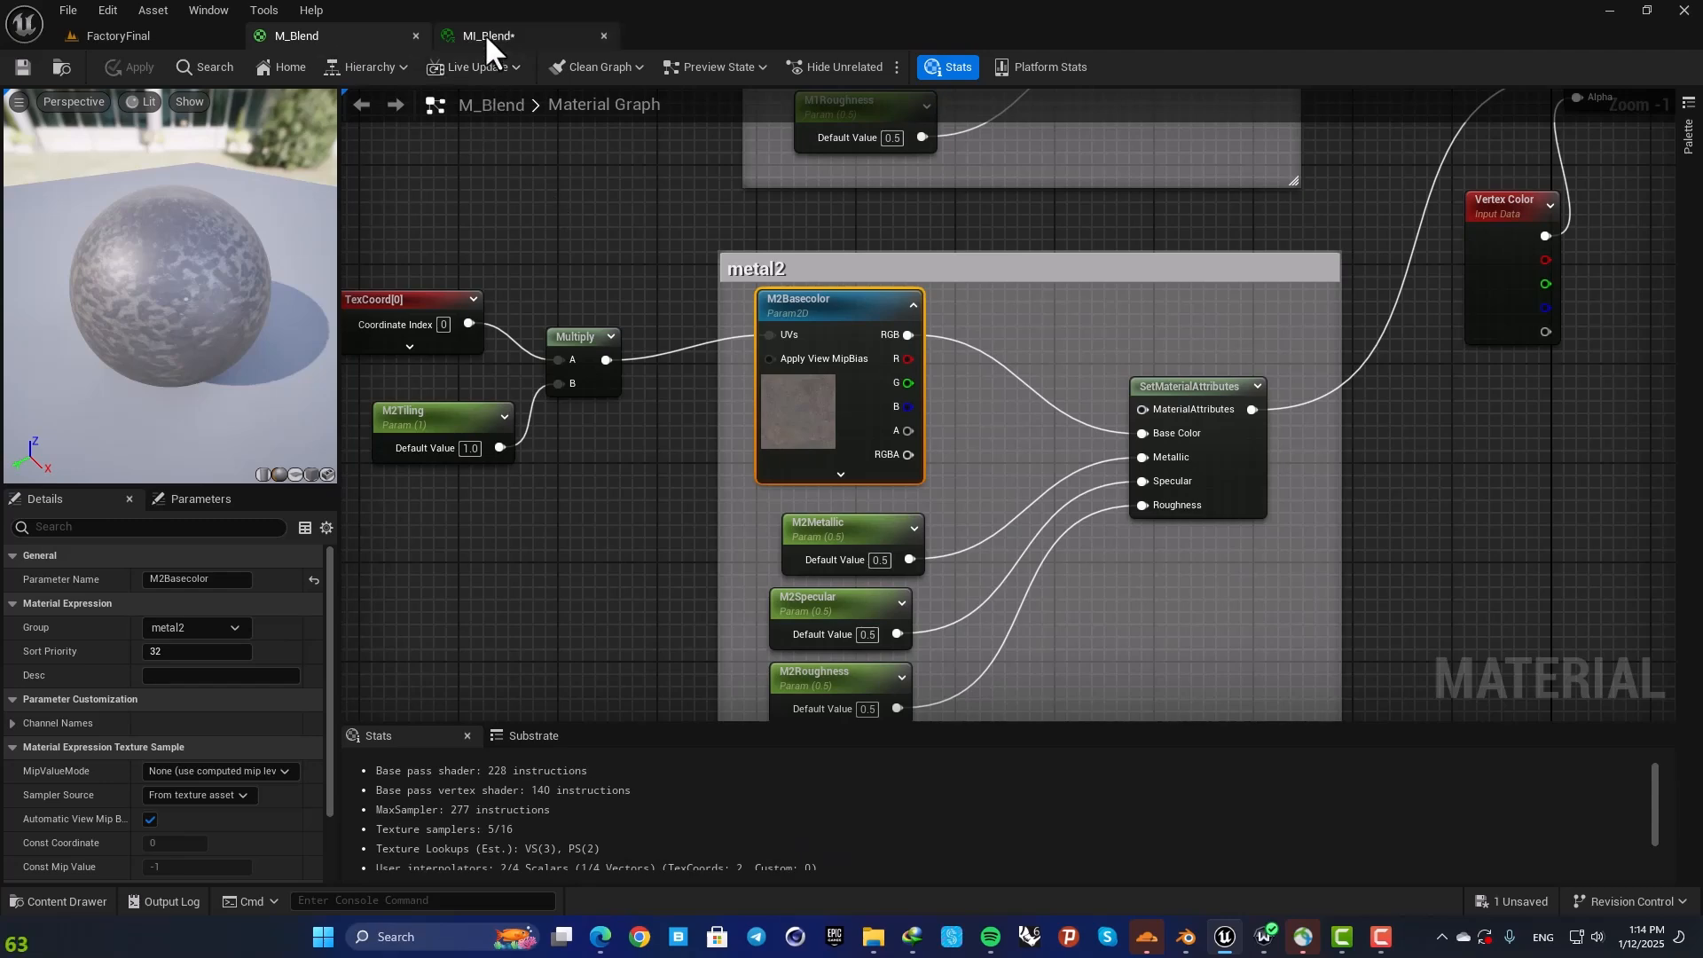
# Step: Check the metal1 and metal2 parameter groups in the MI_Blend instance
pyautogui.click(486, 35)
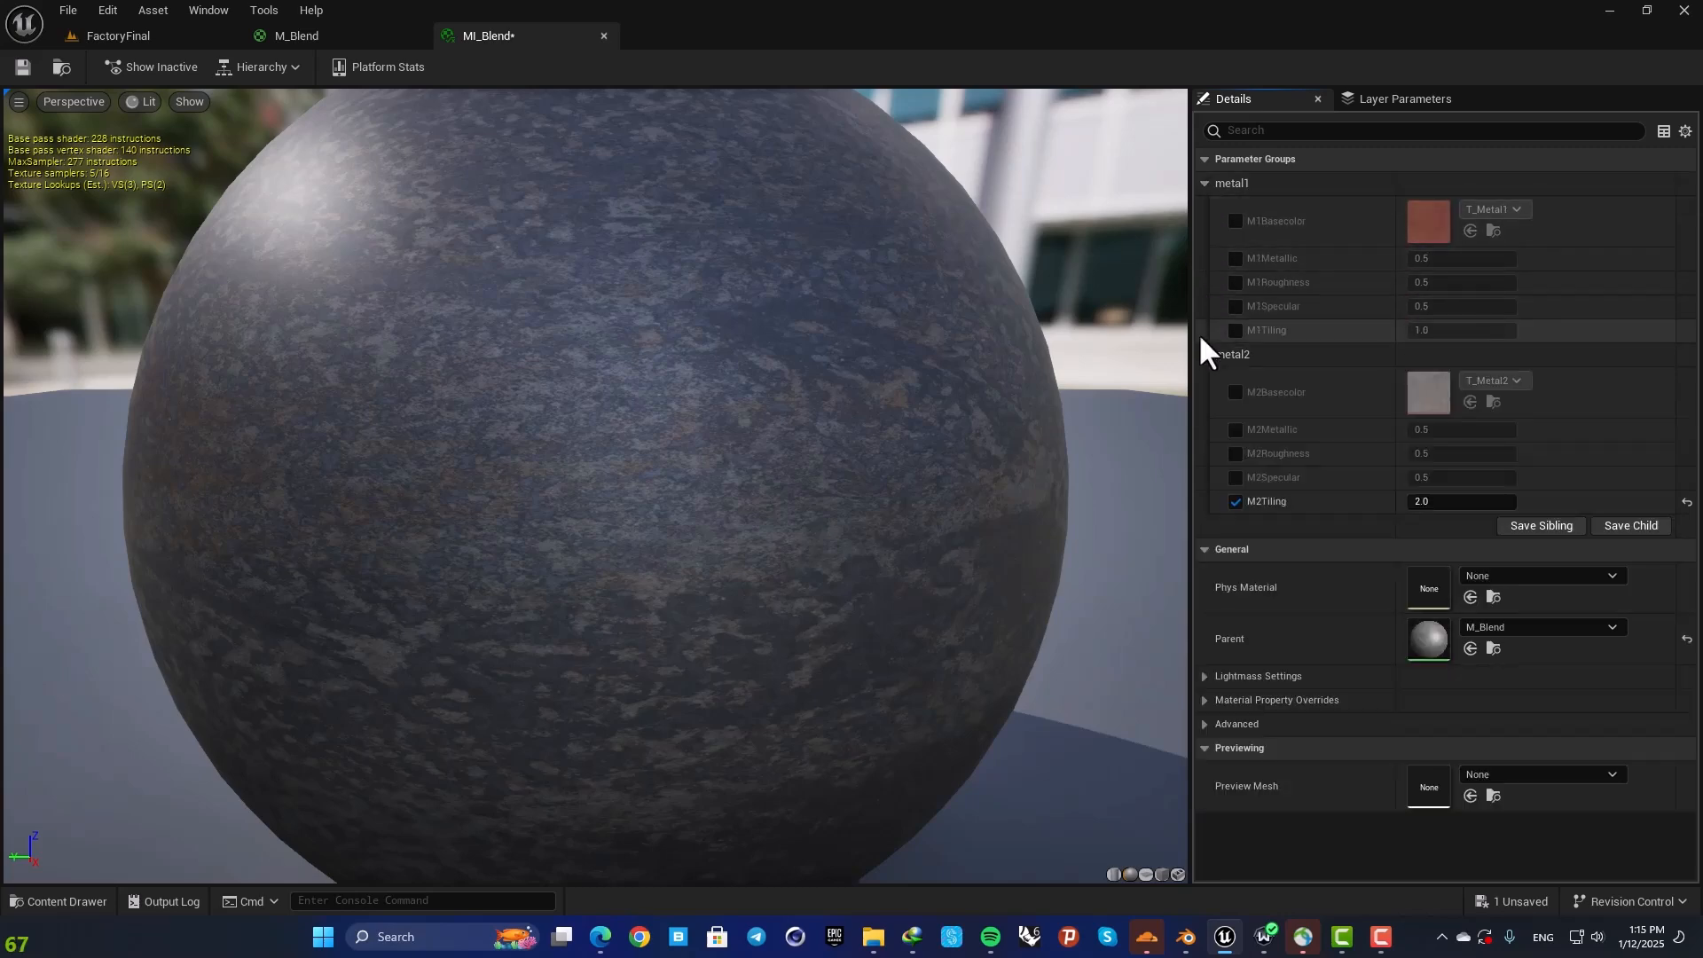
pyautogui.moveTo(1334, 477)
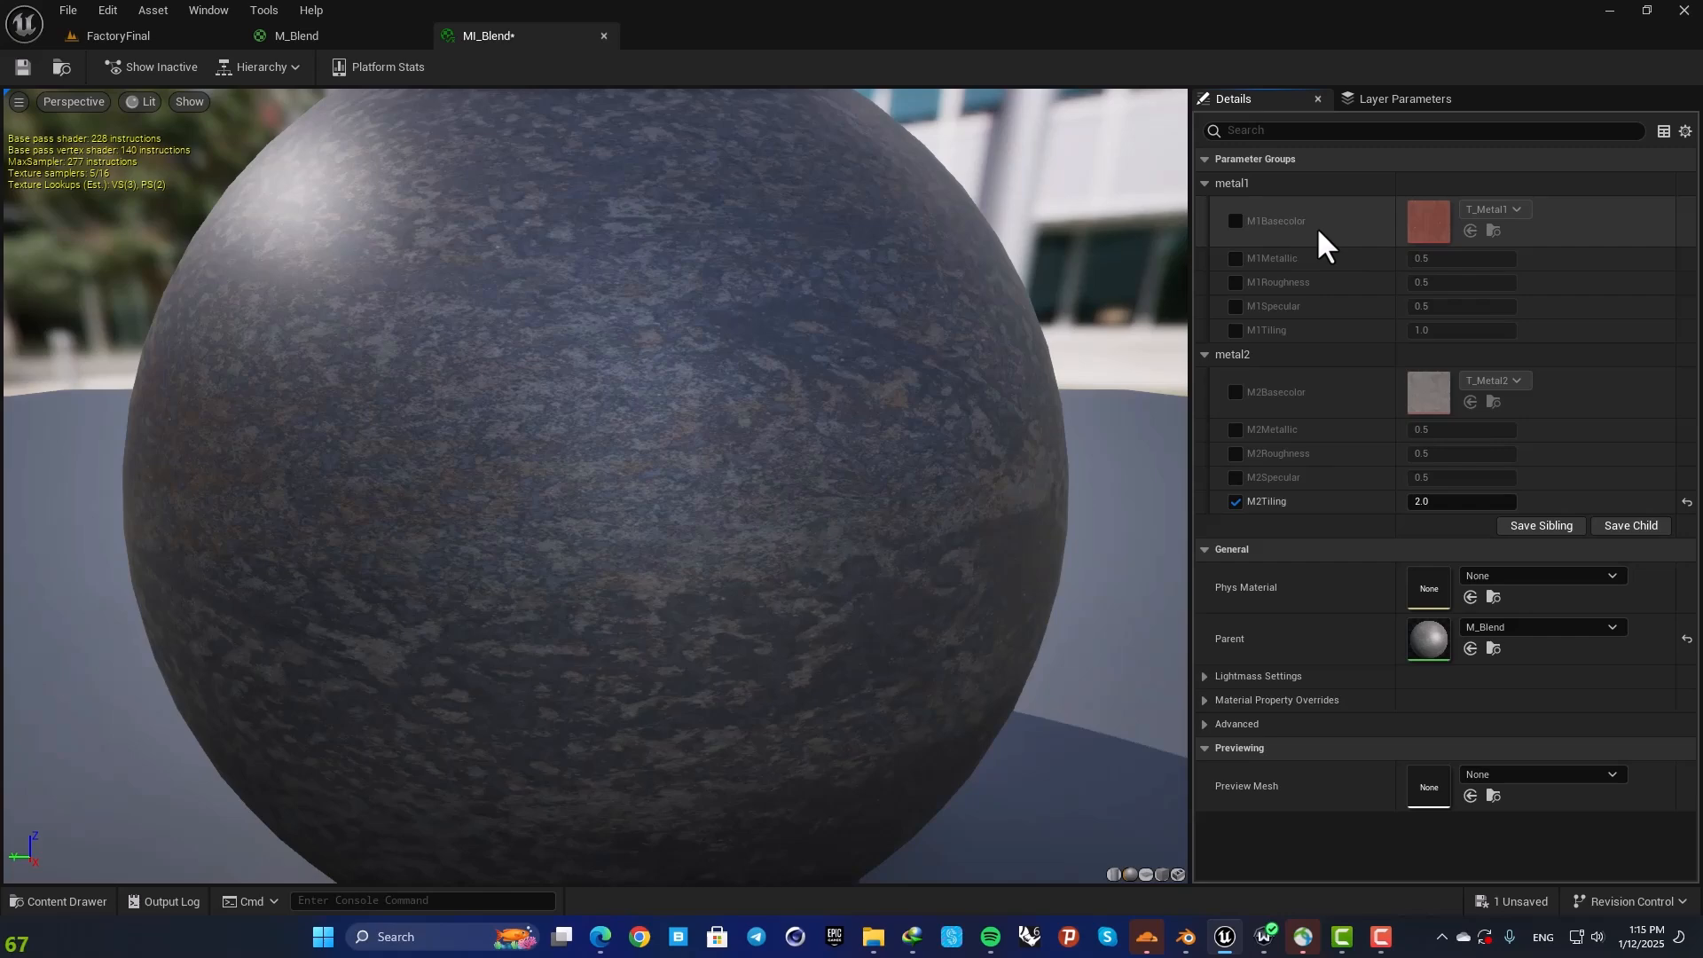
pyautogui.moveTo(791, 364)
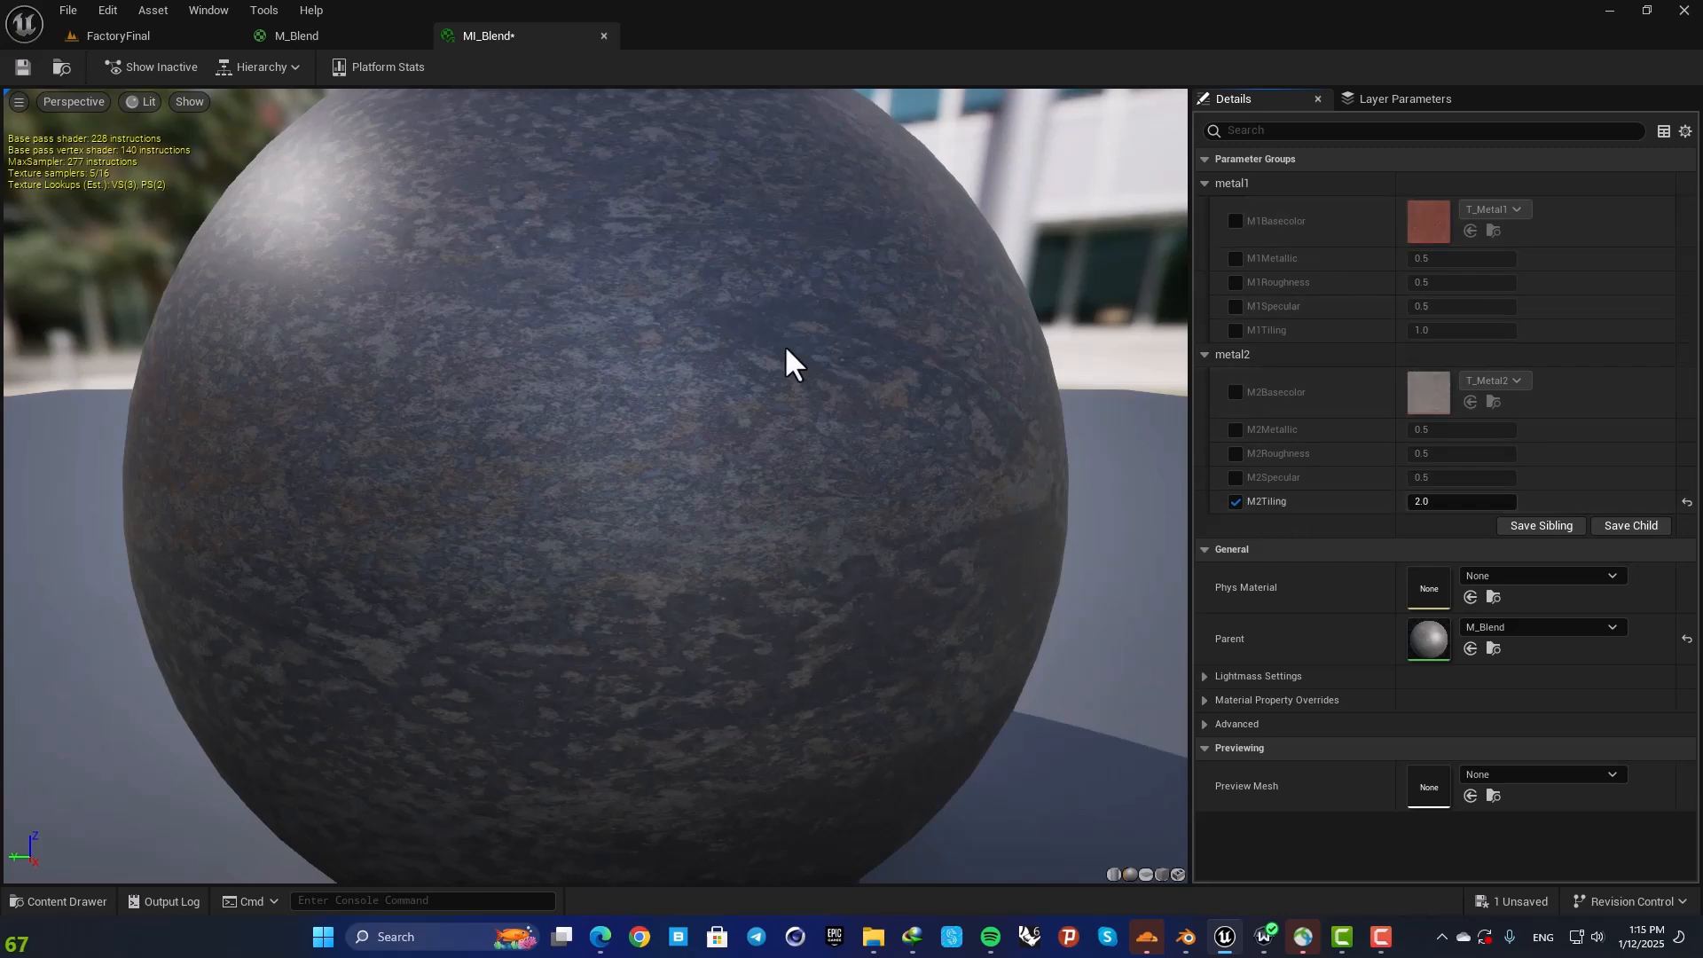
pyautogui.moveTo(511, 200)
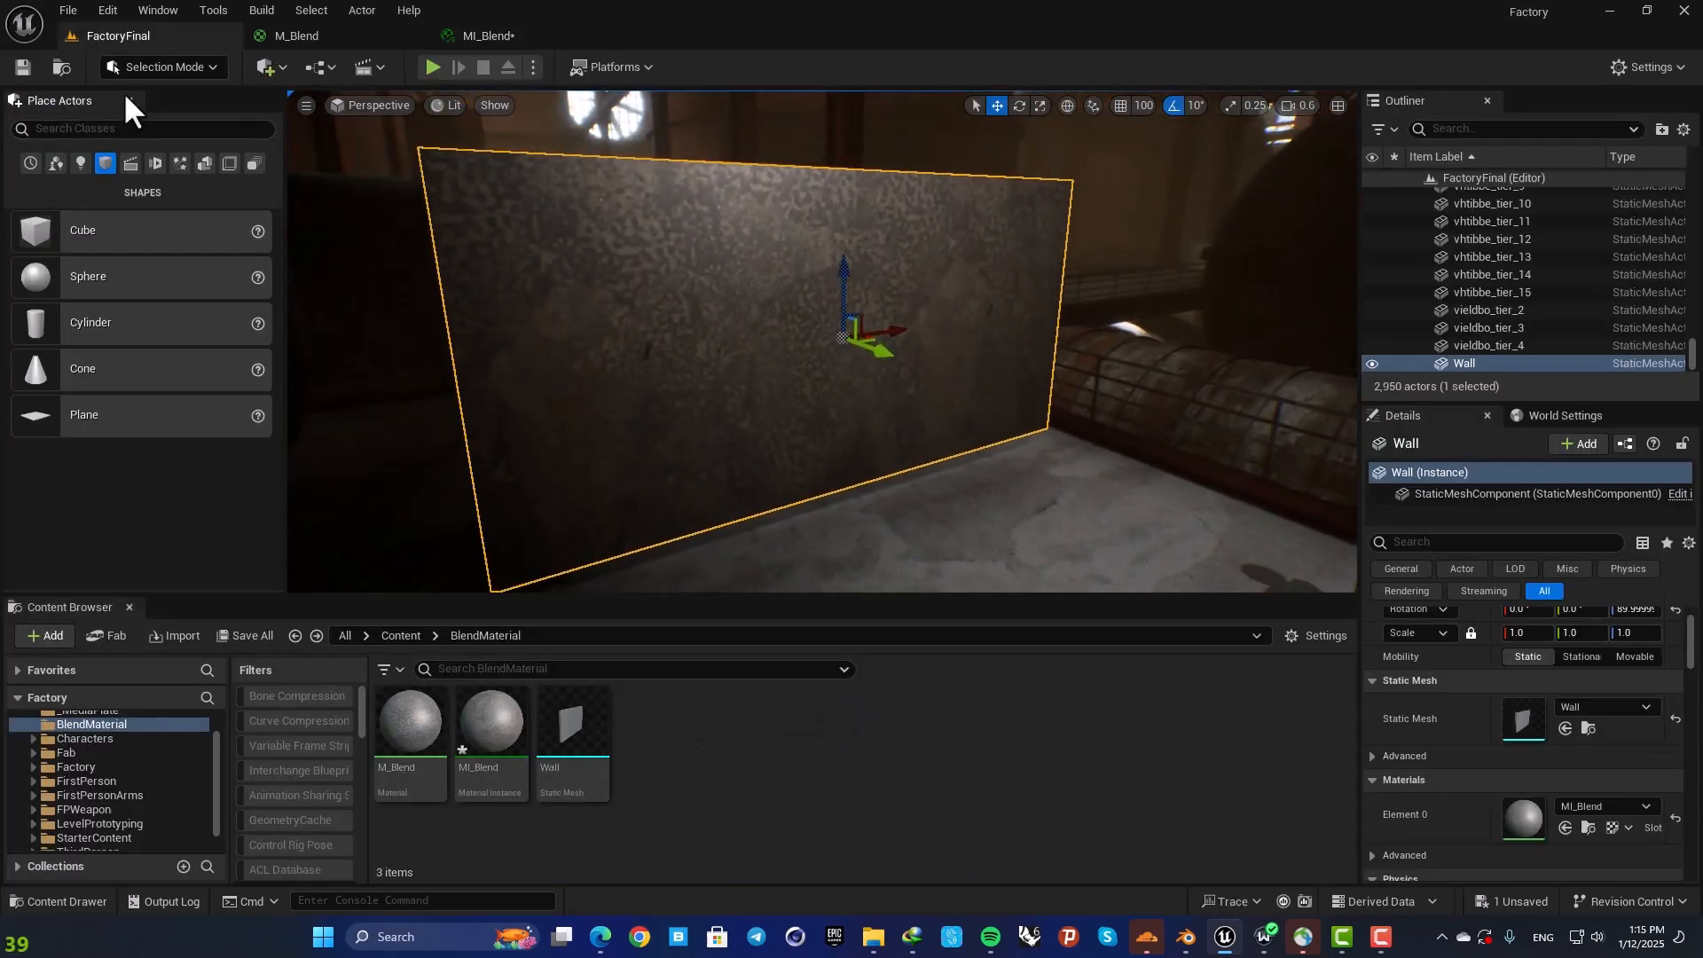
# Step: Switch the editor to Mesh Paint mode and start painting vertex colours on the Wall
pyautogui.click(161, 66)
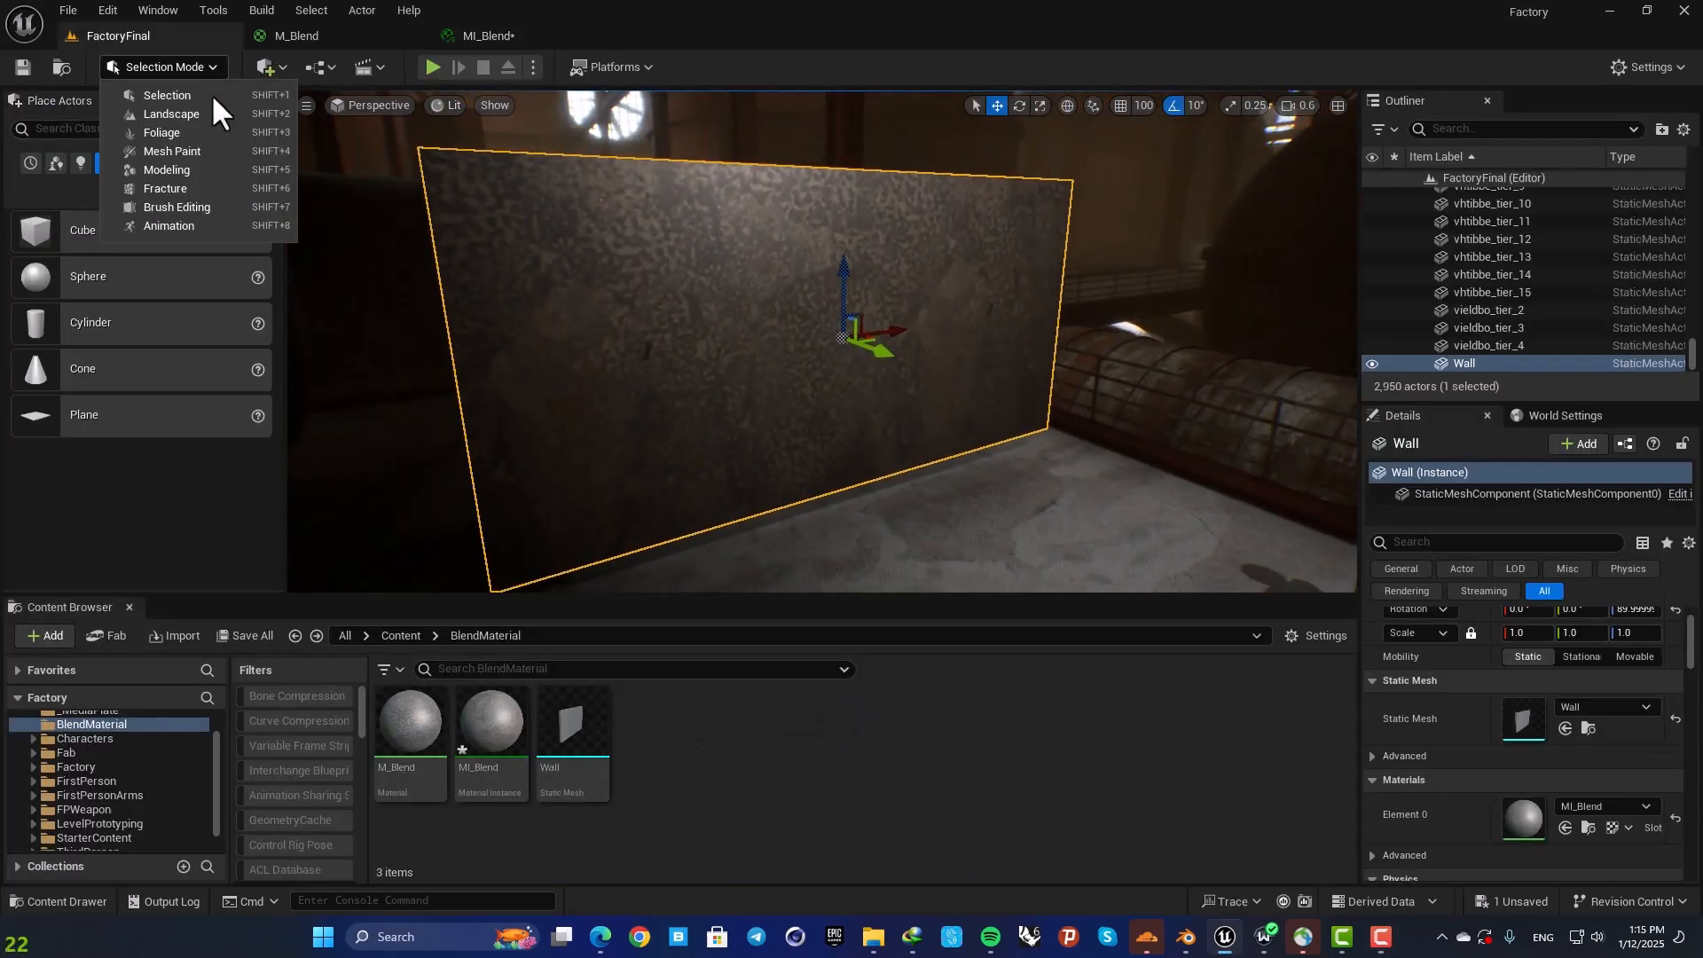
pyautogui.click(172, 151)
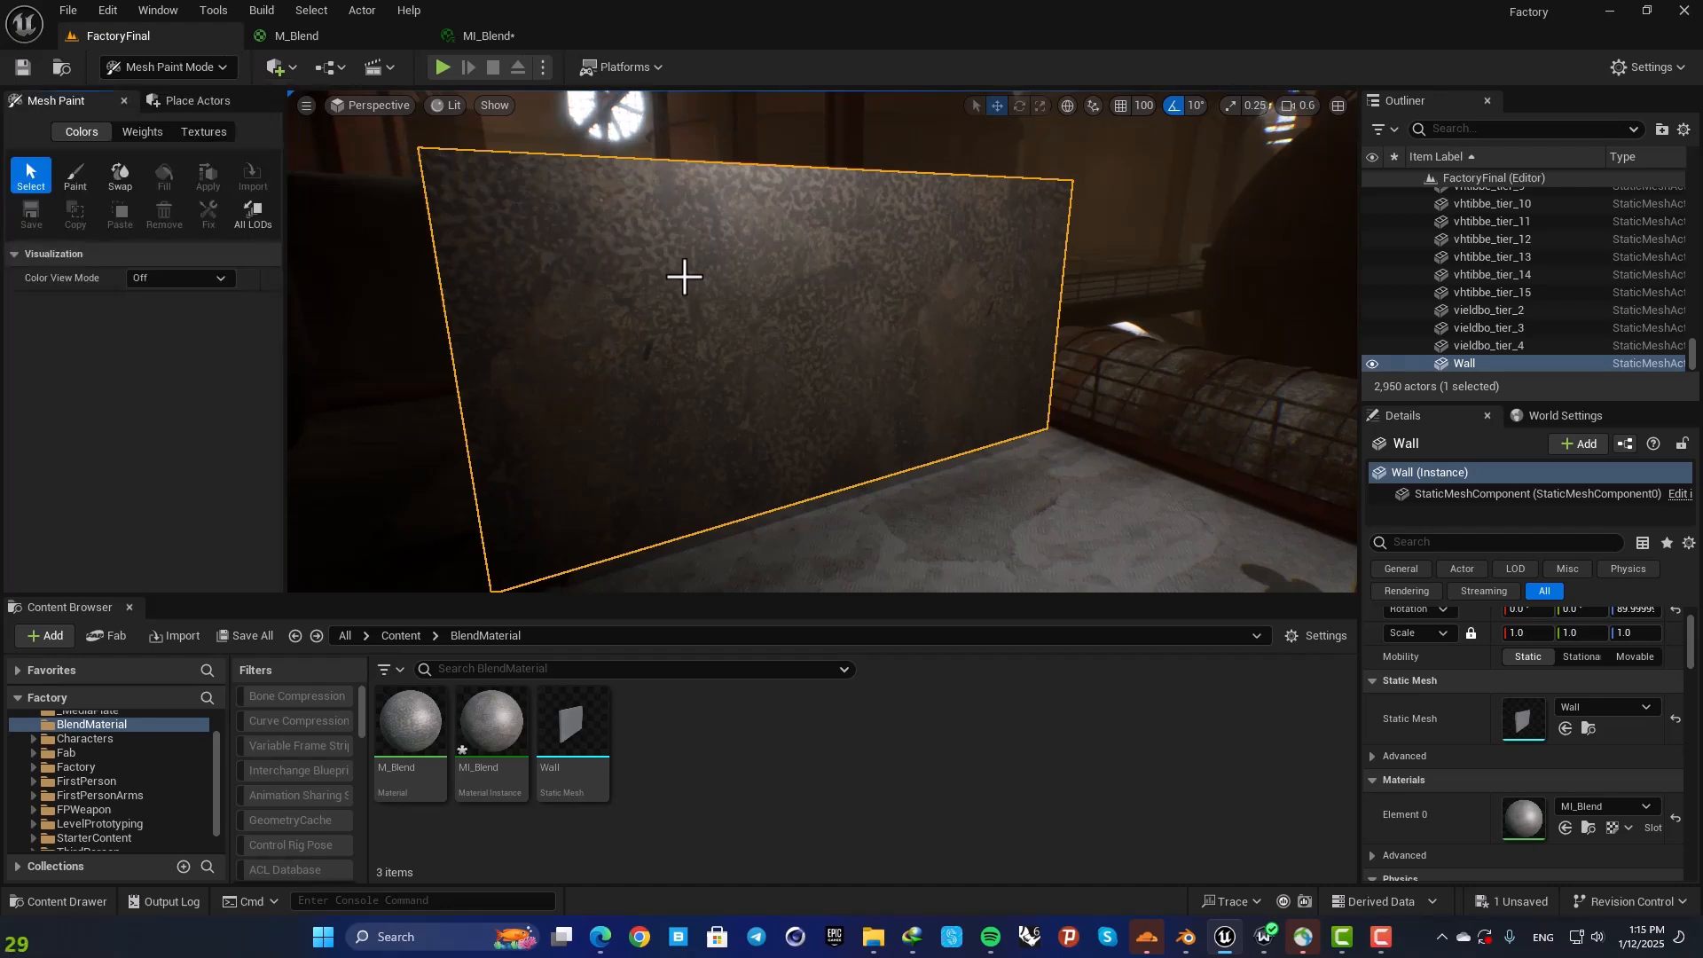
pyautogui.moveTo(74, 176)
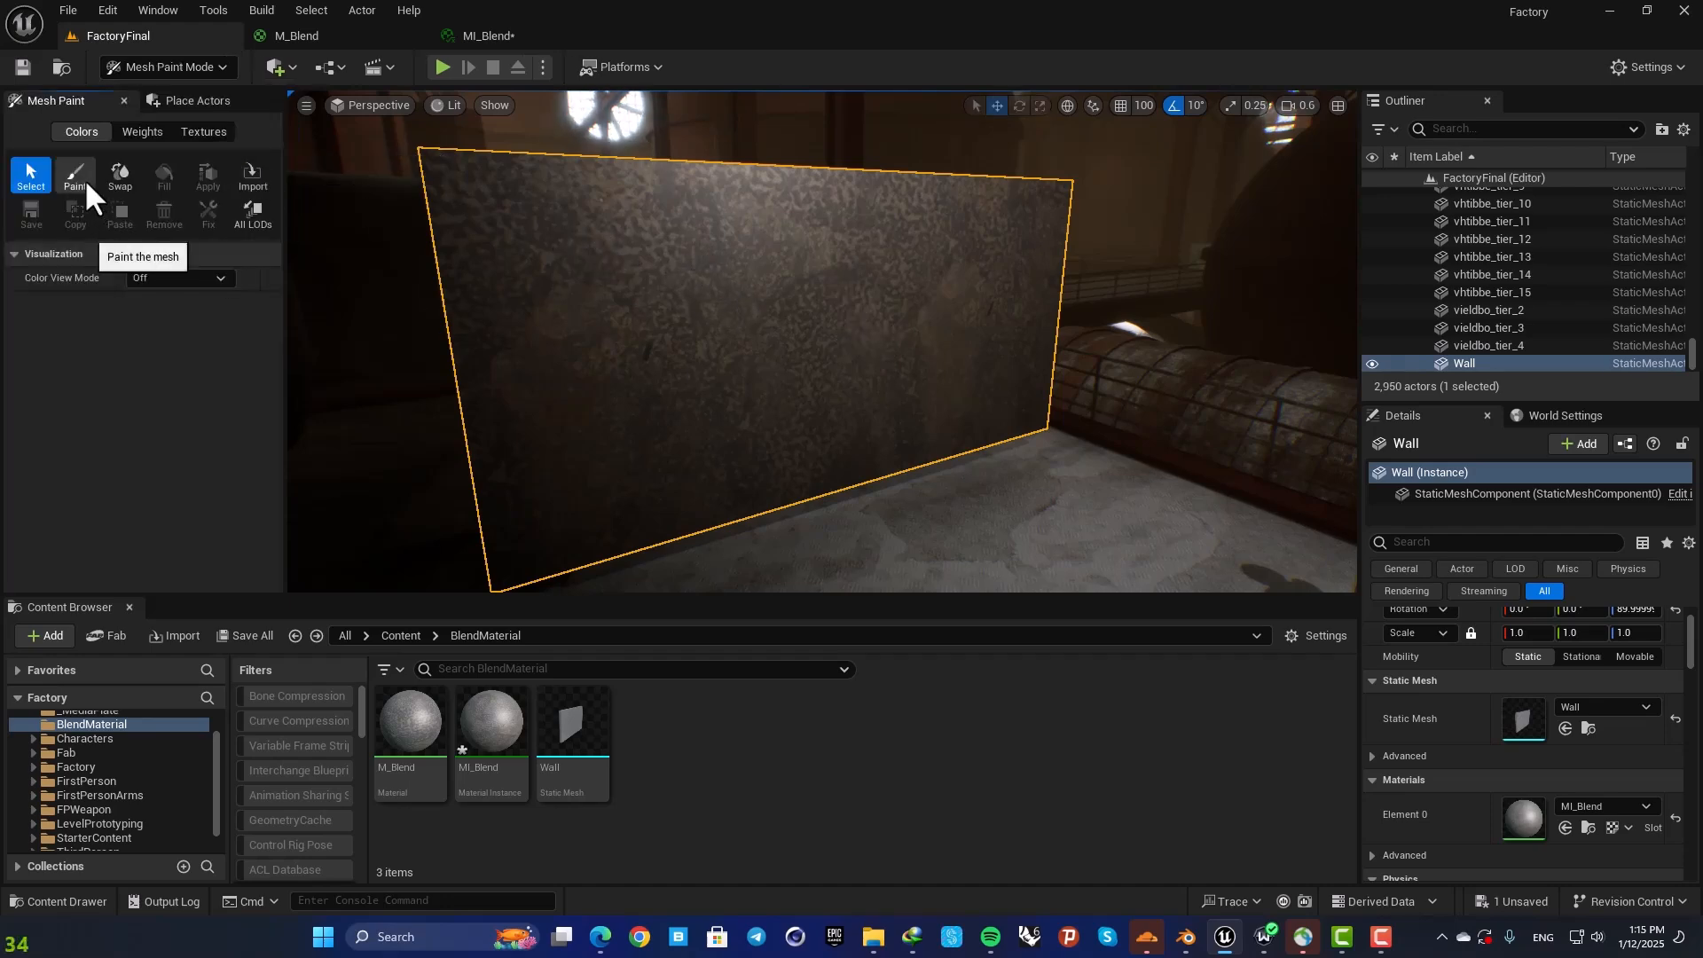
pyautogui.click(74, 176)
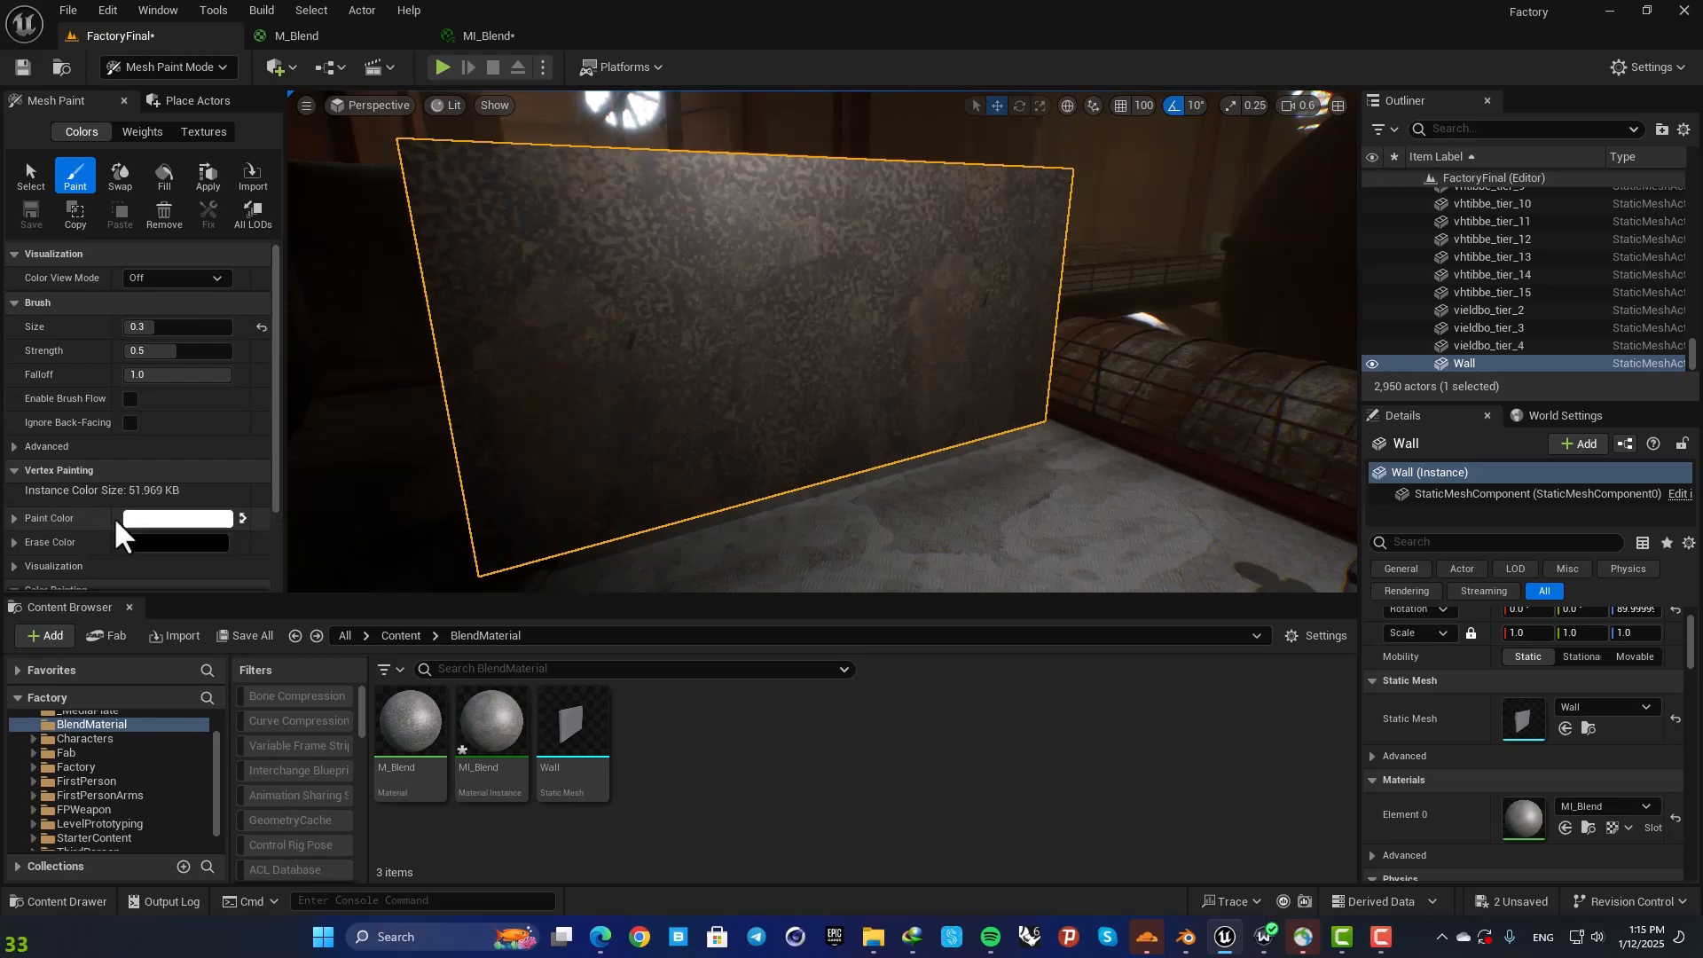
pyautogui.moveTo(243, 534)
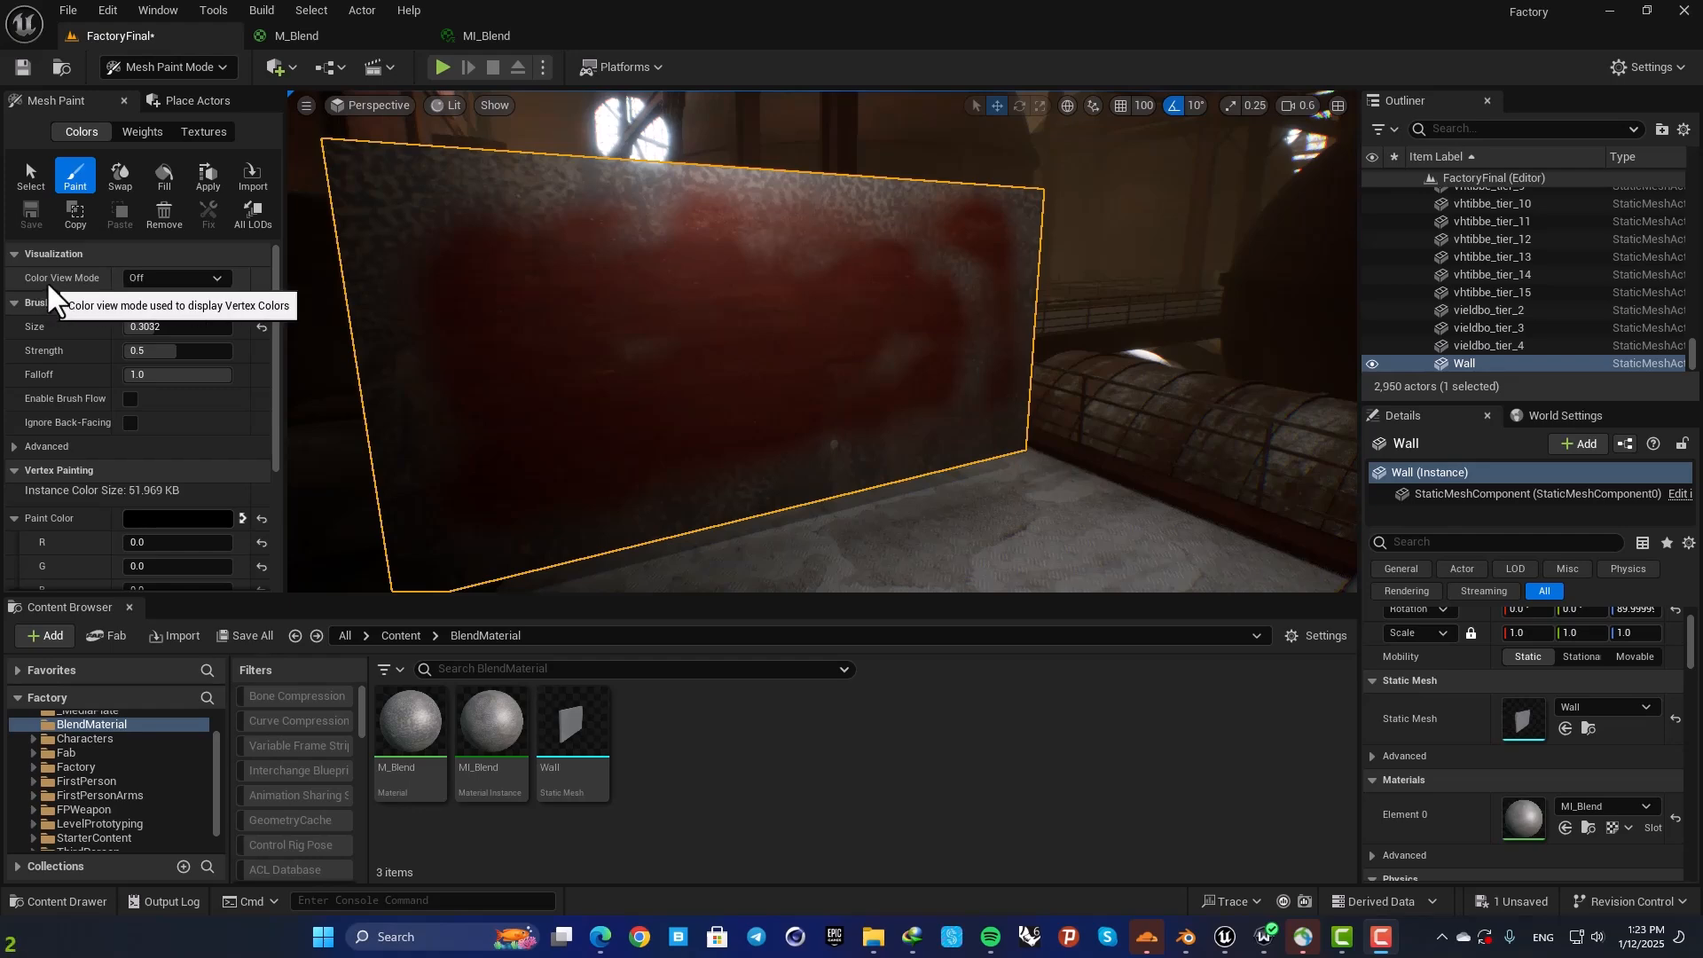
# Step: View the Wall's vertex colours as RGB Channels, paint more of its upper centre, then set Color View Mode back to Off
pyautogui.click(176, 279)
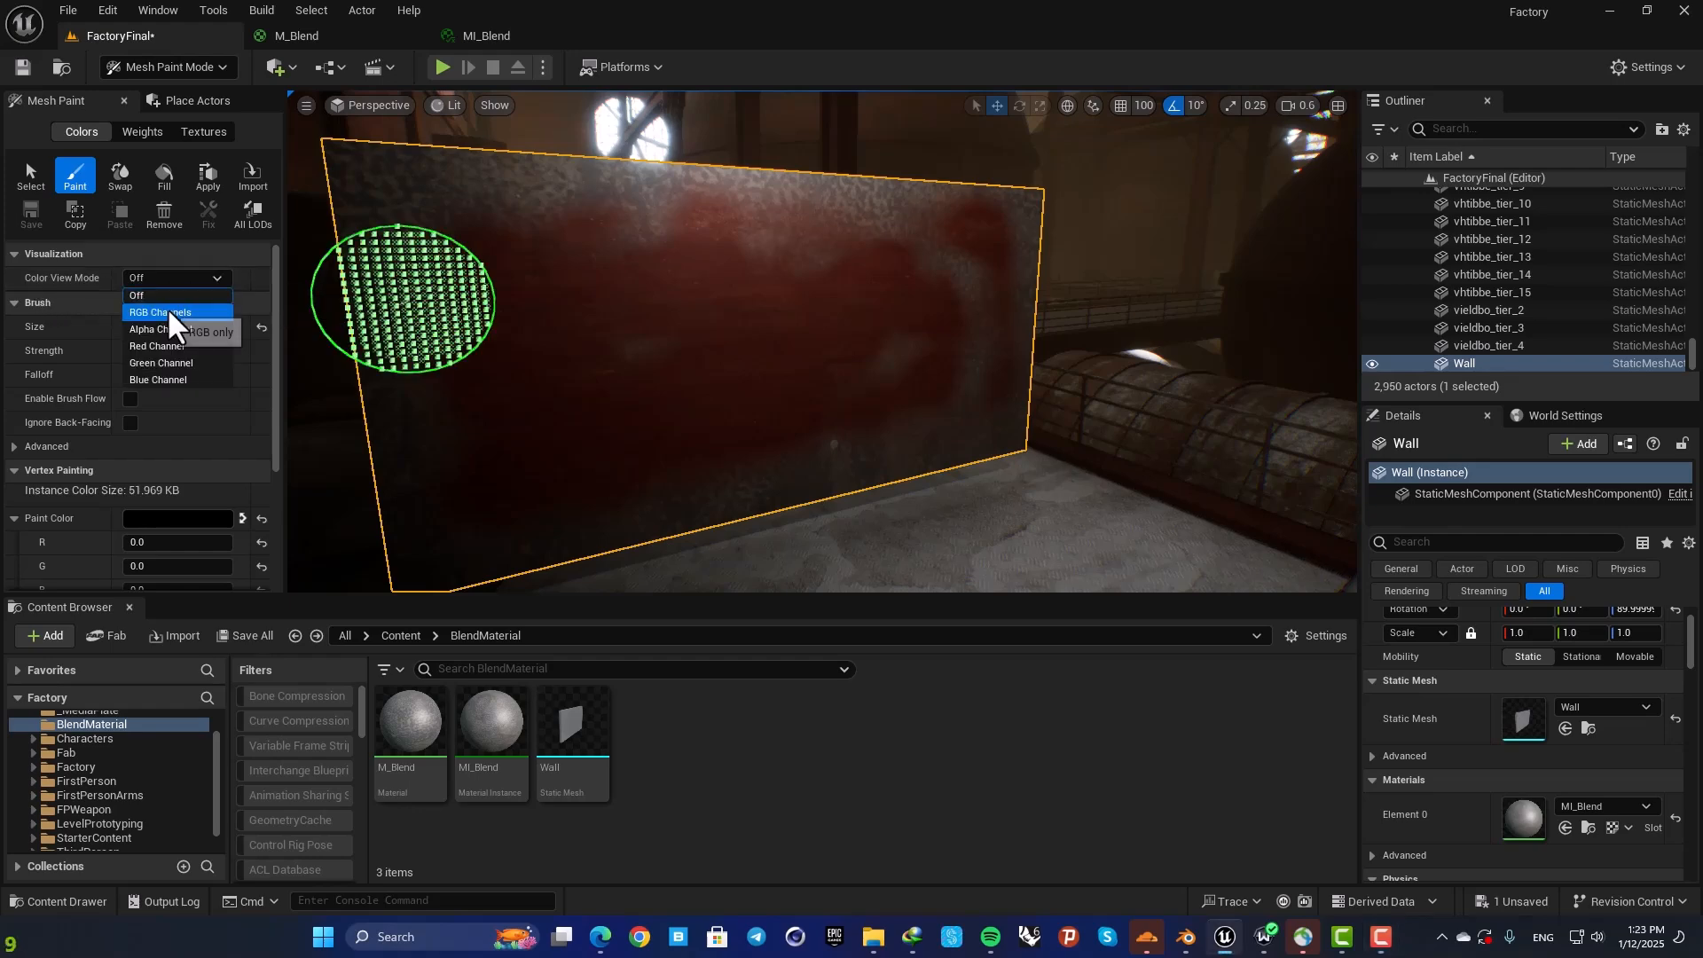
pyautogui.click(159, 312)
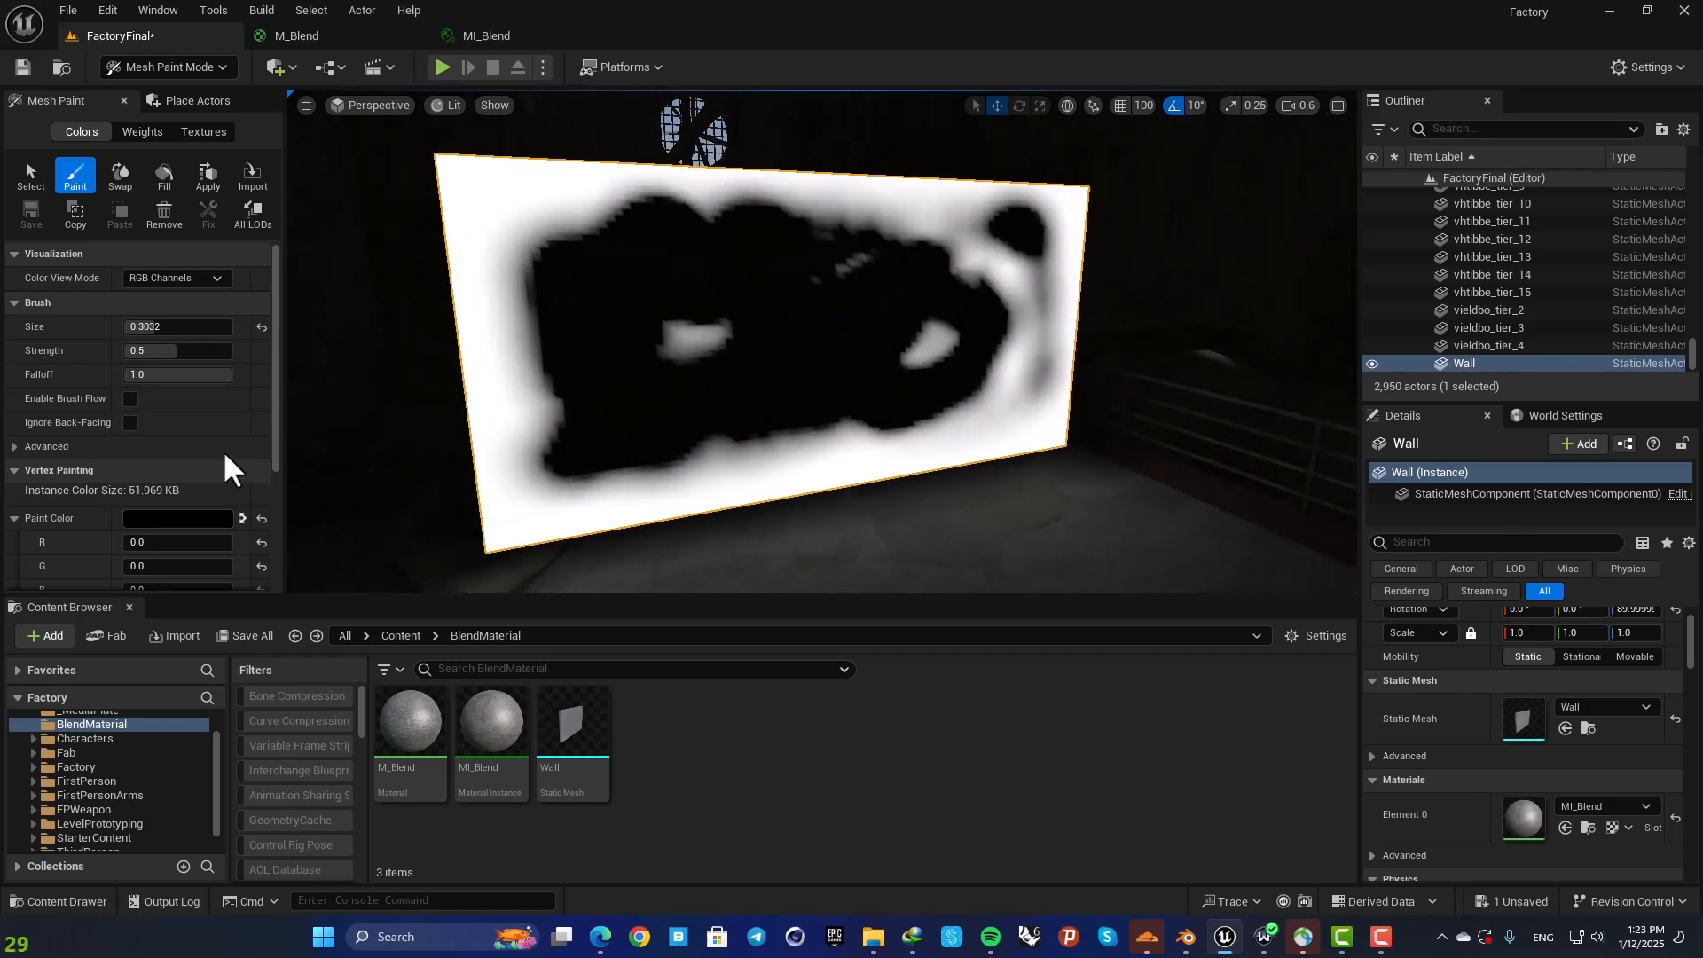
pyautogui.moveTo(559, 264)
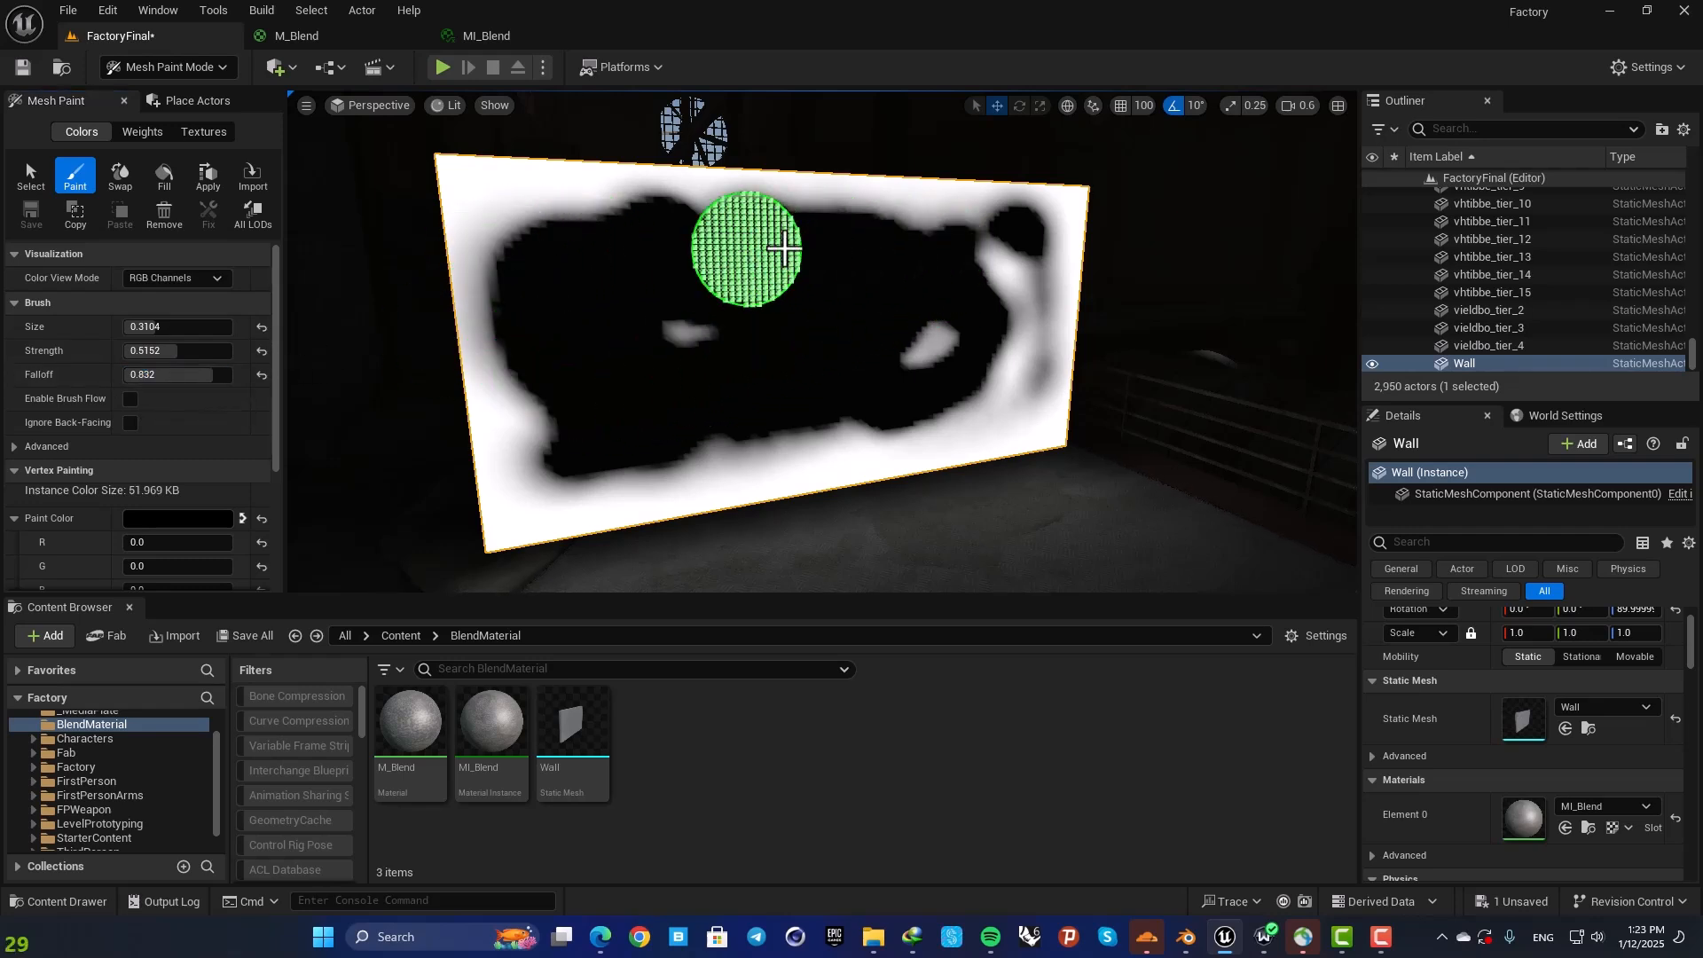
pyautogui.click(177, 277)
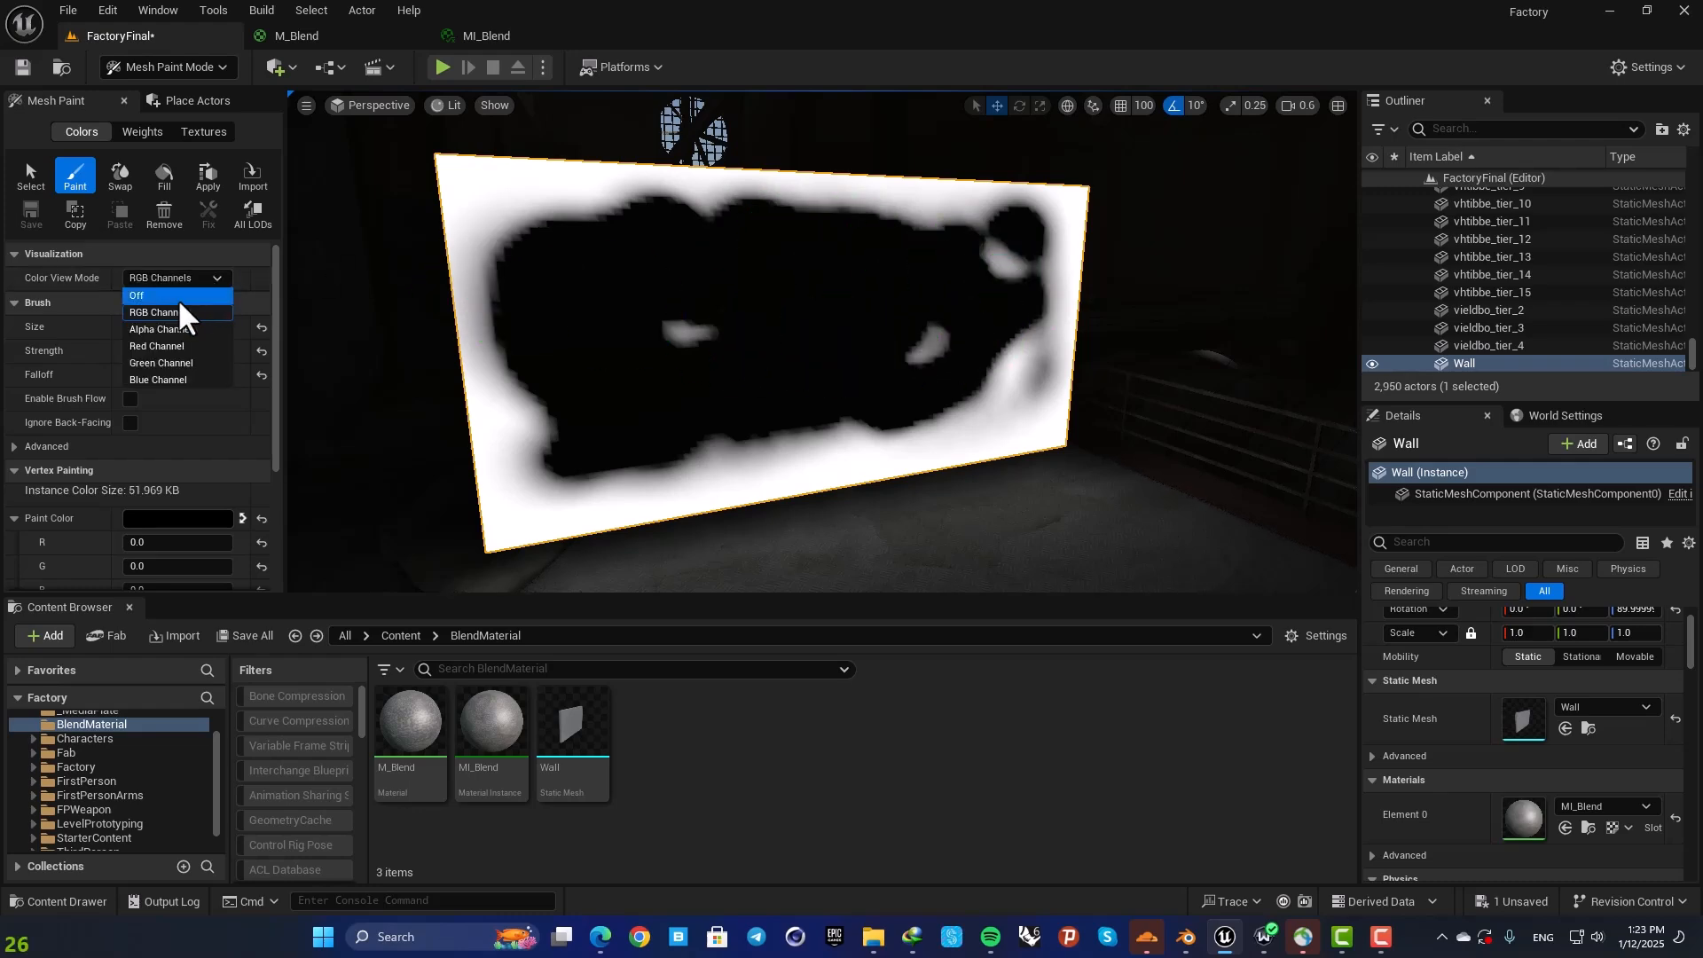
pyautogui.click(139, 296)
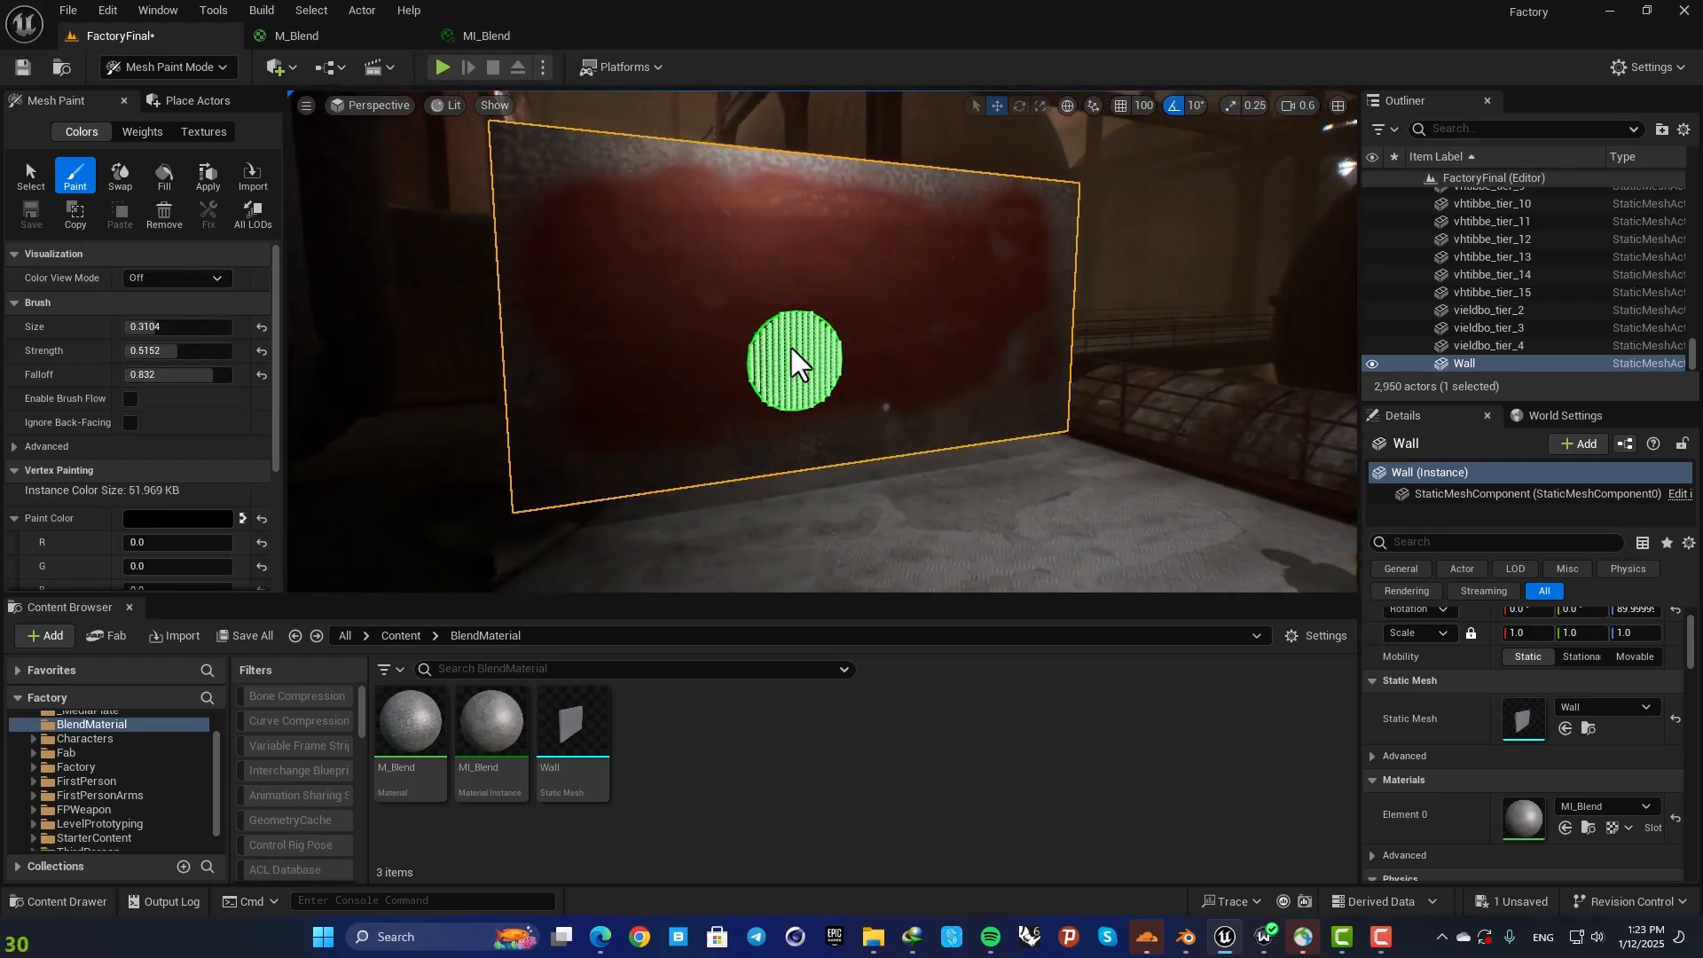